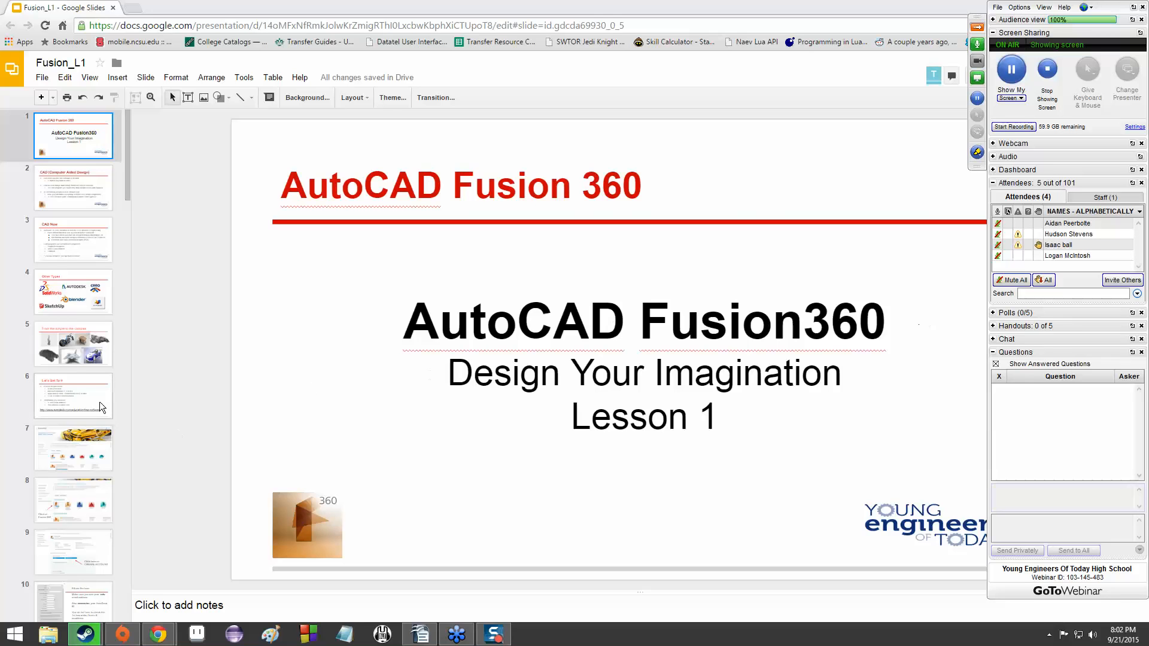
right_click(584, 500)
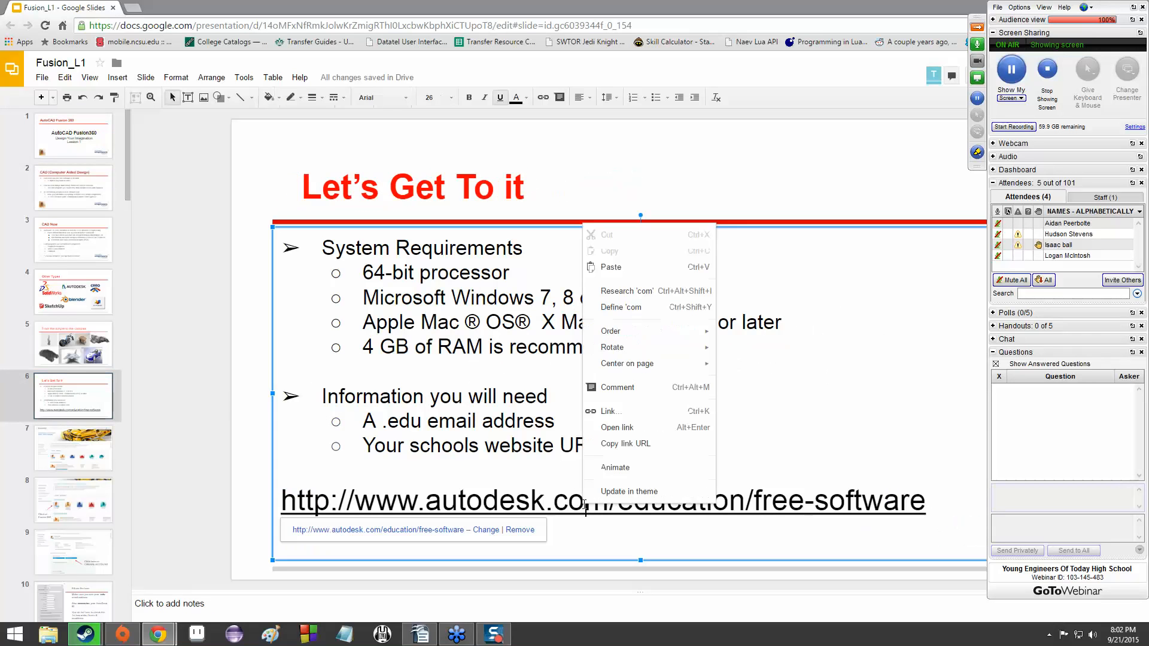
left_click(773, 447)
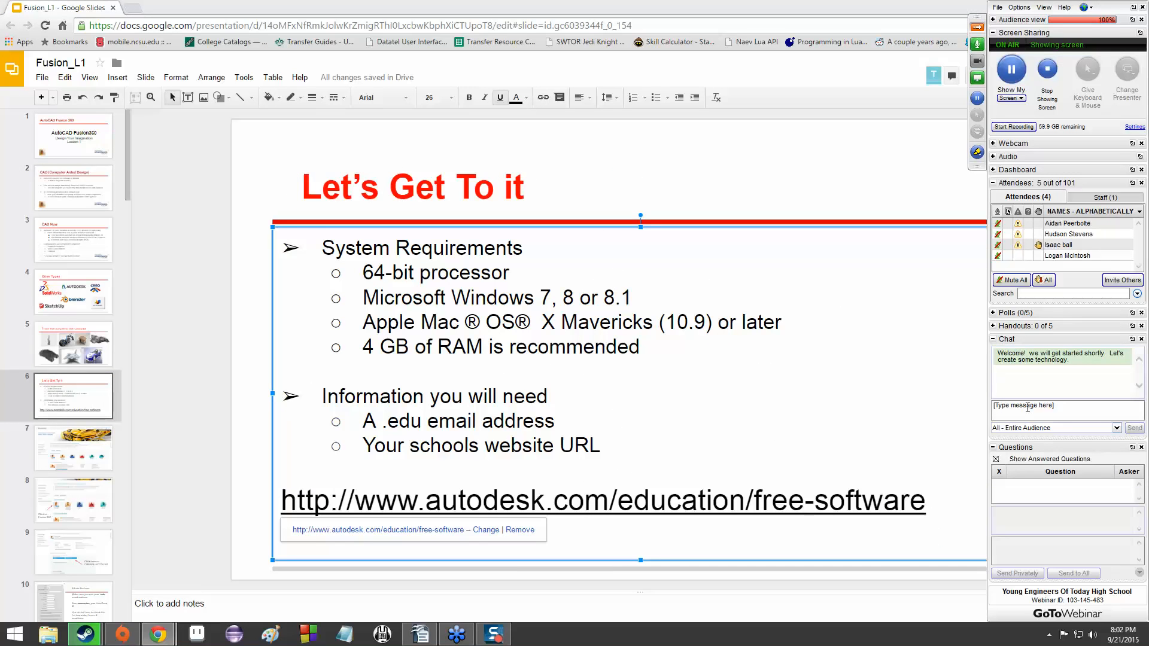
type("http://www.autodesk.com/education/free-software")
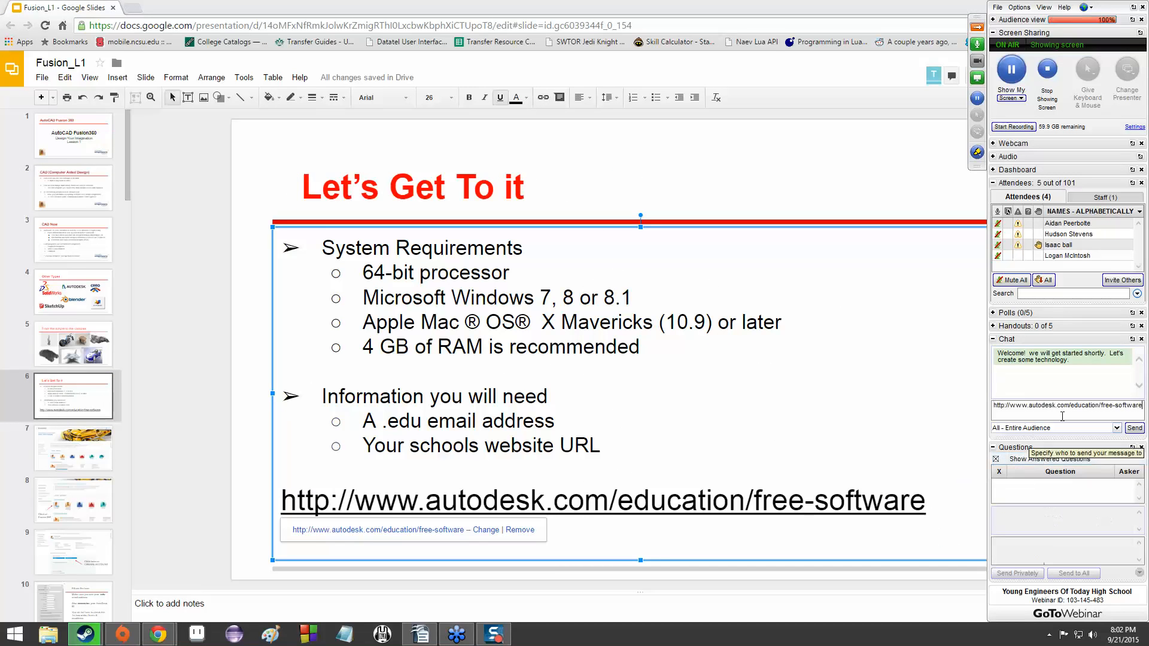
left_click(1135, 427)
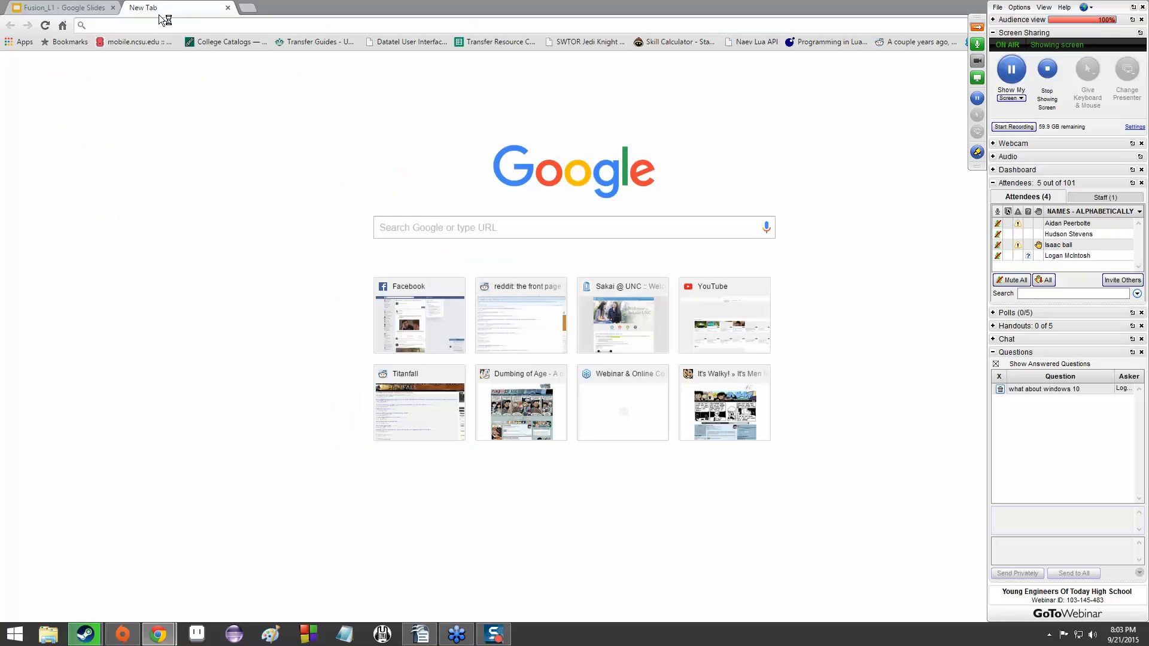
Close the extra tab and select slide 1, the Fusion 360 Lesson 1 title slide
left_click(62, 7)
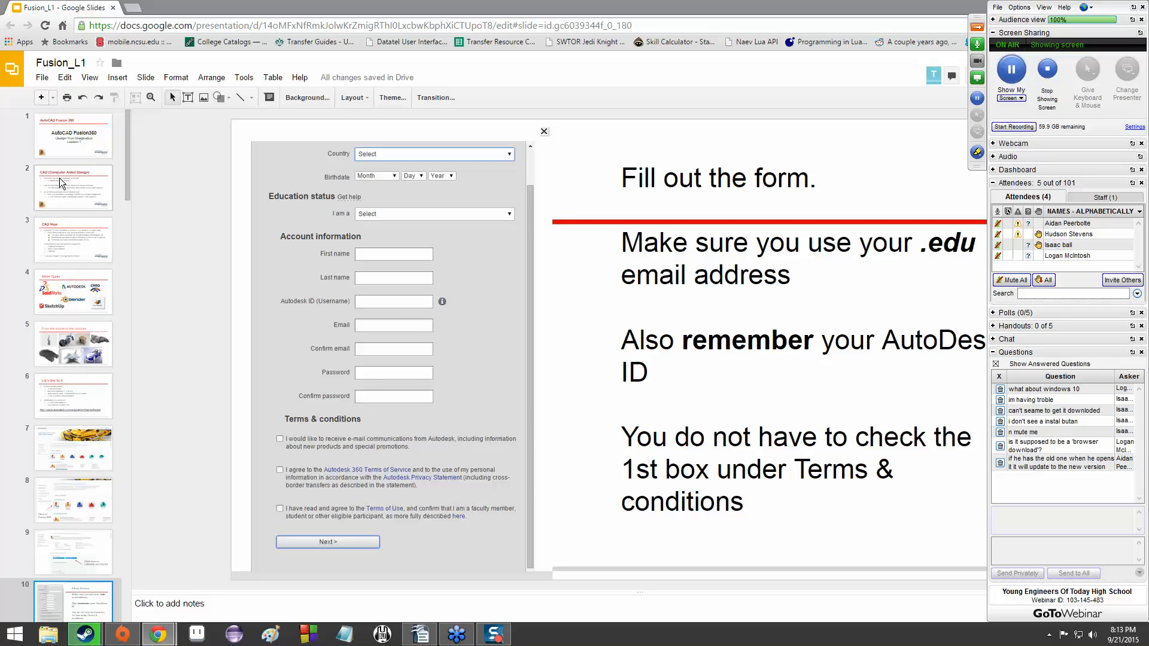
left_click(72, 136)
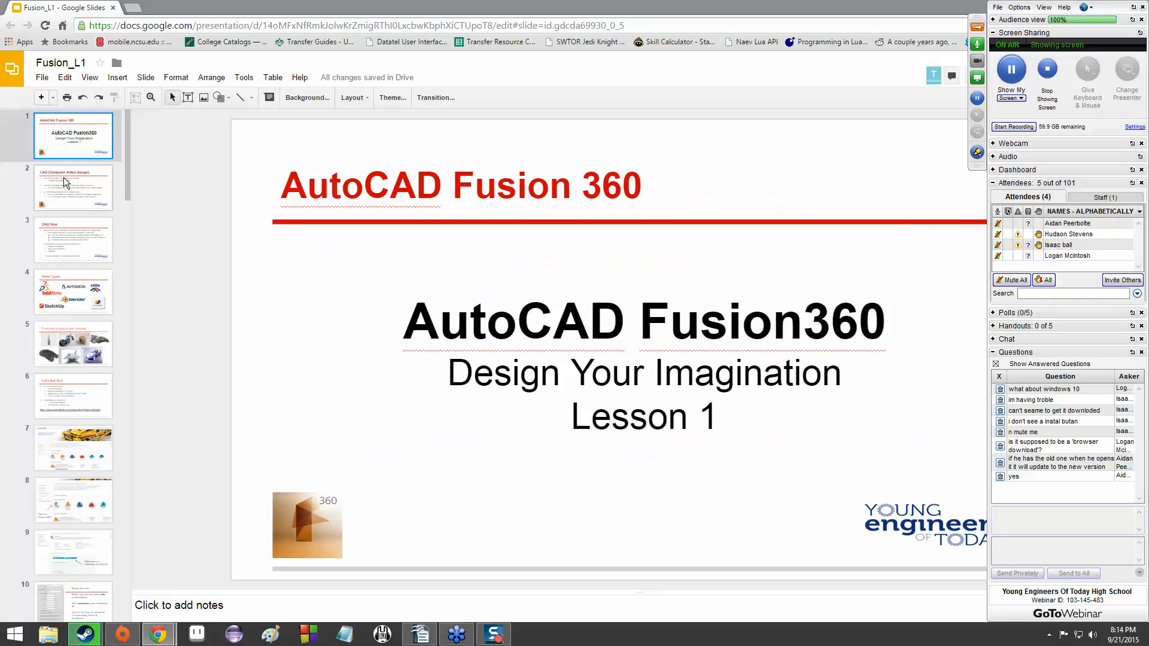
Select slide 2, the CAD (Computer Aided Design) history slide
left_click(73, 187)
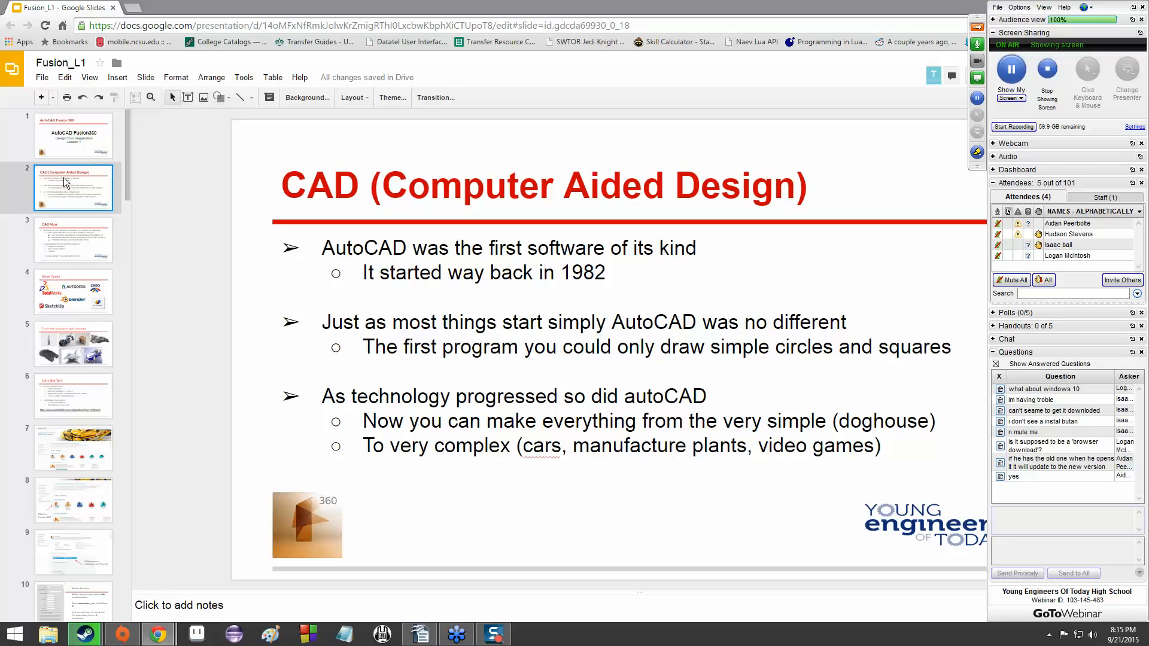
Select slide 3, 'CAD Now', on engineering and other uses
left_click(72, 239)
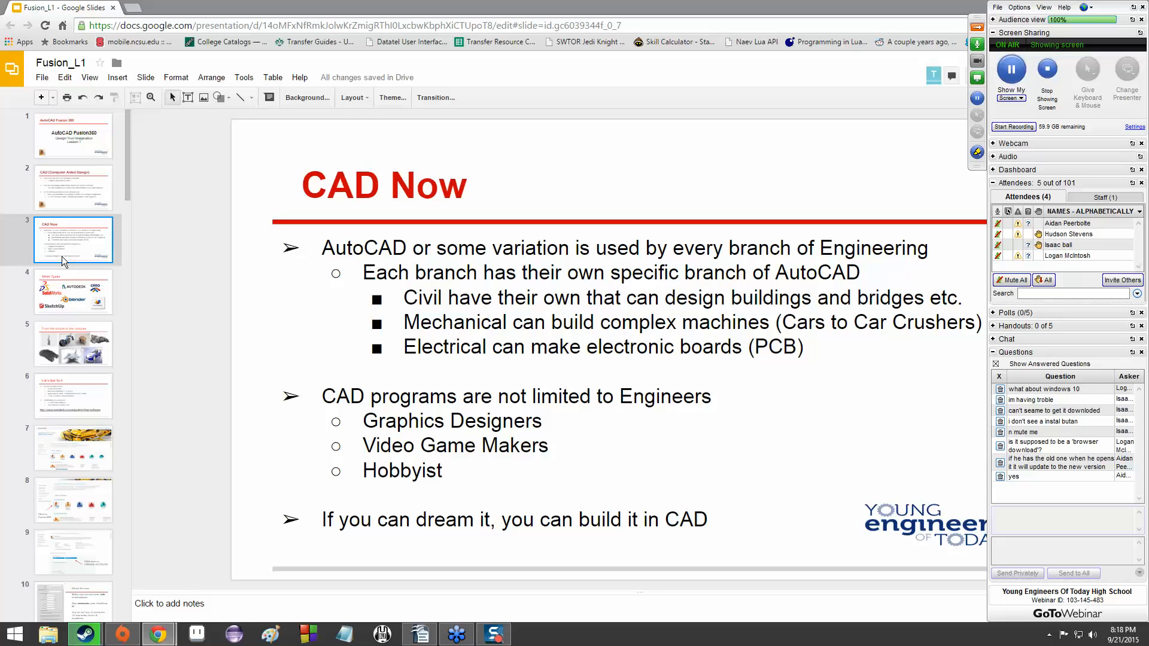
Select slide 4, 'Other Types', with other CAD software logos
left_click(73, 292)
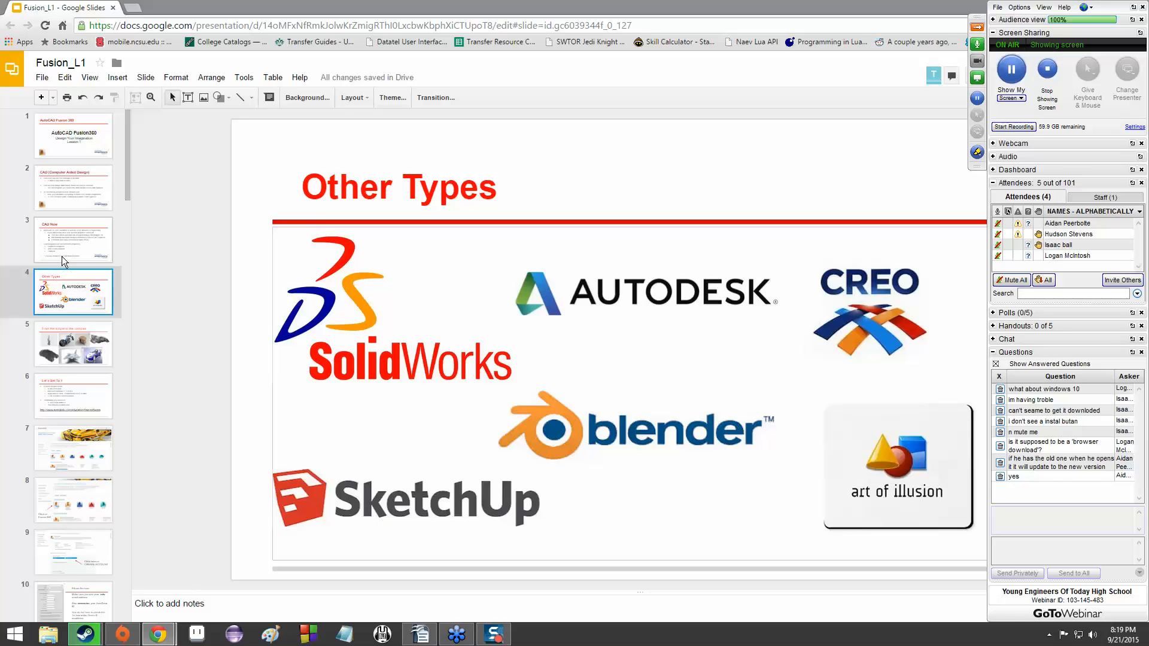
Select slide 5, 'From the simple to the complex', with example CAD models
left_click(72, 344)
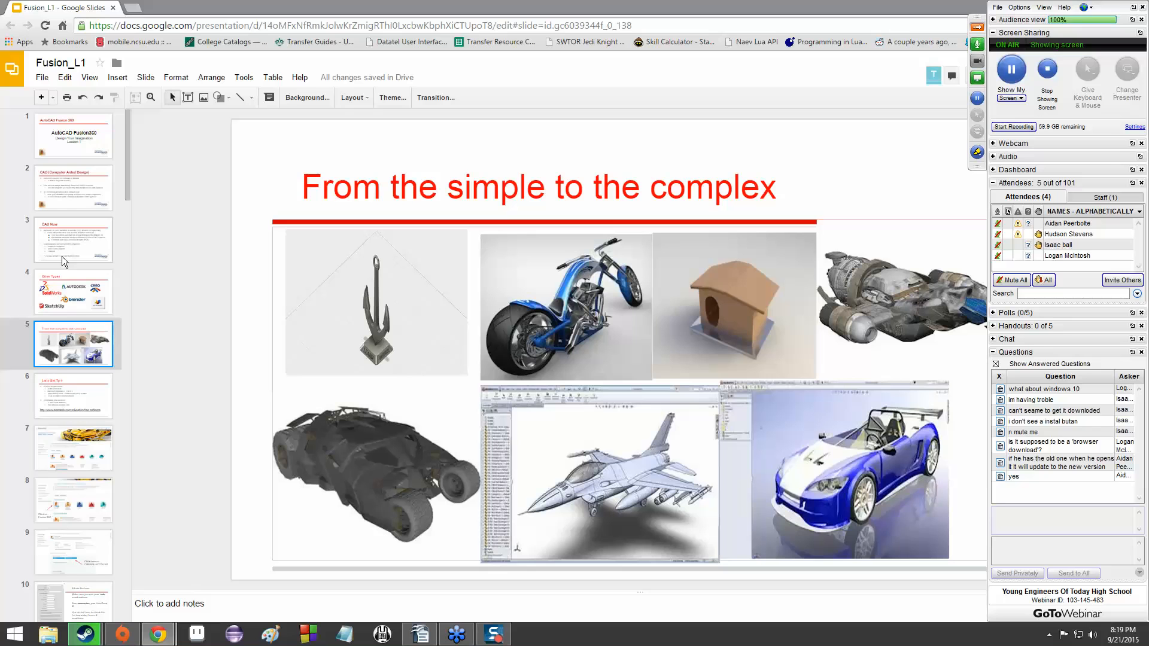
mouse_move(444, 270)
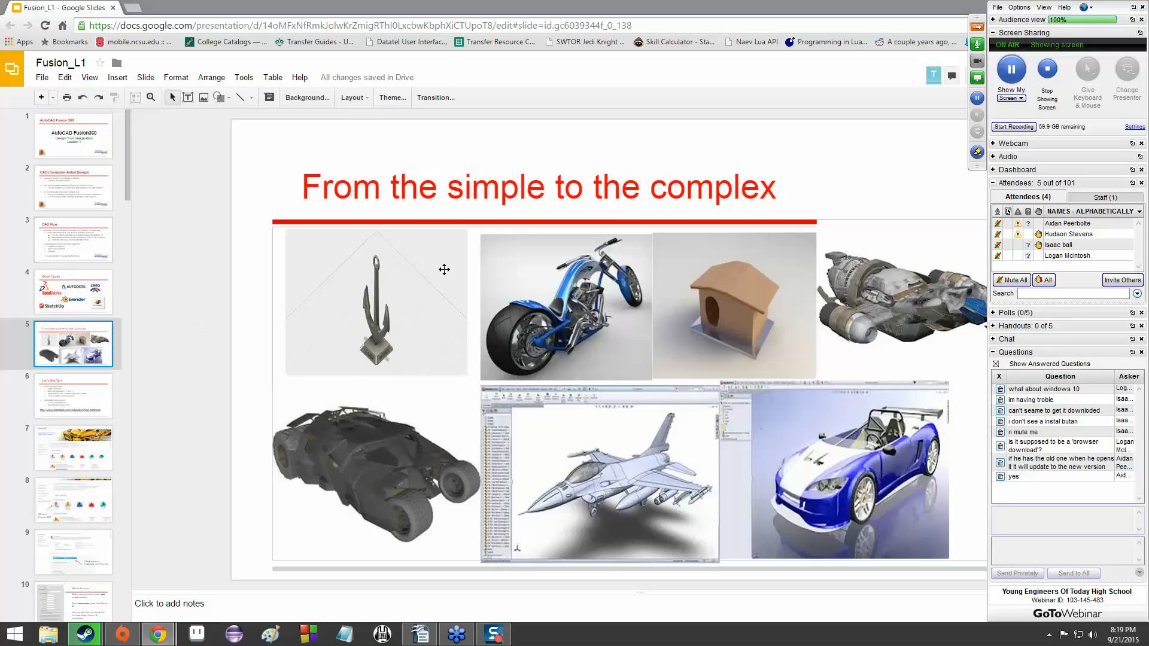
mouse_move(228, 277)
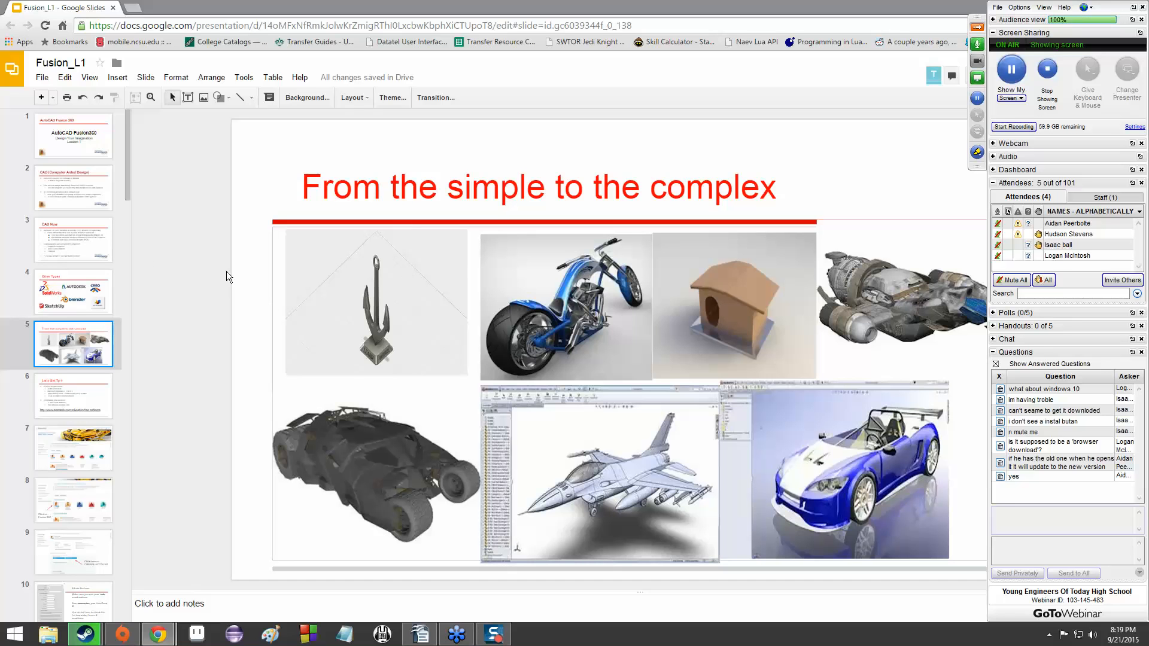
mouse_move(208, 341)
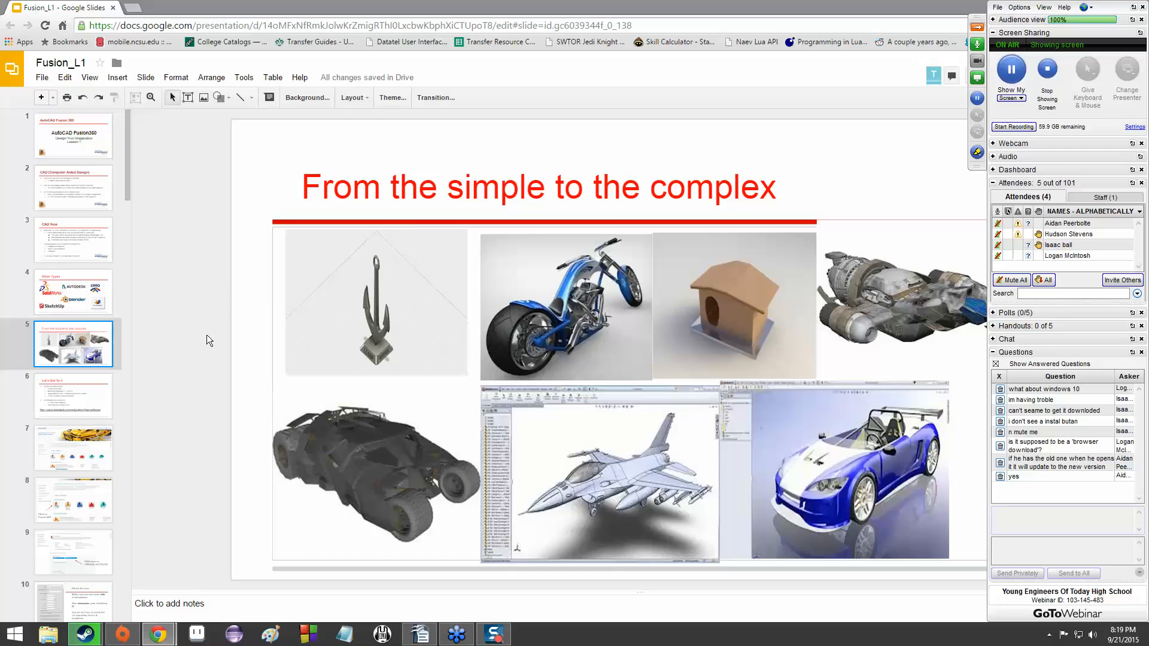
mouse_move(500, 269)
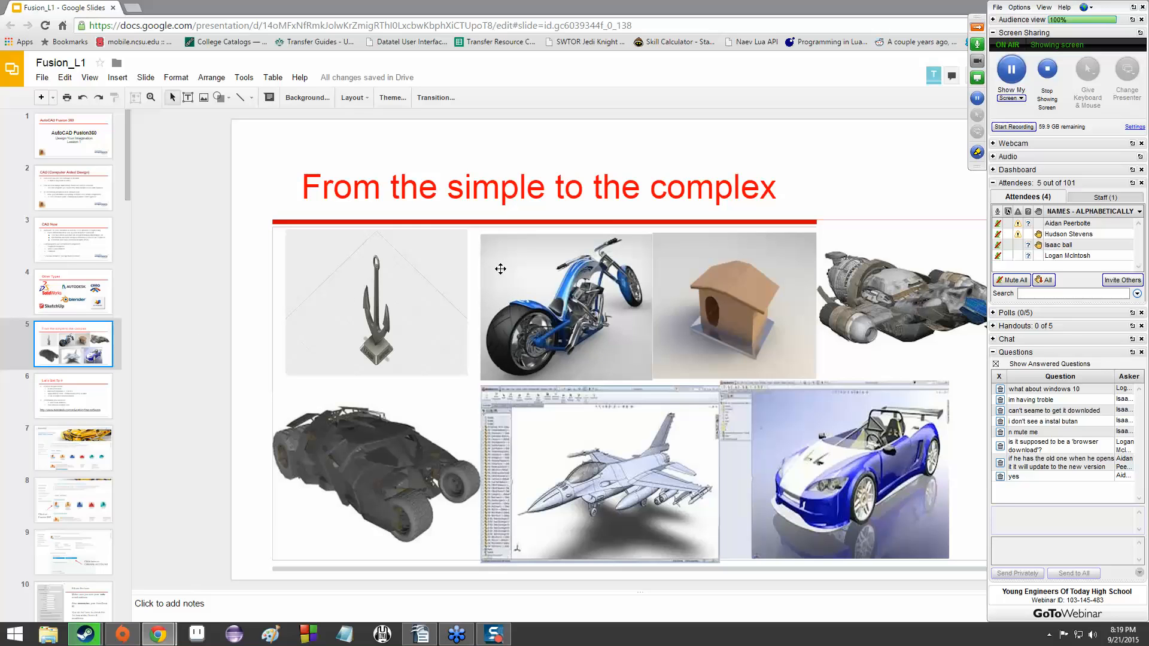
mouse_move(924, 308)
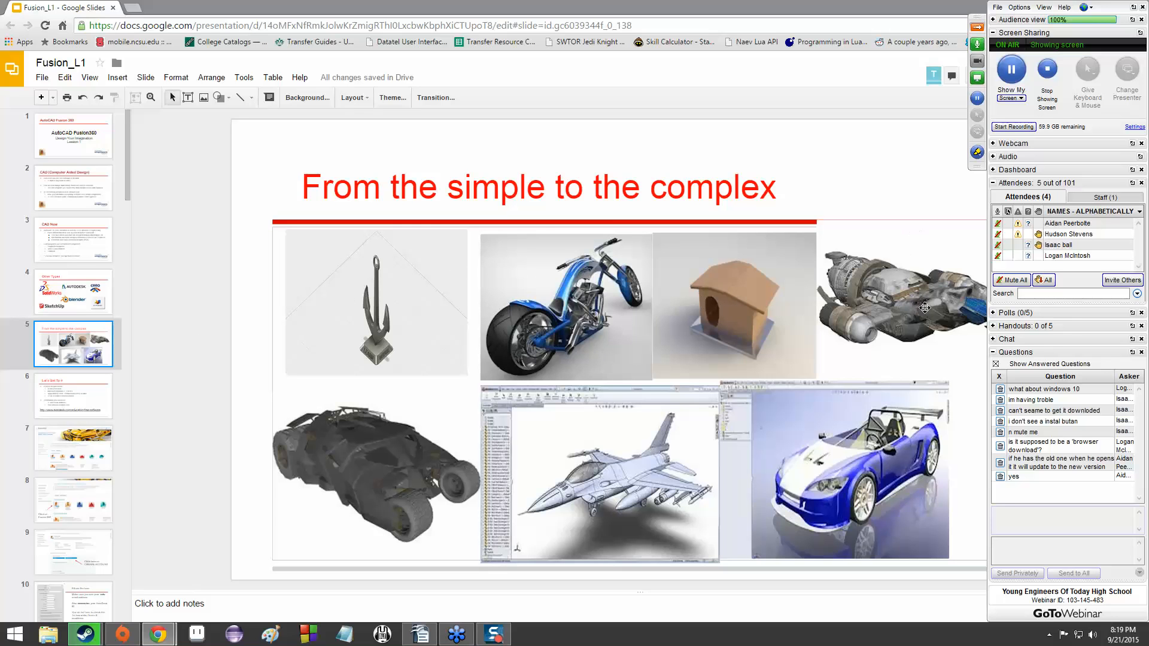
mouse_move(461, 316)
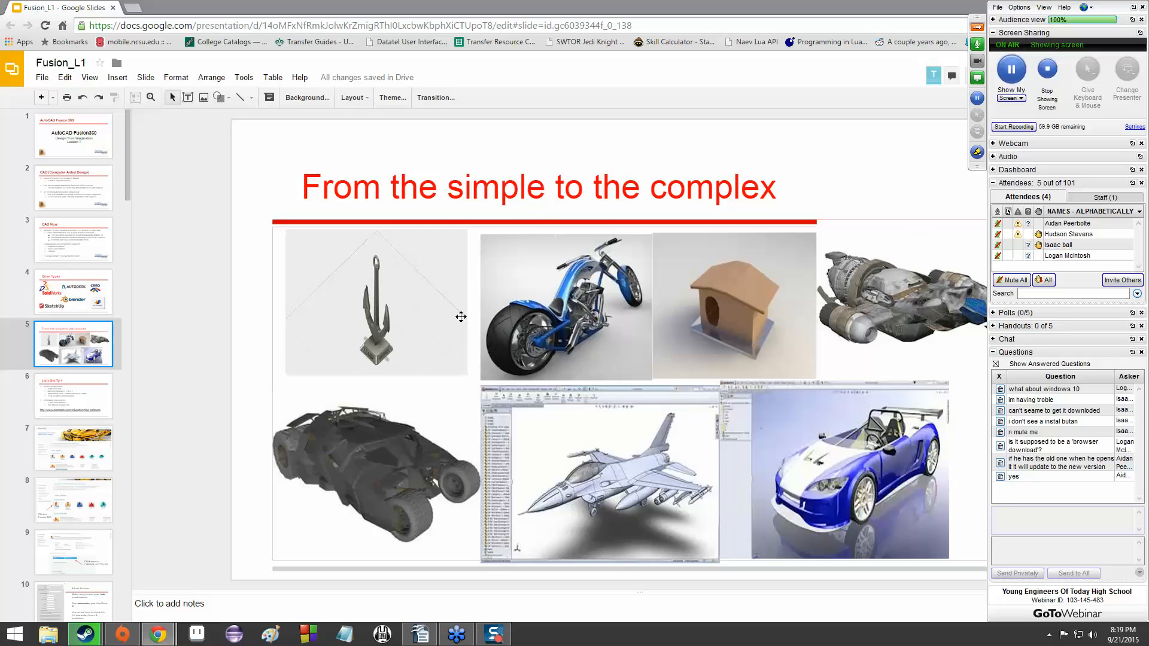
mouse_move(384, 437)
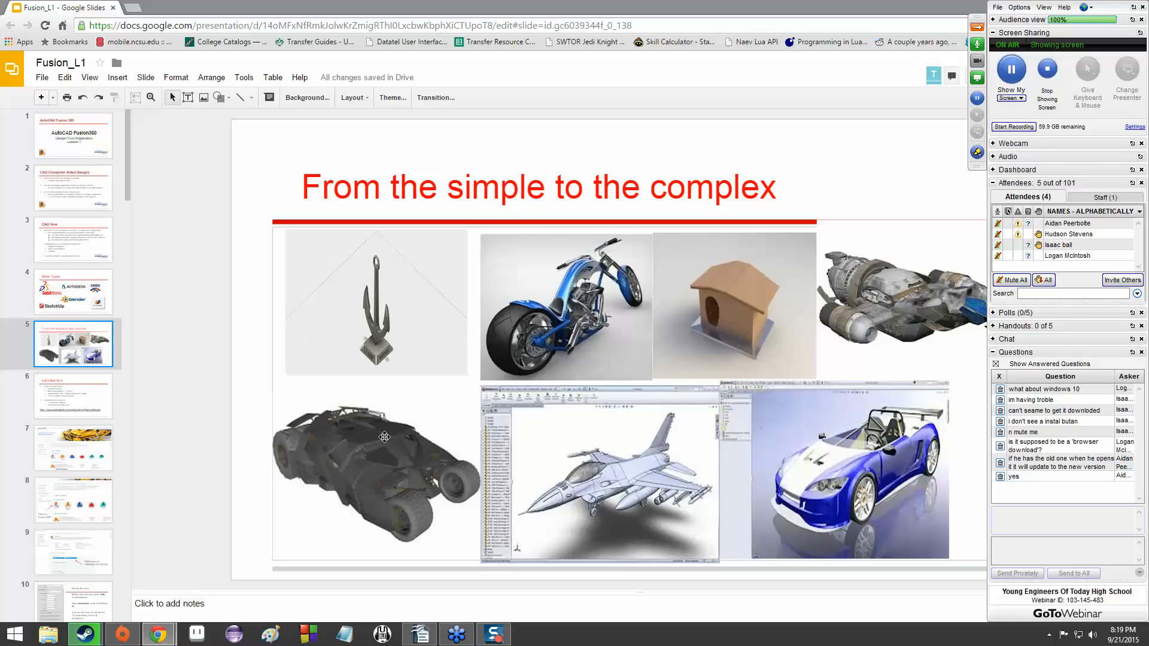
mouse_move(361, 449)
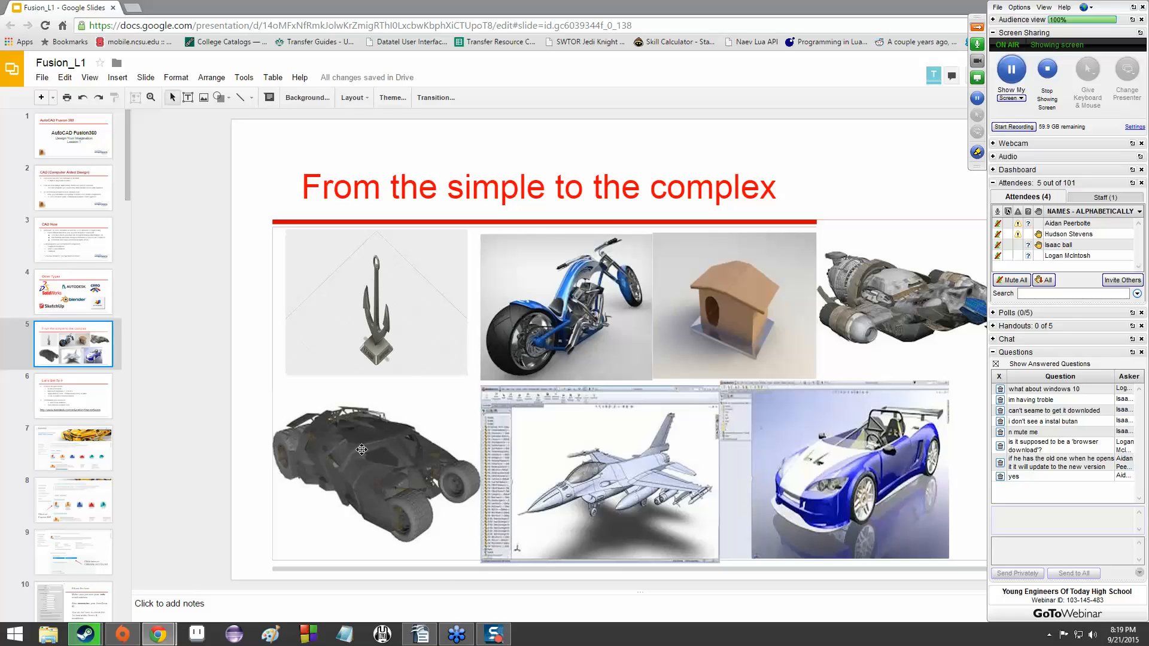
mouse_move(885, 286)
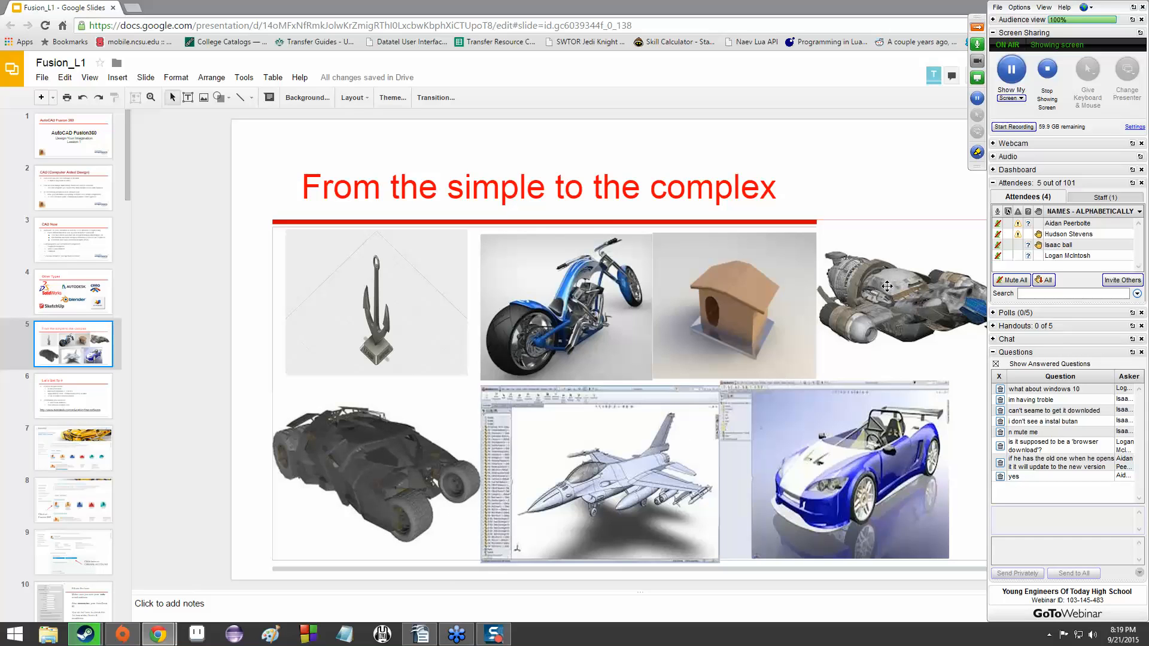
mouse_move(529, 335)
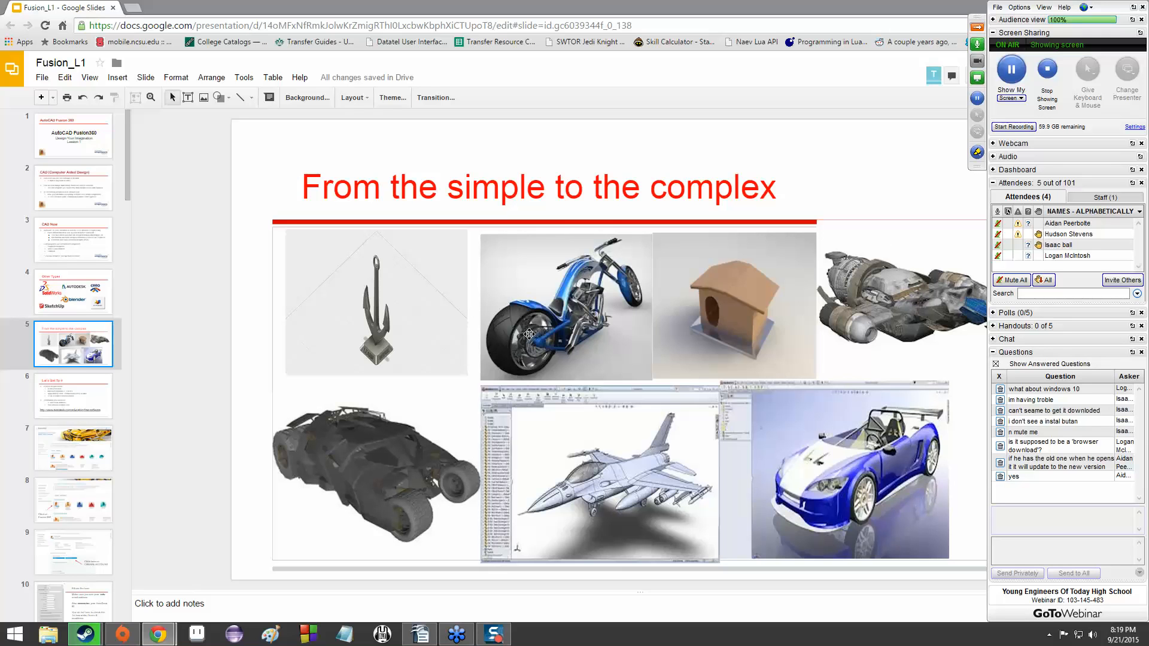
mouse_move(522, 323)
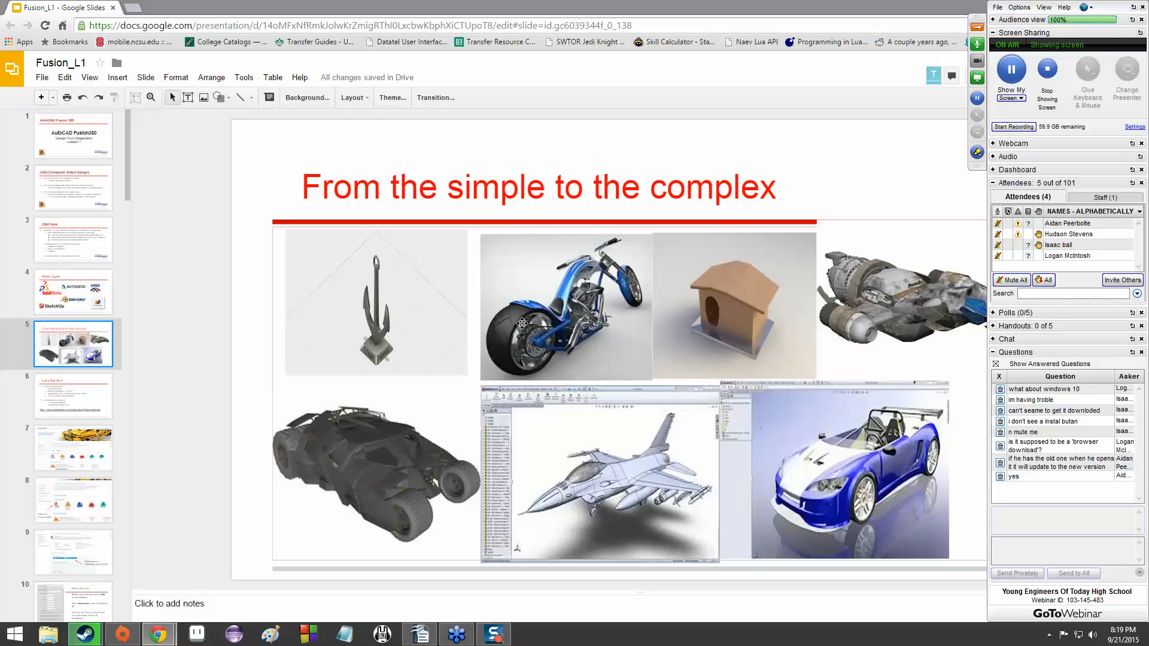
mouse_move(568, 231)
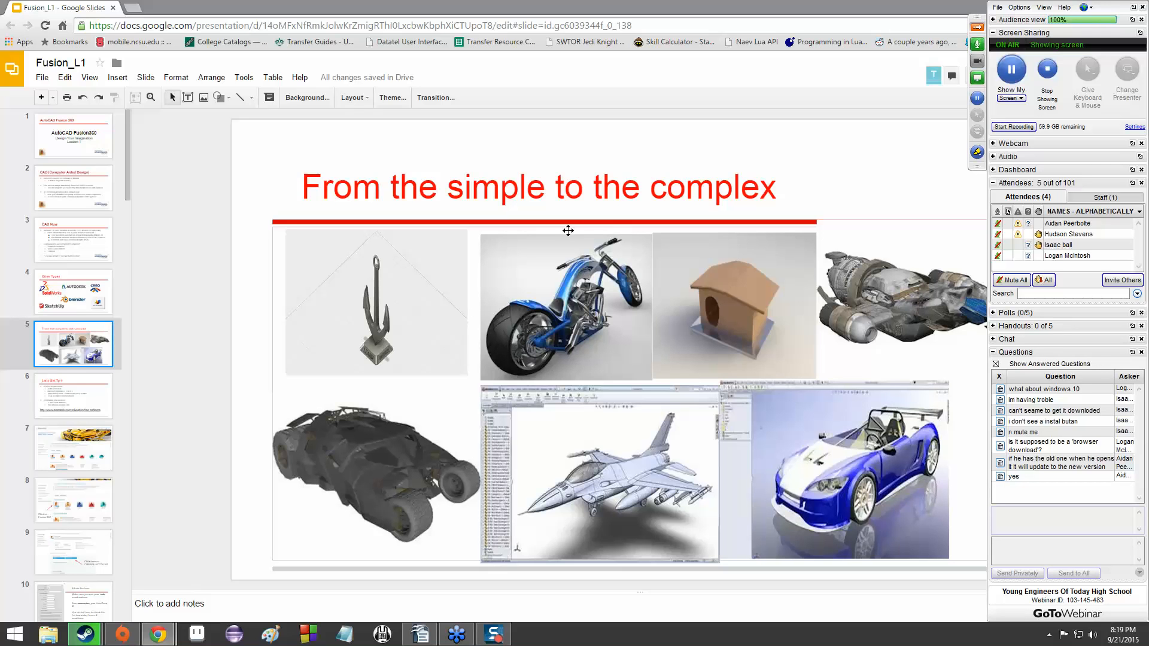
mouse_move(519, 345)
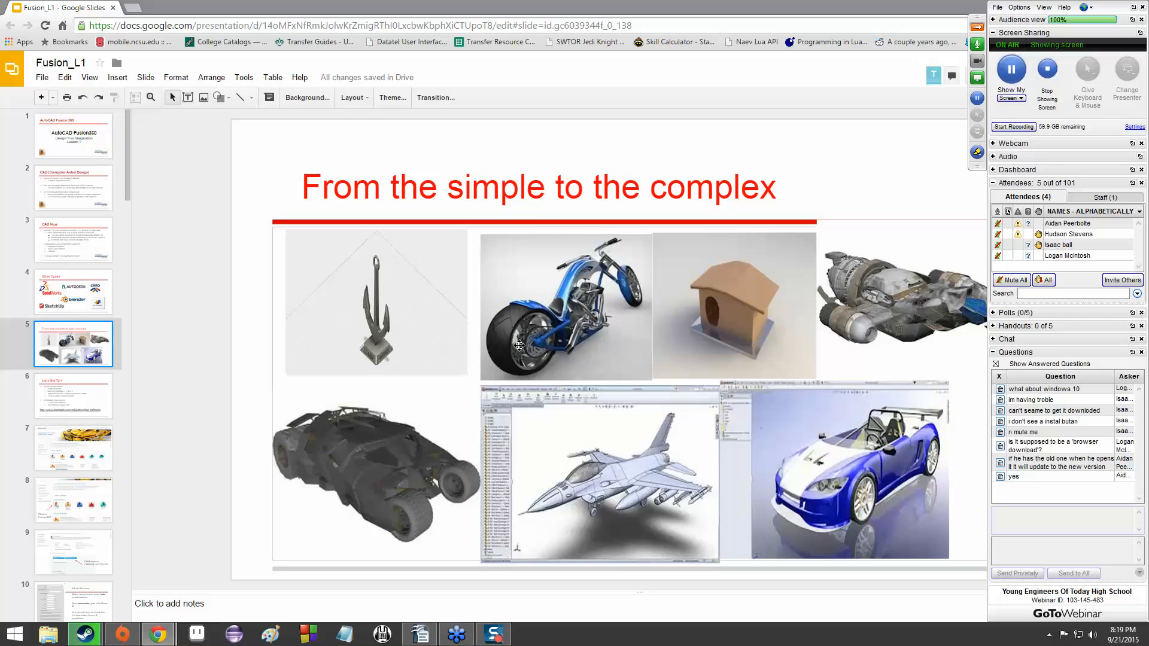
mouse_move(651, 275)
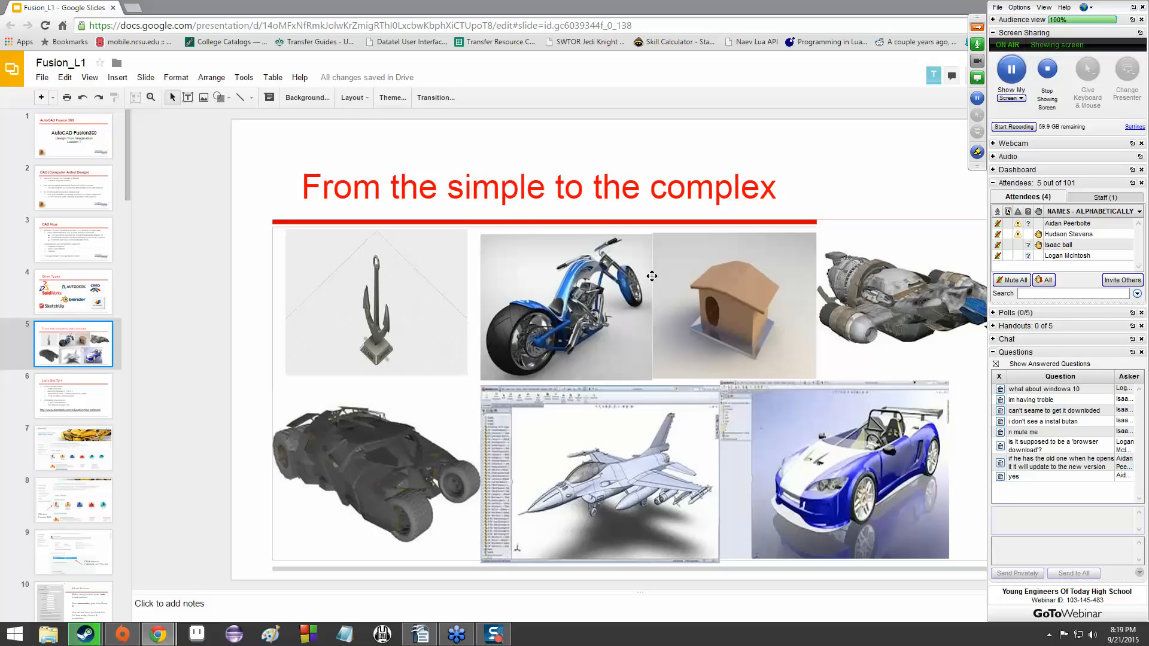
mouse_move(620, 262)
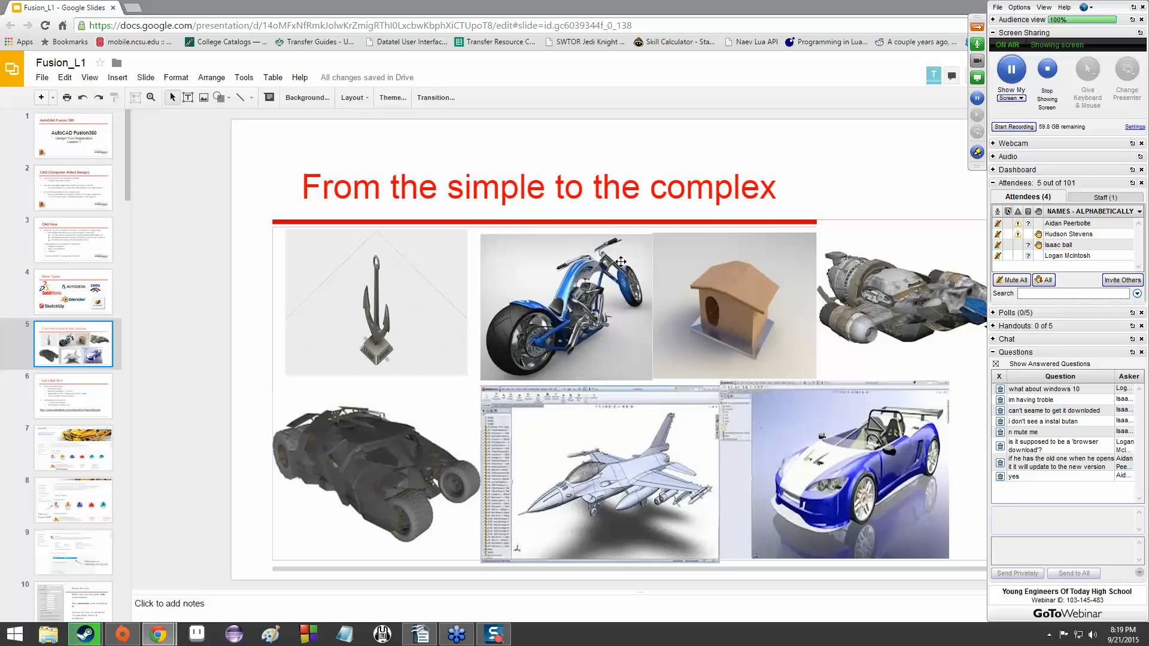
mouse_move(682, 303)
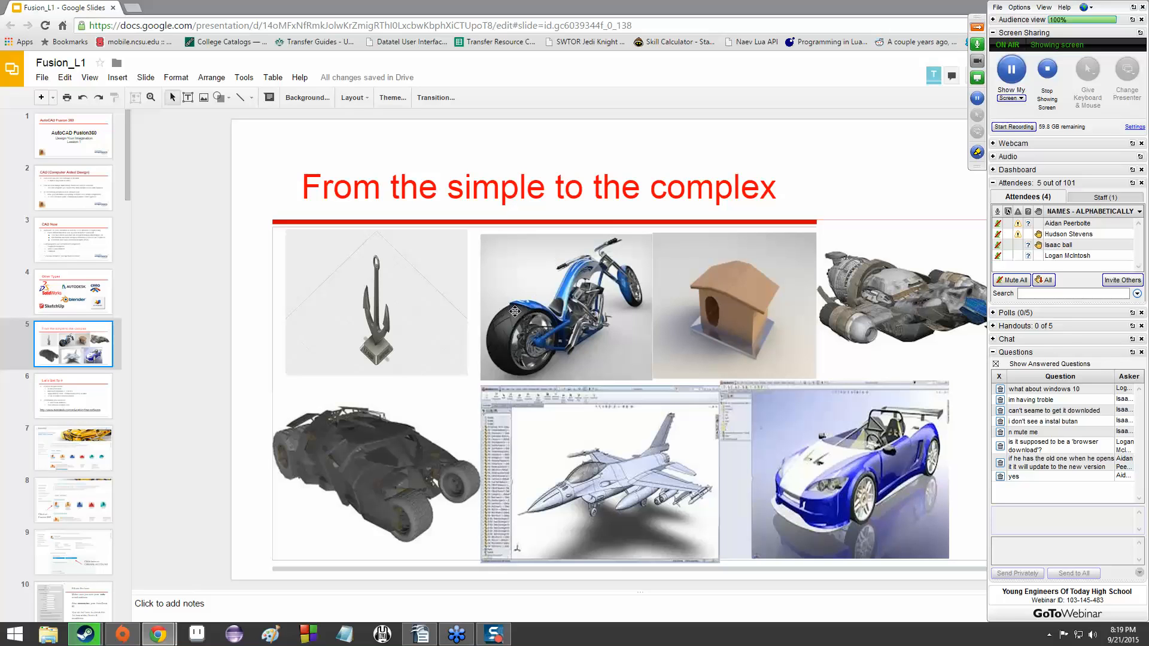
mouse_move(447, 317)
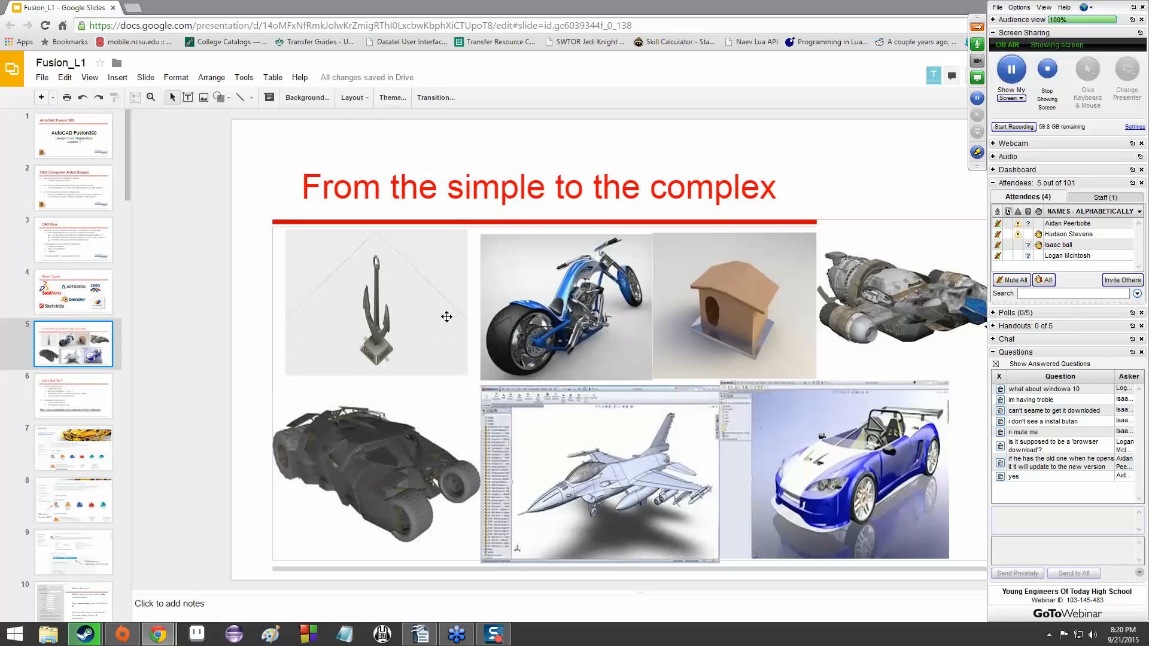
left_click(73, 395)
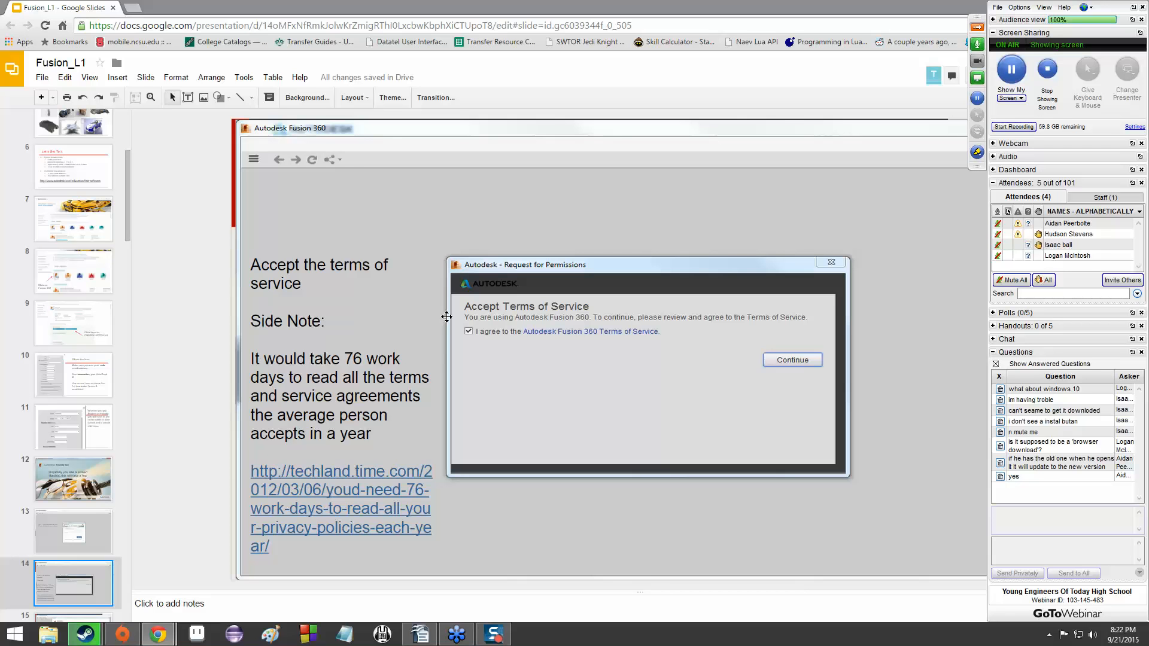
Advance to slide 15, 'Accept this one too', about the License and Services Agreement
left_click(791, 360)
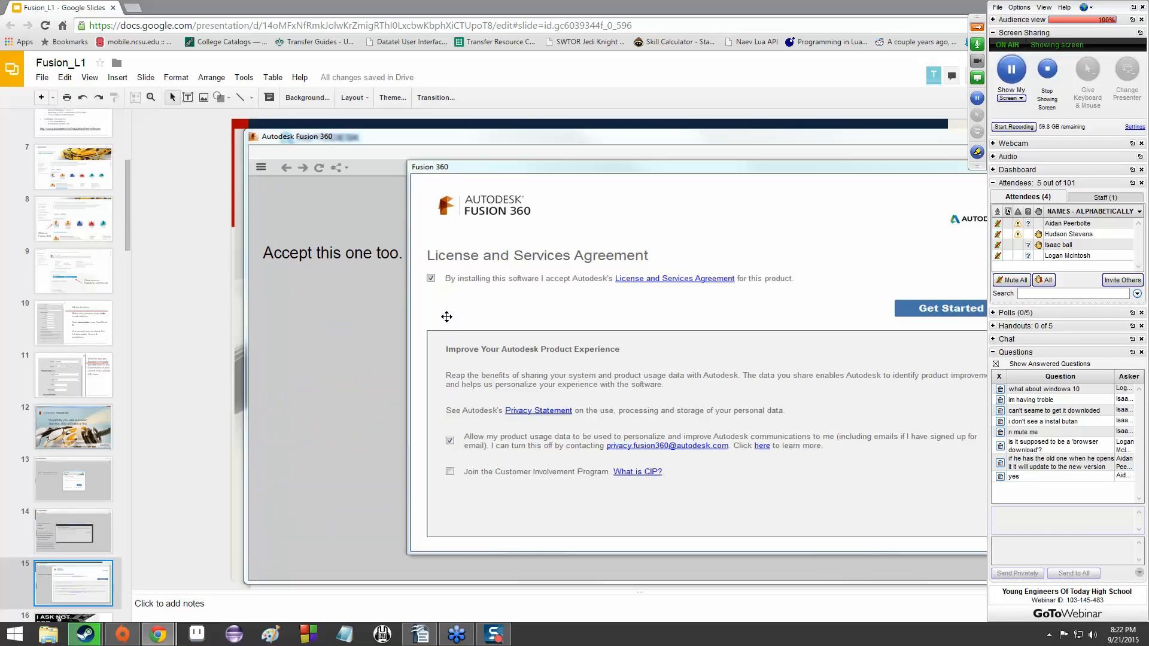
mouse_move(620, 297)
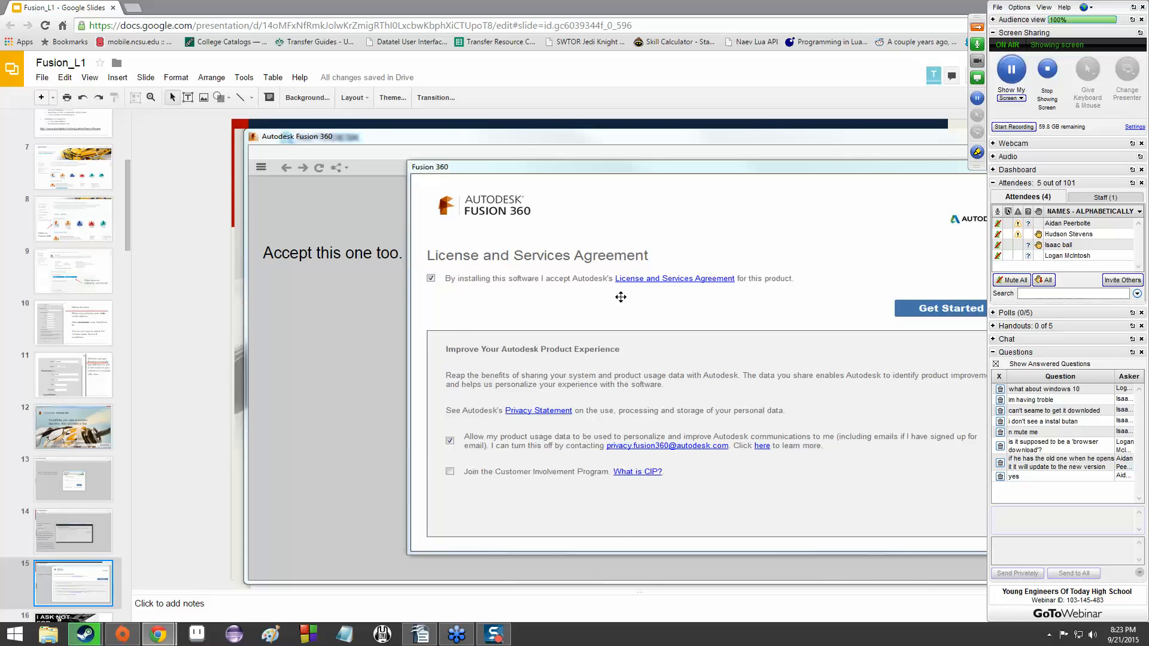
scroll("down", 3)
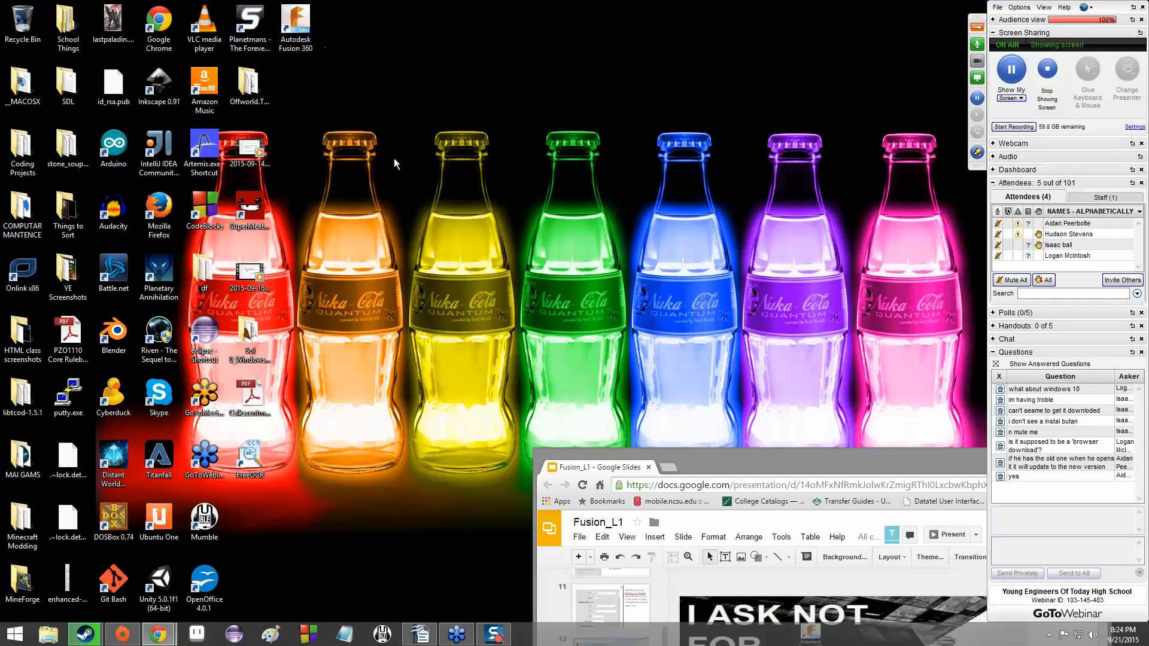
Launch Autodesk Fusion 360 from its desktop shortcut
left_click(295, 24)
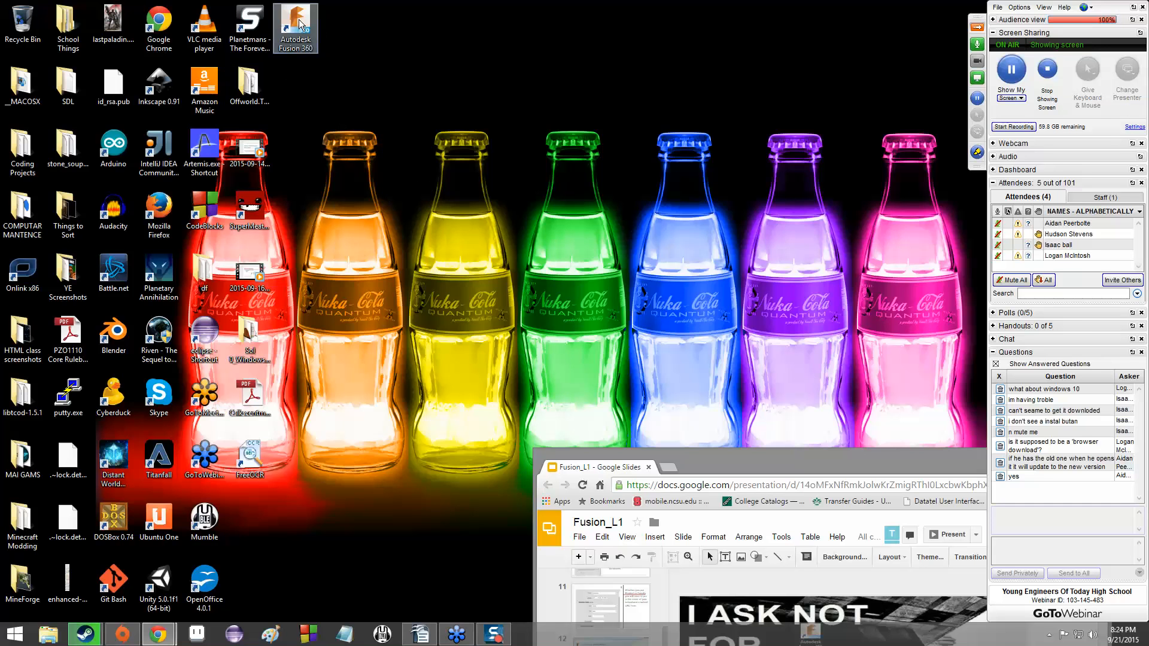
left_click(295, 23)
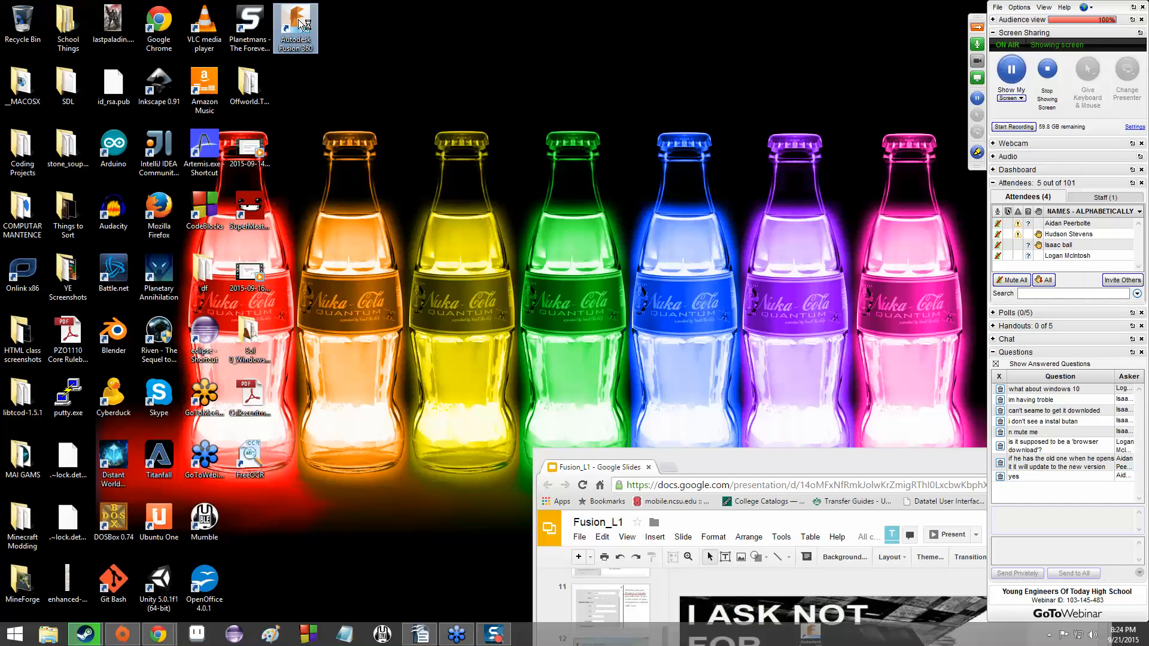
double_click(295, 28)
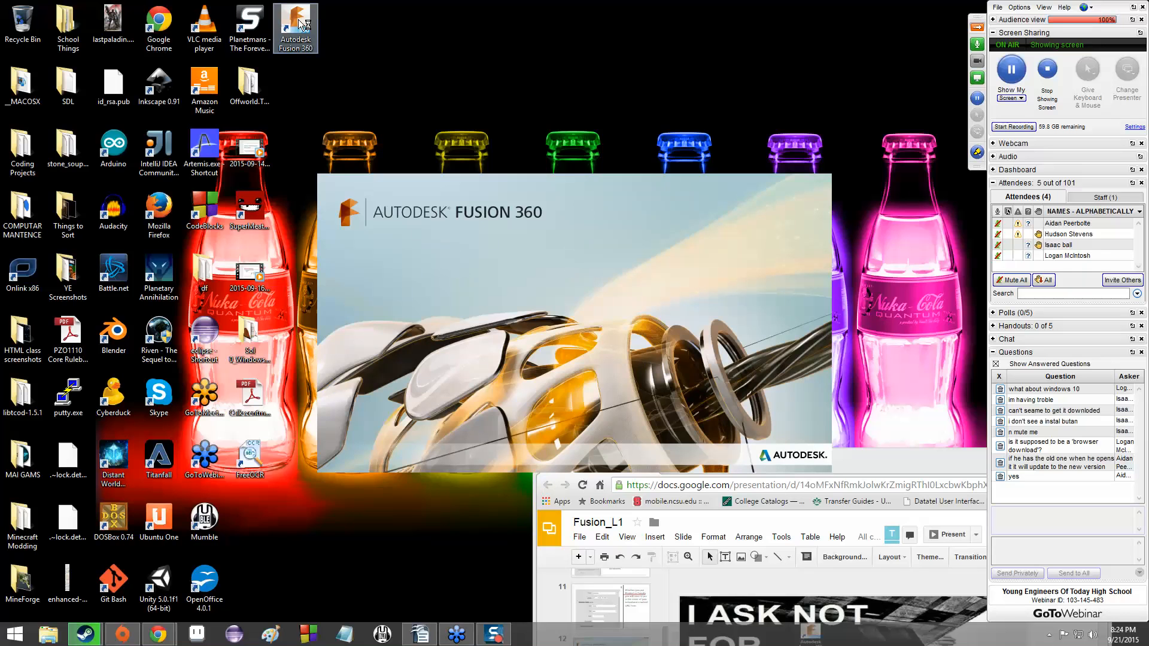
Let the Fusion 360 splash screen finish loading into the application window
double_click(295, 23)
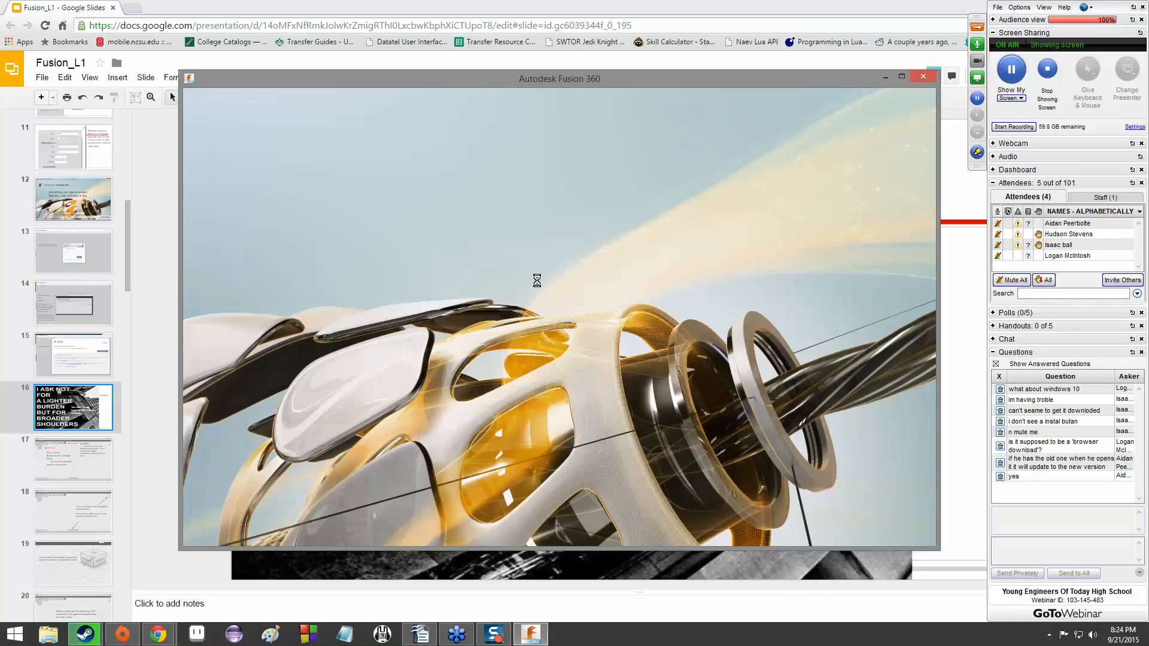
mouse_move(474, 264)
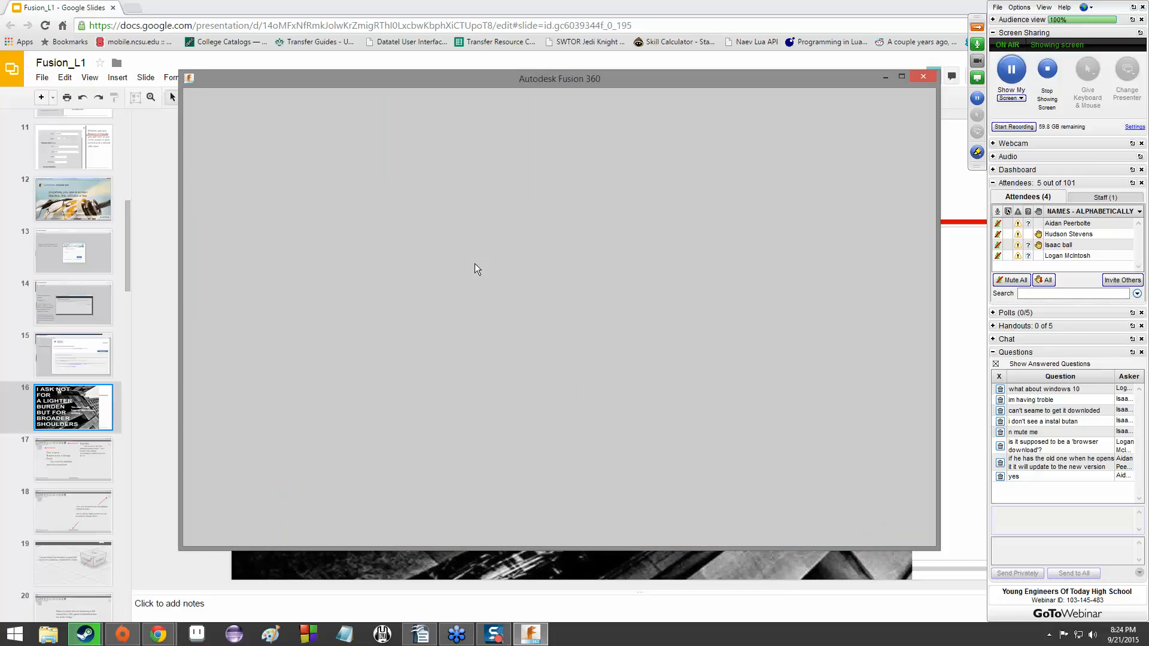
mouse_move(590, 327)
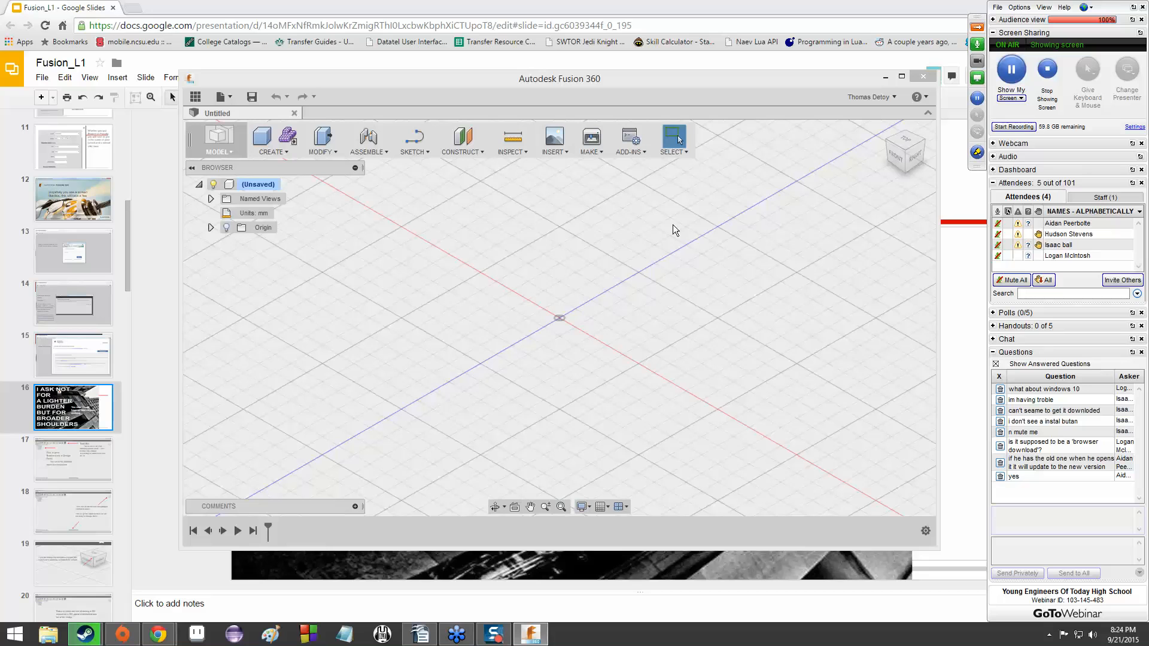
mouse_move(696, 167)
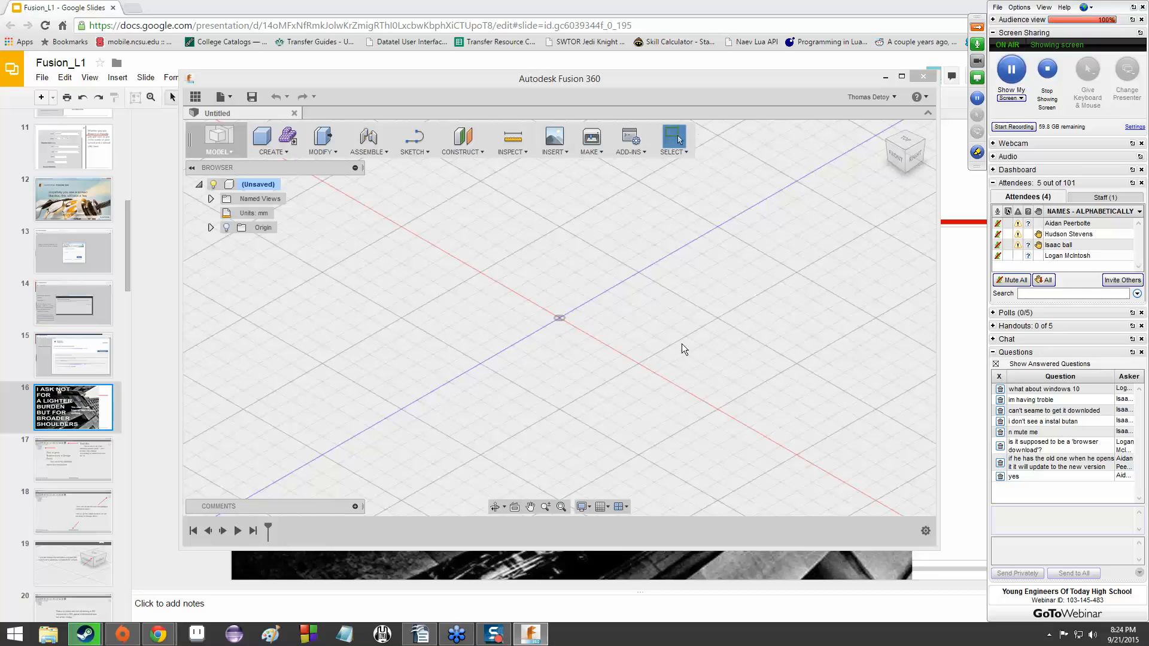
mouse_move(306, 148)
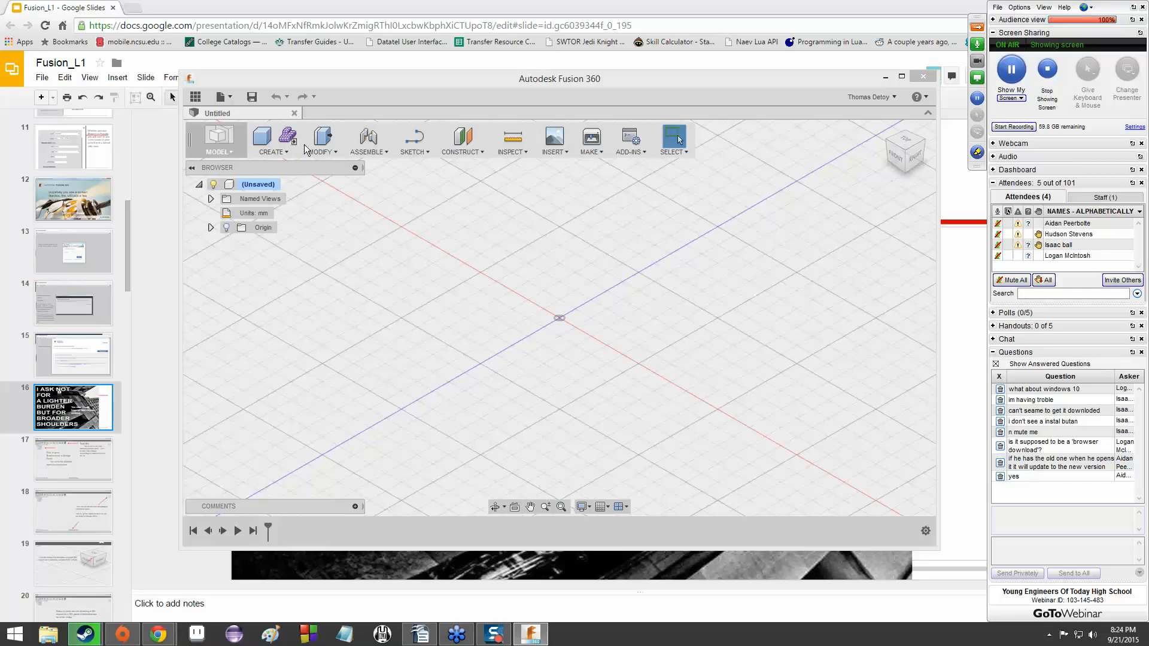
Browse the empty design's File menu, then minimize Fusion 360 back to the slides
left_click(219, 96)
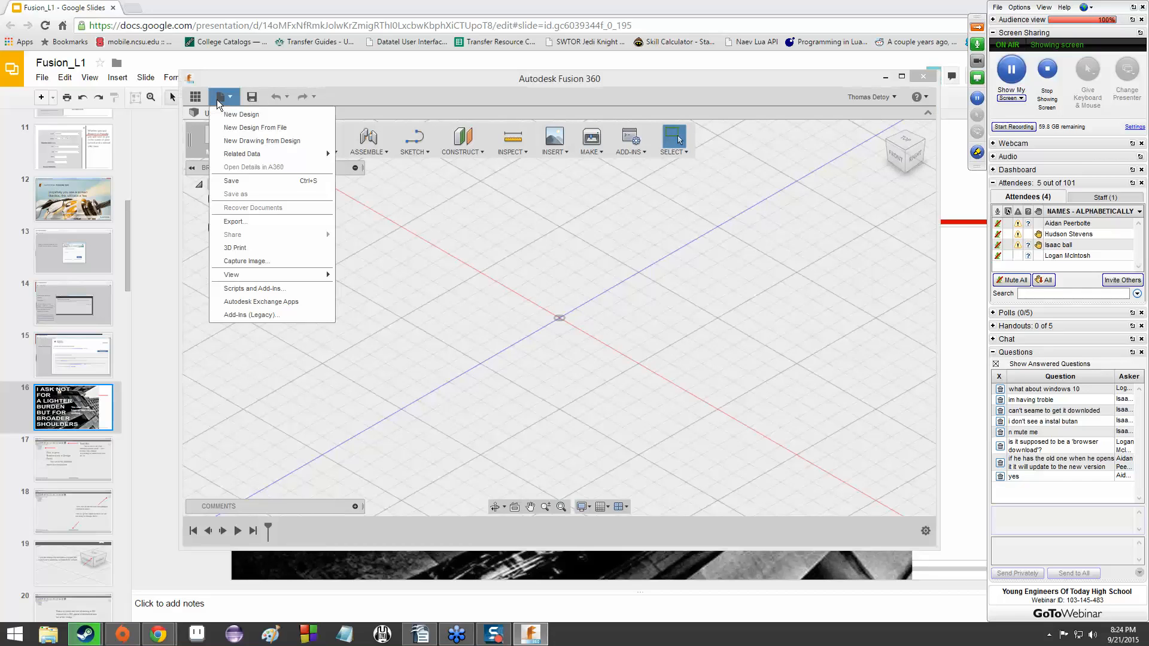
left_click(241, 114)
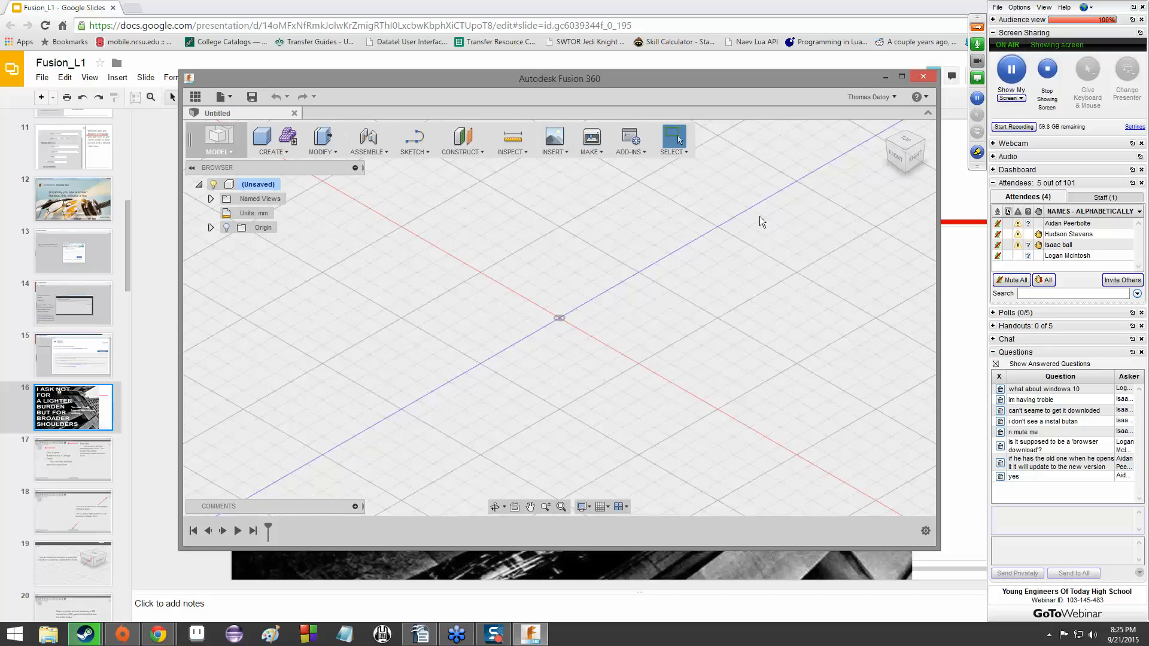
left_click(917, 96)
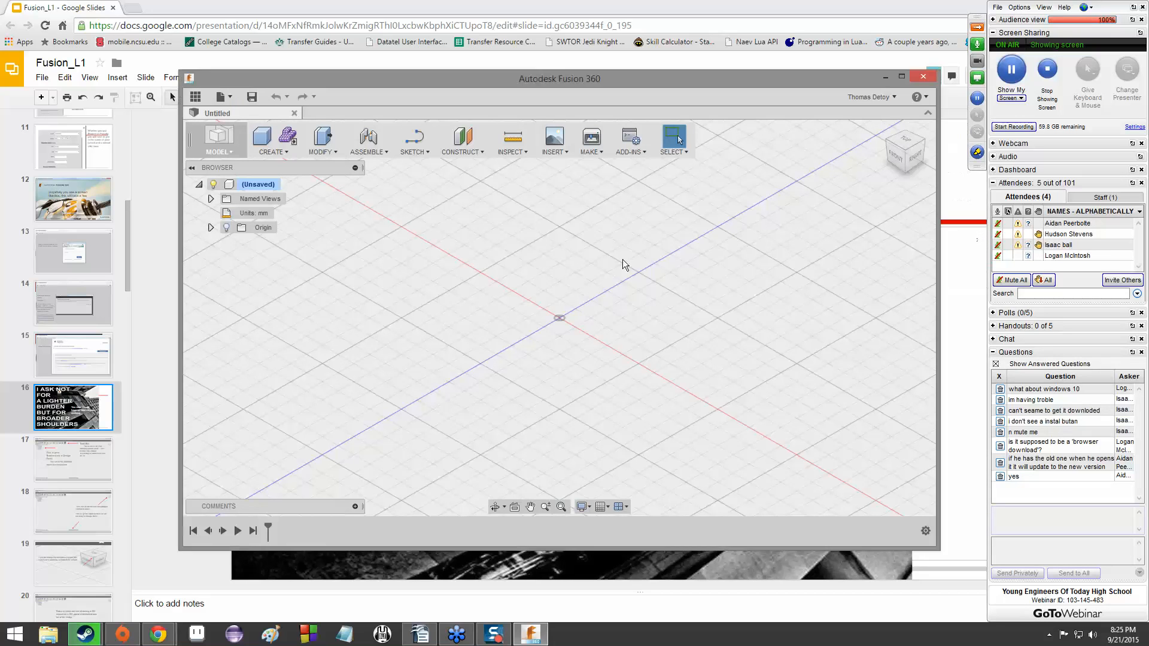
mouse_move(544, 299)
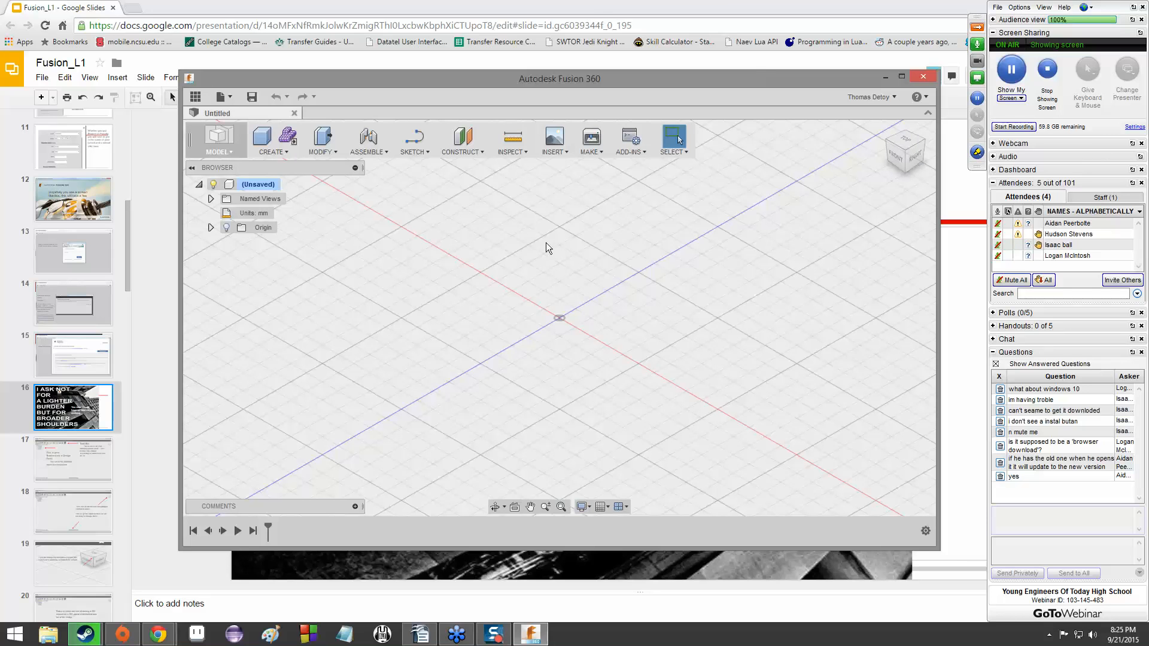
mouse_move(306, 239)
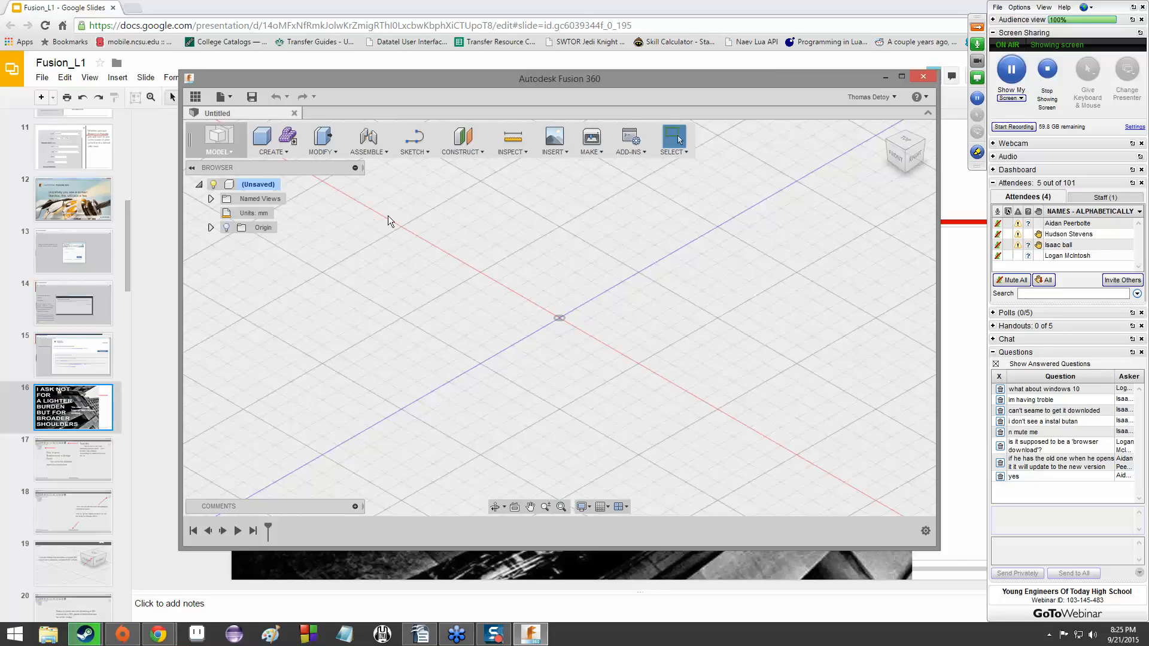
mouse_move(434, 172)
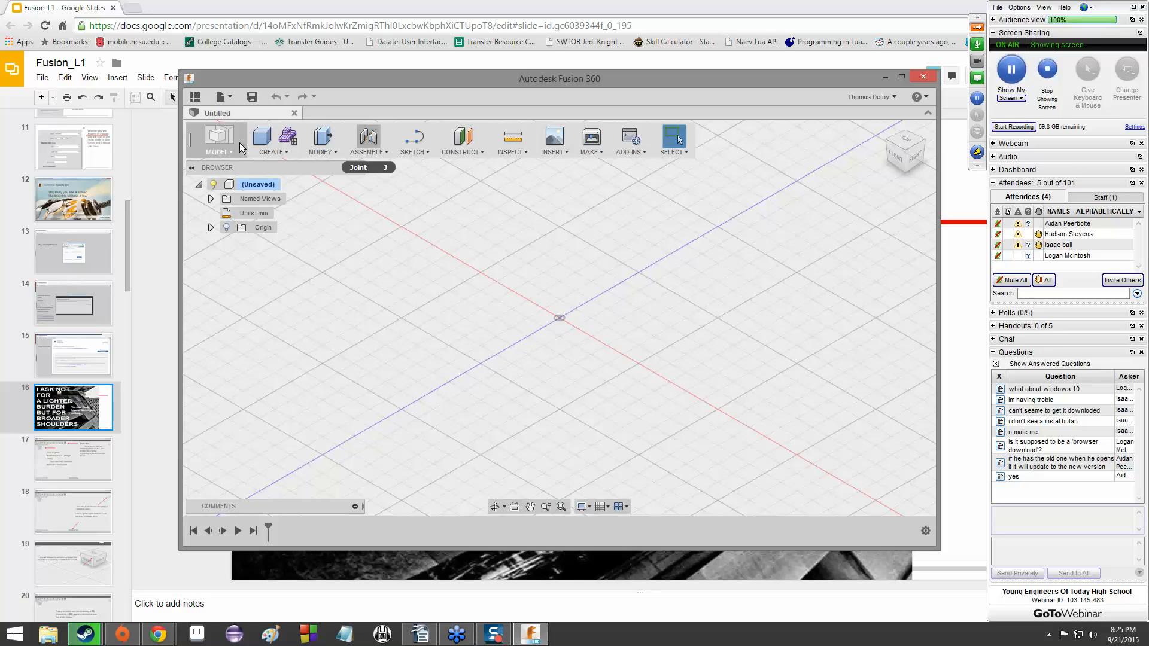
mouse_move(296, 342)
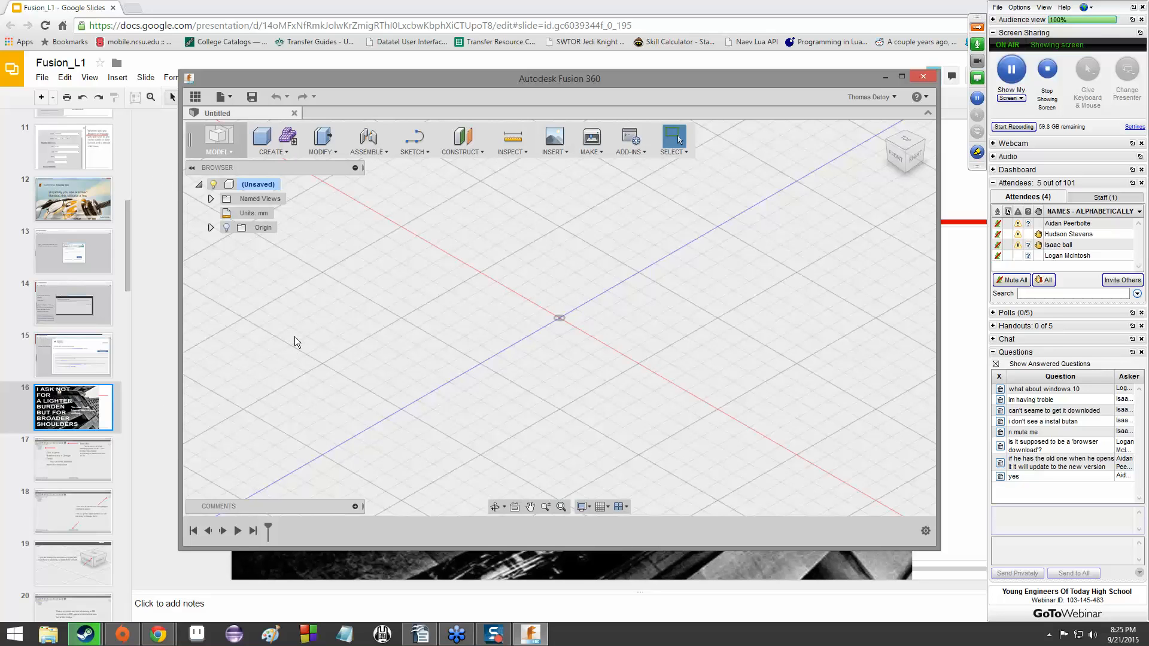
mouse_move(324, 402)
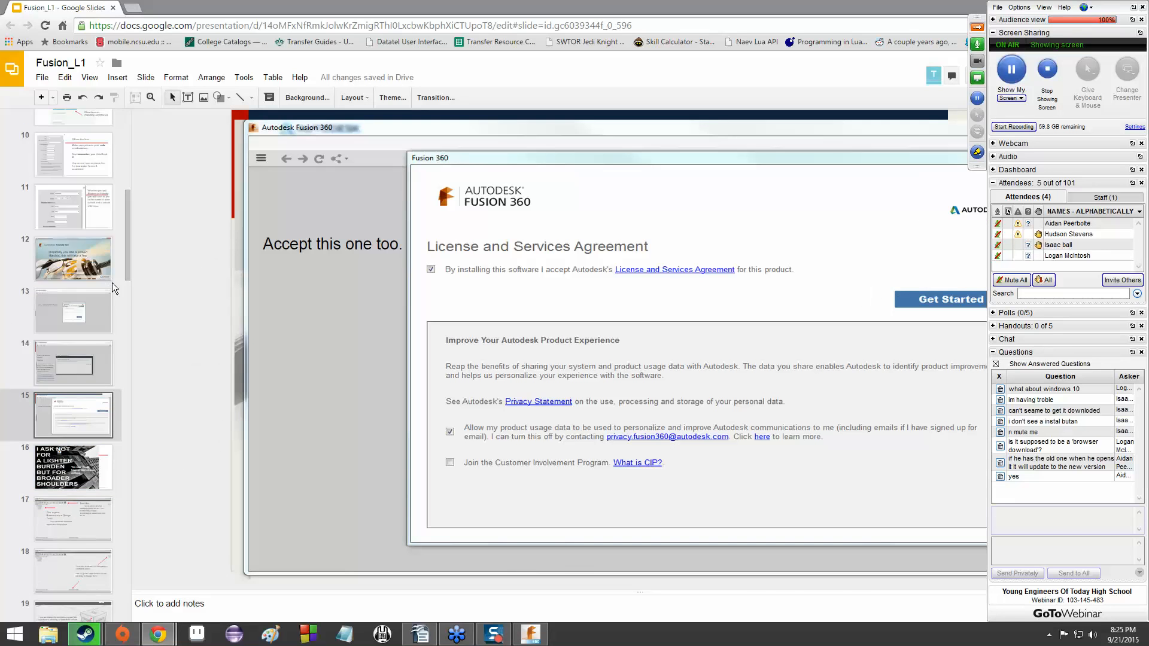
Return the deck to slide 5 and bring the Fusion 360 design back in front
left_click(72, 345)
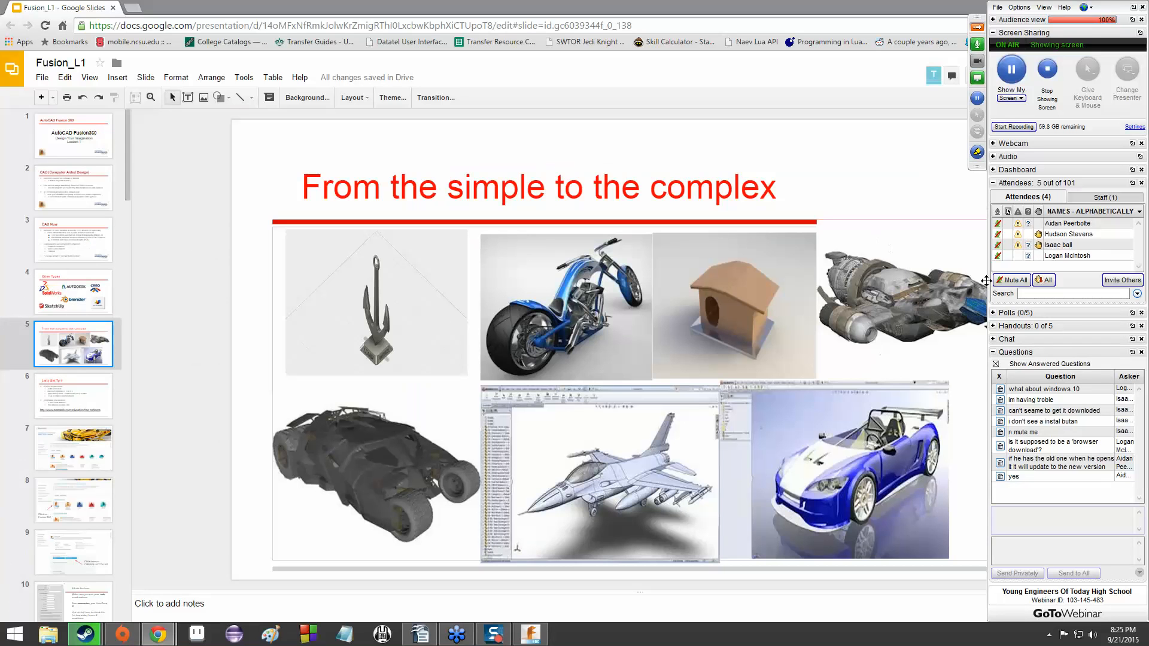
mouse_move(887, 306)
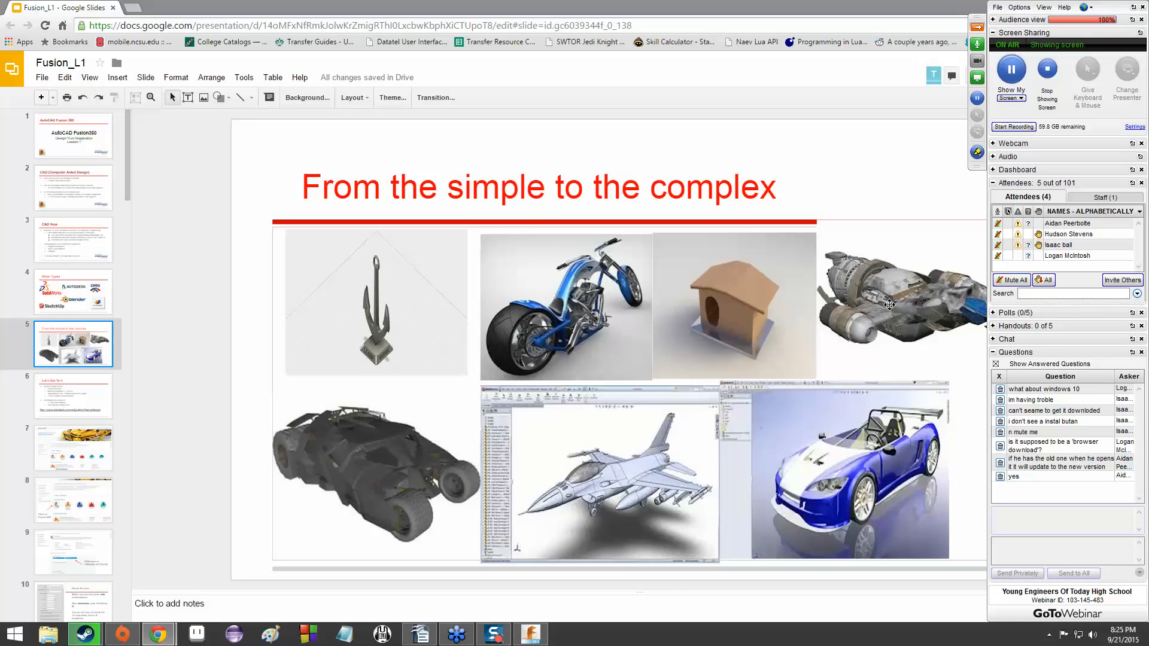
mouse_move(888, 306)
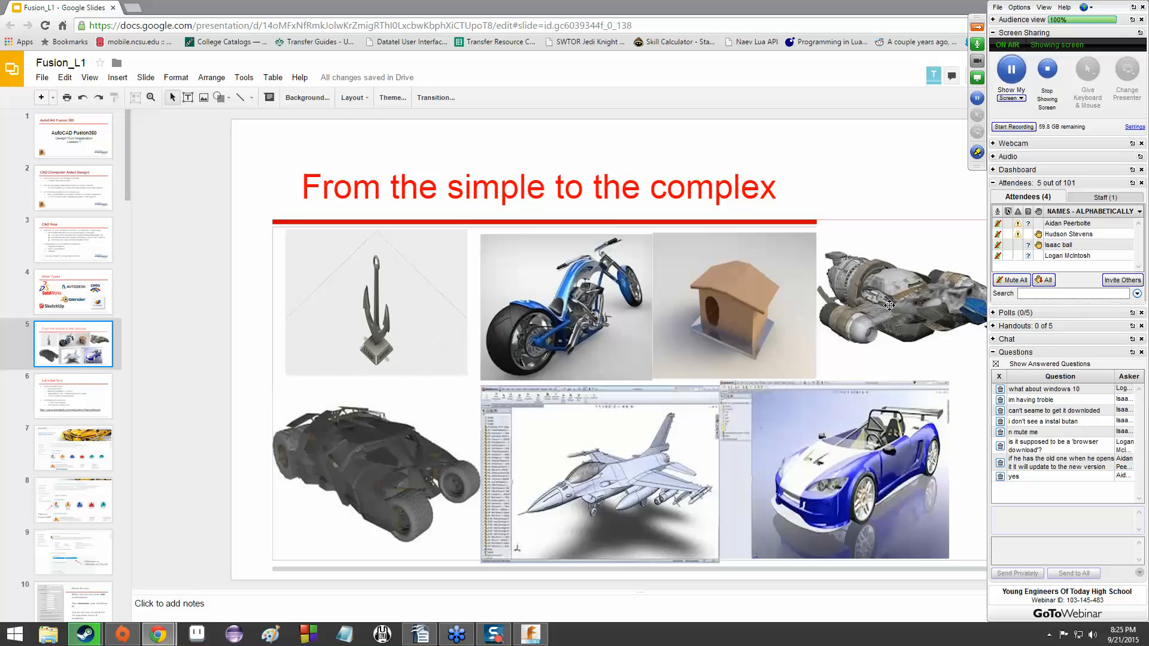
mouse_move(663, 436)
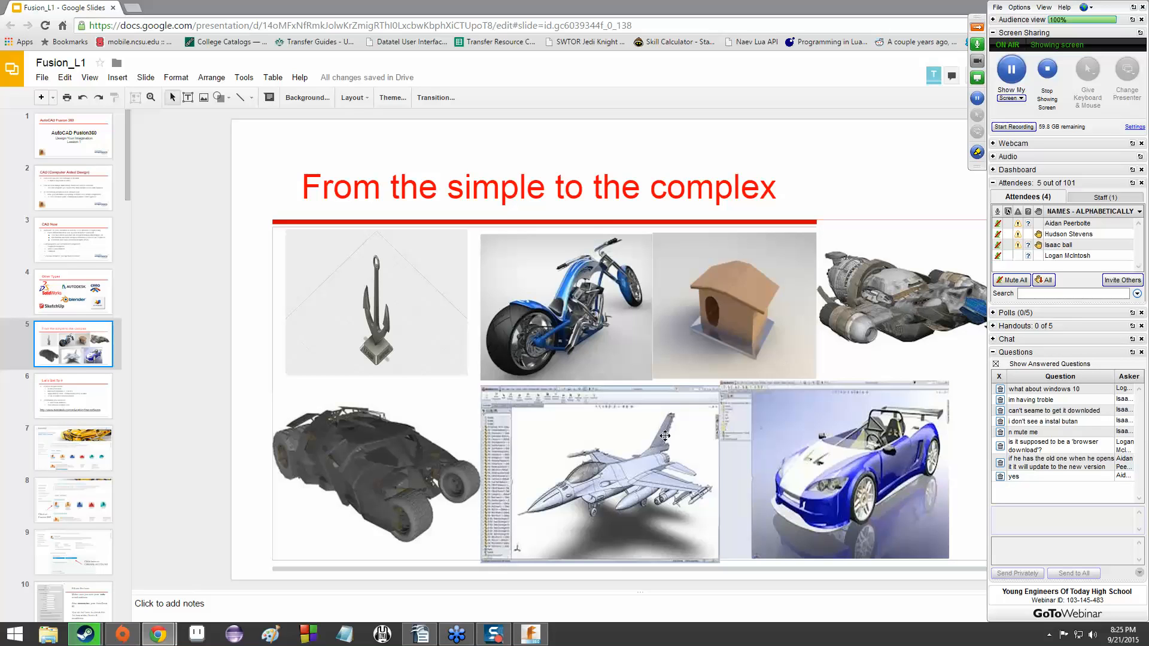
left_click(531, 633)
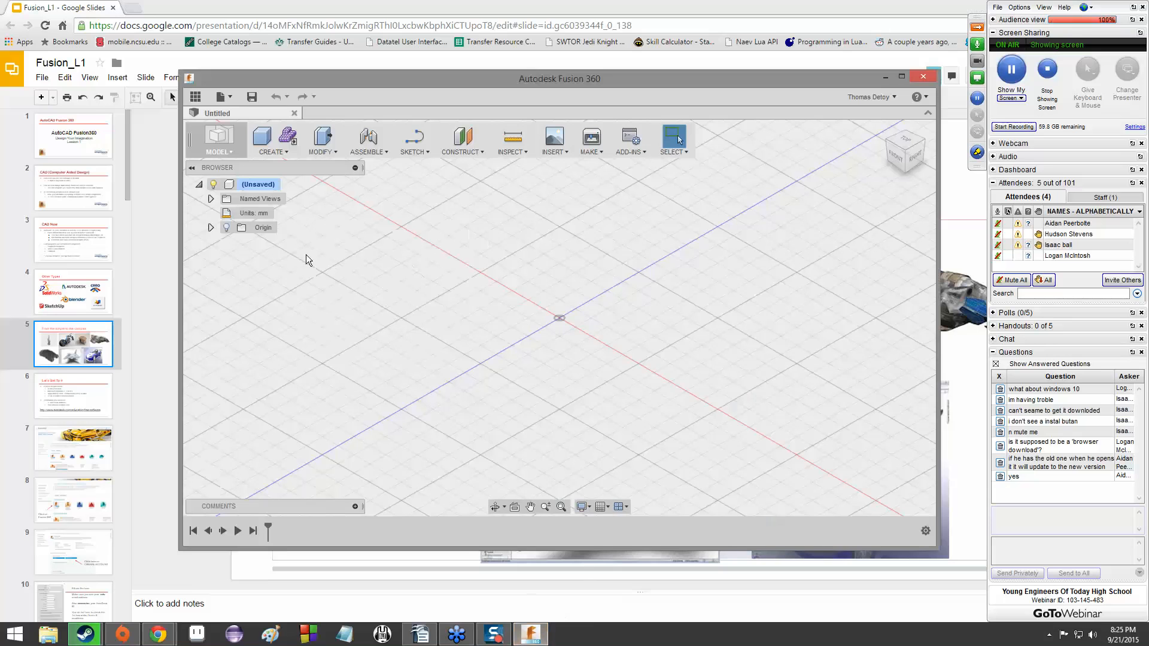
Expand the Named Views list to show Top, Front, Right and Home, then collapse it
left_click(210, 199)
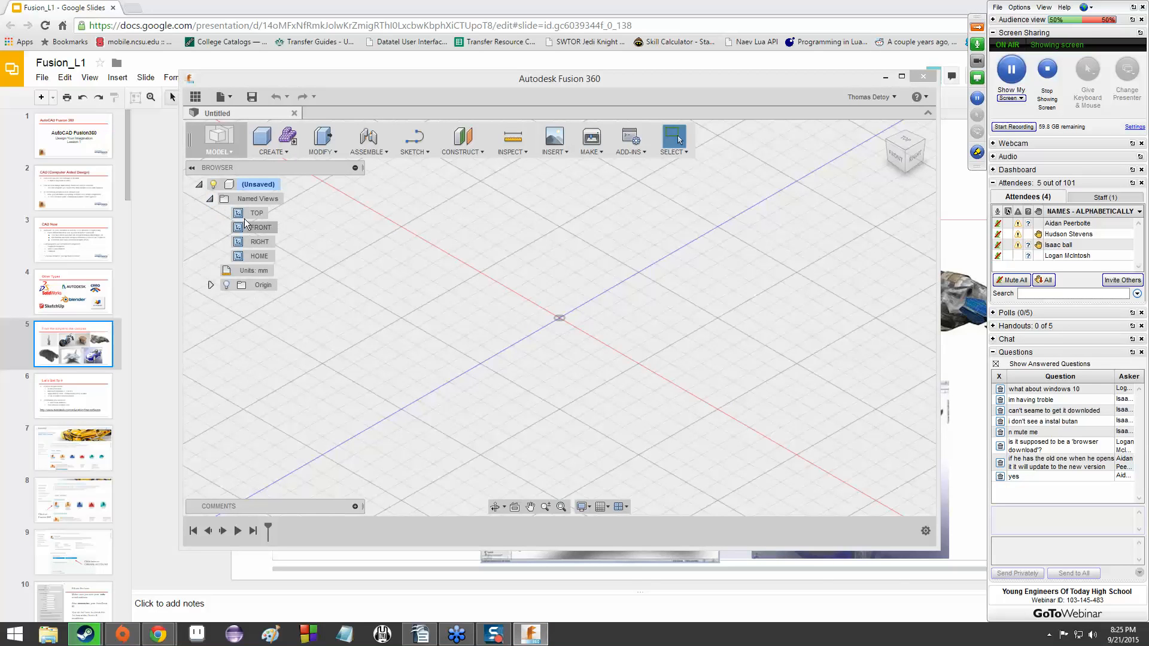
left_click(210, 199)
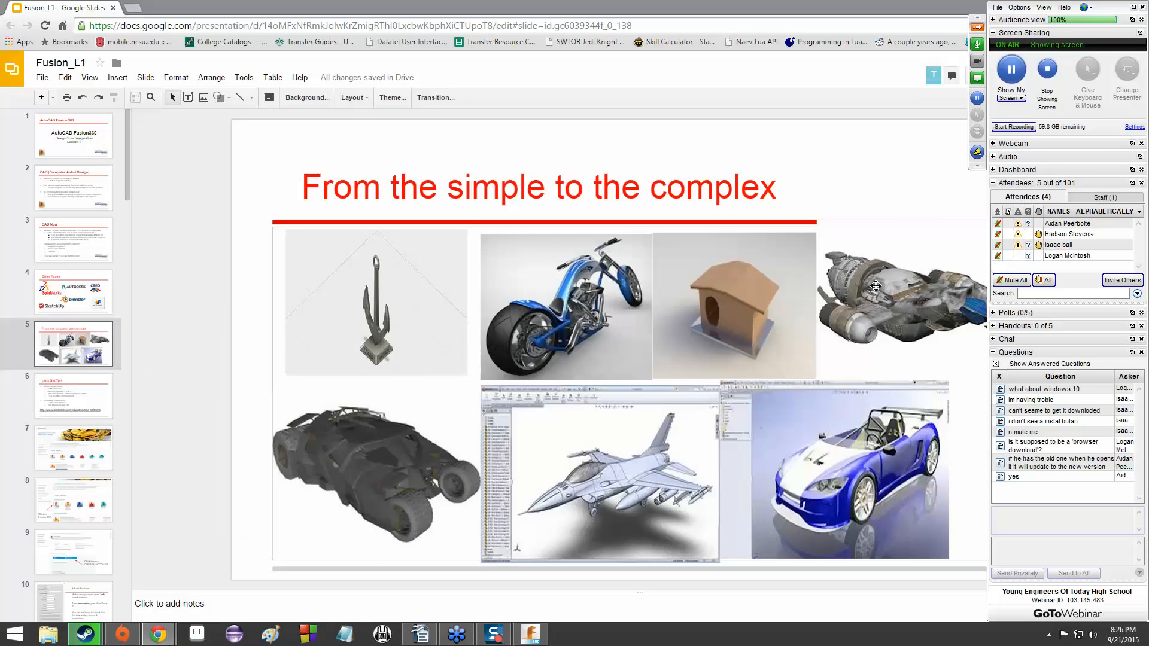
mouse_move(858, 327)
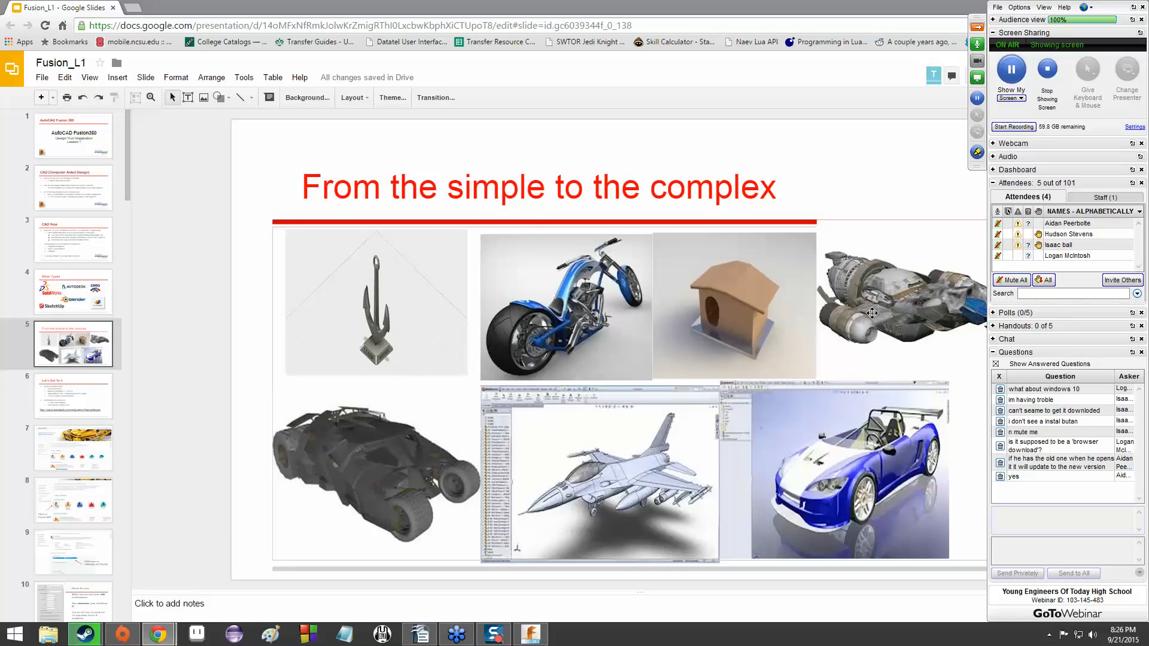
mouse_move(841, 308)
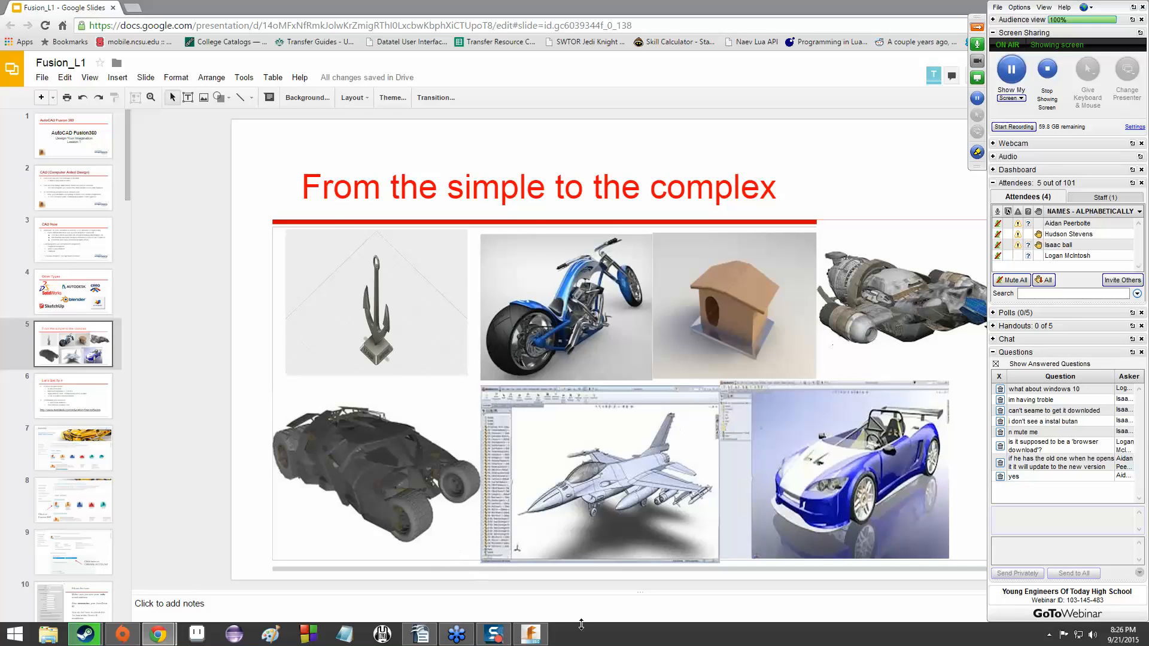
Bring the empty untitled Fusion 360 design in front of slide 5
left_click(530, 634)
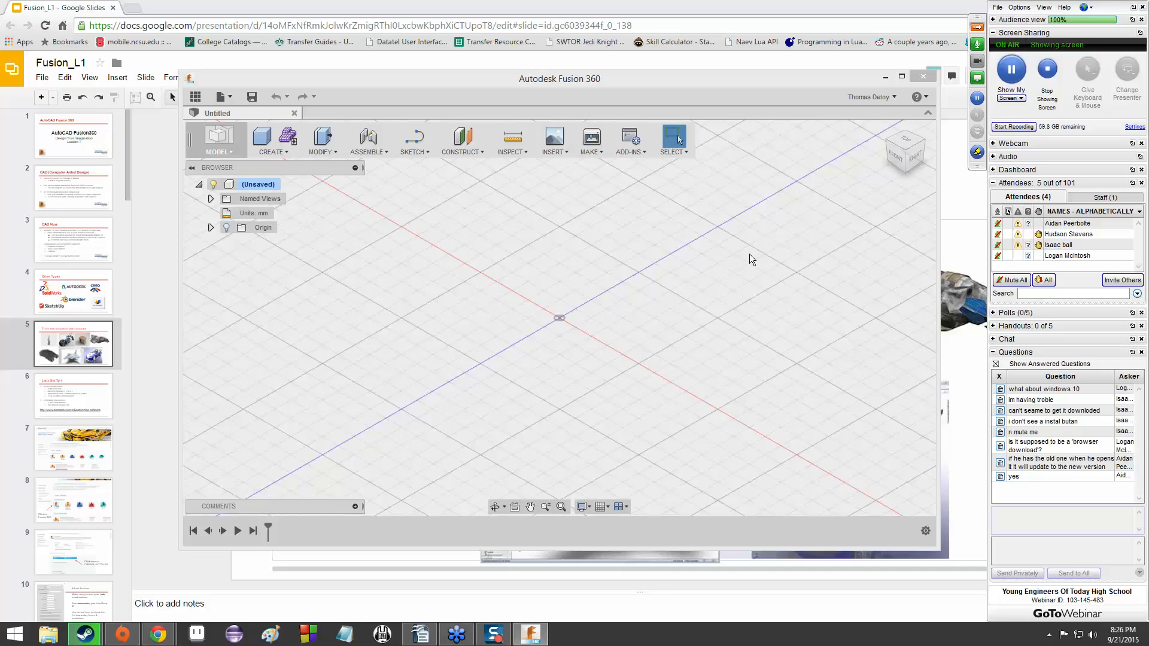
mouse_move(516, 347)
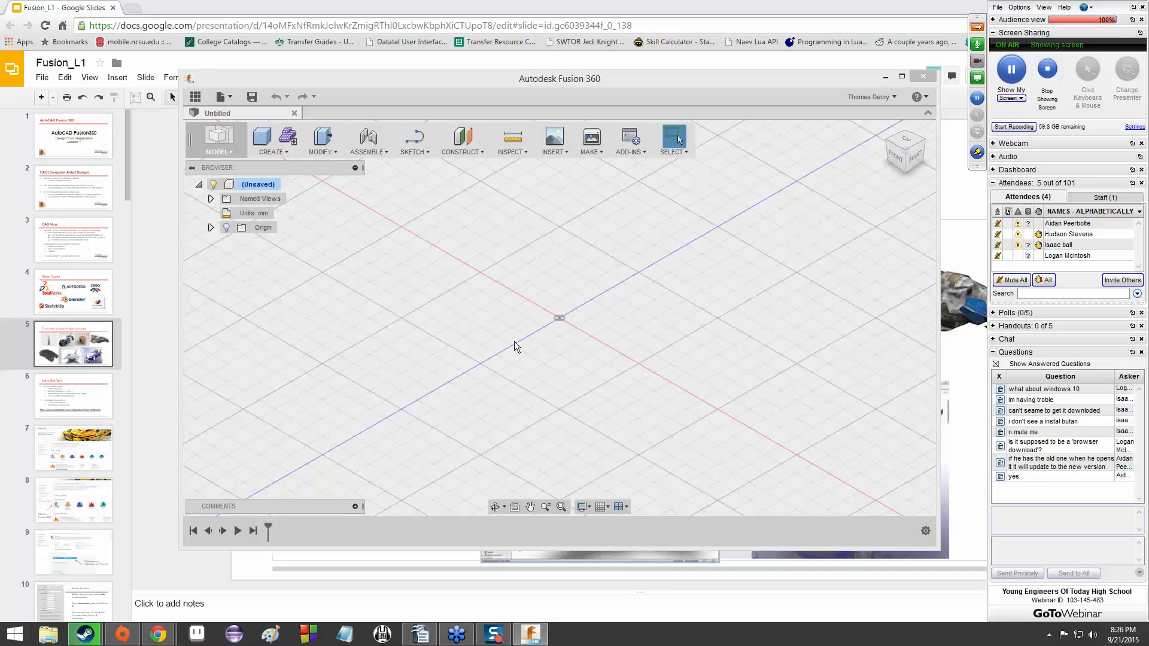
mouse_move(250, 476)
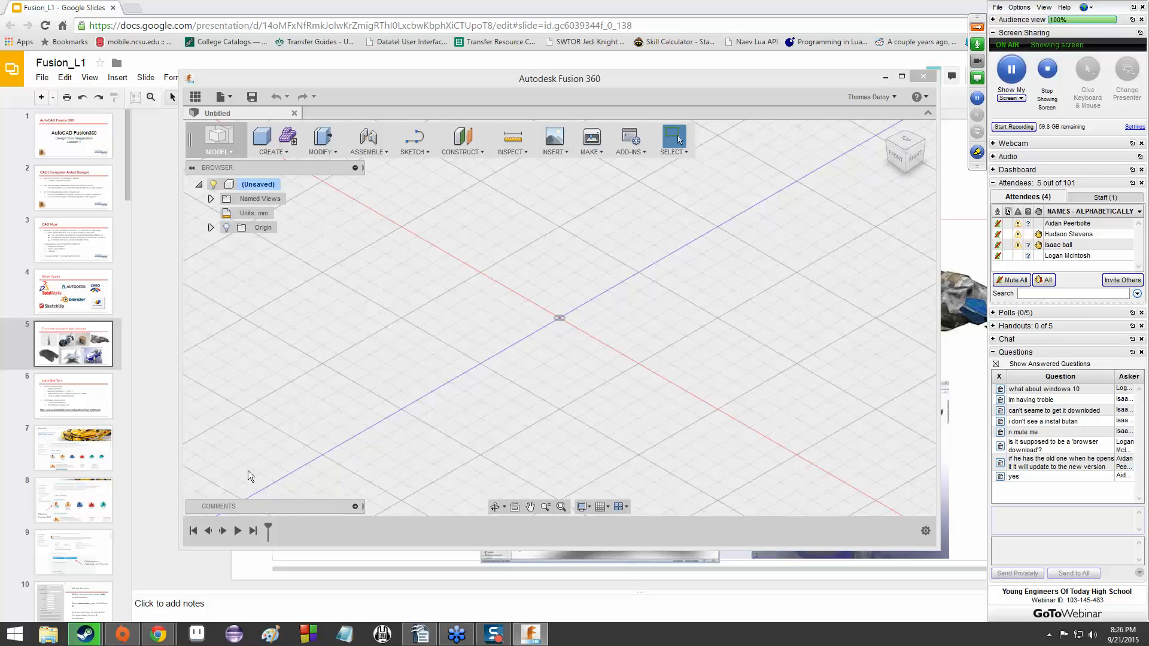
mouse_move(435, 282)
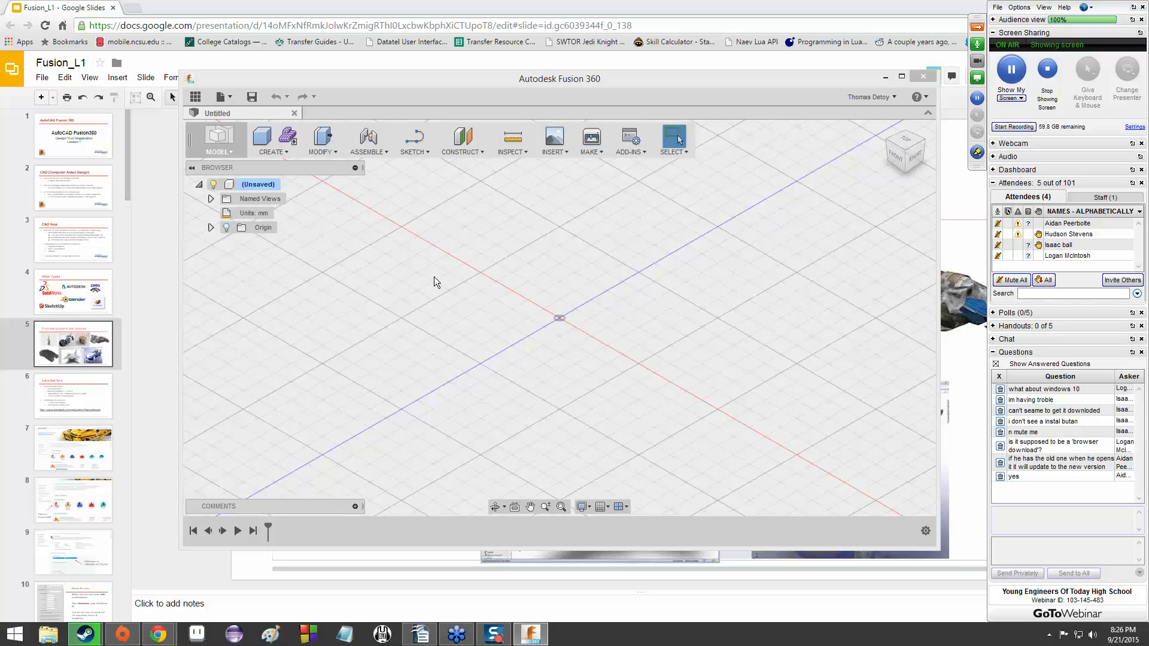
mouse_move(697, 116)
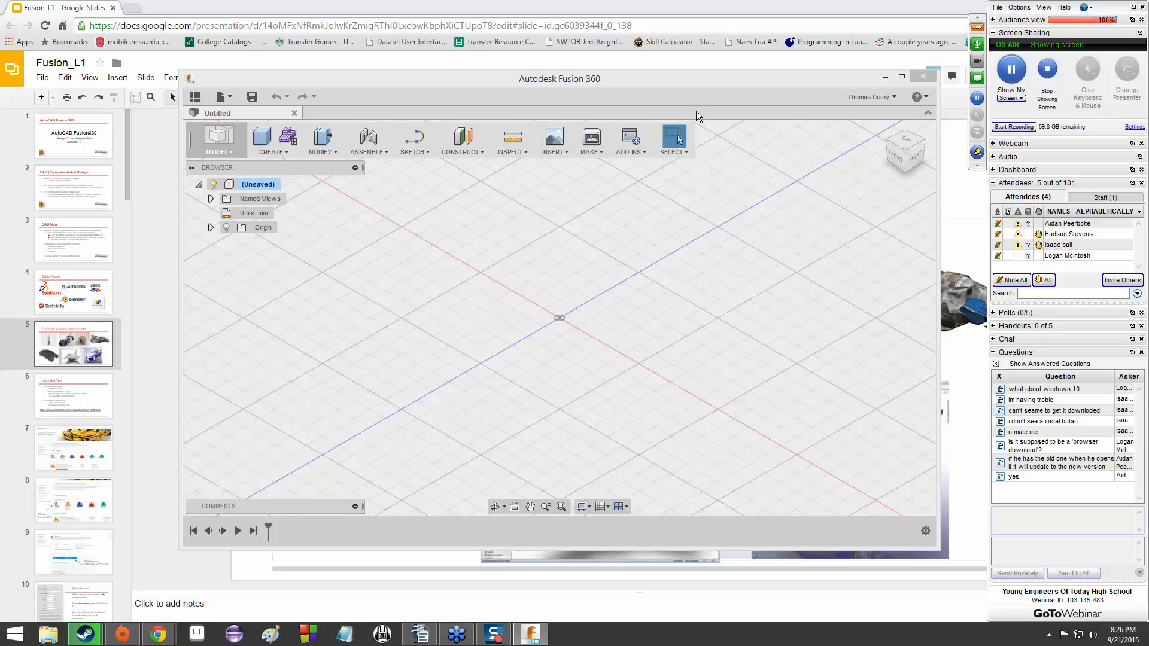
mouse_move(218, 140)
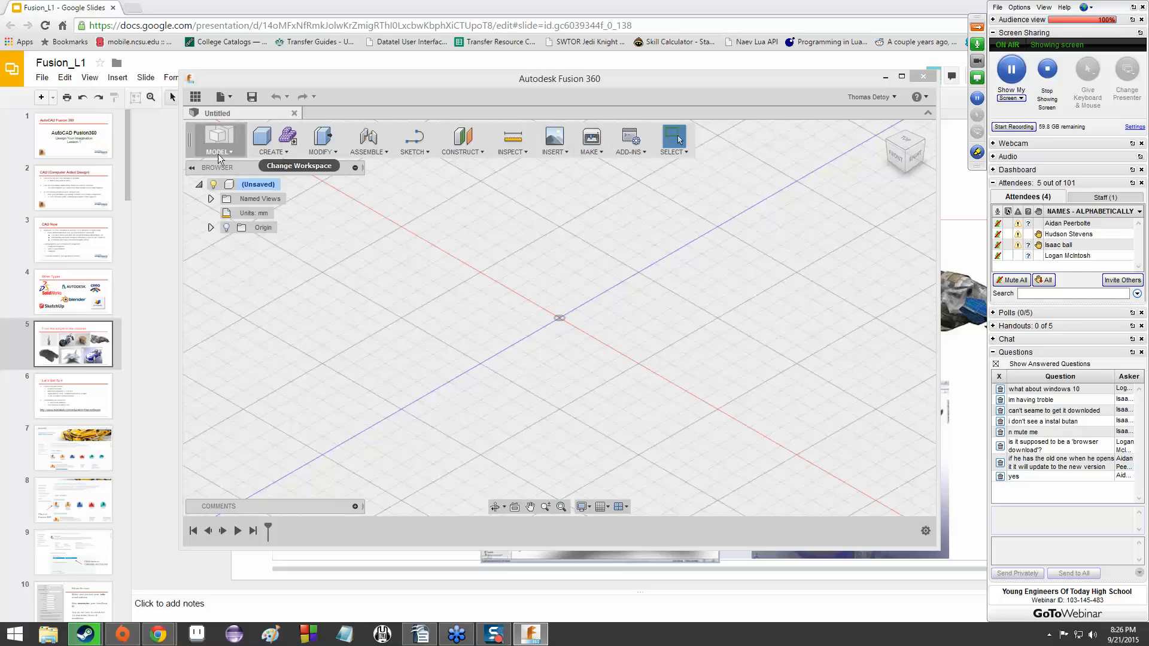
mouse_move(672, 174)
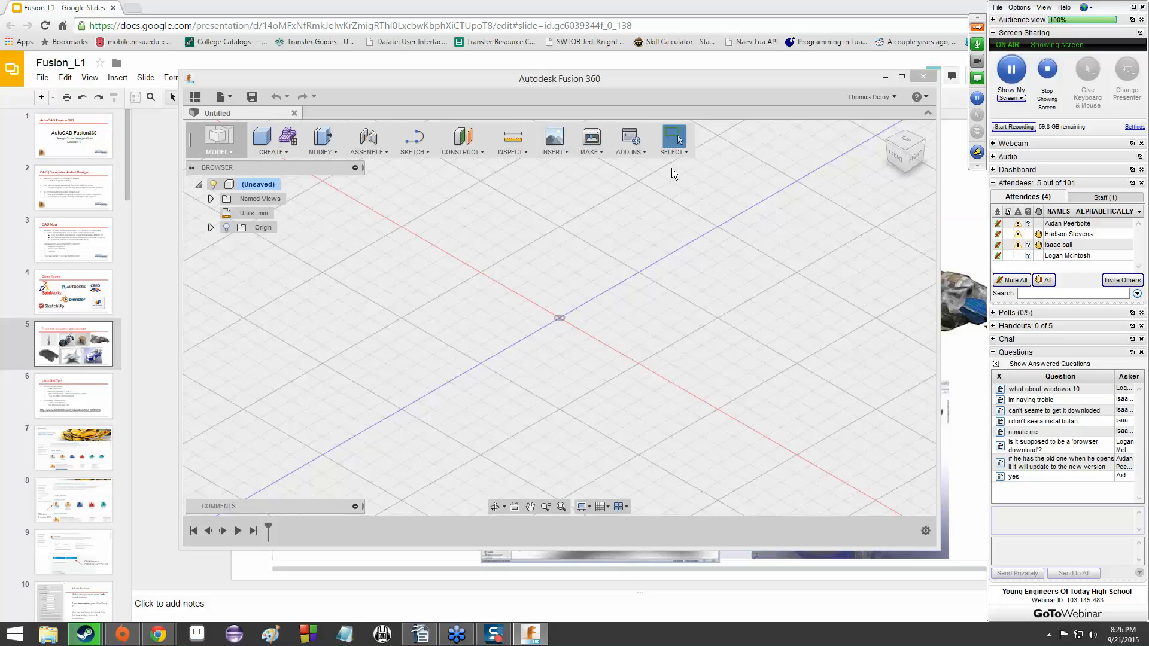
mouse_move(633, 275)
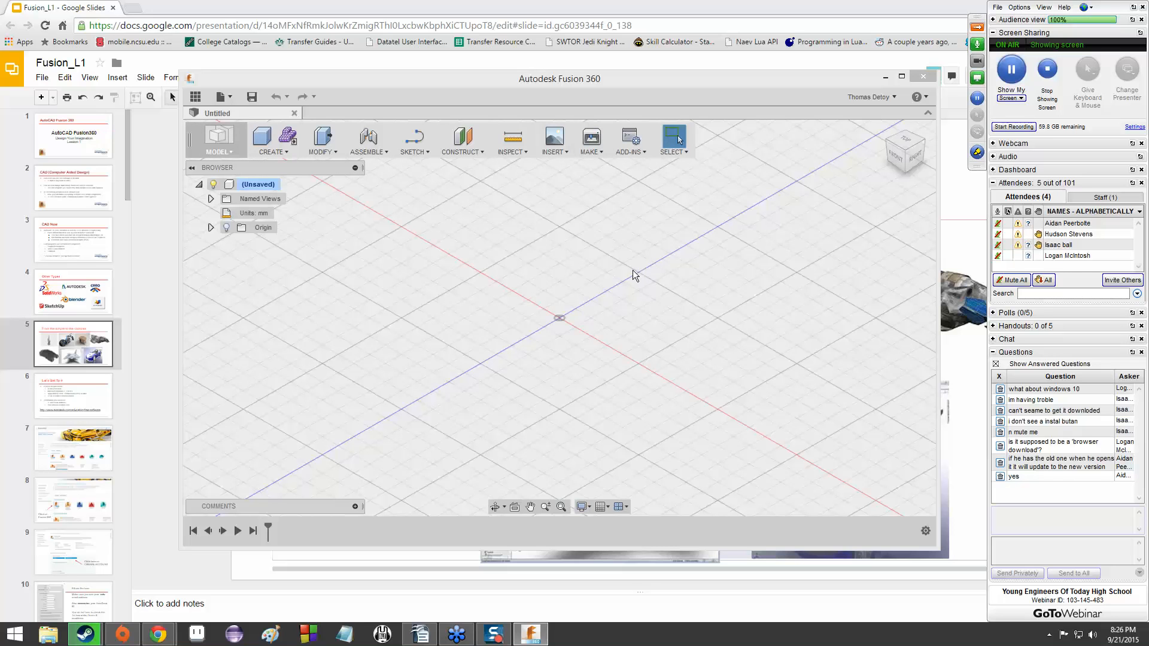
mouse_move(639, 352)
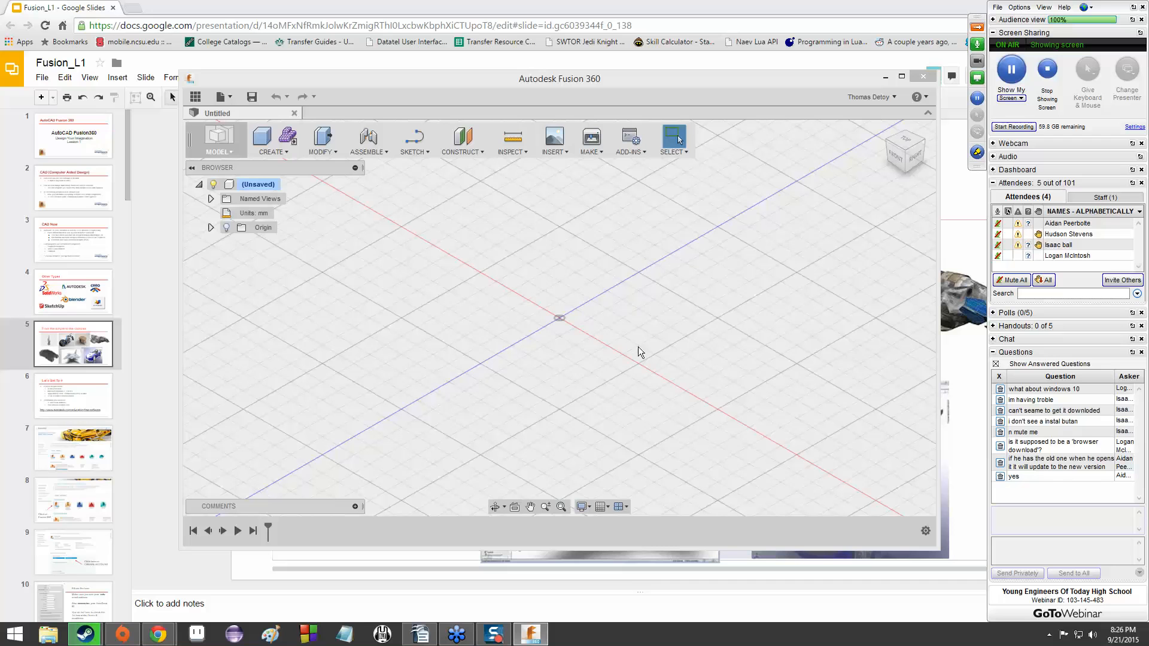
mouse_move(603, 362)
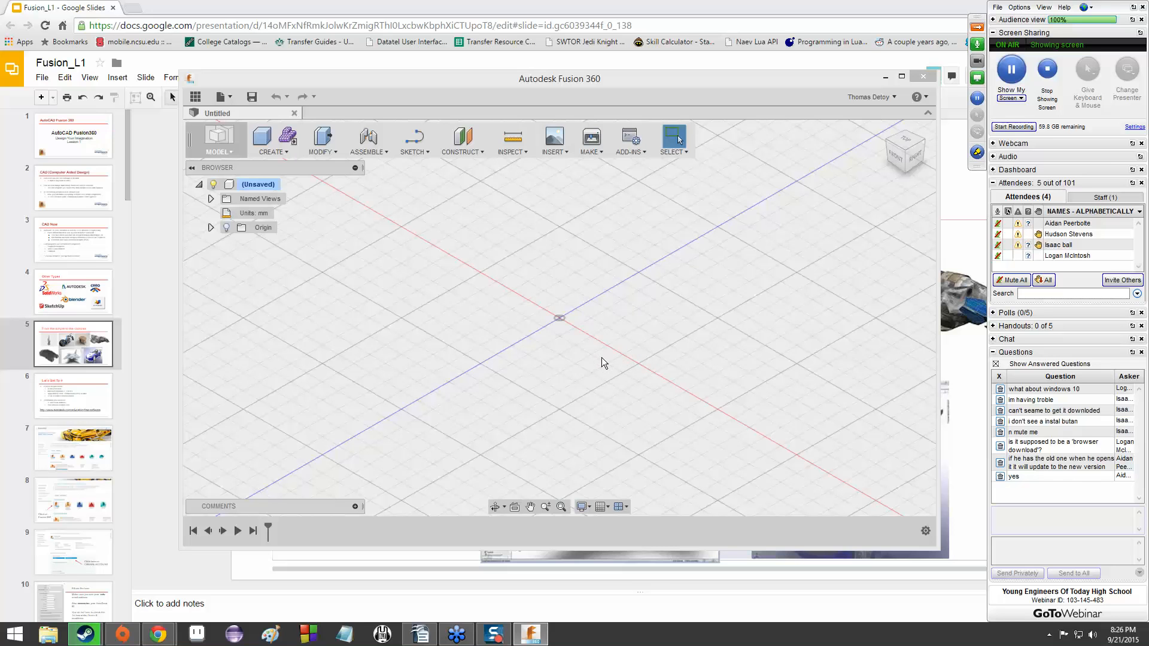
mouse_move(371, 72)
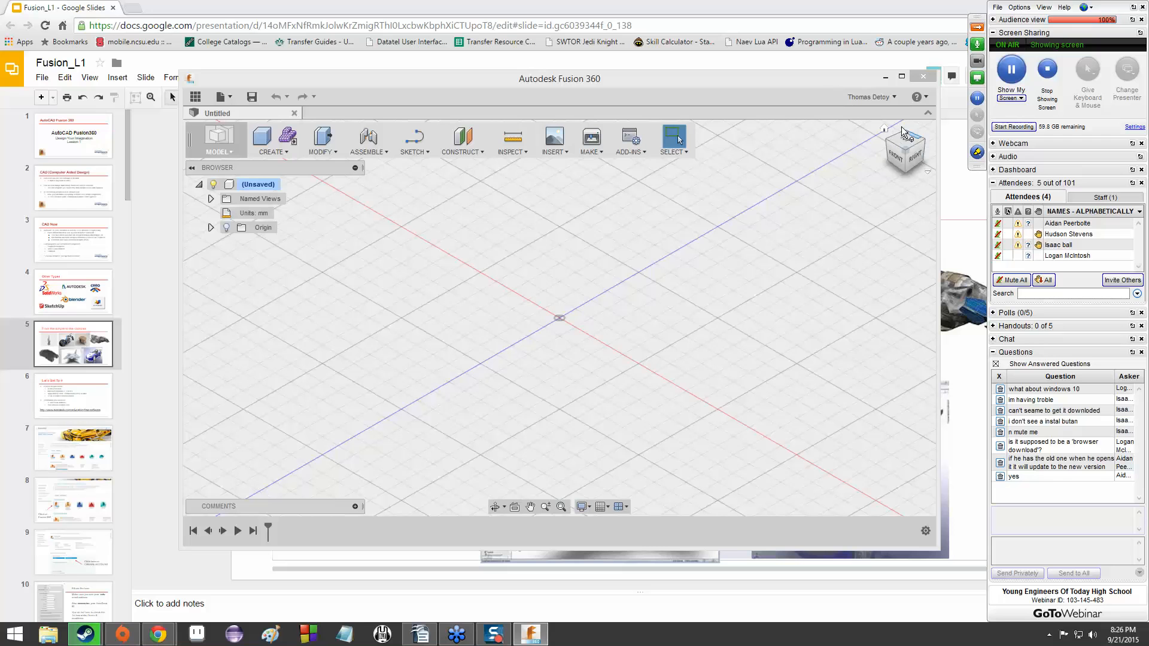
mouse_move(871, 157)
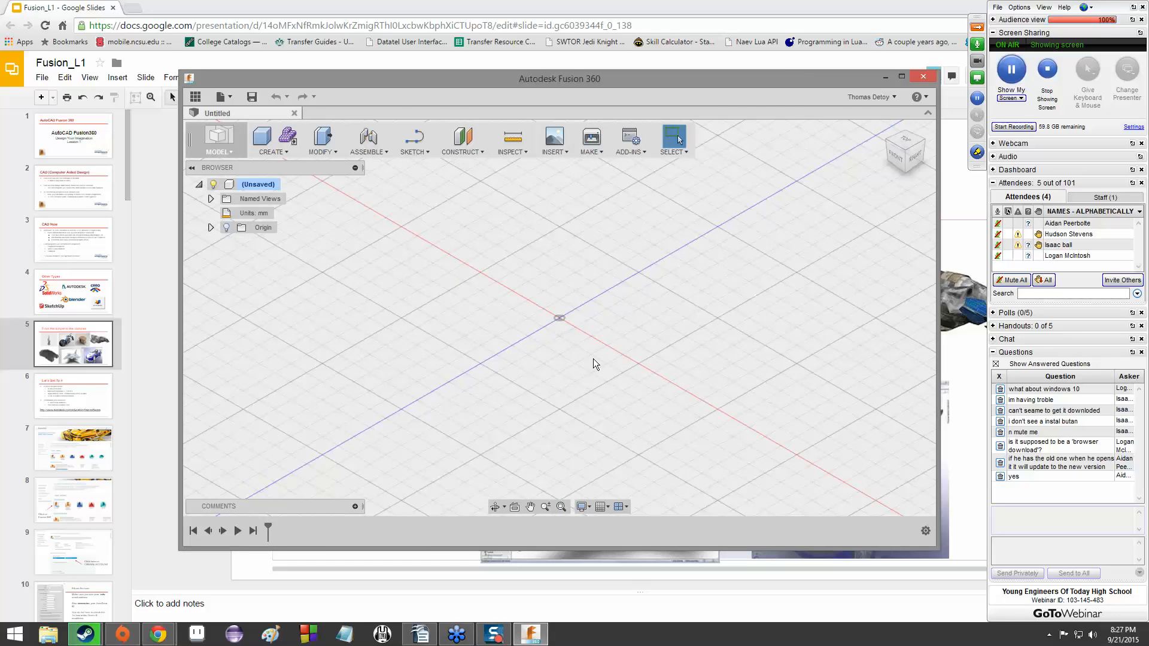
mouse_move(570, 289)
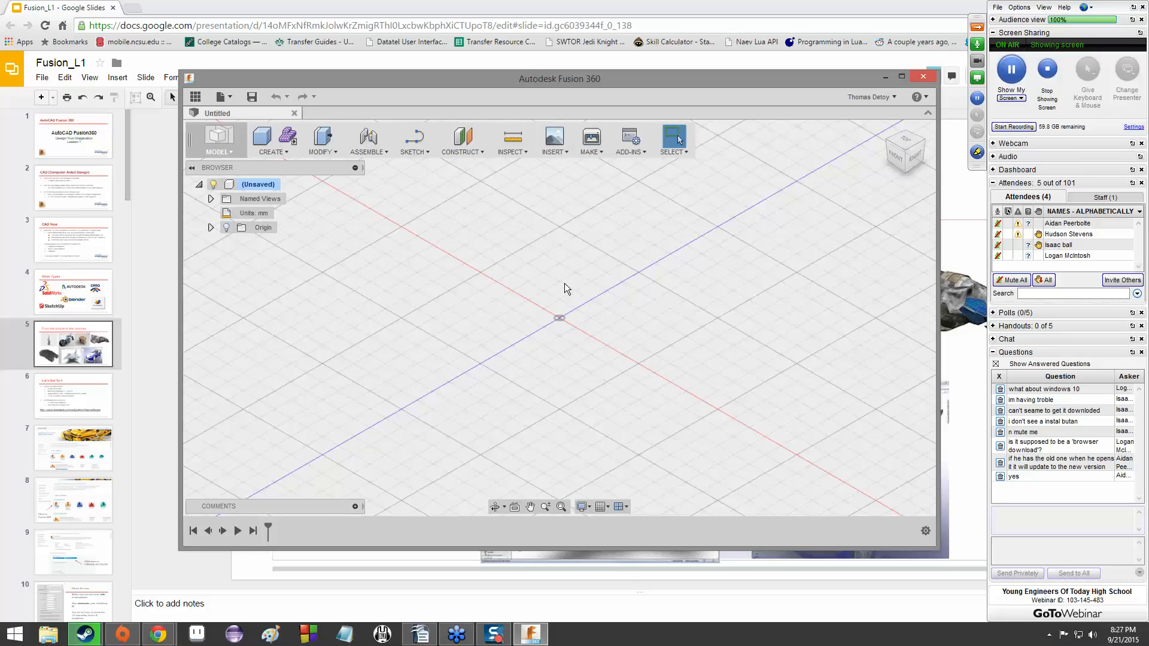
mouse_move(642, 251)
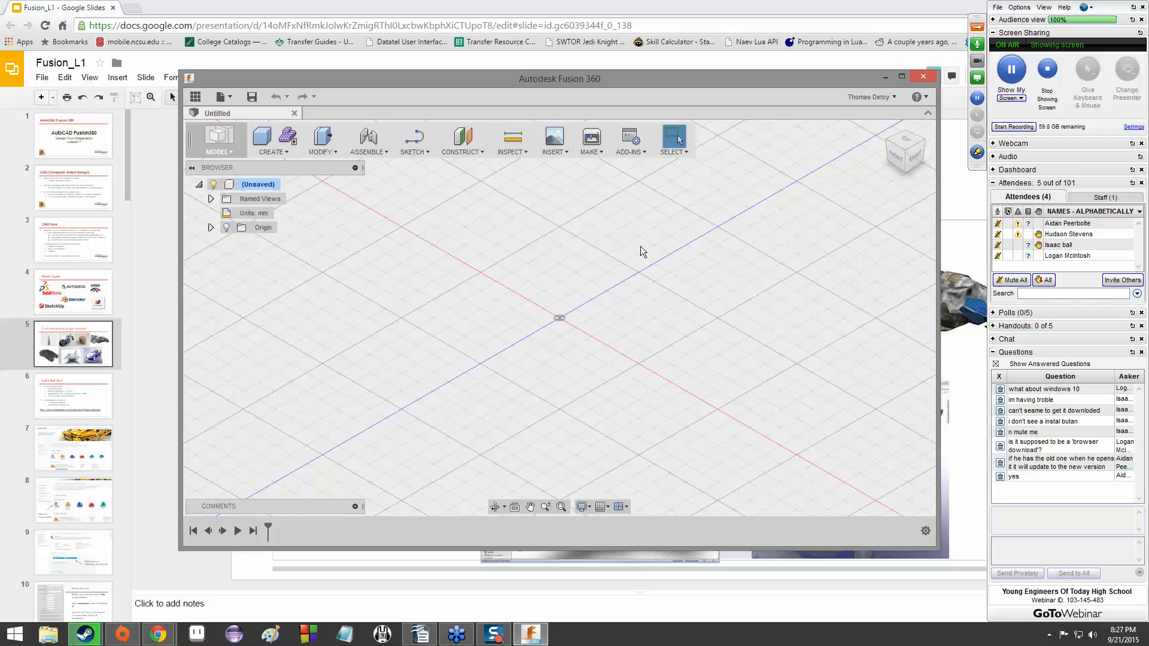
mouse_move(515, 506)
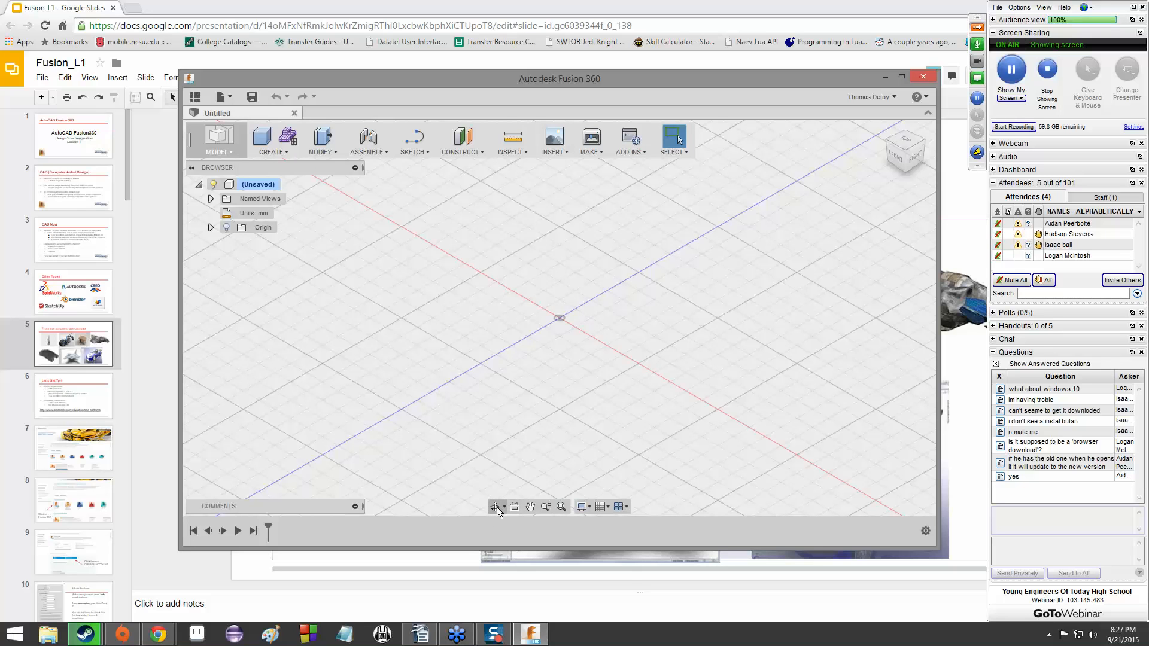
mouse_move(496, 506)
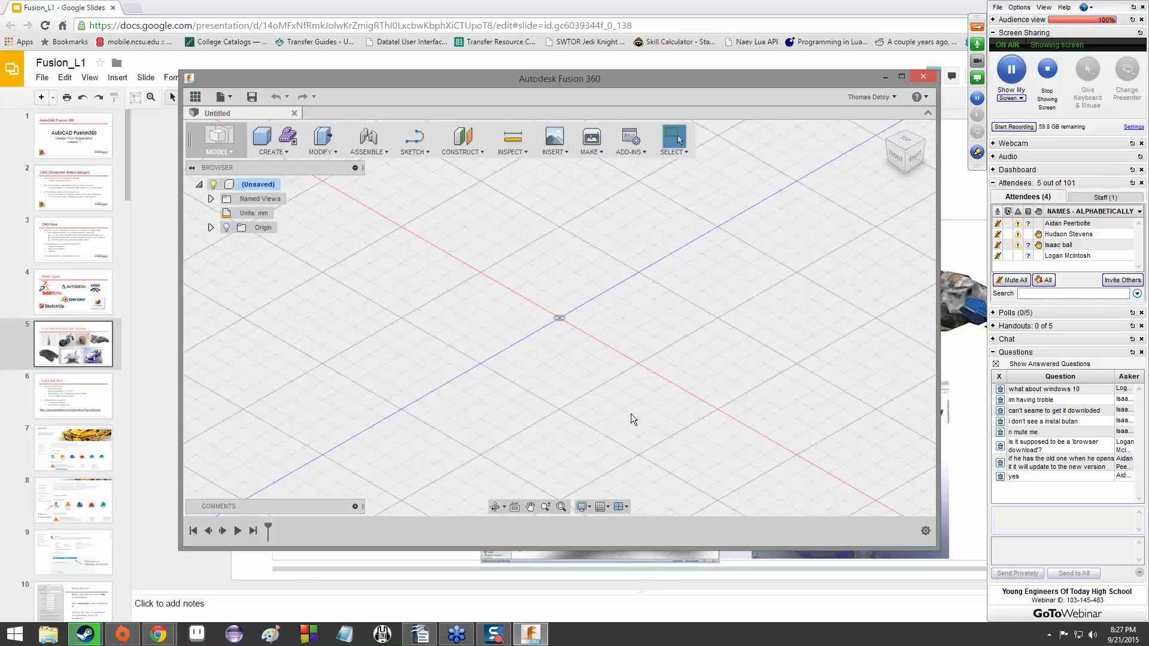
mouse_move(567, 428)
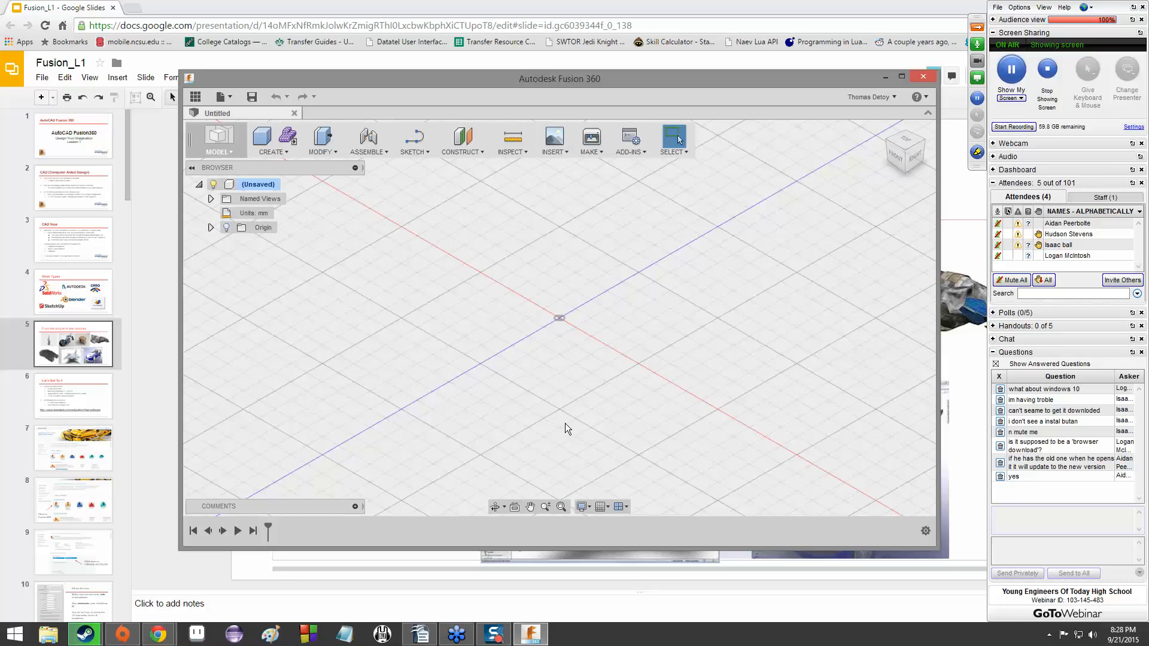
mouse_move(579, 69)
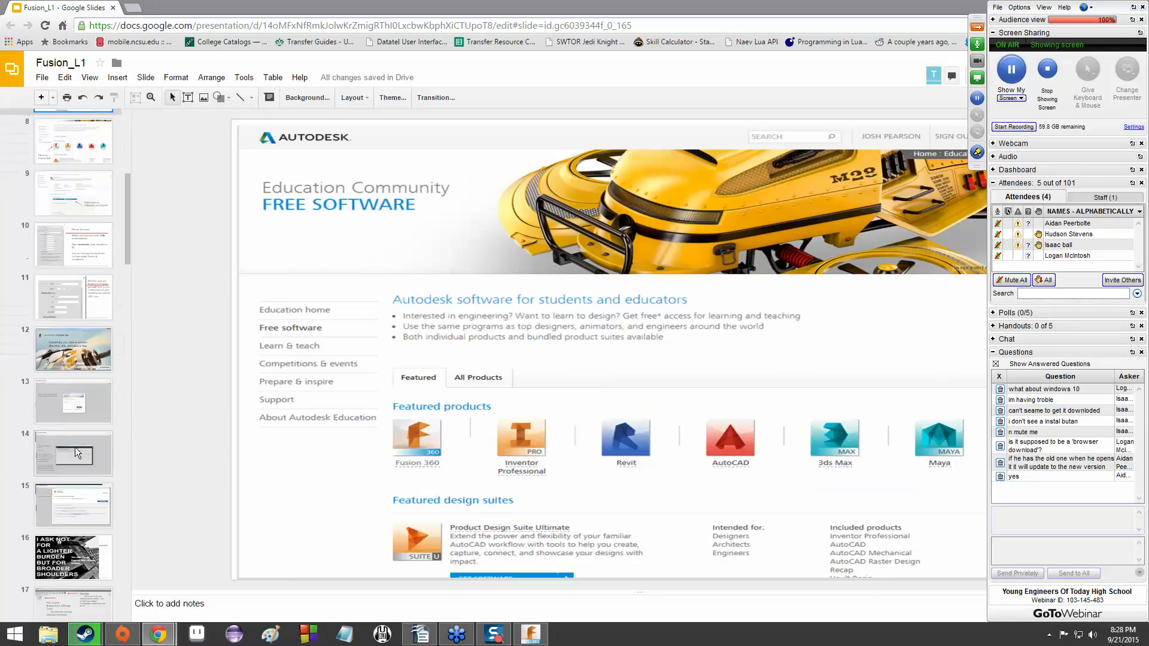
Scroll the slide filmstrip down toward slide 20
scroll("down", 3)
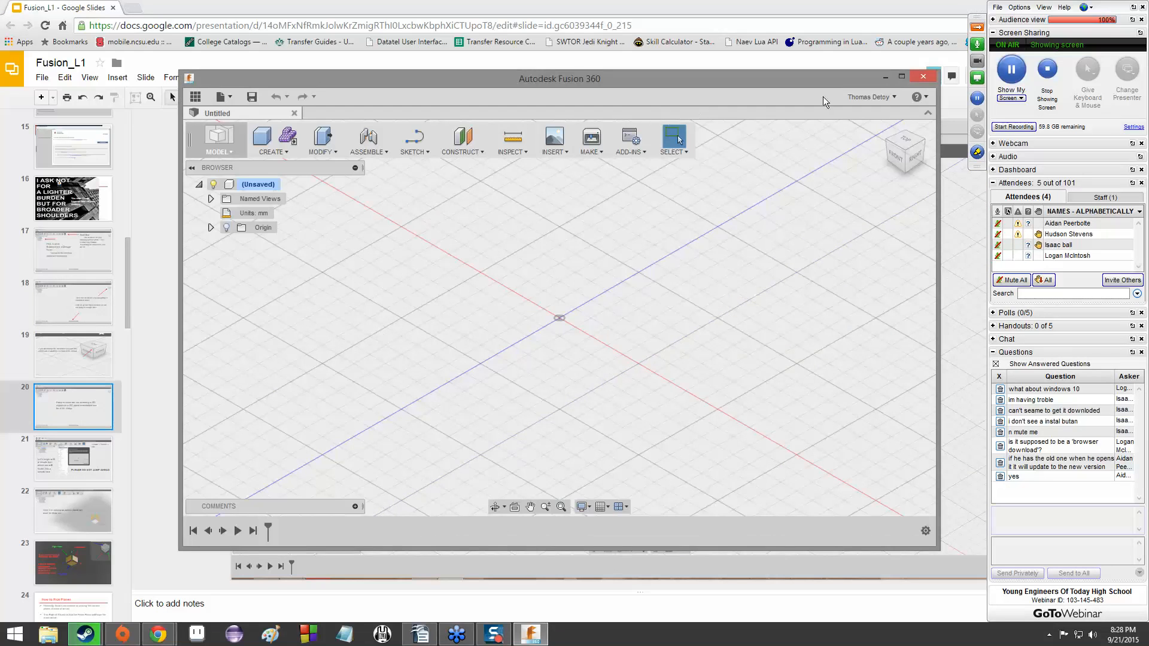
mouse_move(758, 256)
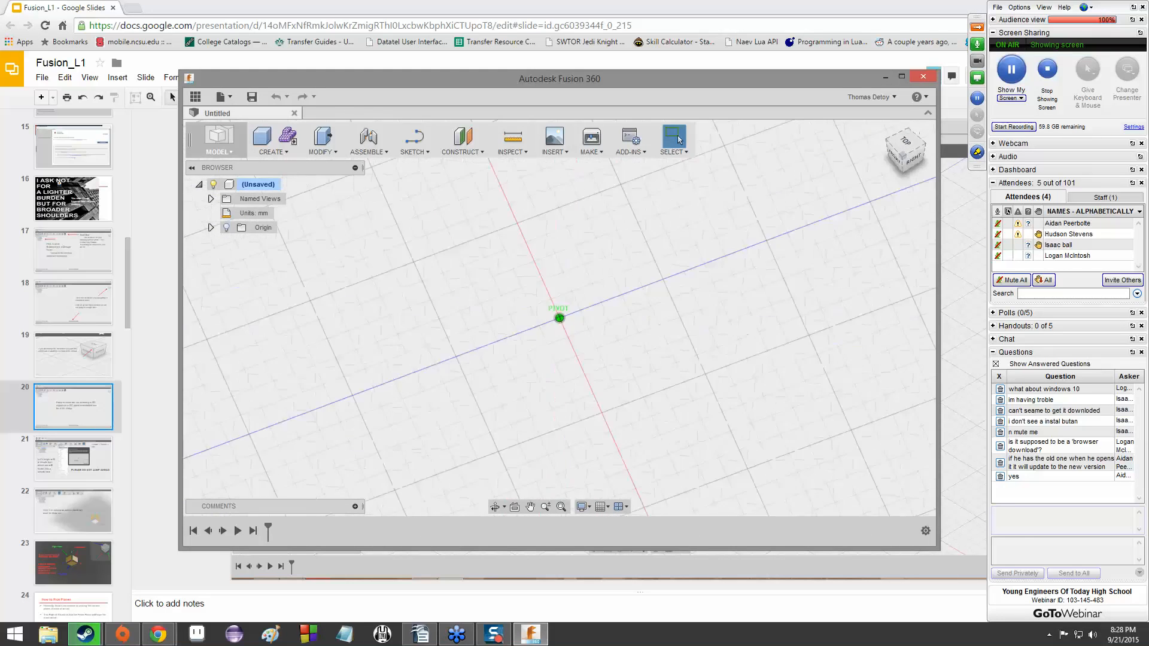
left_click_drag(904, 154, 912, 157)
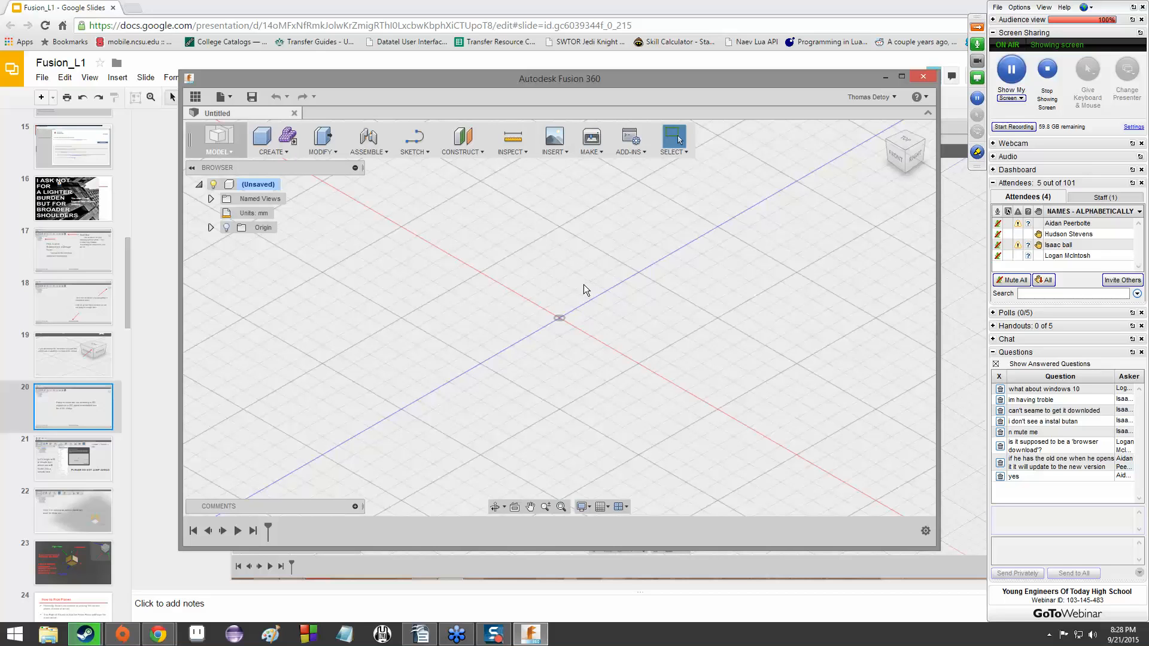
mouse_move(569, 291)
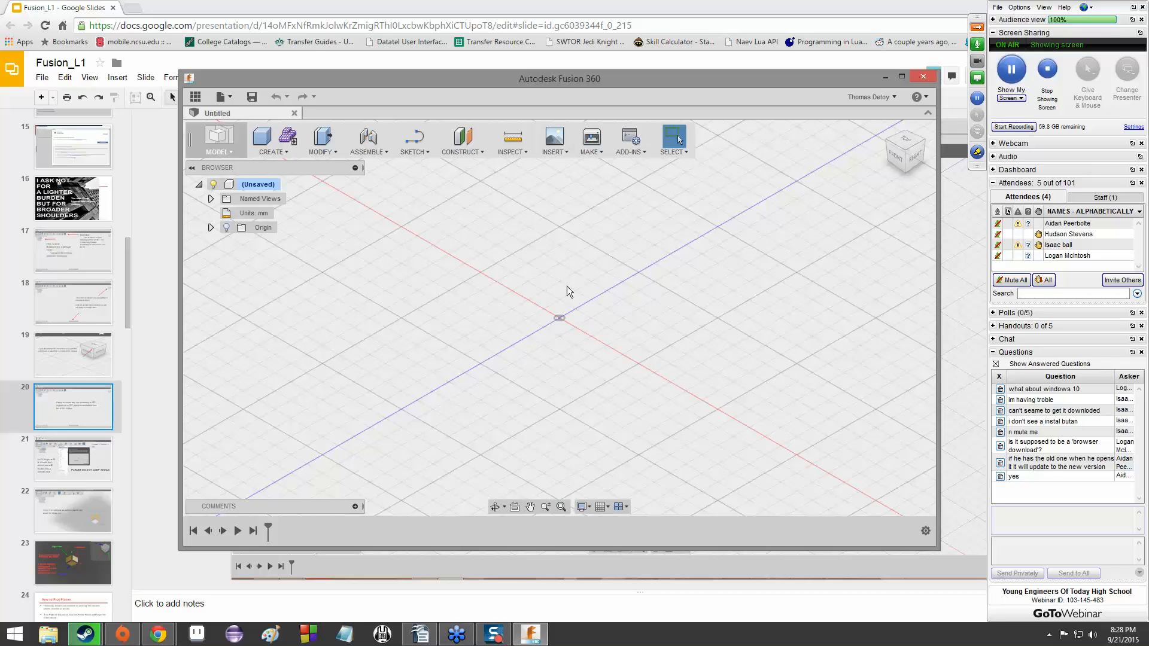
mouse_move(595, 449)
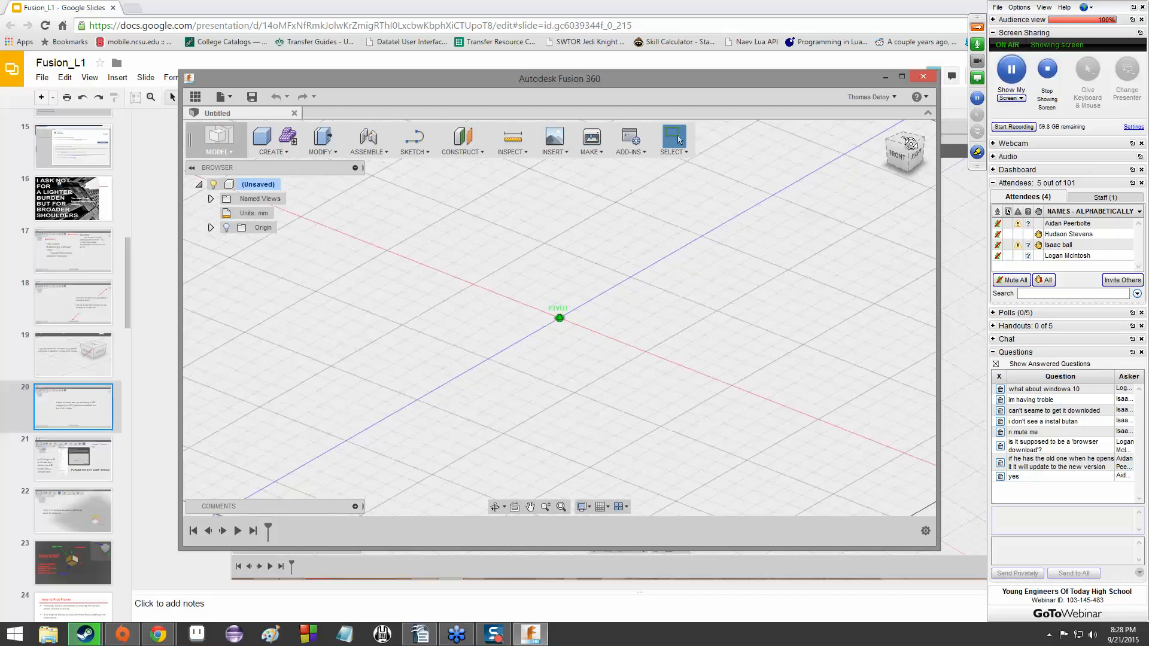
left_click(884, 128)
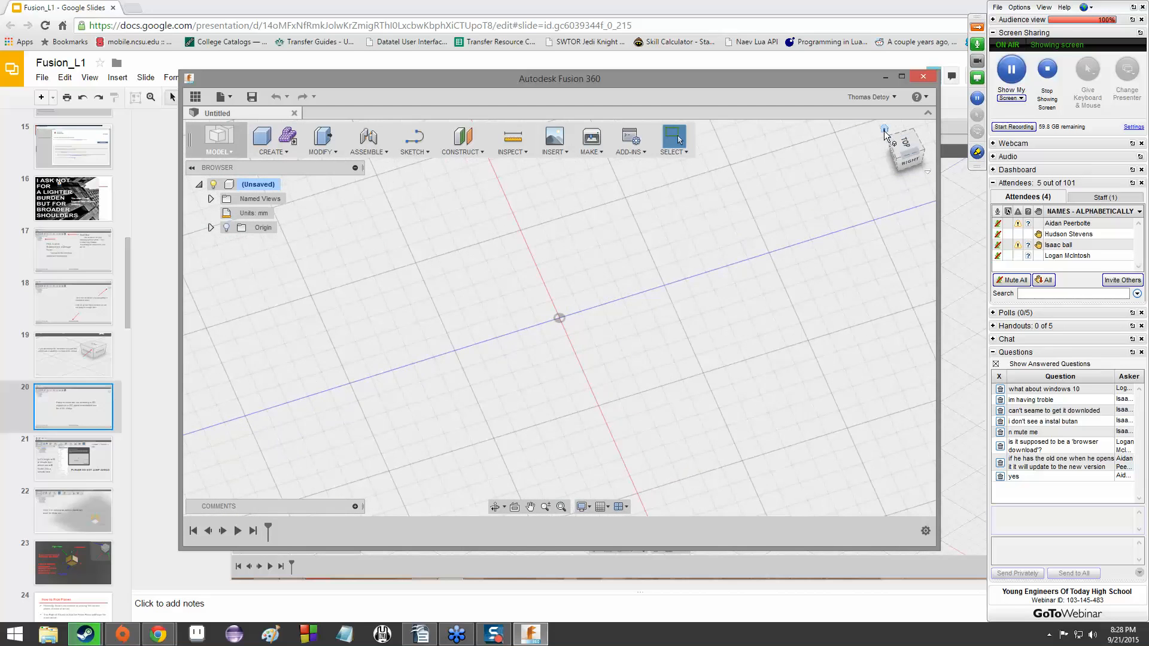
left_click(884, 128)
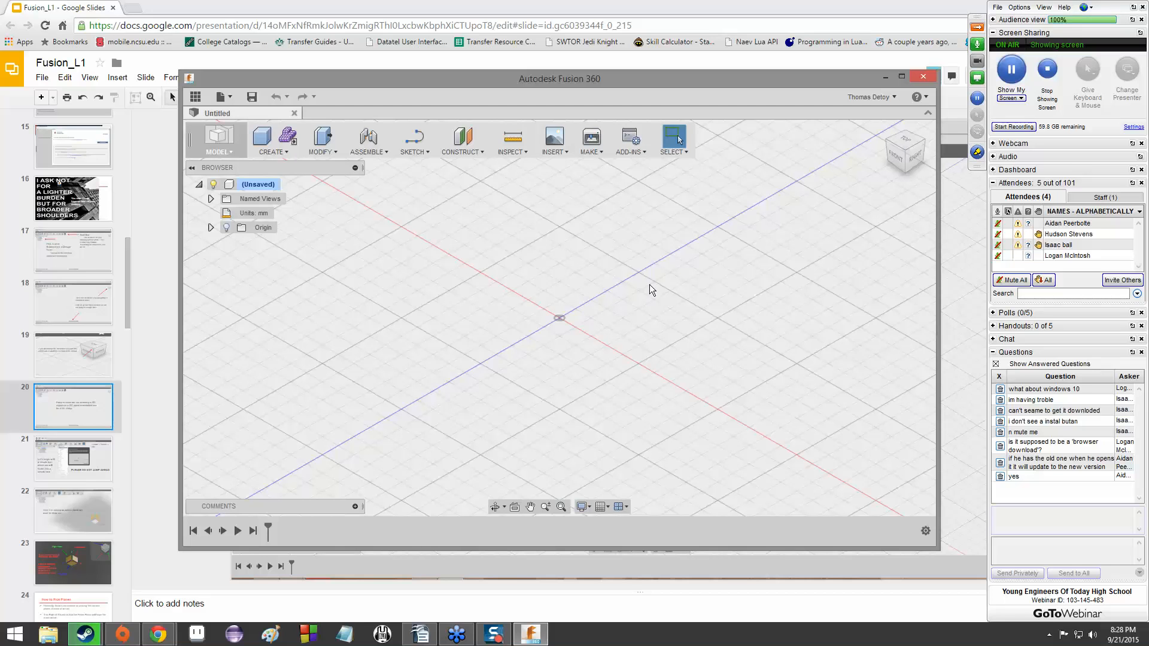
mouse_move(601, 294)
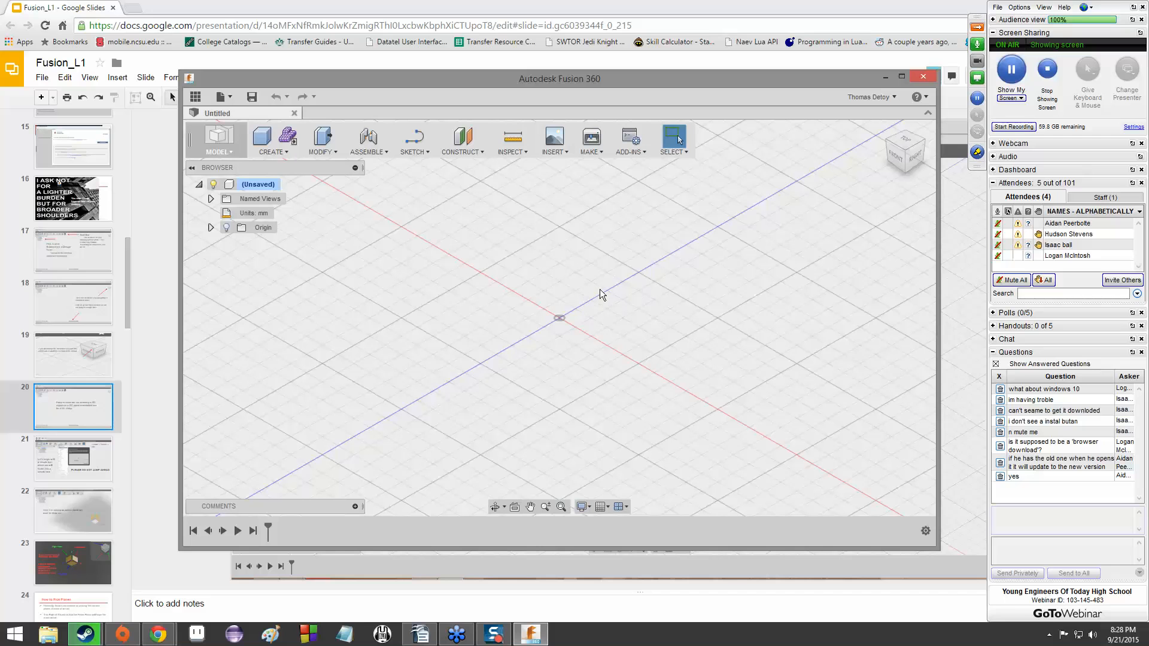
mouse_move(578, 296)
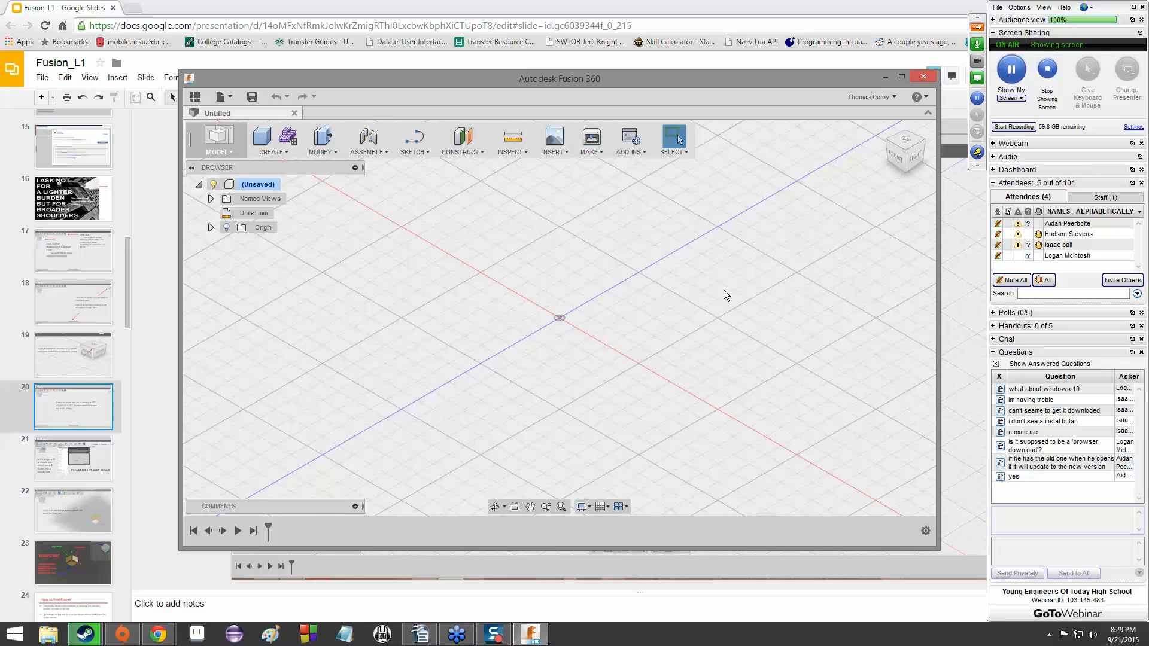
mouse_move(553, 342)
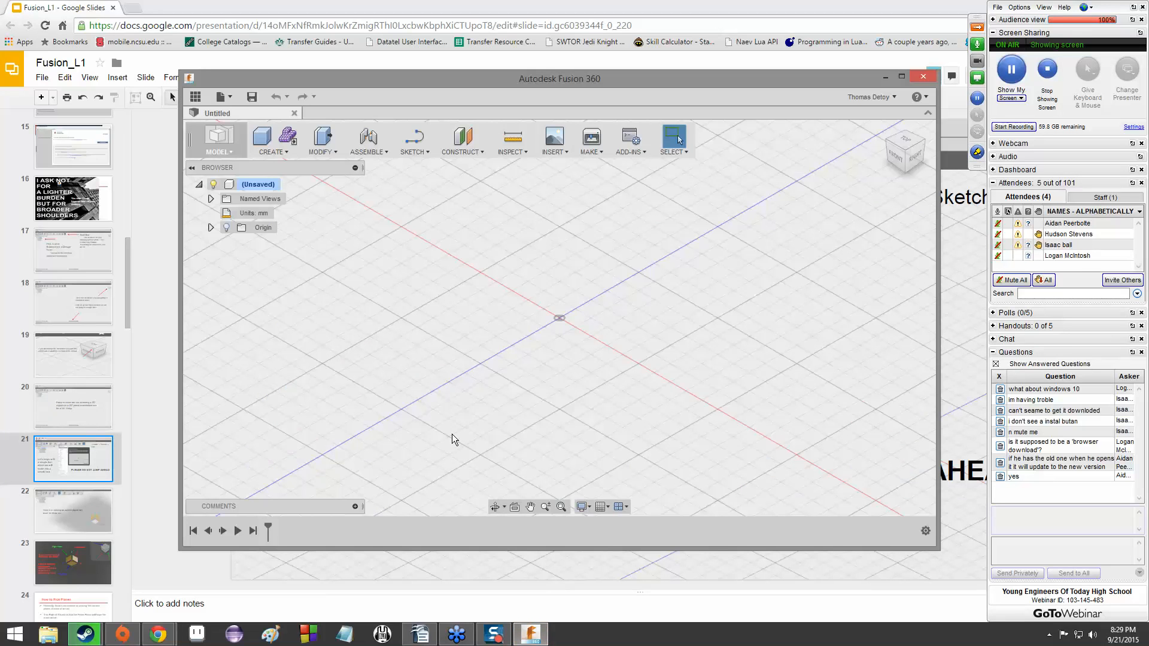
mouse_move(439, 228)
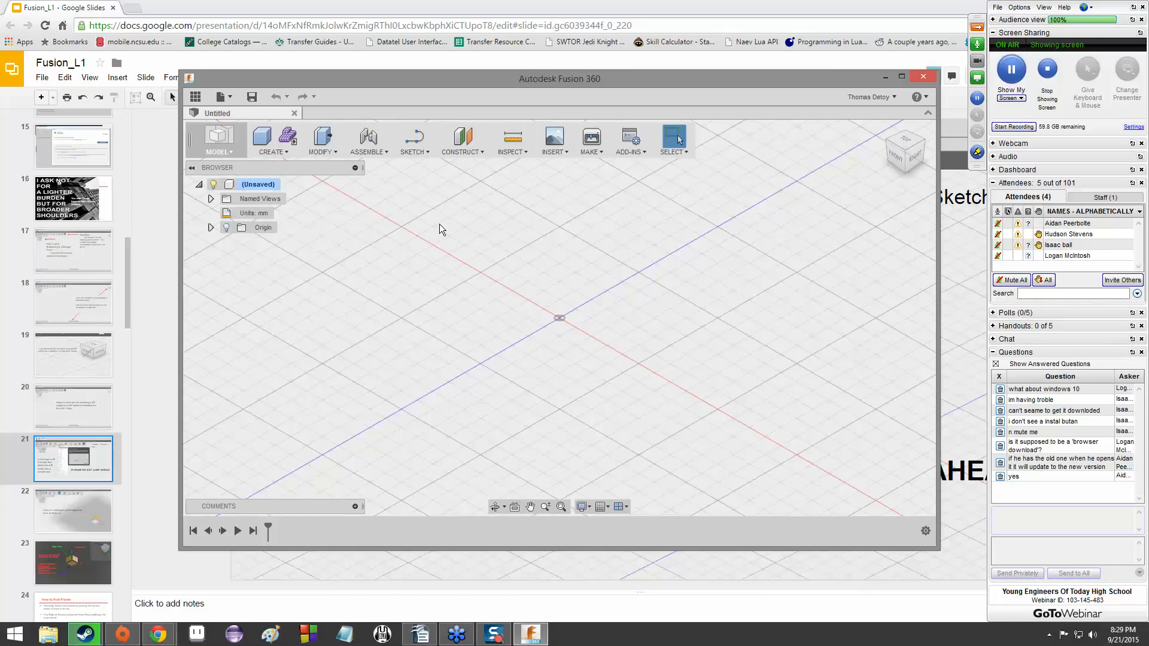
mouse_move(424, 169)
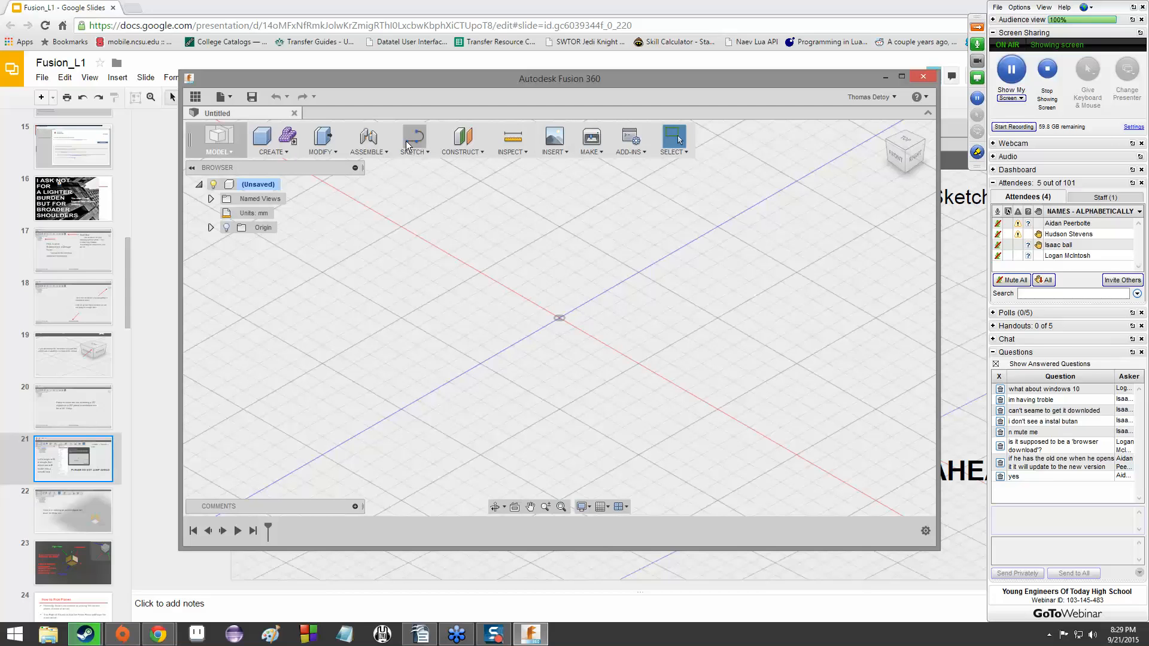
mouse_move(413, 139)
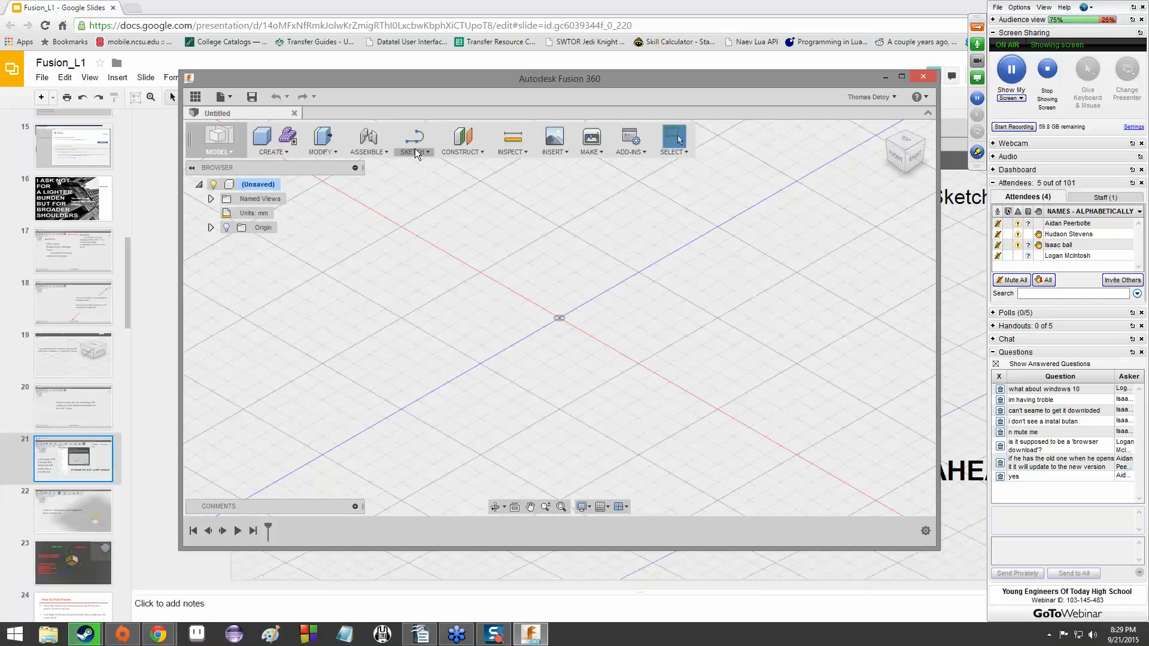
mouse_move(414, 140)
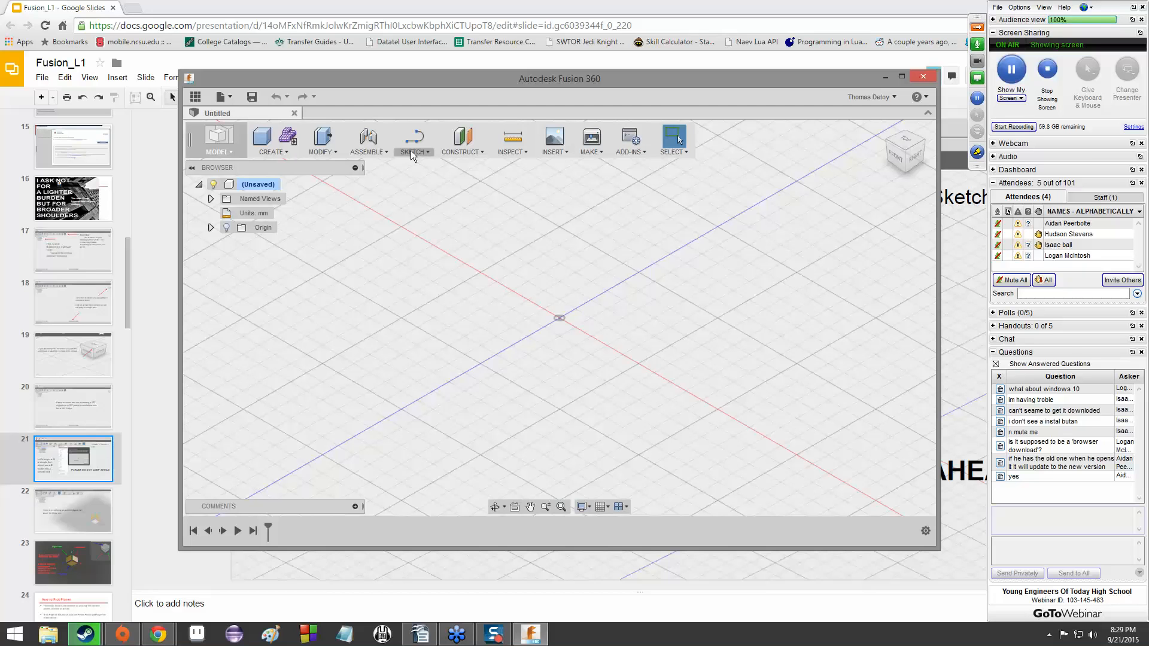
Open the SKETCH dropdown to list the sketch drawing tools
left_click(414, 153)
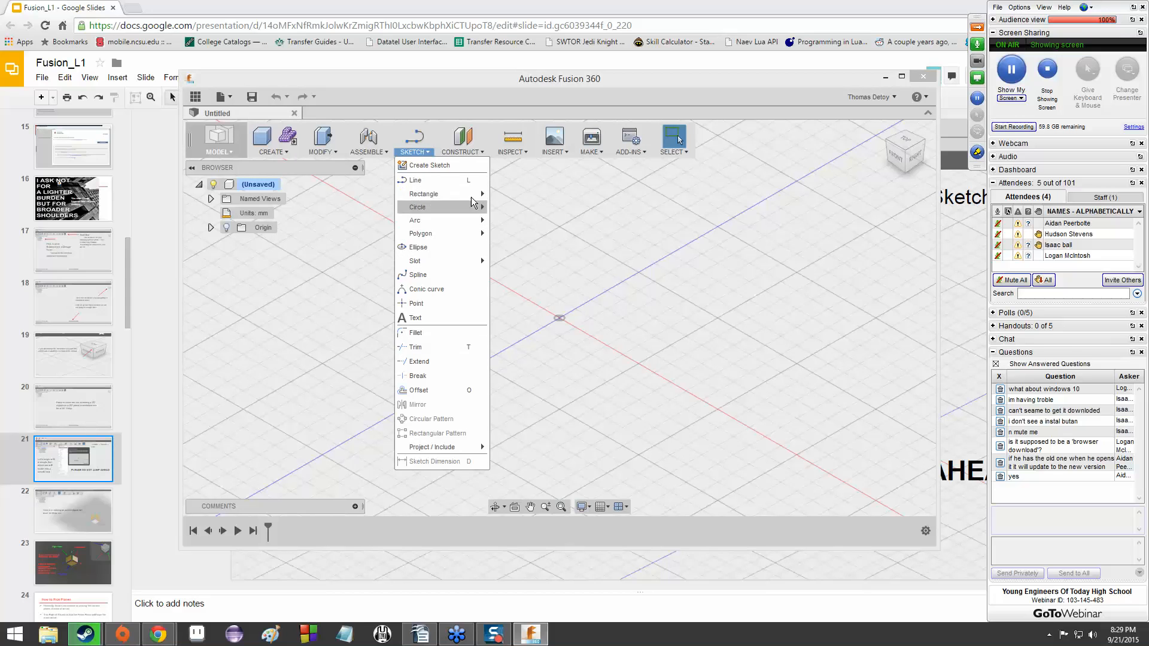
mouse_move(414, 219)
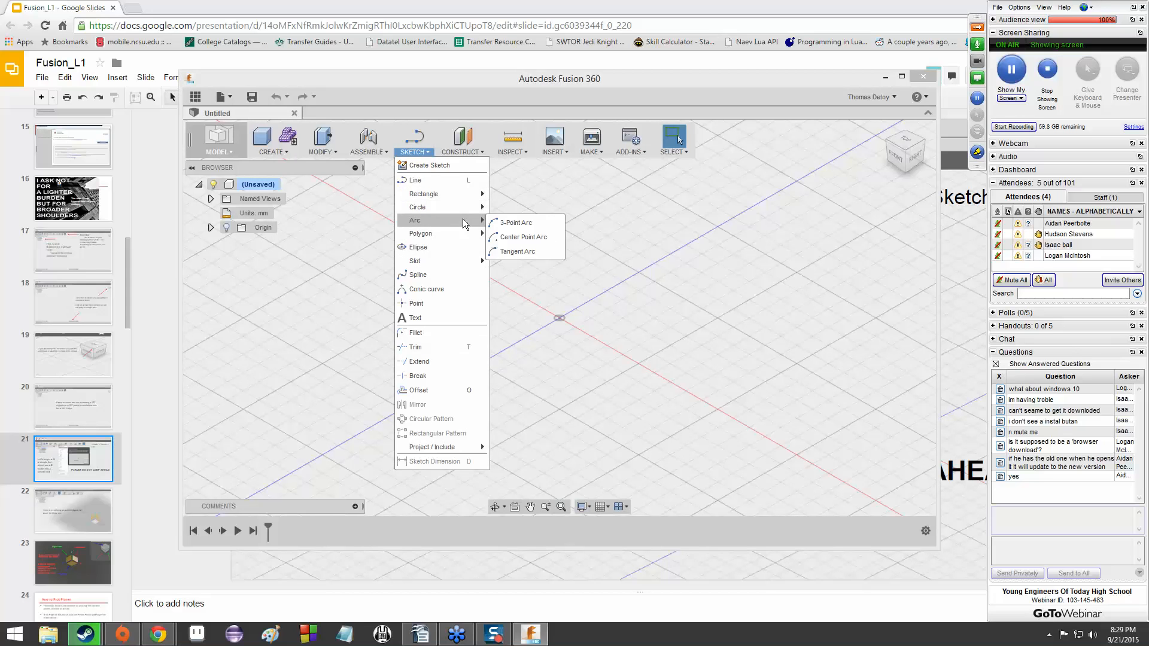
mouse_move(423, 193)
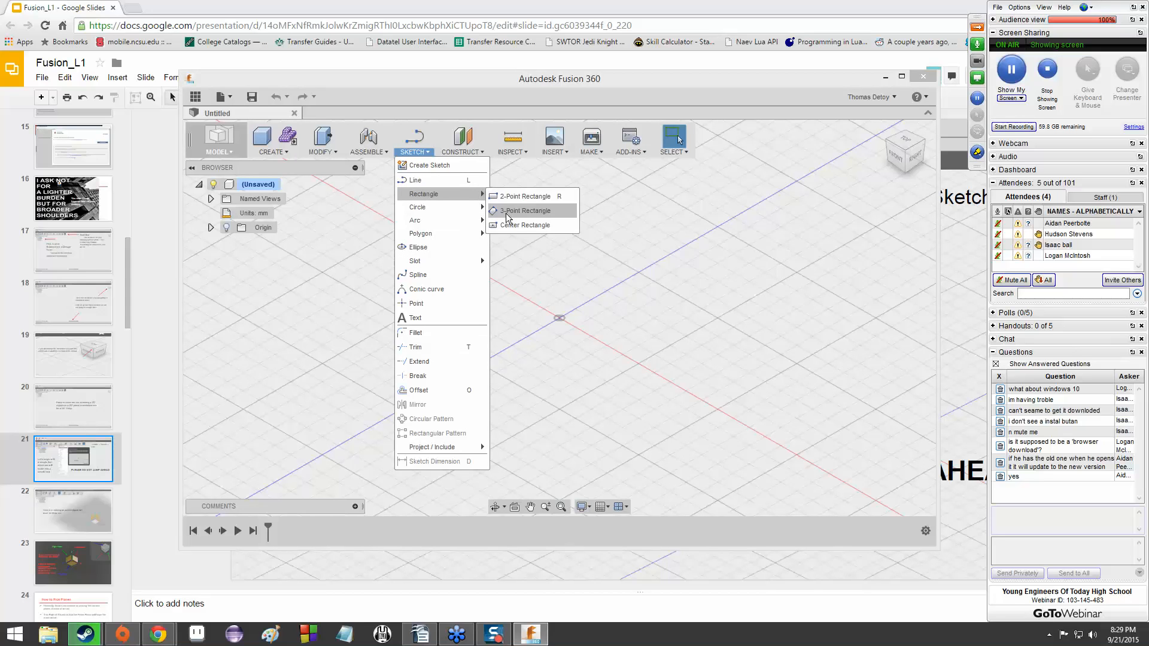
mouse_move(418, 207)
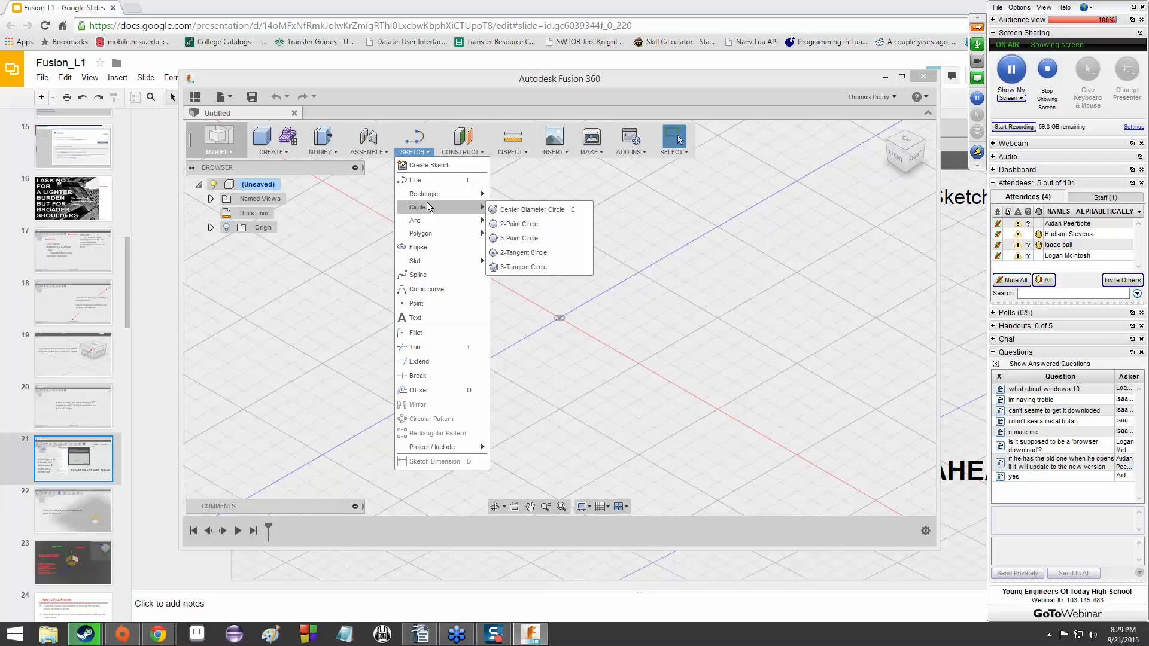
mouse_move(414, 219)
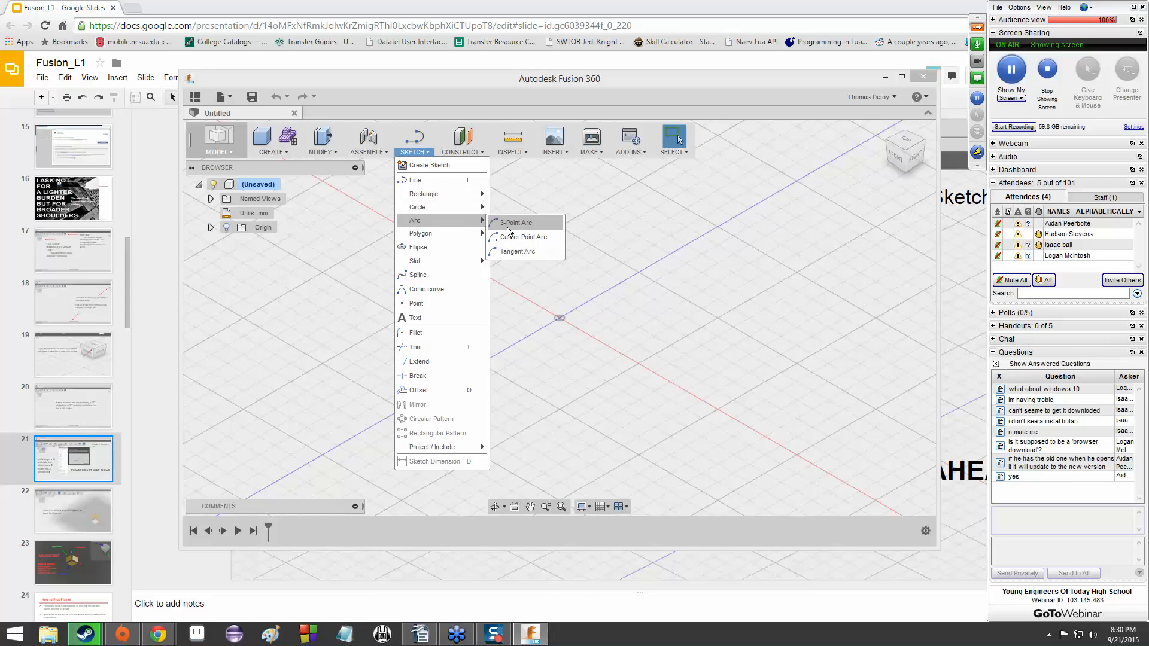
mouse_move(421, 232)
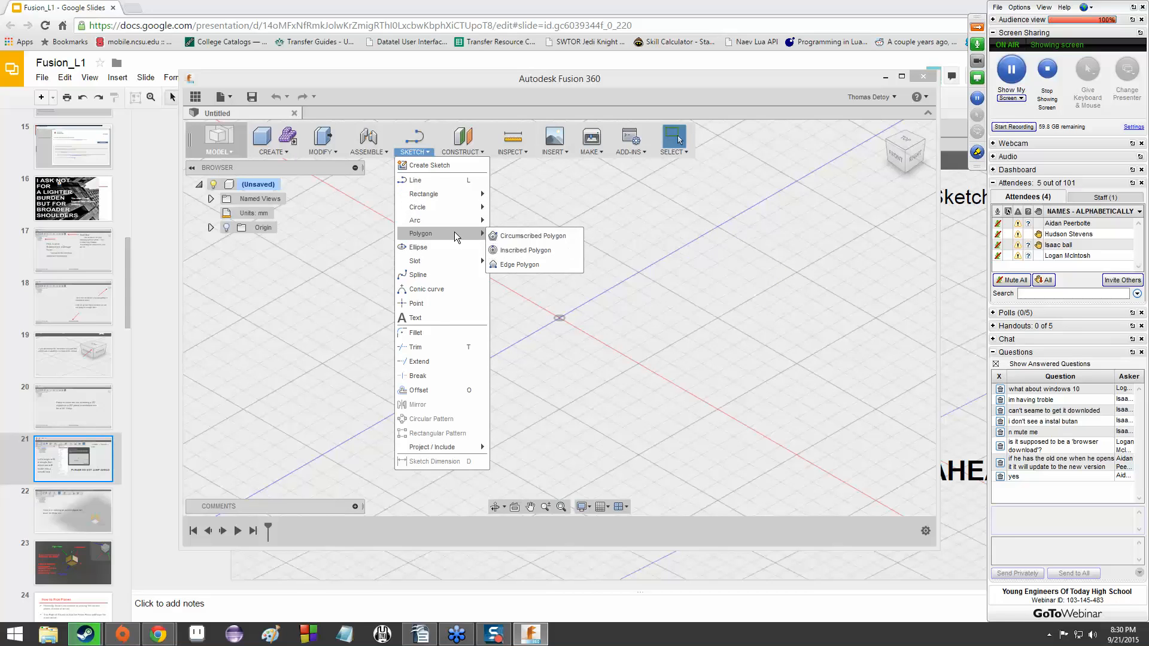
mouse_move(415, 261)
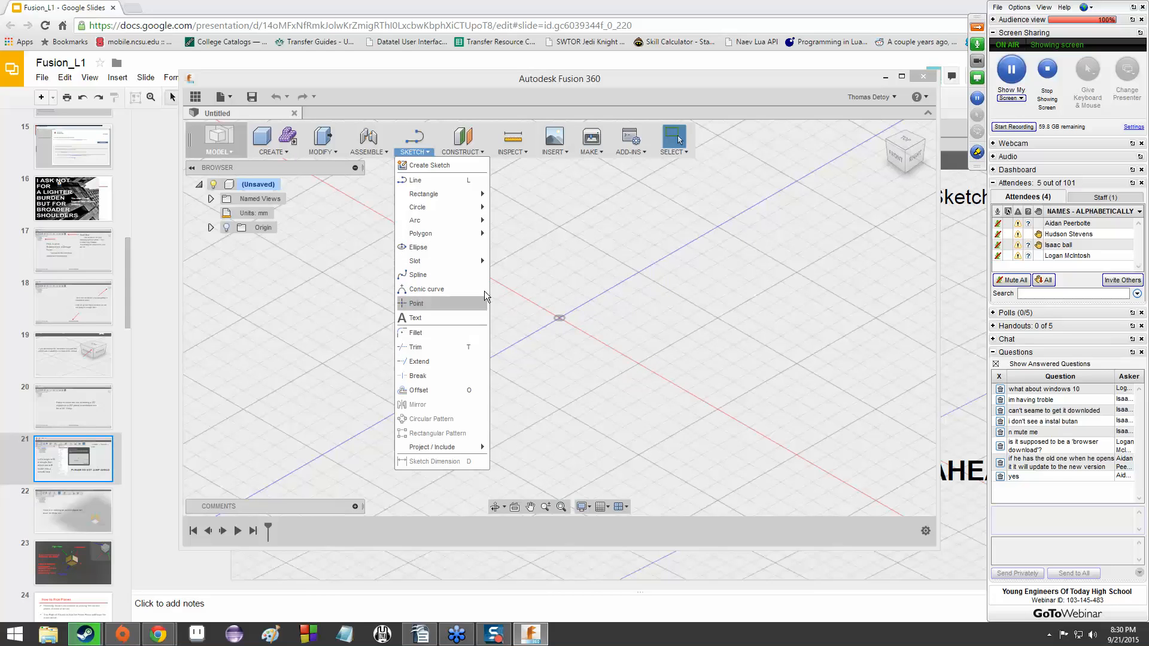
mouse_move(415, 179)
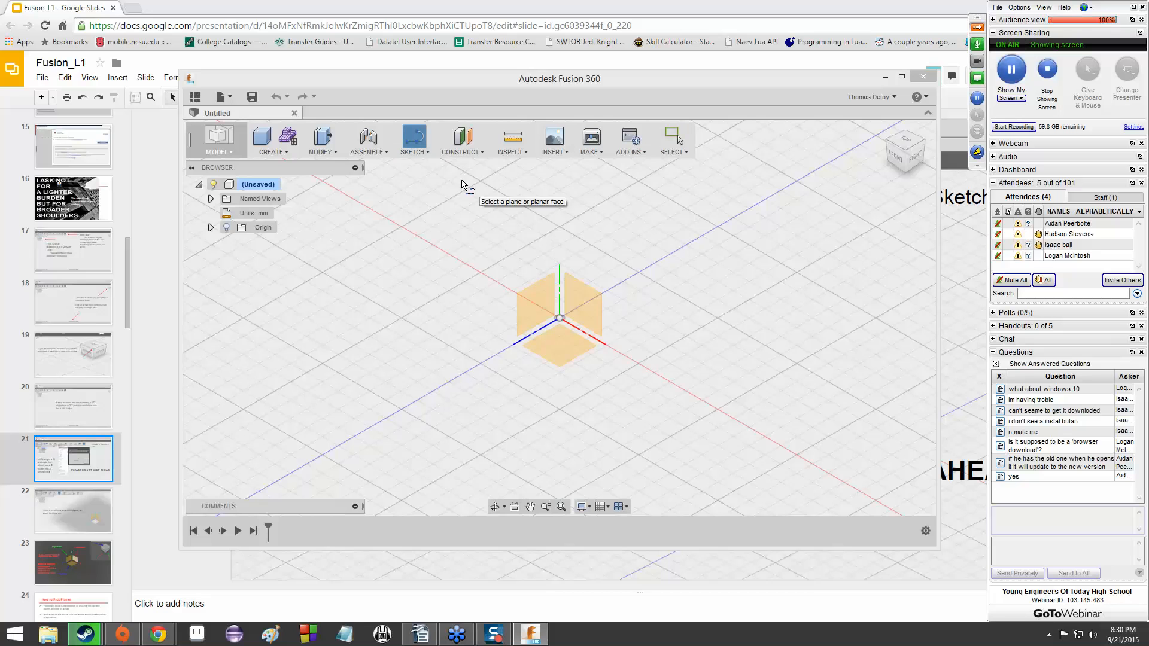
Orbit the view to inspect the origin planes from above and from the side
left_click(564, 348)
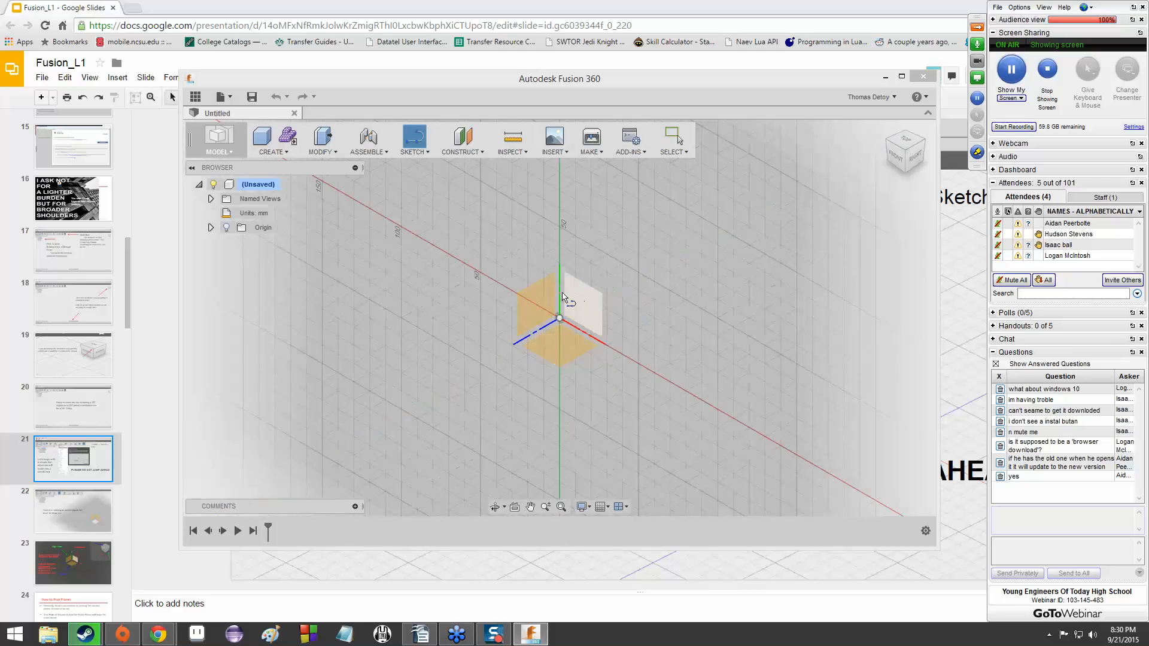
left_click_drag(564, 297, 561, 352)
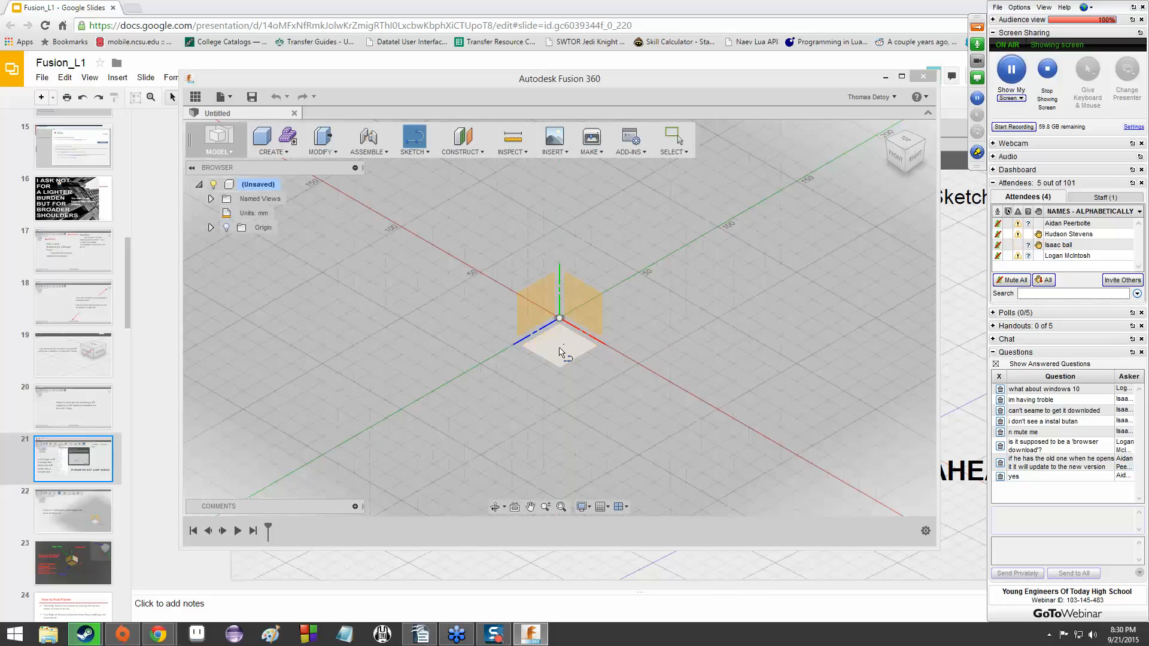
mouse_move(553, 340)
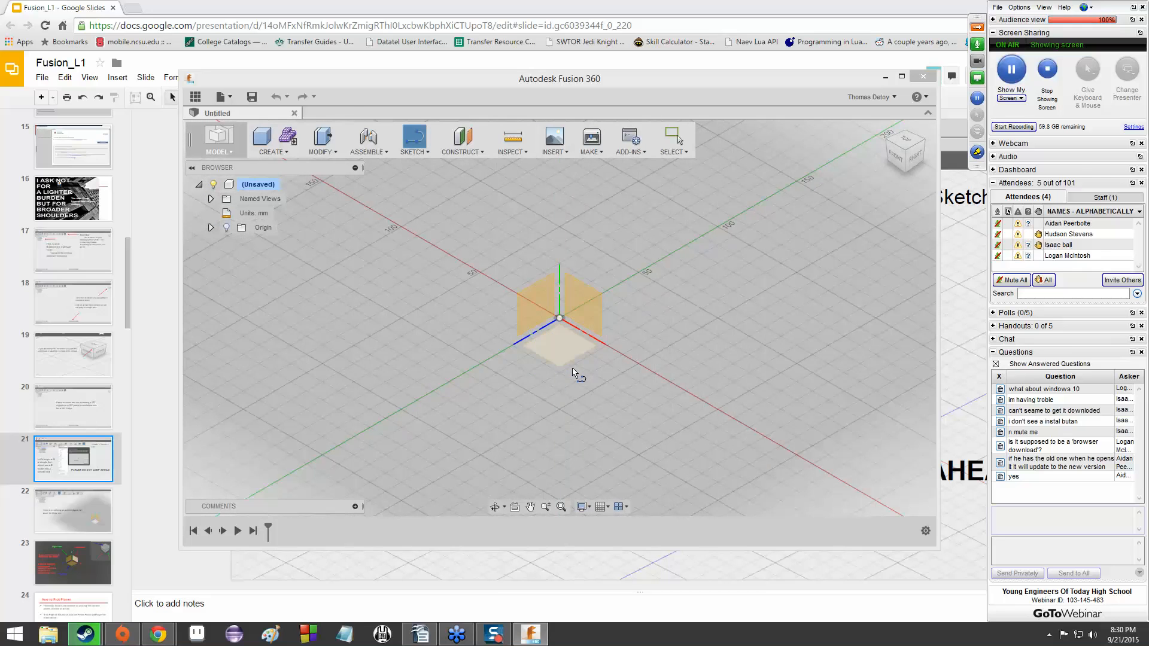
left_click_drag(574, 373, 594, 323)
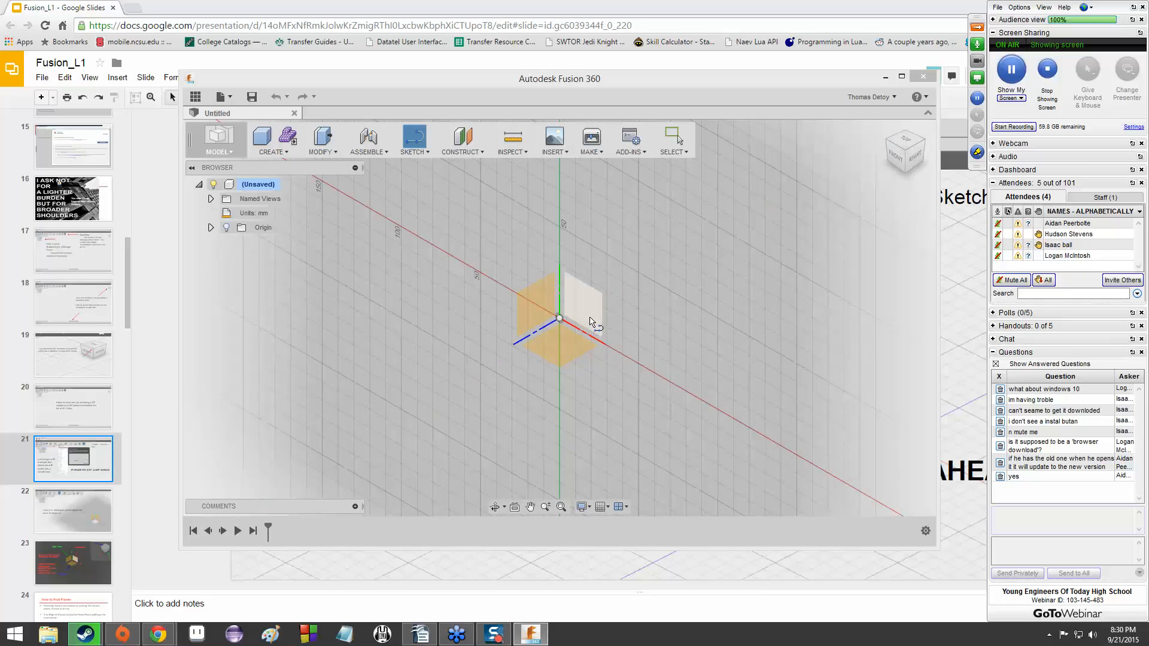
mouse_move(568, 307)
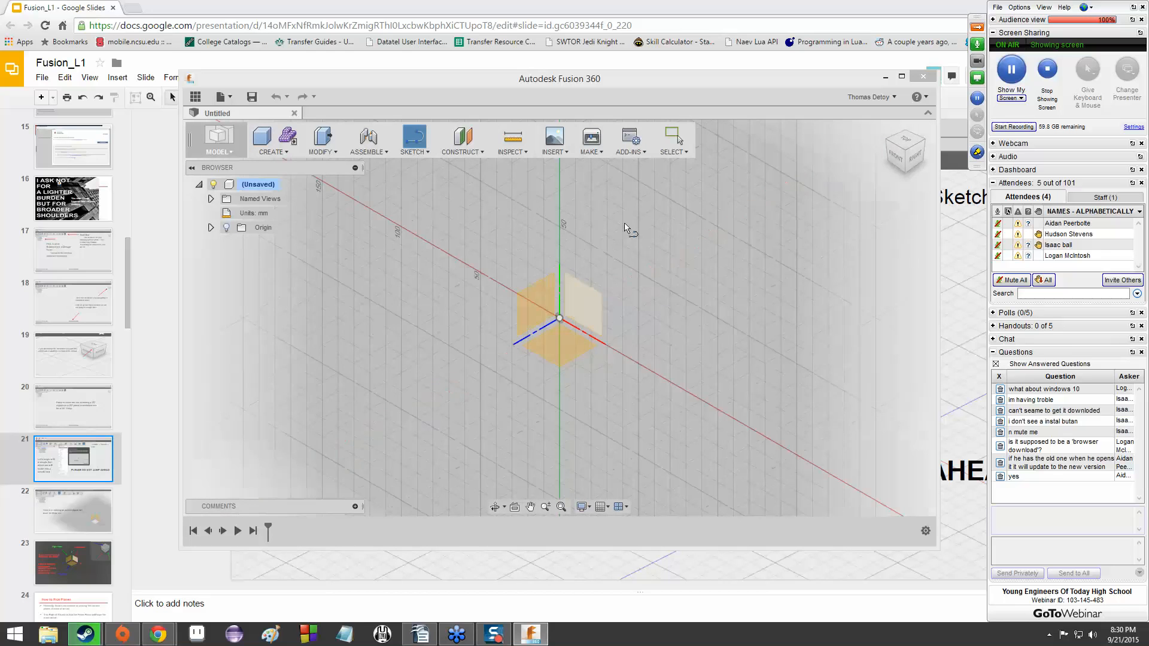
mouse_move(619, 209)
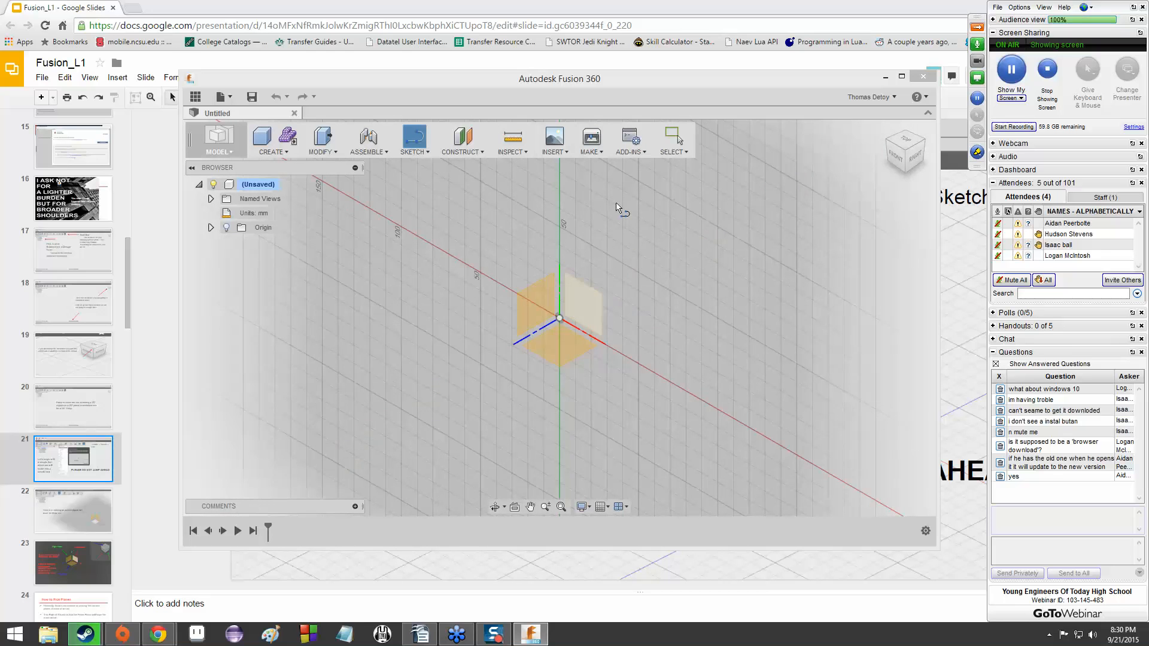
mouse_move(661, 205)
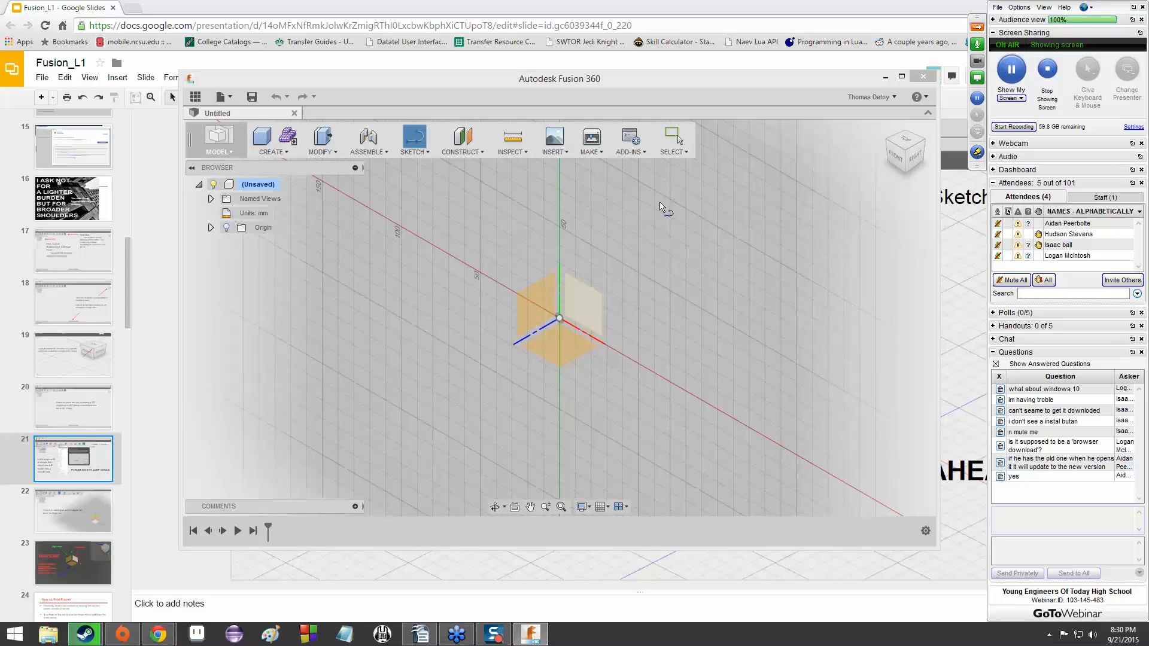
mouse_move(648, 212)
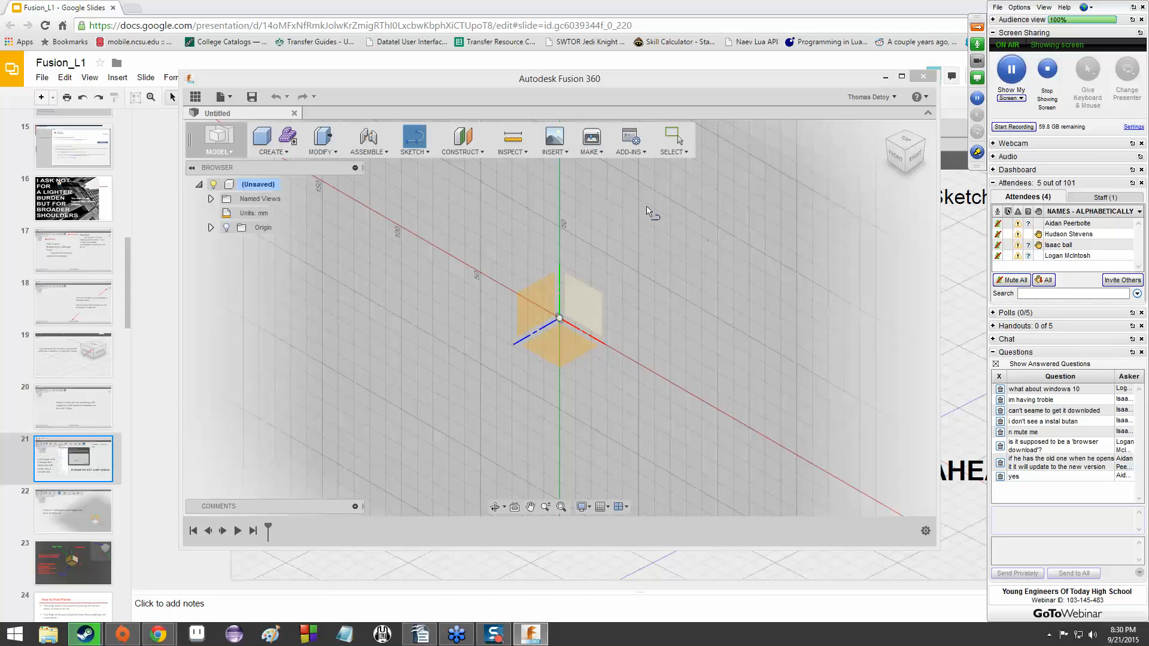
mouse_move(586, 303)
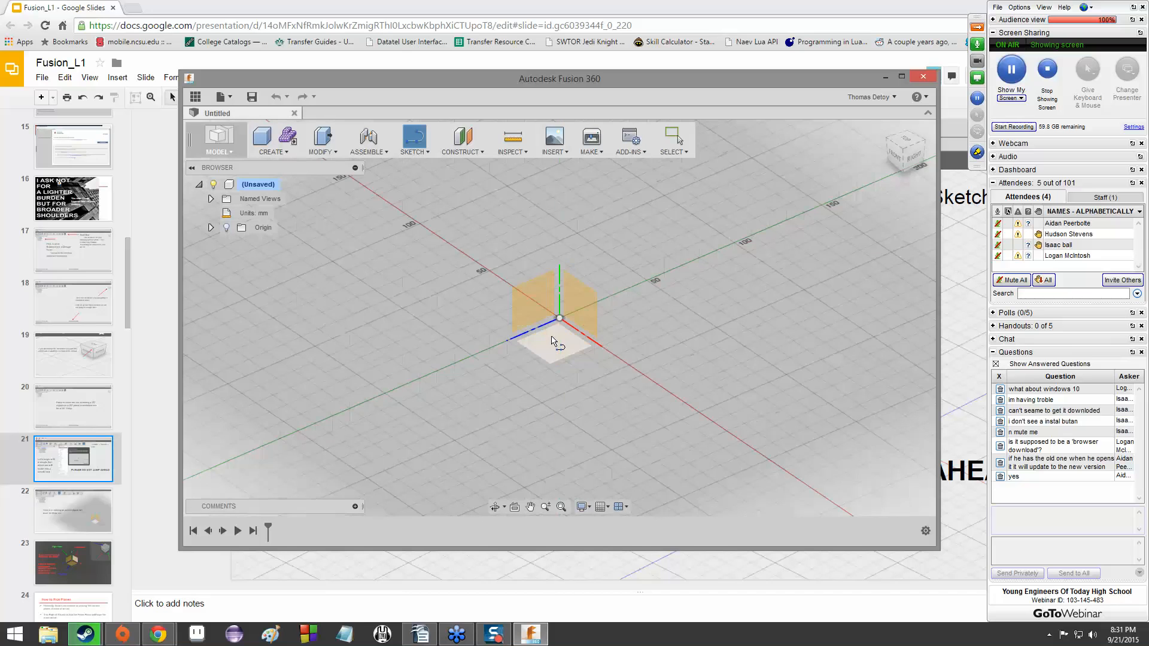
mouse_move(551, 350)
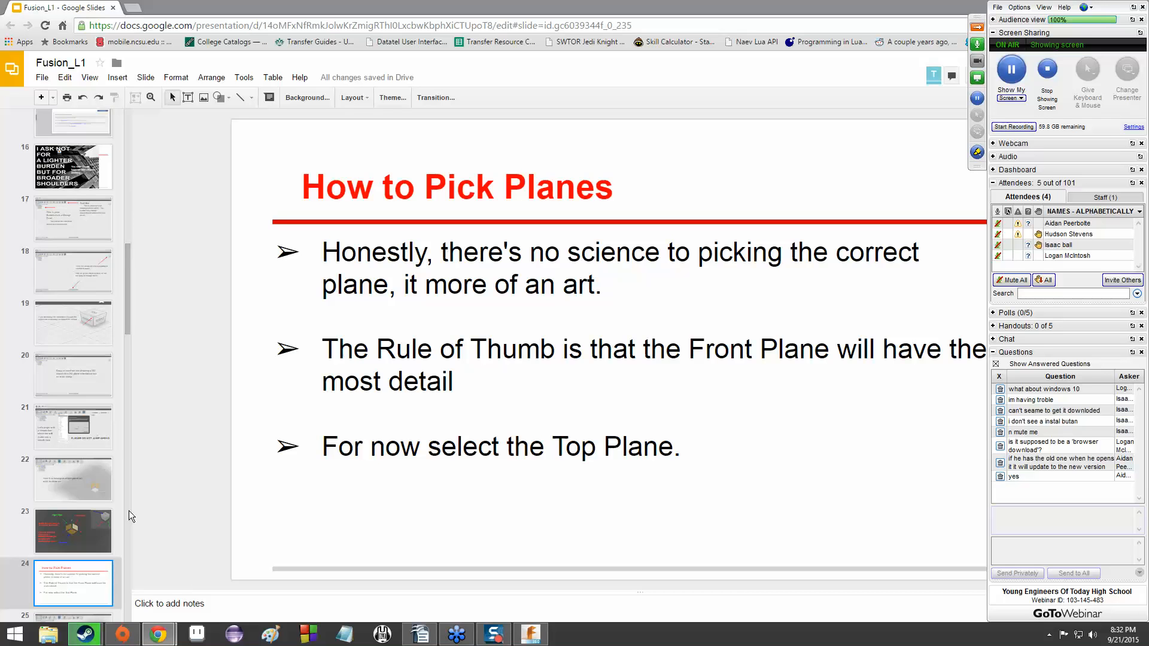
Return to Fusion 360 and place the new sketch on the Top plane
left_click(529, 633)
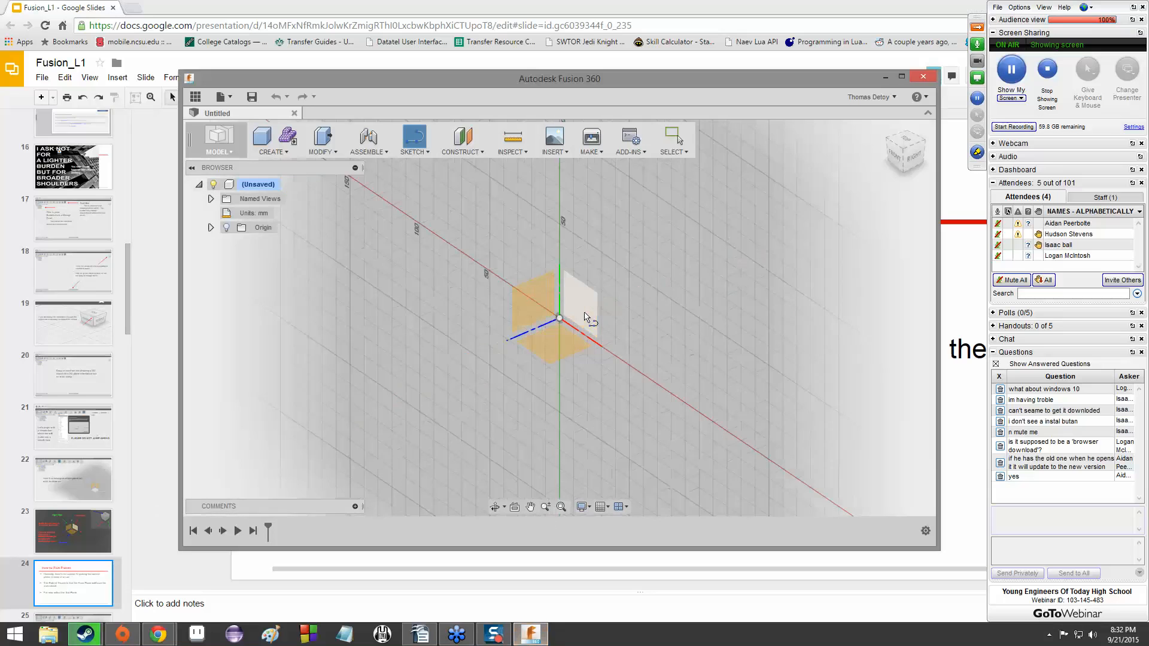
mouse_move(606, 231)
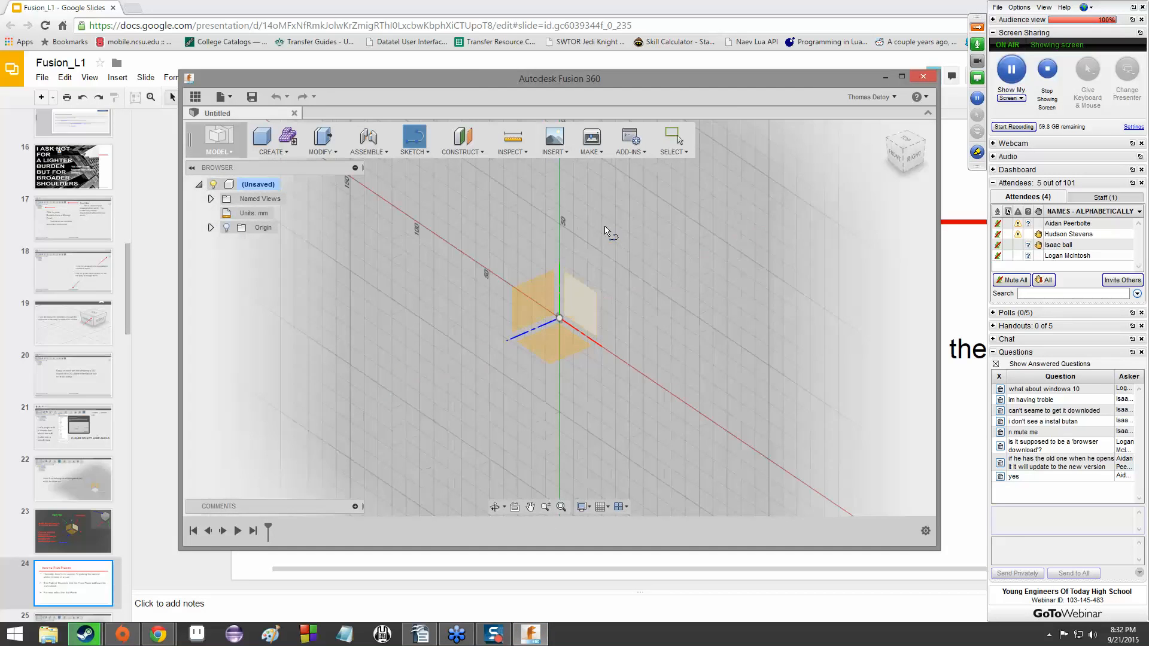
mouse_move(704, 303)
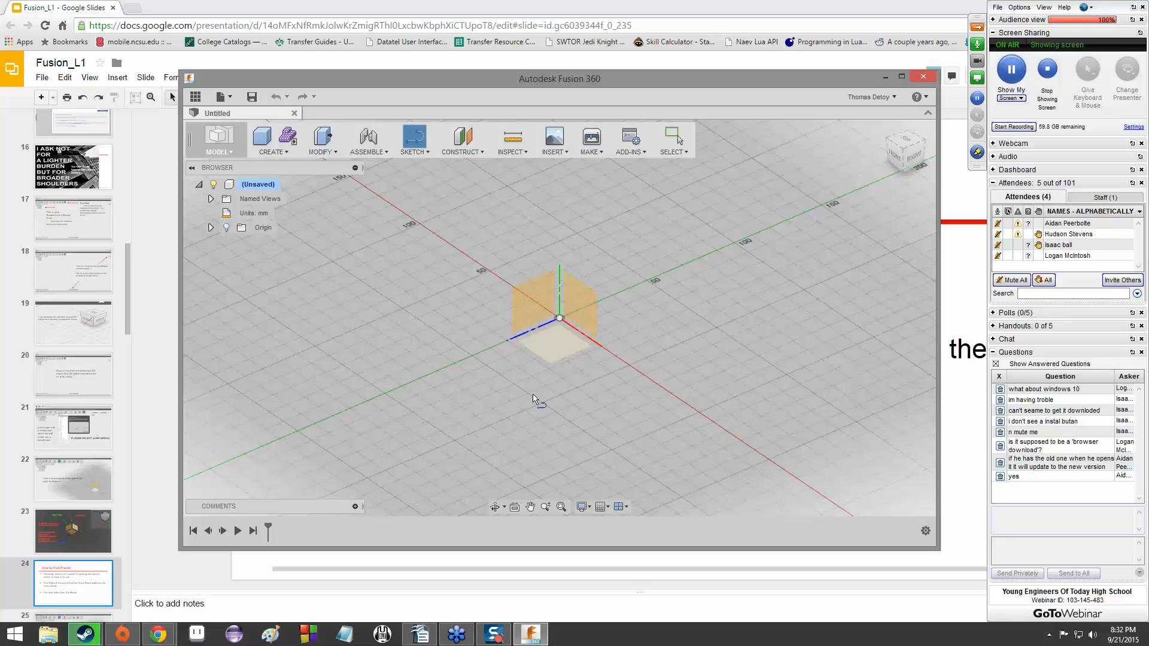
mouse_move(535, 399)
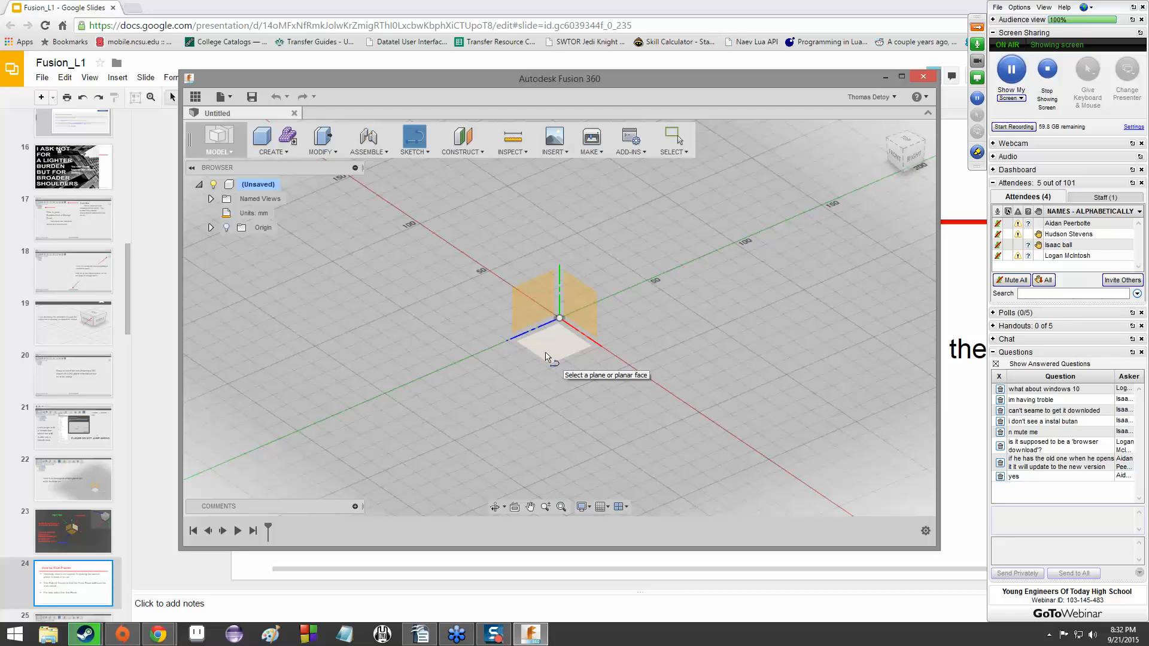
mouse_move(551, 349)
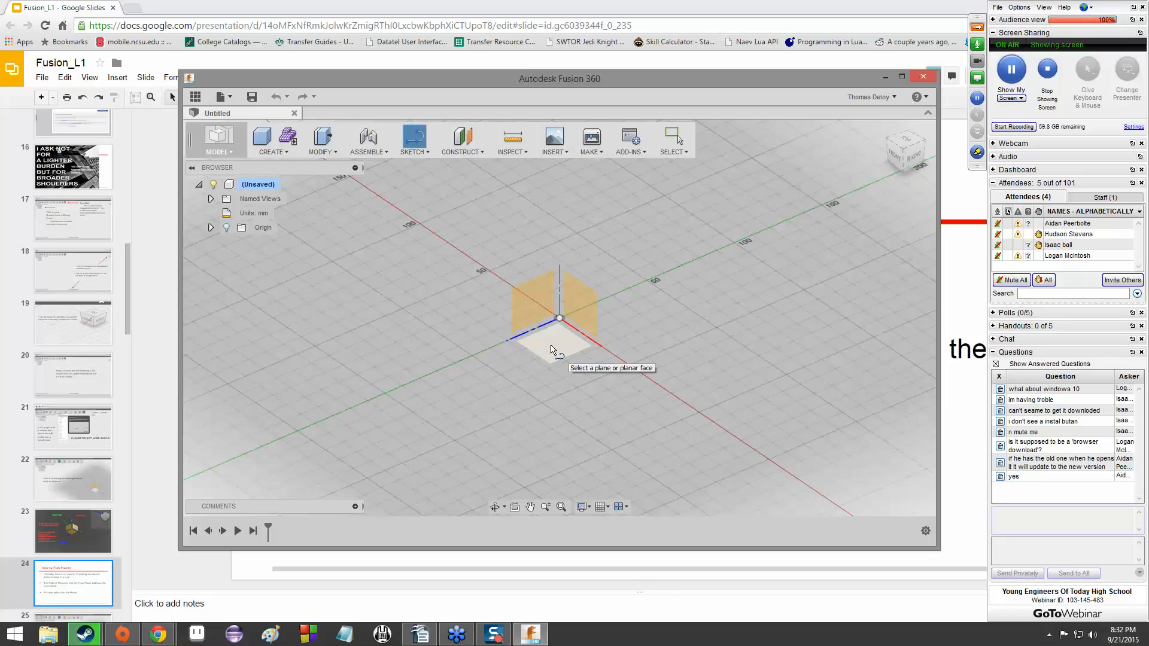
left_click(552, 344)
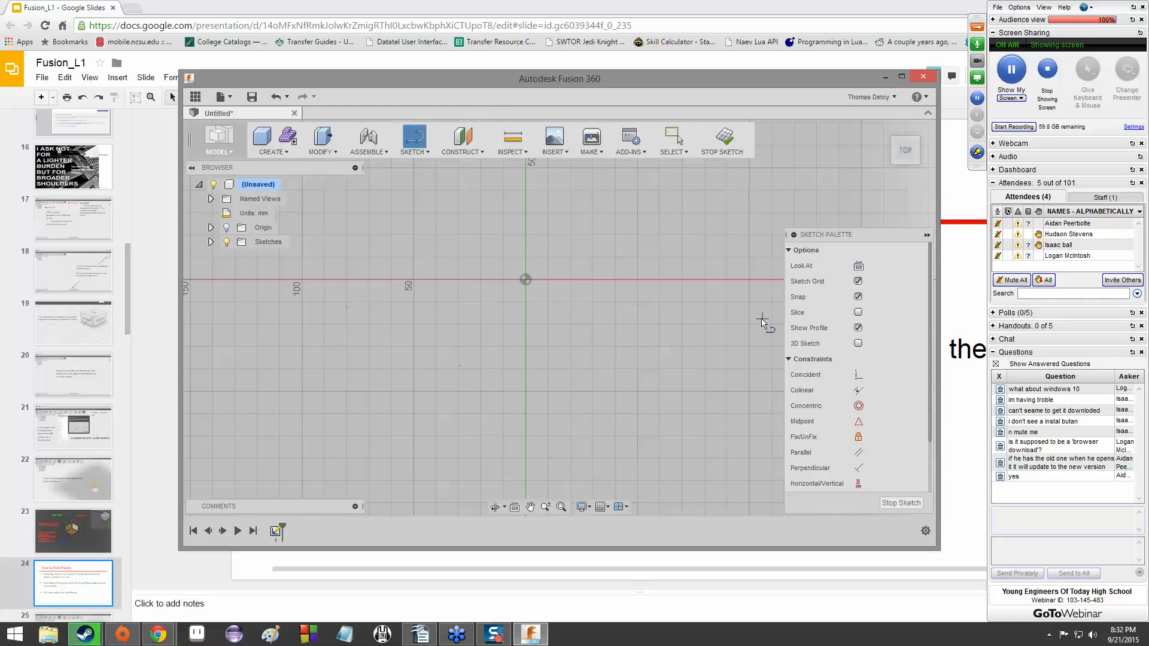
mouse_move(730, 337)
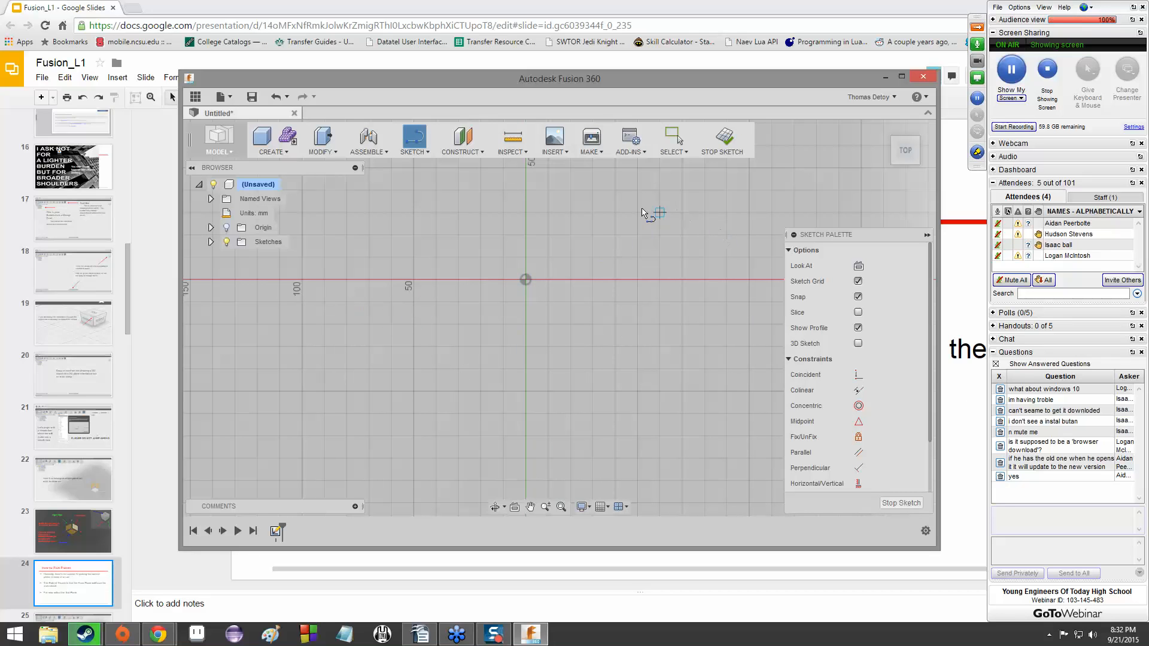
mouse_move(601, 224)
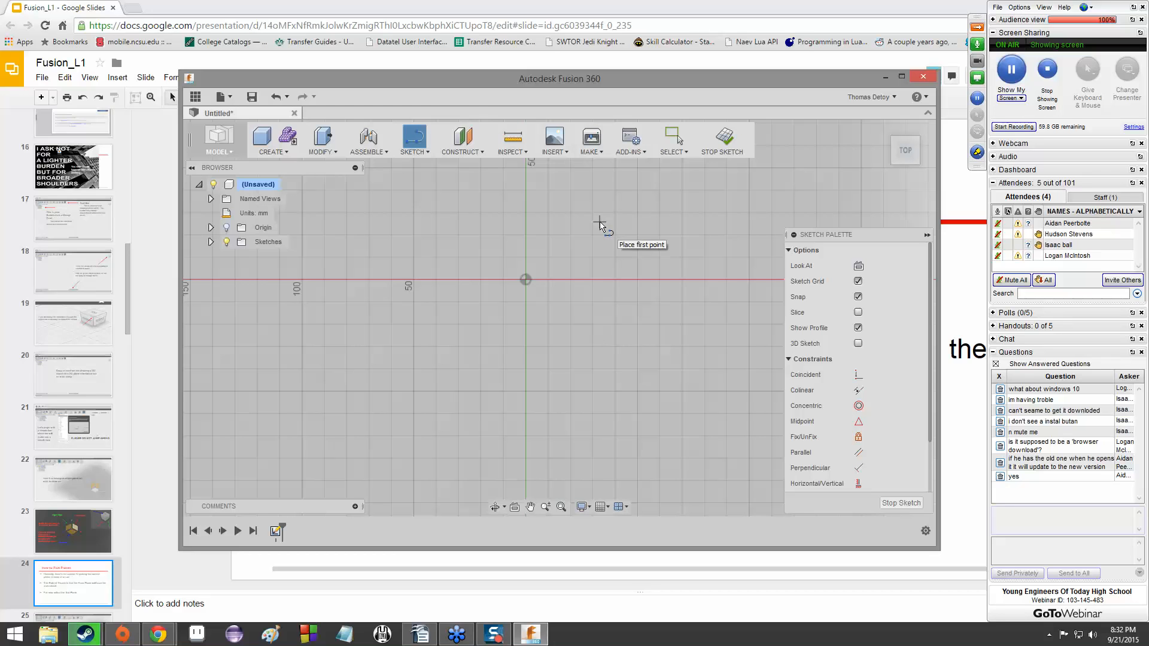
mouse_move(652, 234)
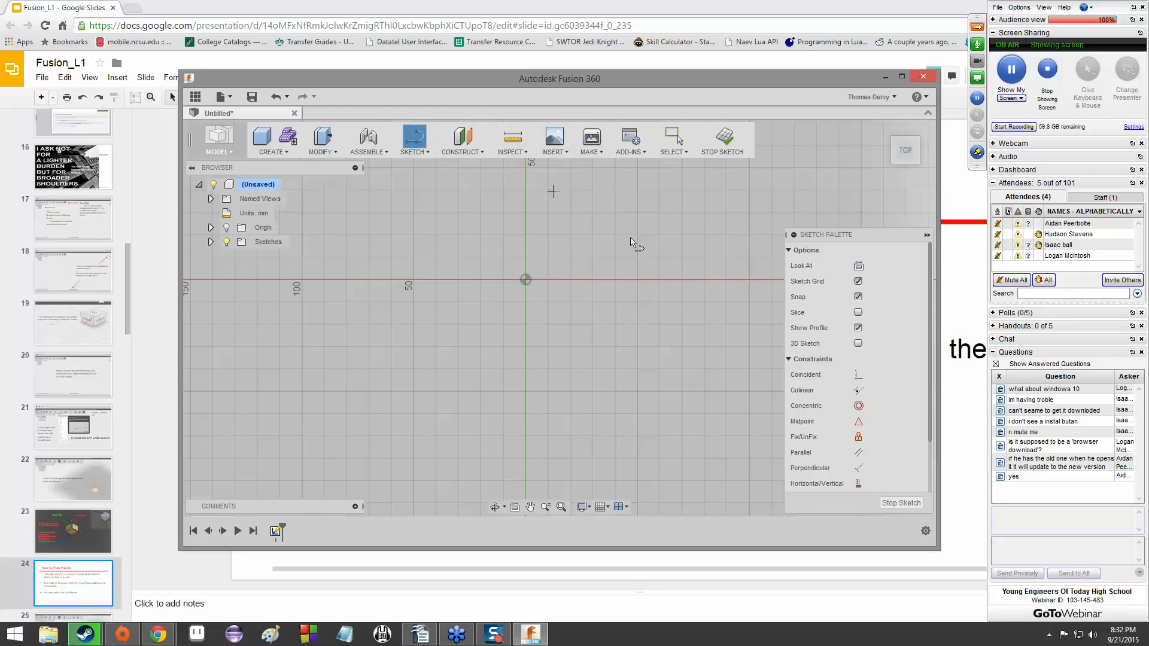
mouse_move(668, 265)
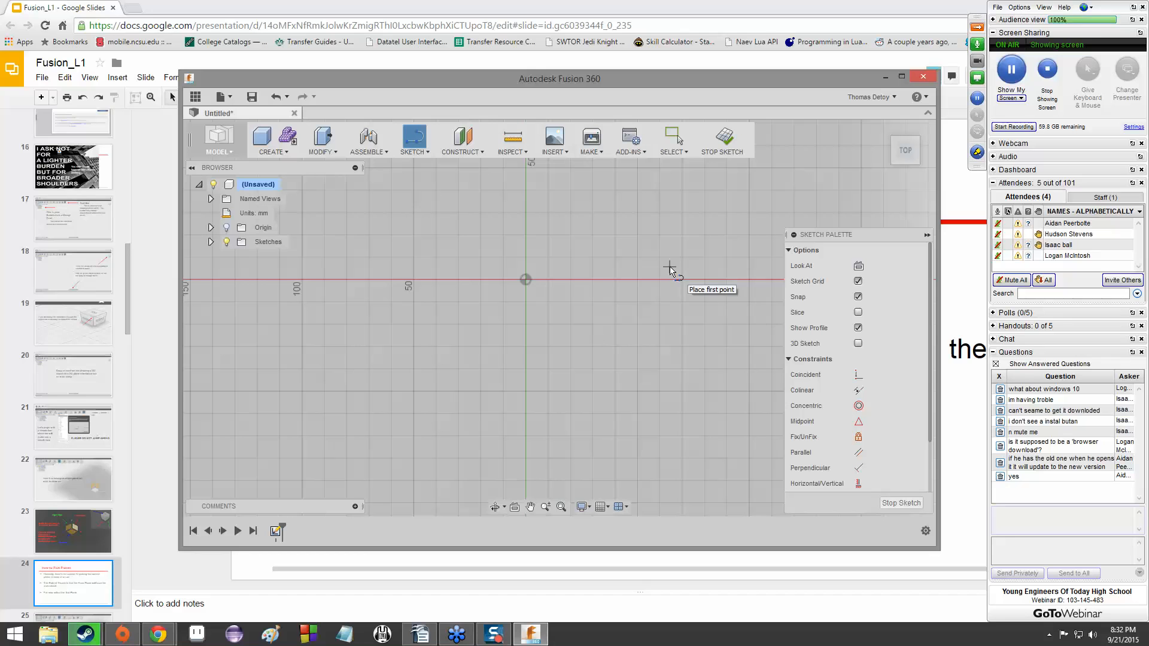
mouse_move(399, 237)
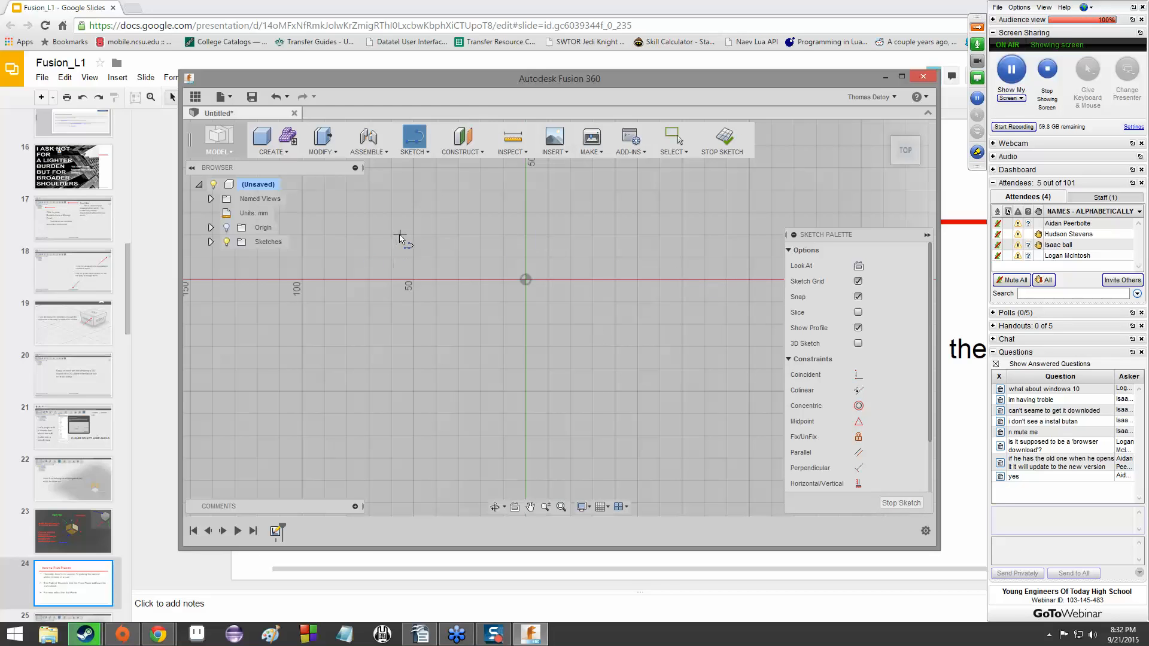
mouse_move(496, 238)
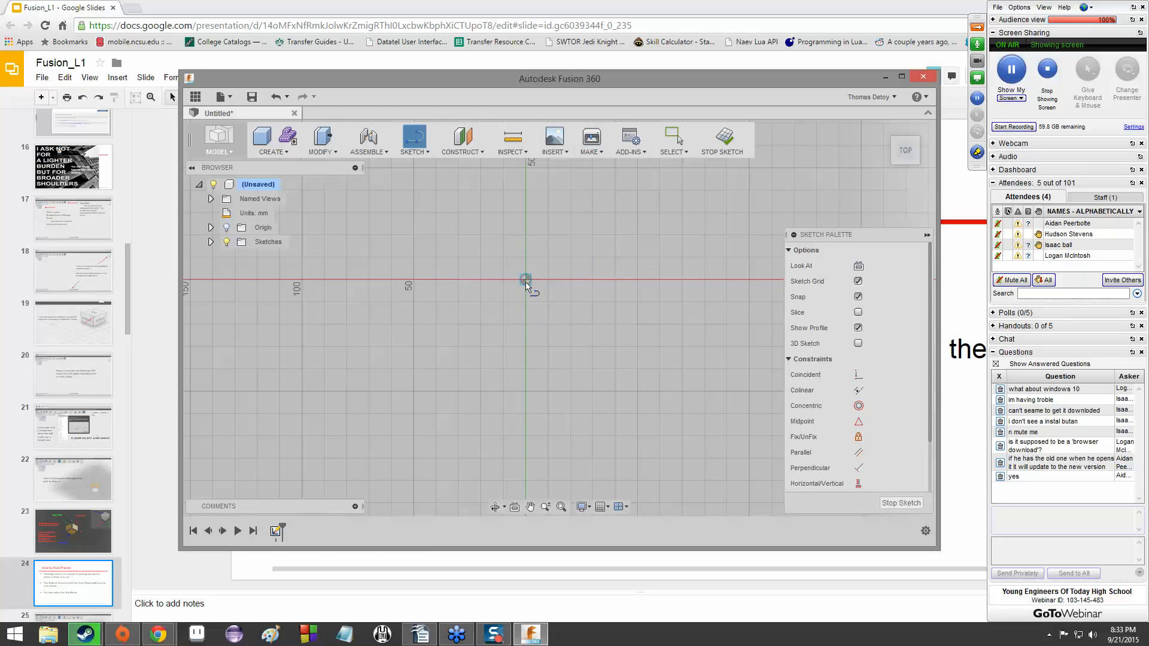
mouse_move(525, 280)
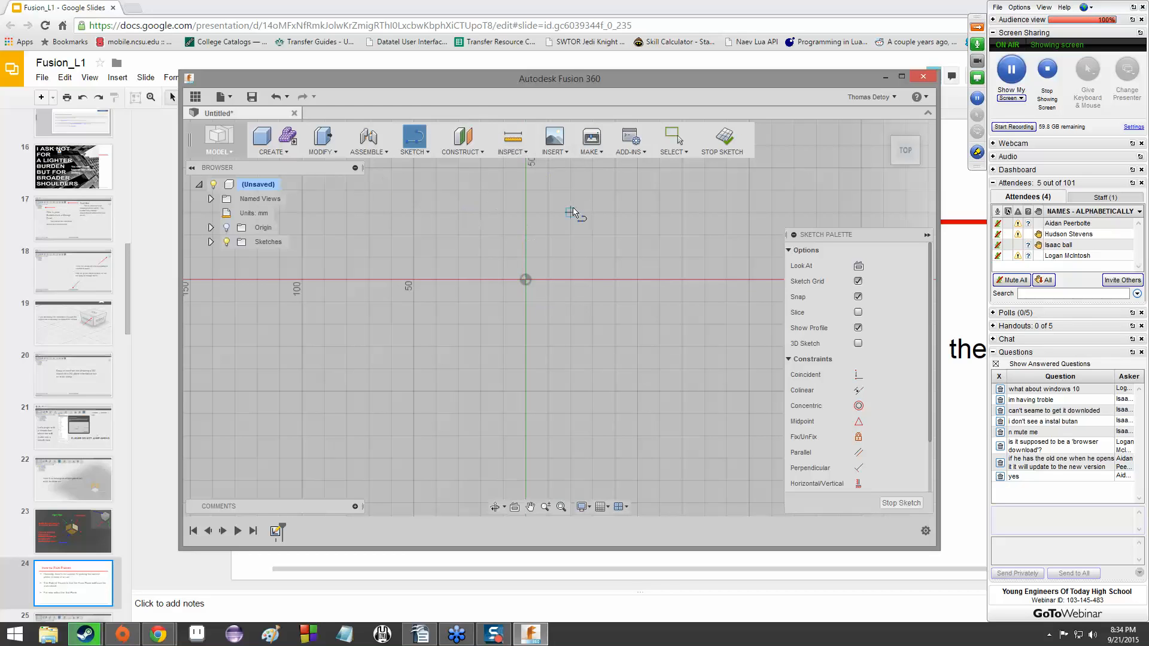
mouse_move(524, 213)
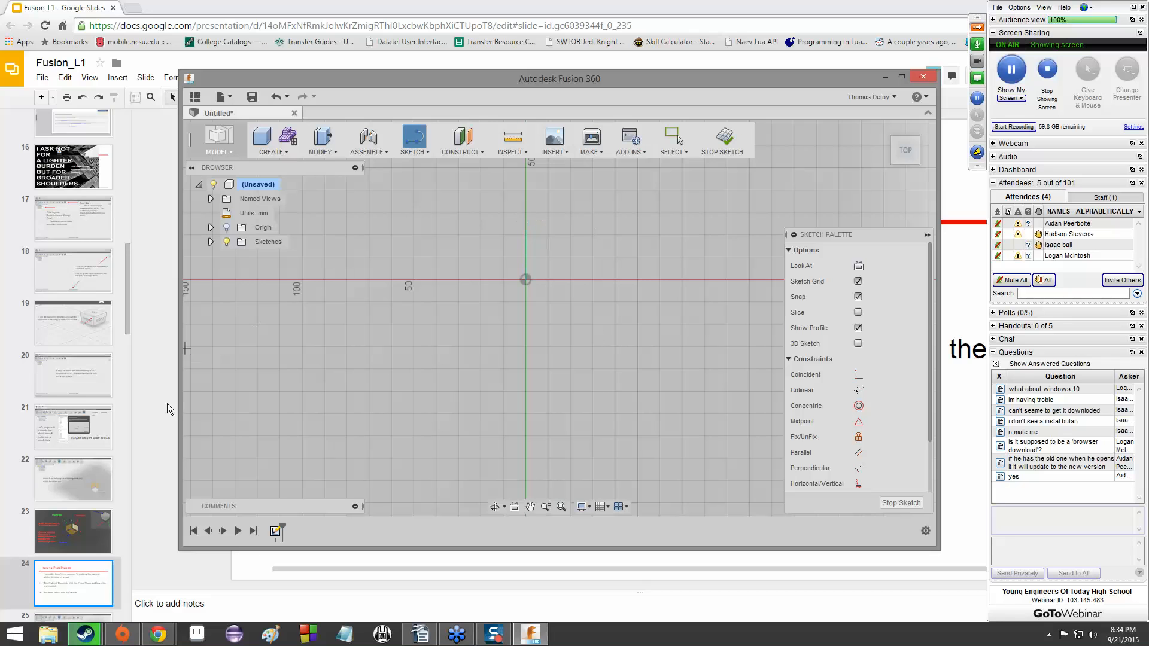
mouse_move(535, 265)
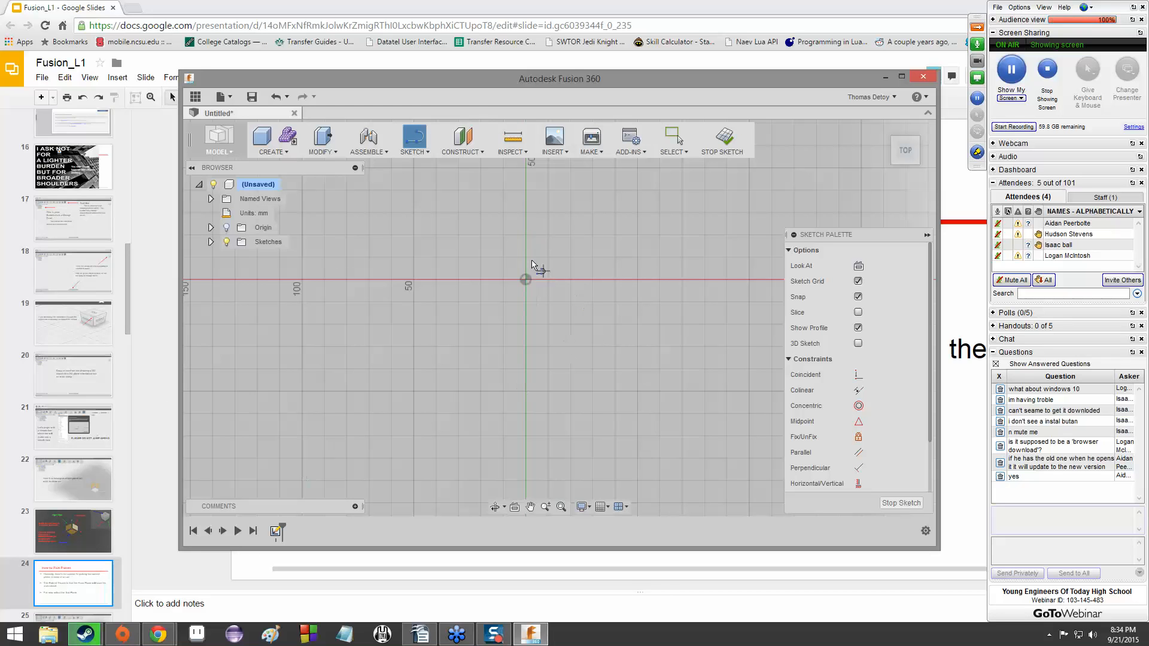
mouse_move(522, 218)
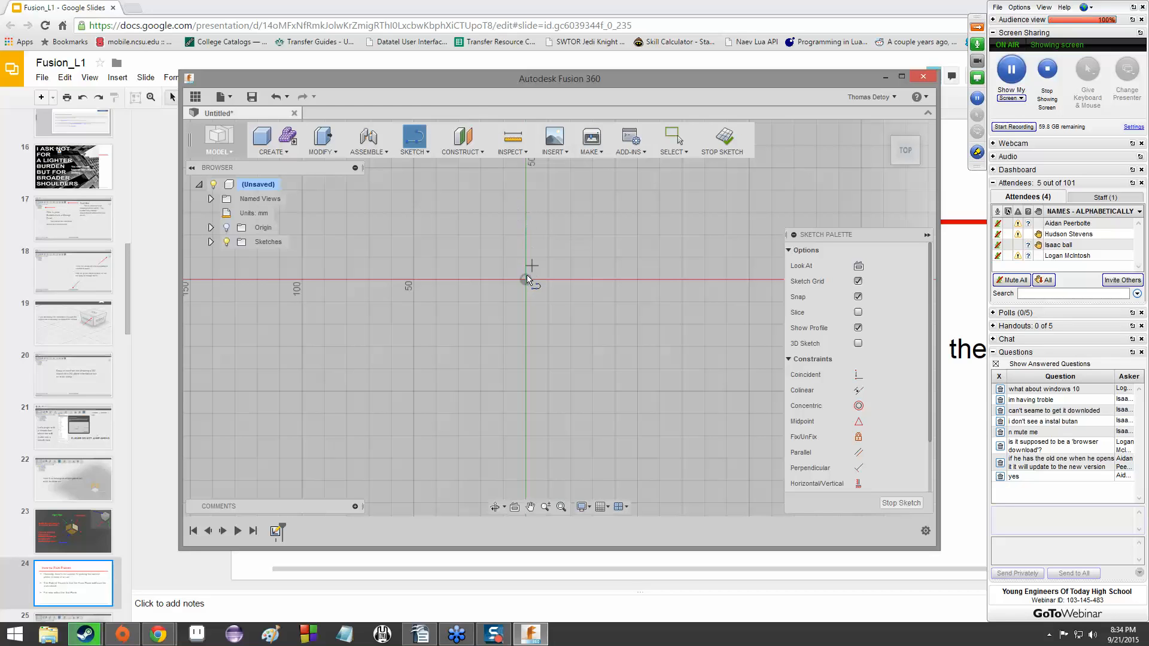
mouse_move(526, 278)
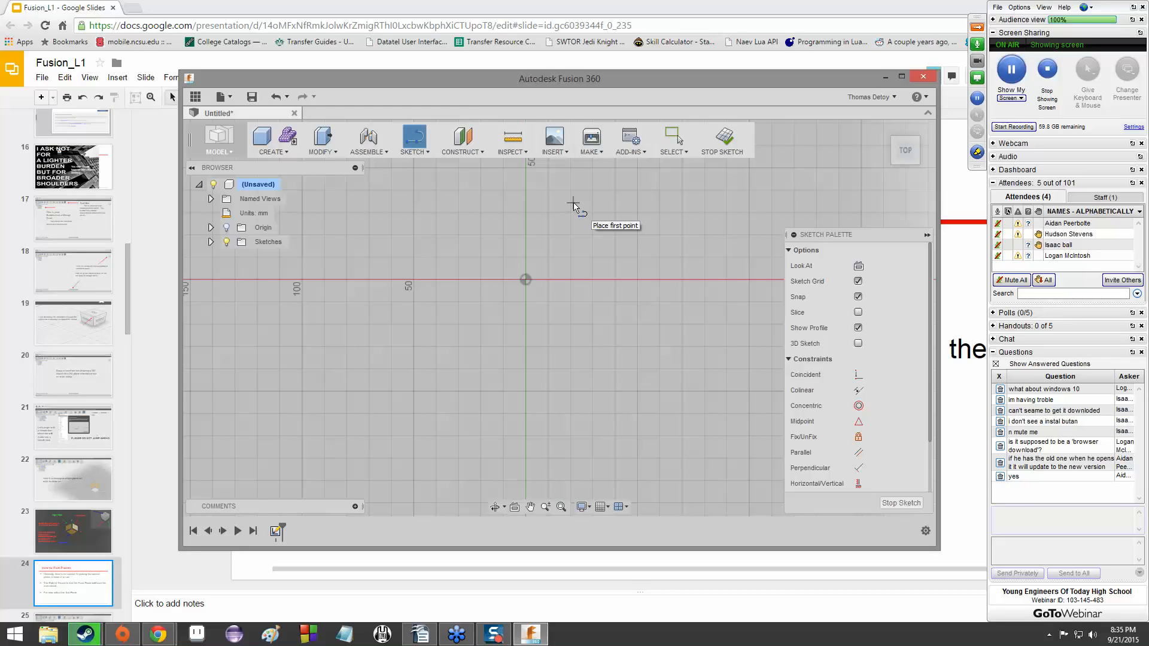
mouse_move(525, 297)
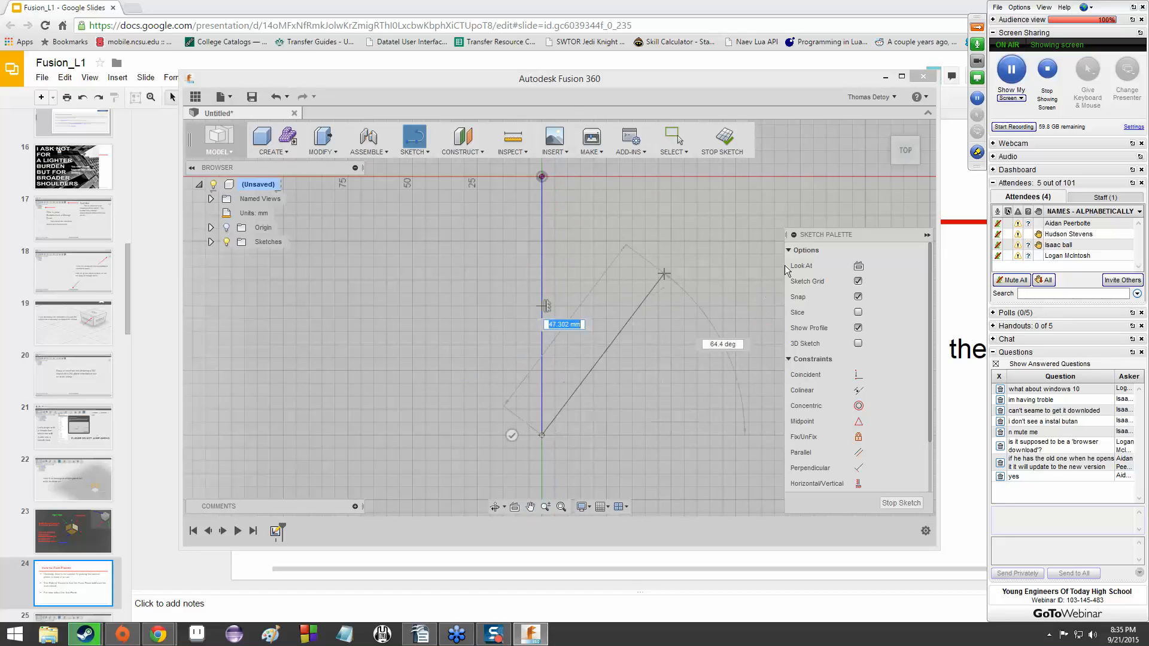
Draw the vertical line running upward from the sketch origin along the axis
left_click_drag(663, 275, 714, 178)
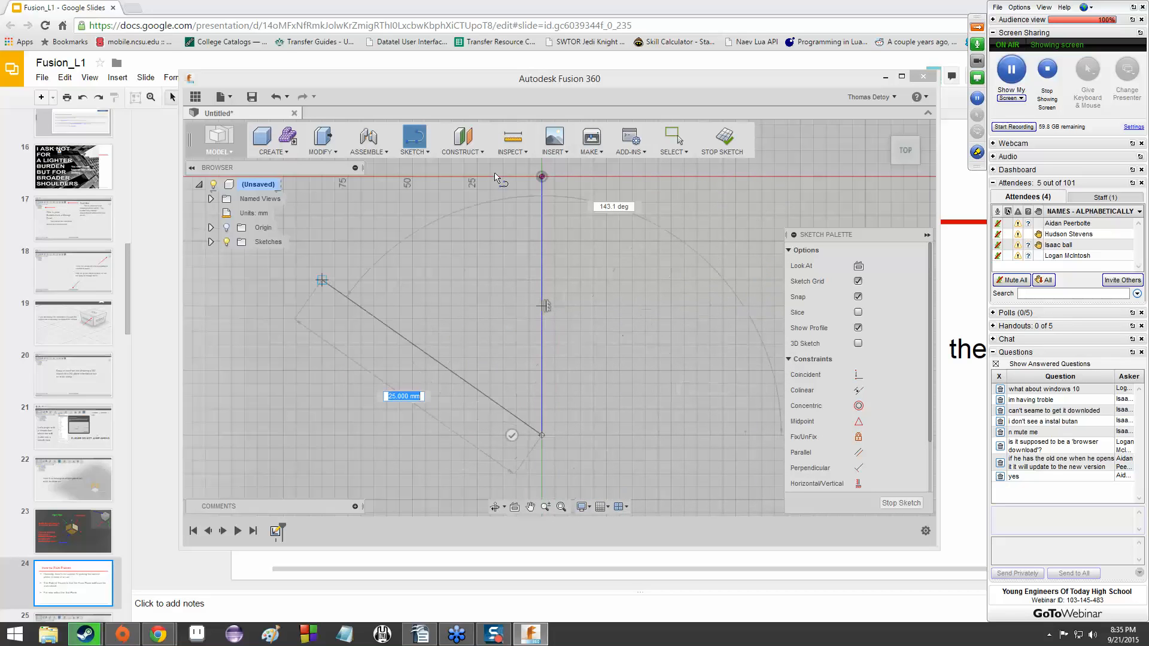
left_click_drag(319, 280, 670, 230)
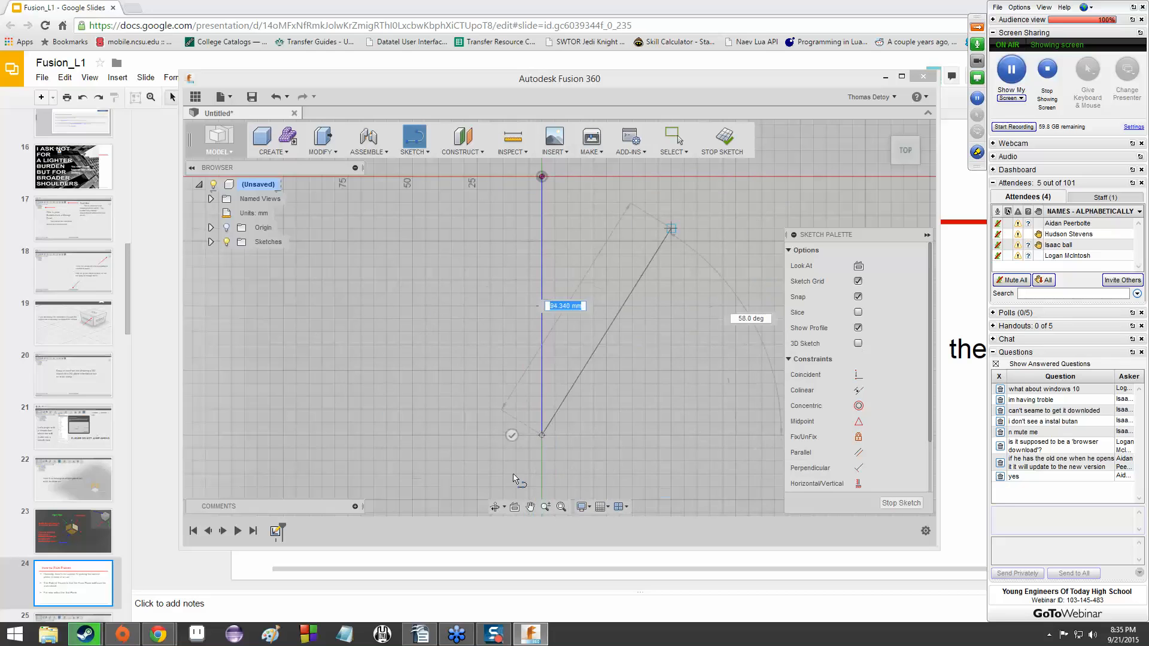
left_click_drag(670, 227, 787, 183)
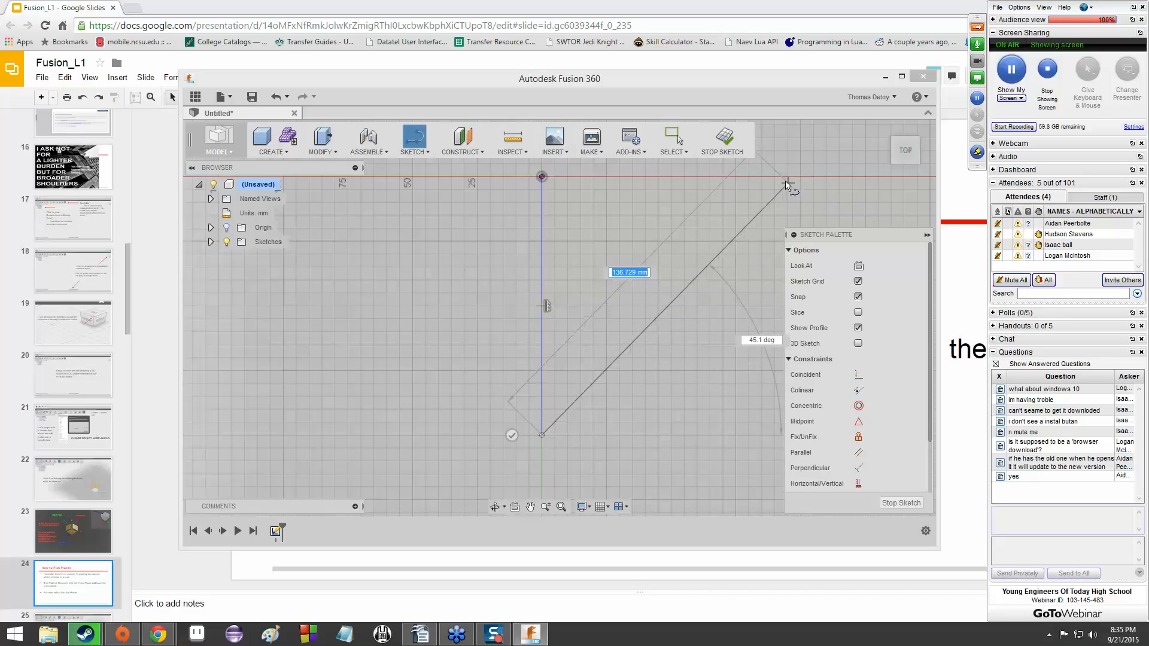
left_click_drag(788, 183, 849, 190)
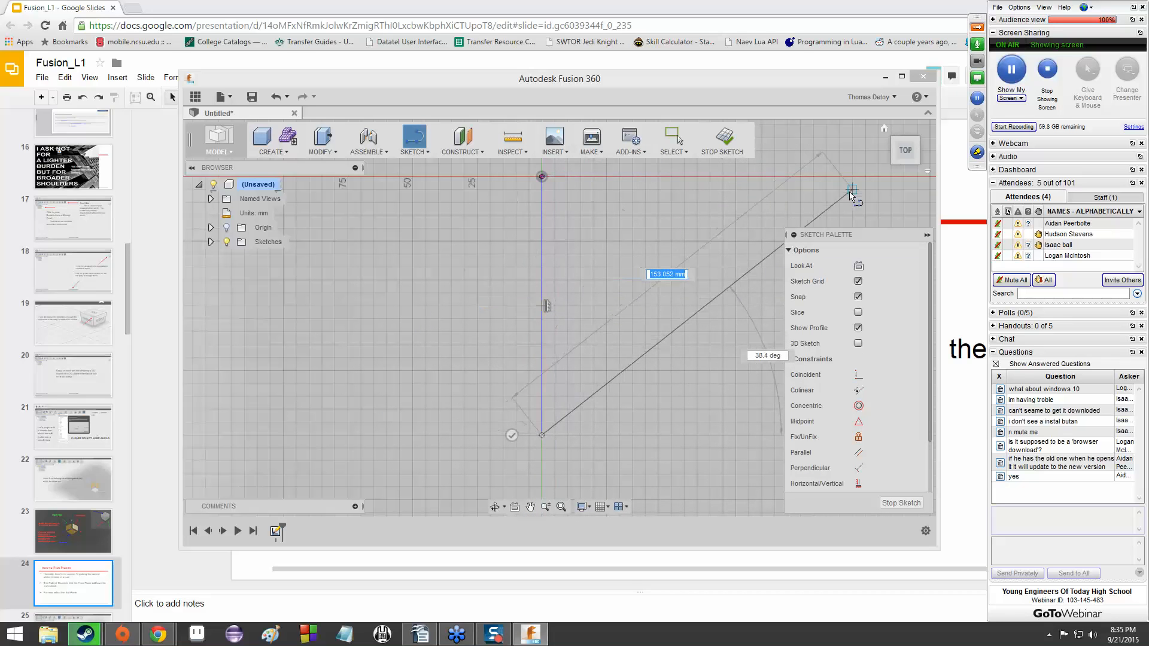
left_click_drag(850, 189, 721, 265)
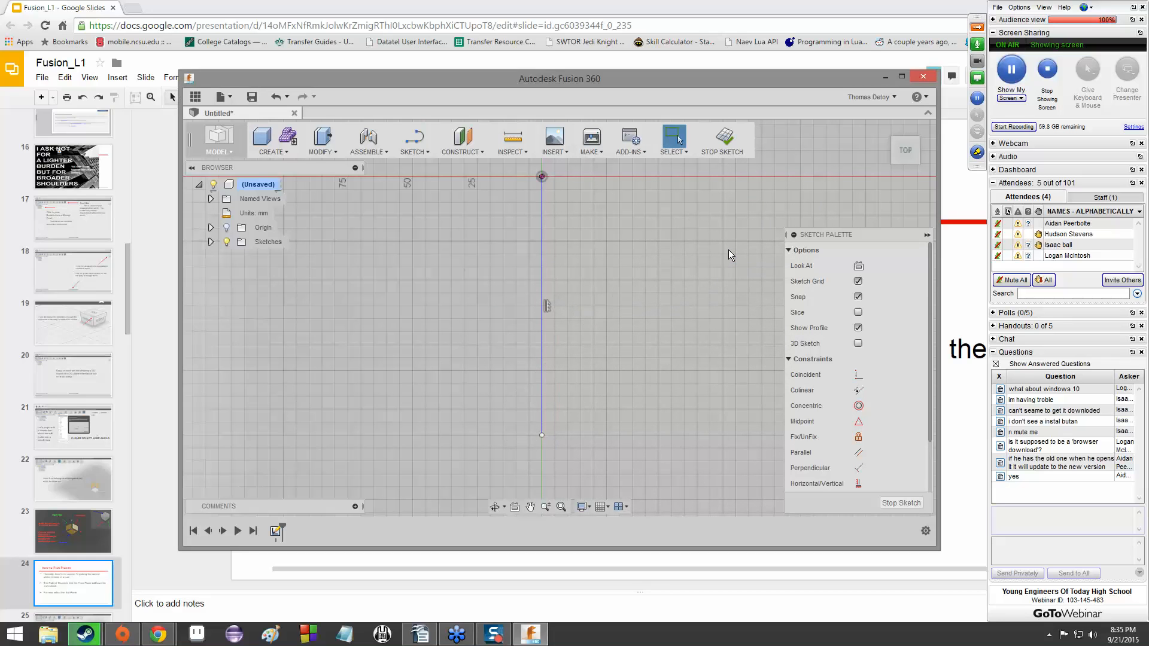
mouse_move(715, 282)
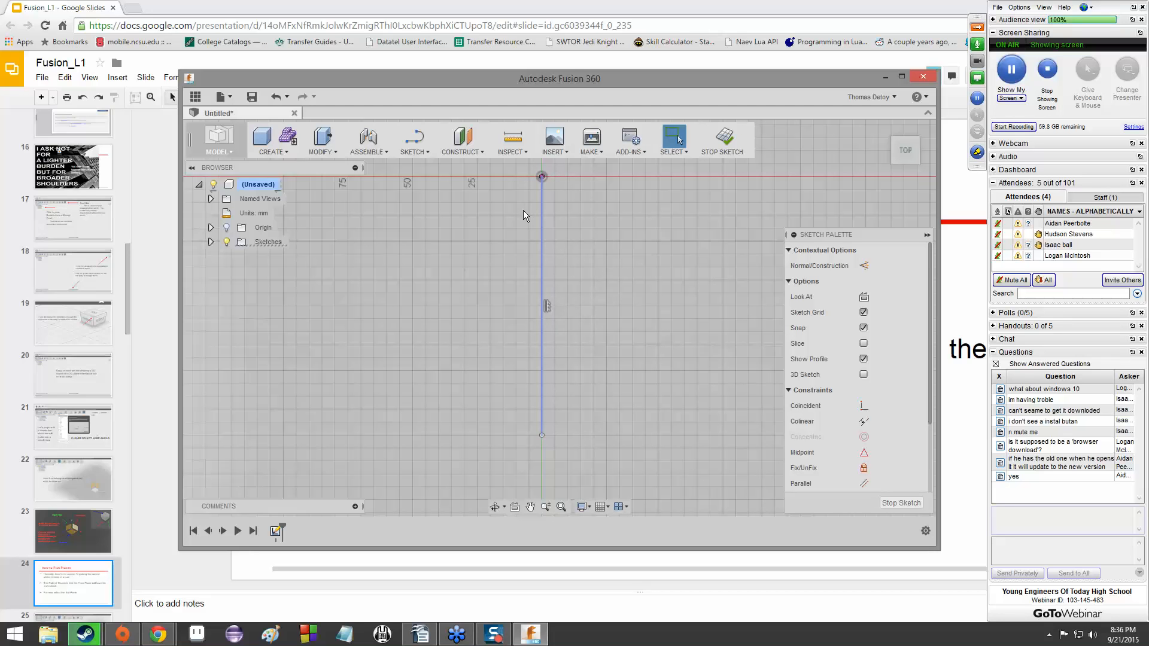
mouse_move(562, 188)
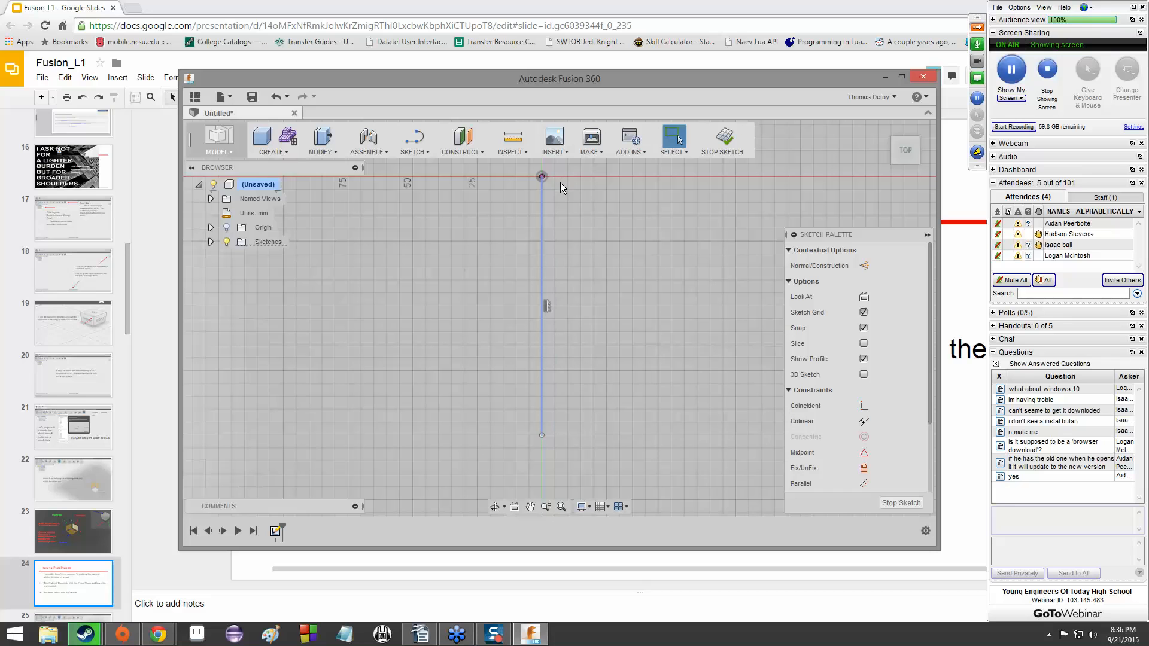
mouse_move(560, 196)
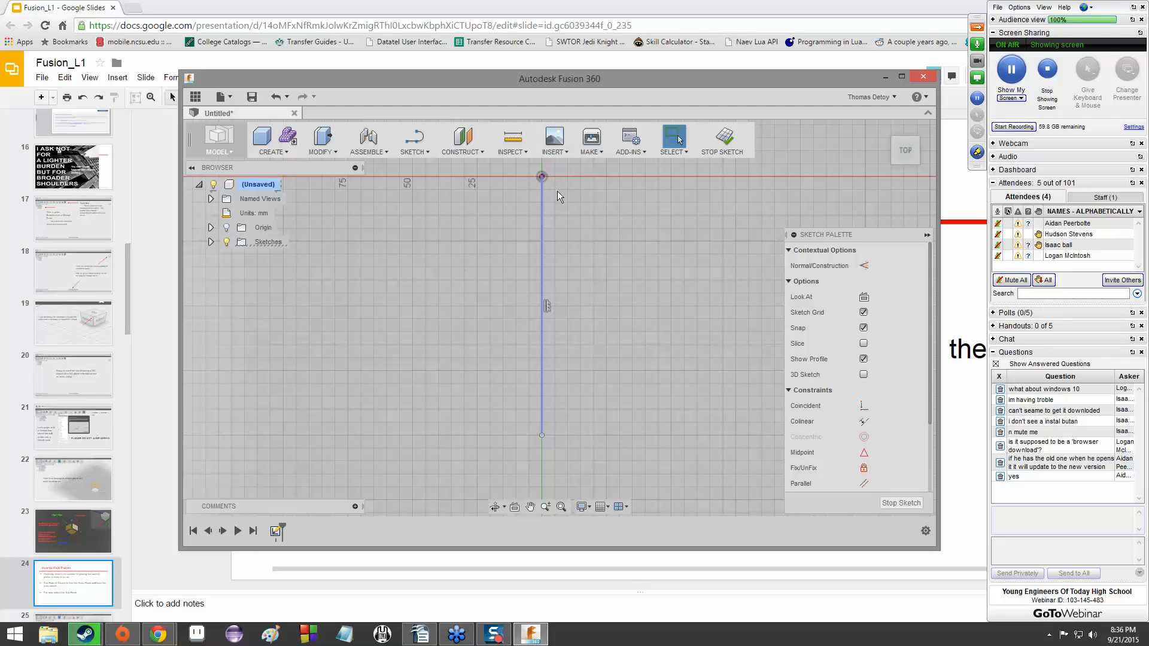
mouse_move(557, 203)
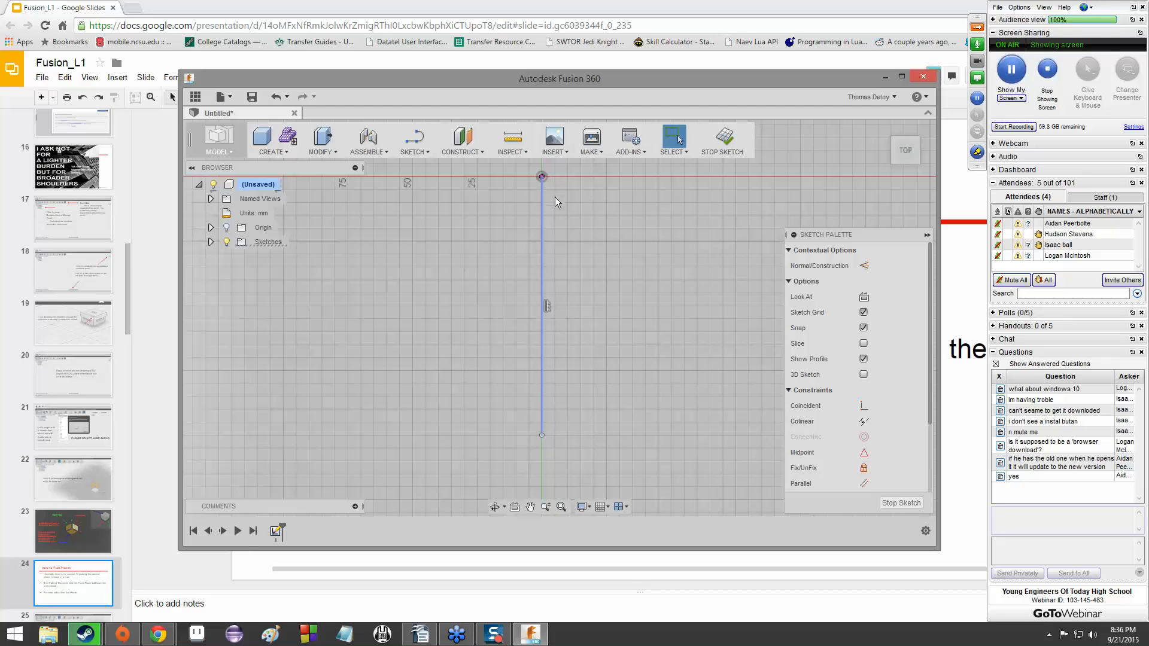
mouse_move(523, 193)
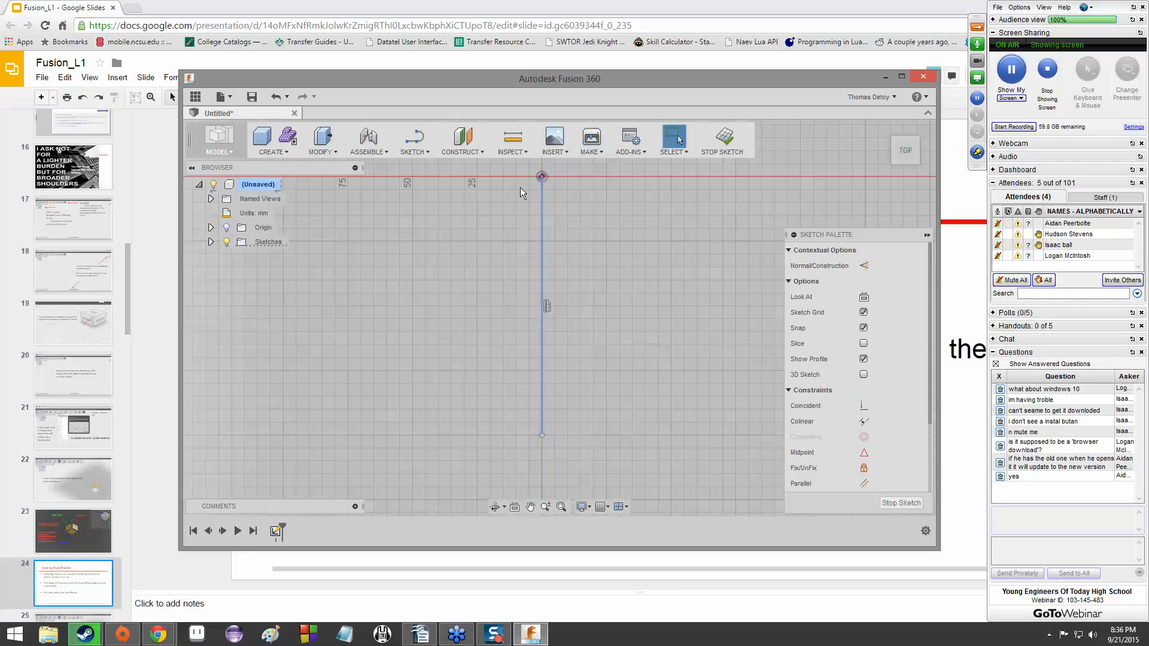
mouse_move(529, 264)
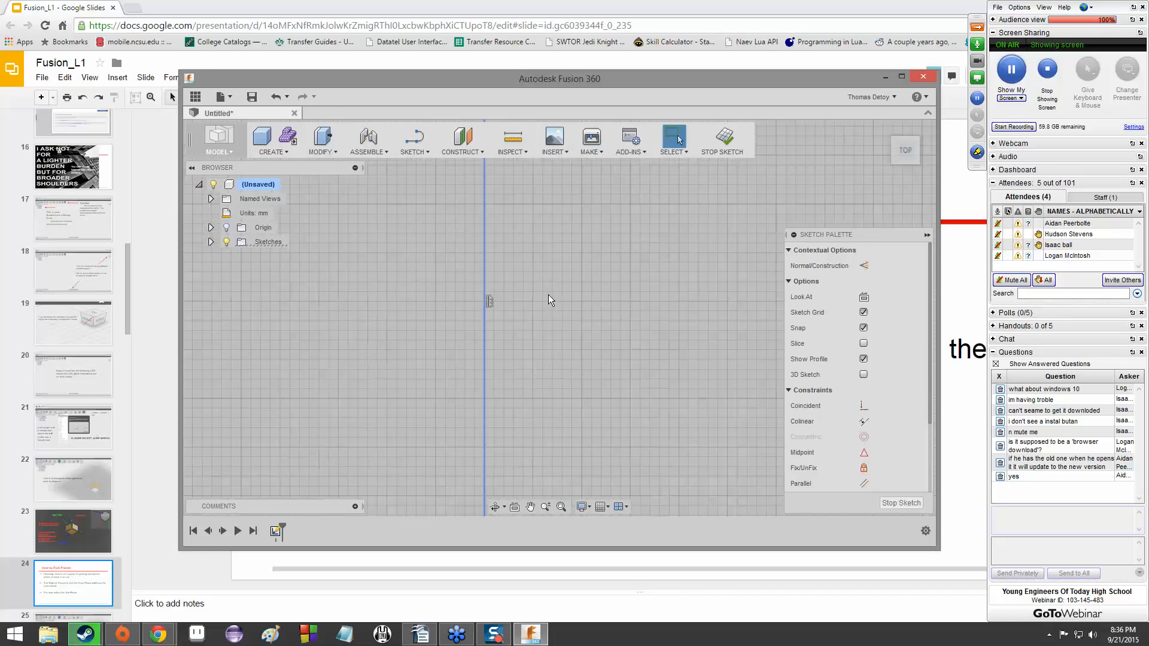
left_click_drag(488, 300, 518, 307)
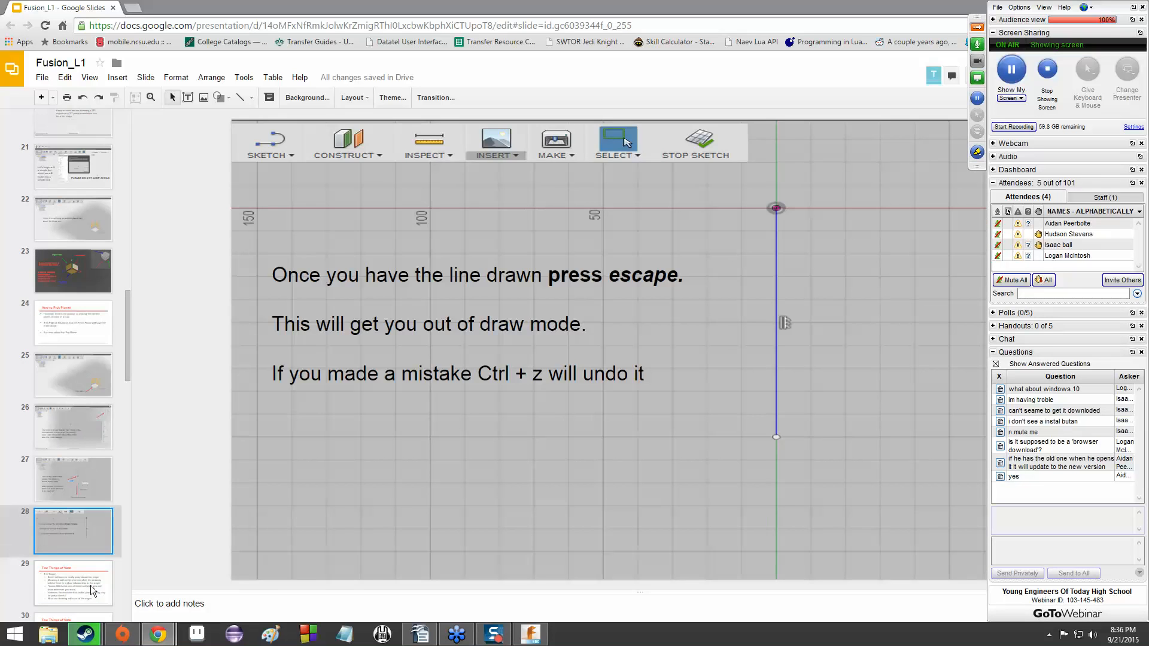
Advance the deck to slide 31 on dimensioning sketch curves
left_click(73, 582)
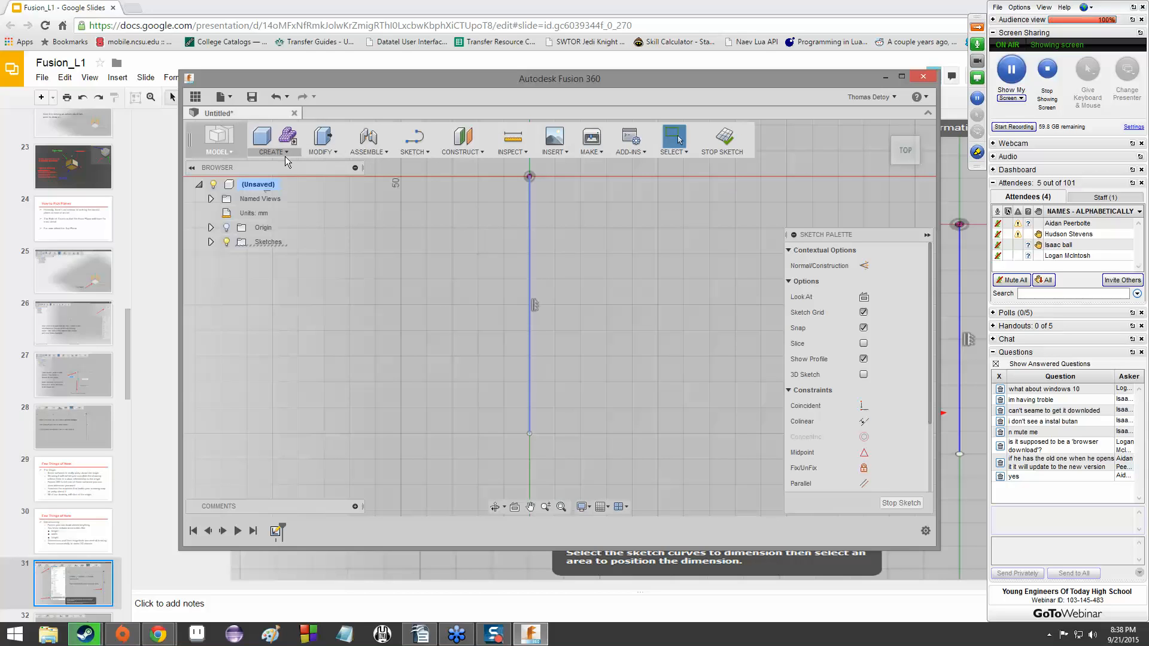
Start a sketch dimension on the vertical edge, previewing a 100.00 length
left_click(272, 140)
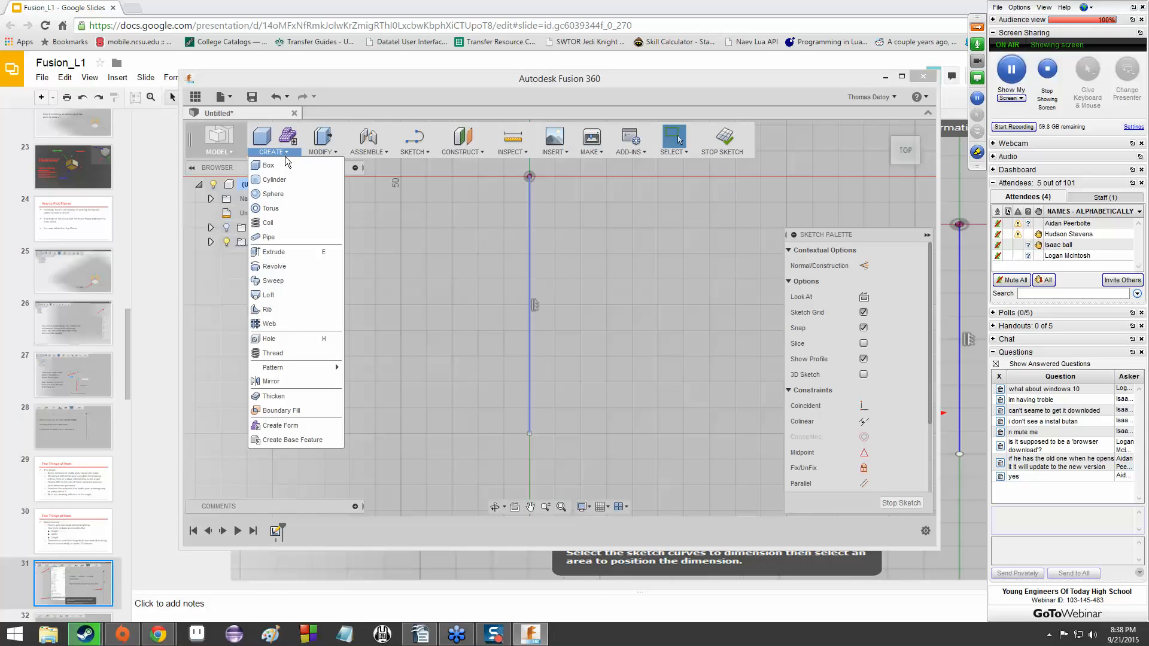
mouse_move(304, 157)
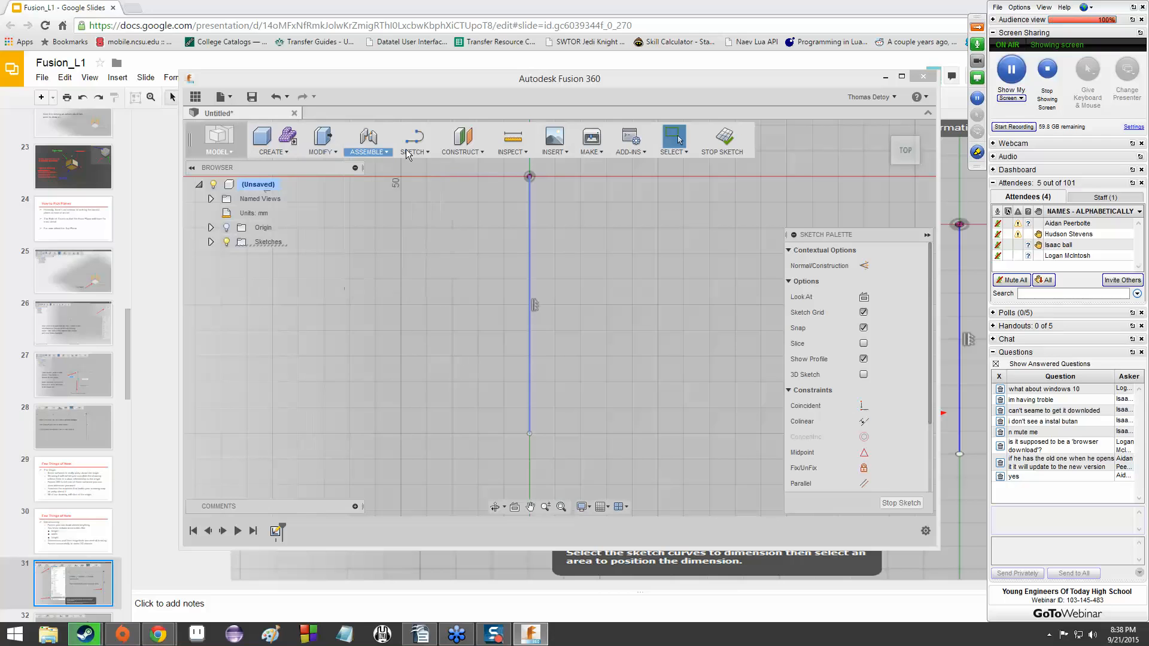
left_click(414, 140)
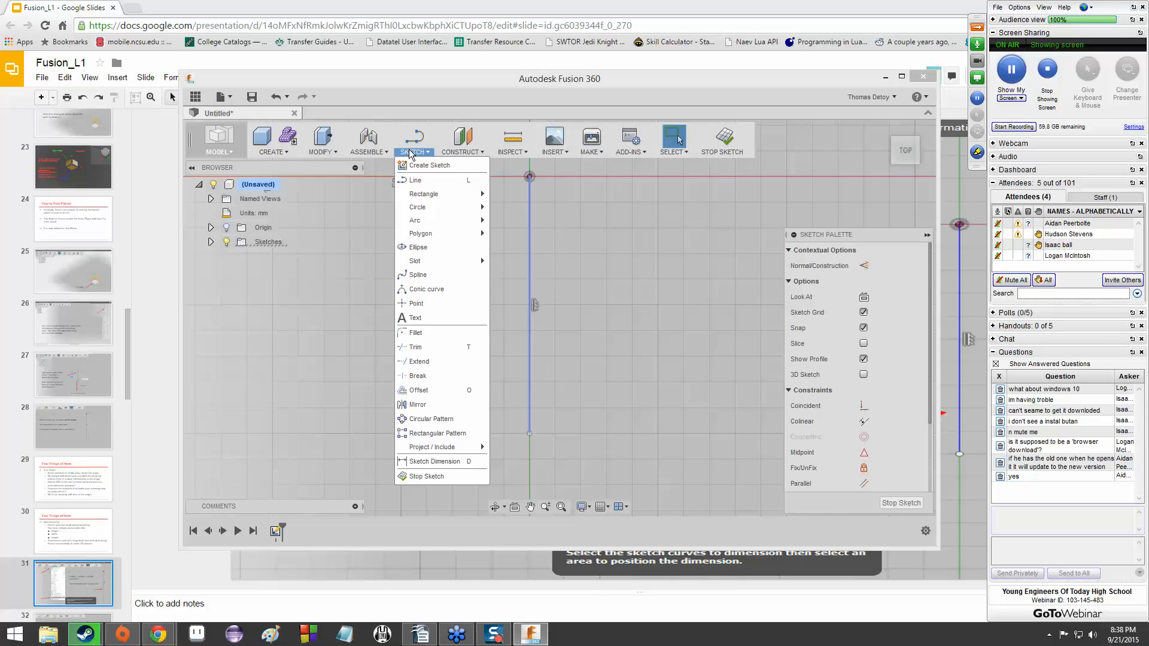
mouse_move(428, 460)
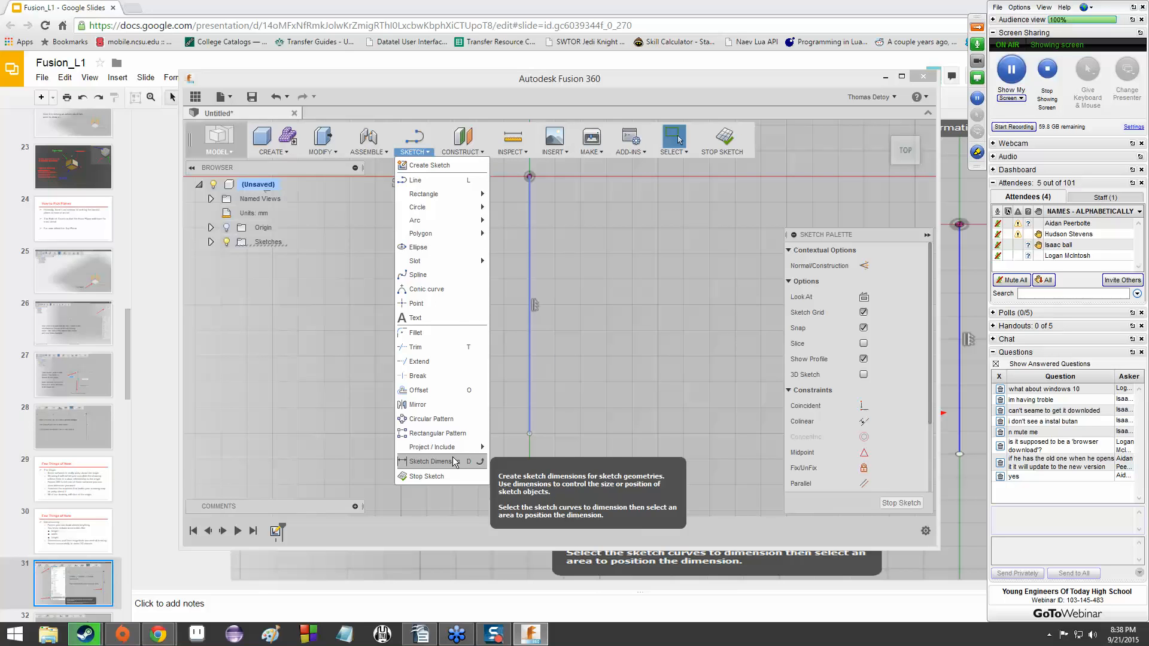
left_click(431, 461)
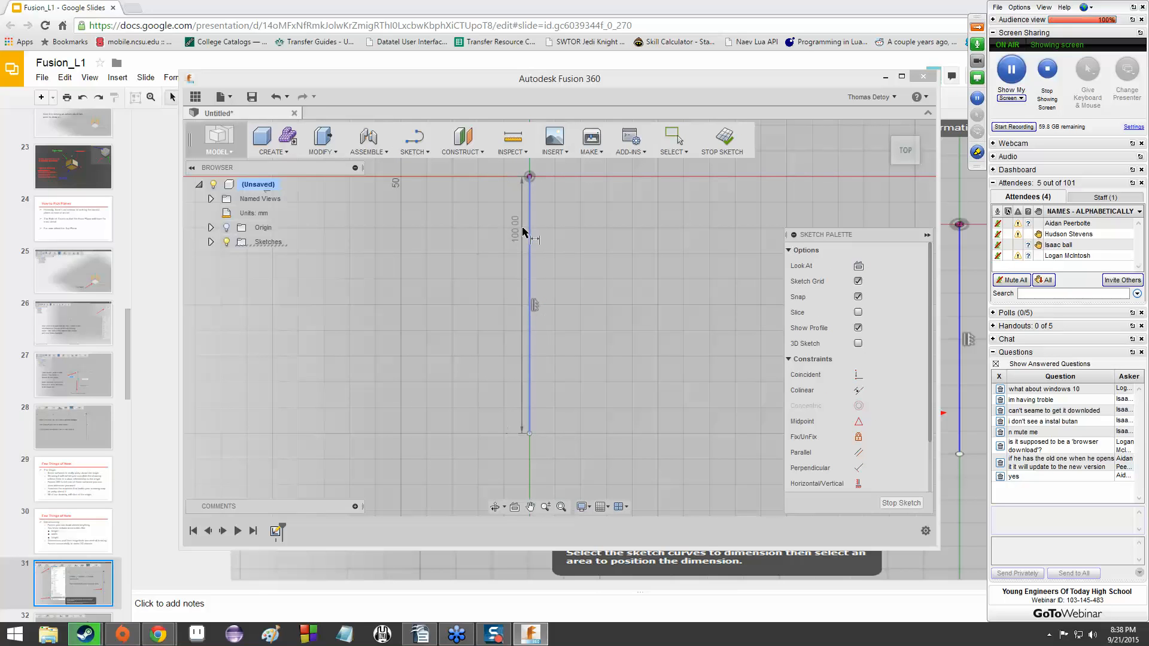
mouse_move(533, 226)
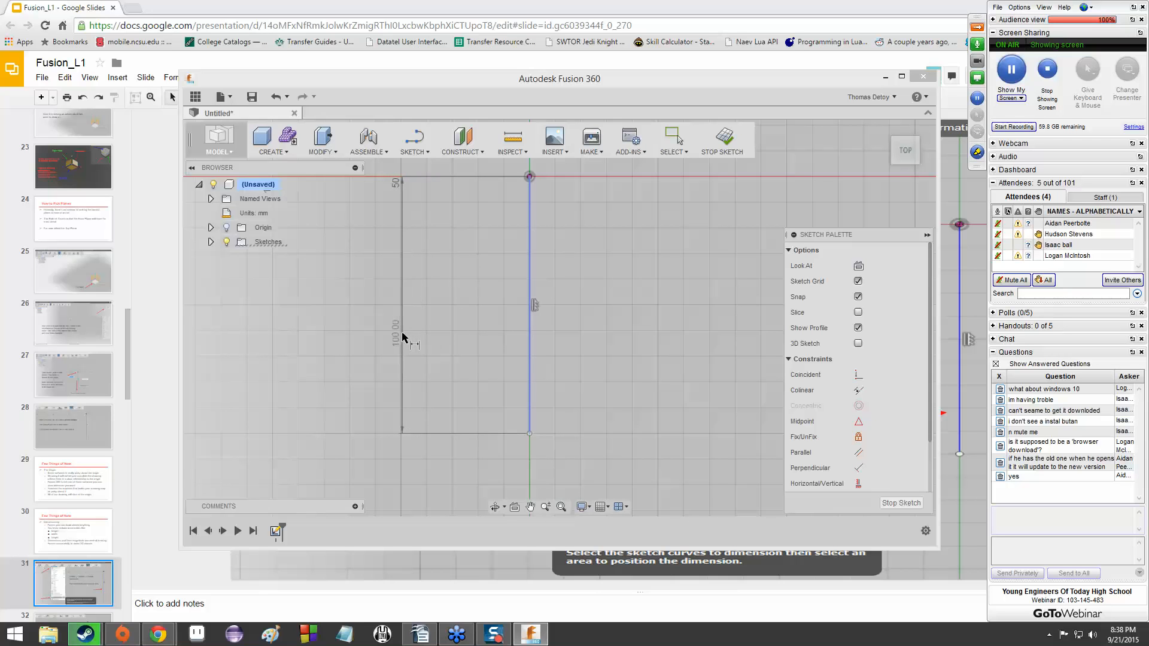
mouse_move(402, 304)
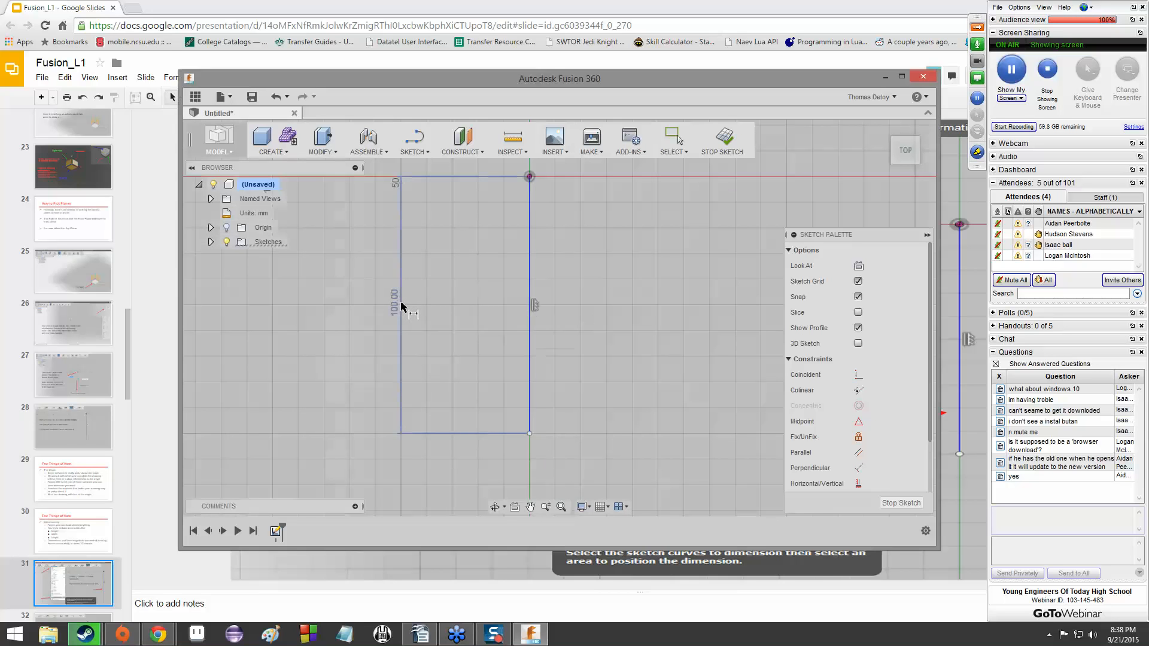
Place the height dimension left of the rectangle and accept 100.00 mm
left_click(403, 302)
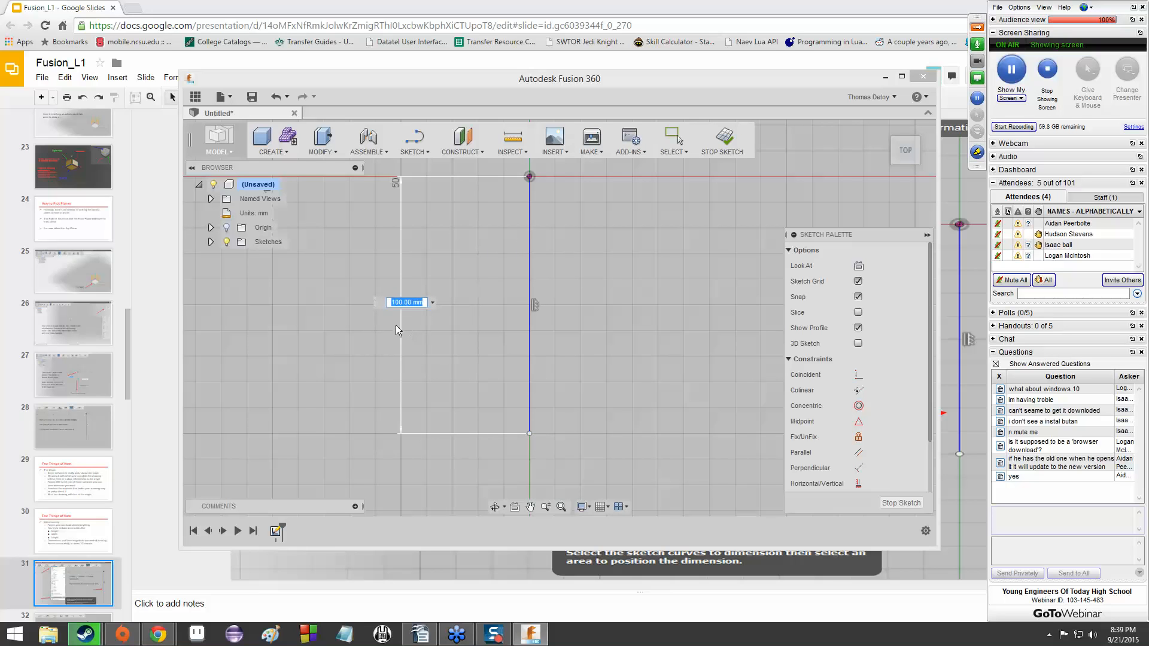
mouse_move(382, 316)
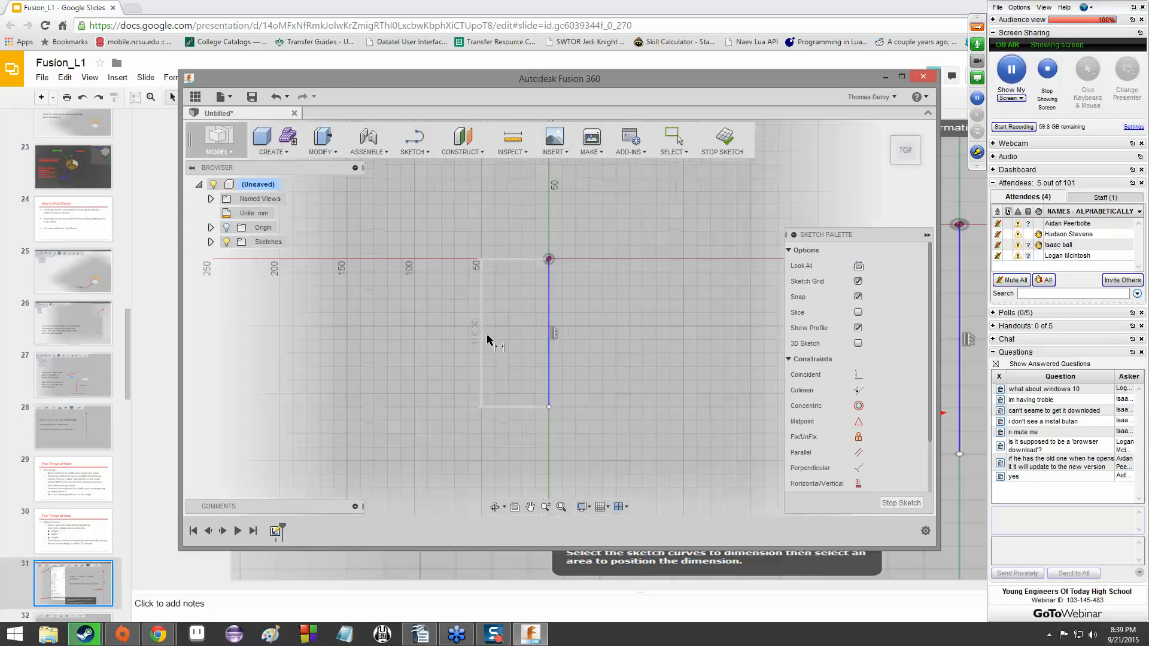
left_click(490, 337)
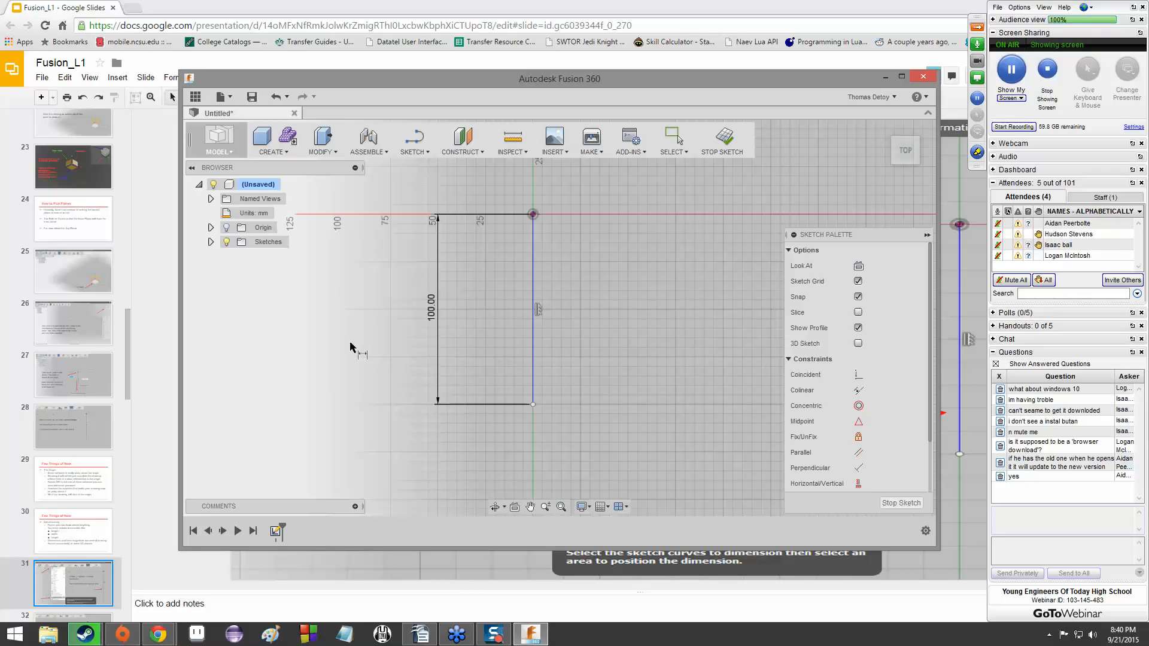
mouse_move(630, 219)
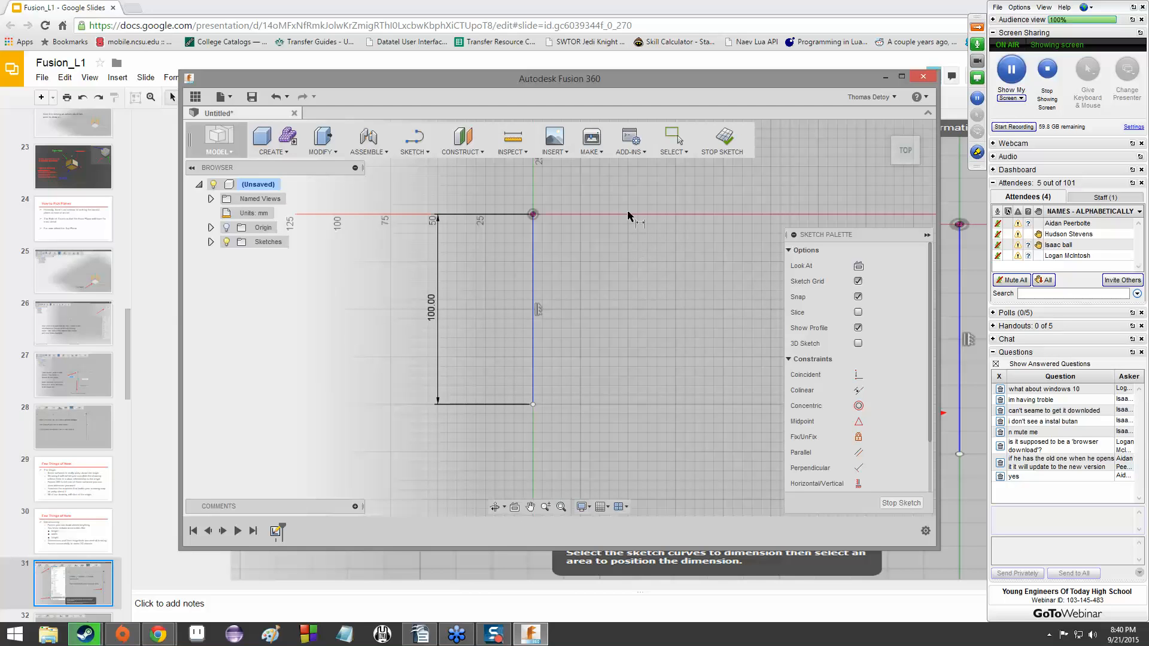
mouse_move(274, 215)
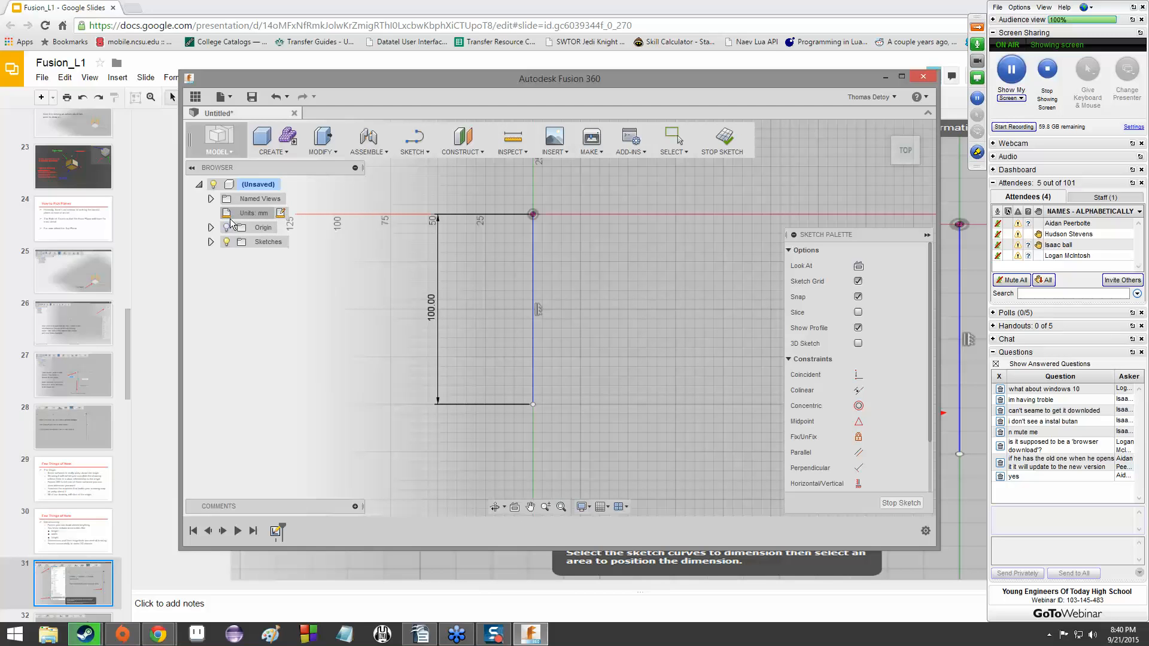
Change the design's active units to inches so the height reads 3.937
left_click(976, 43)
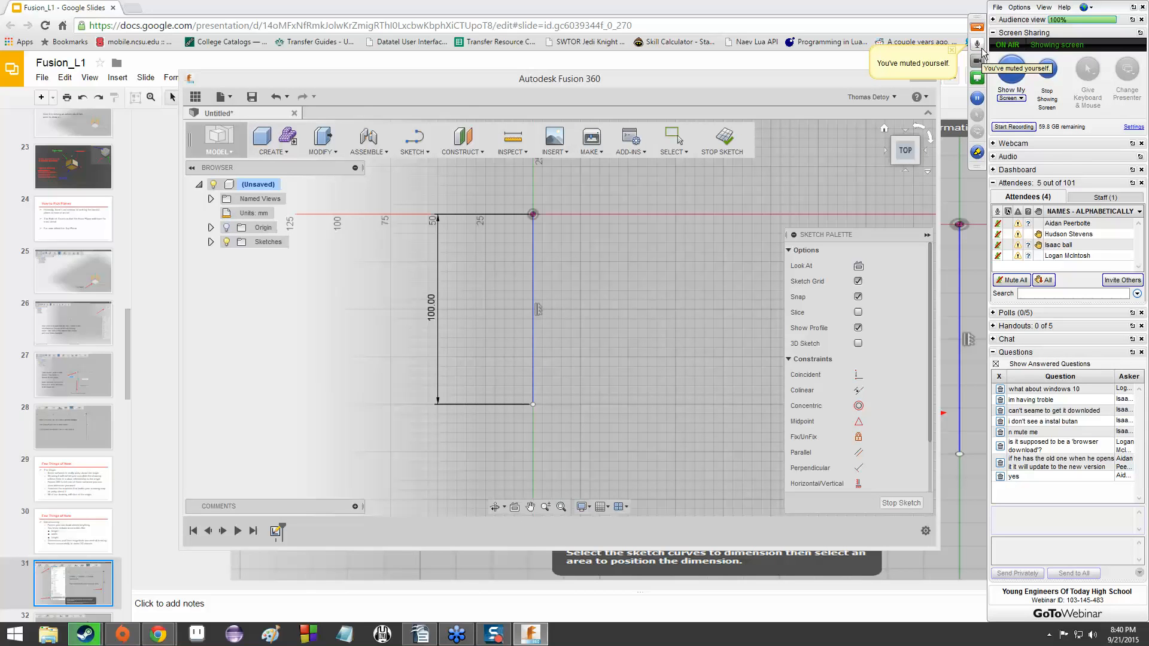
left_click(976, 44)
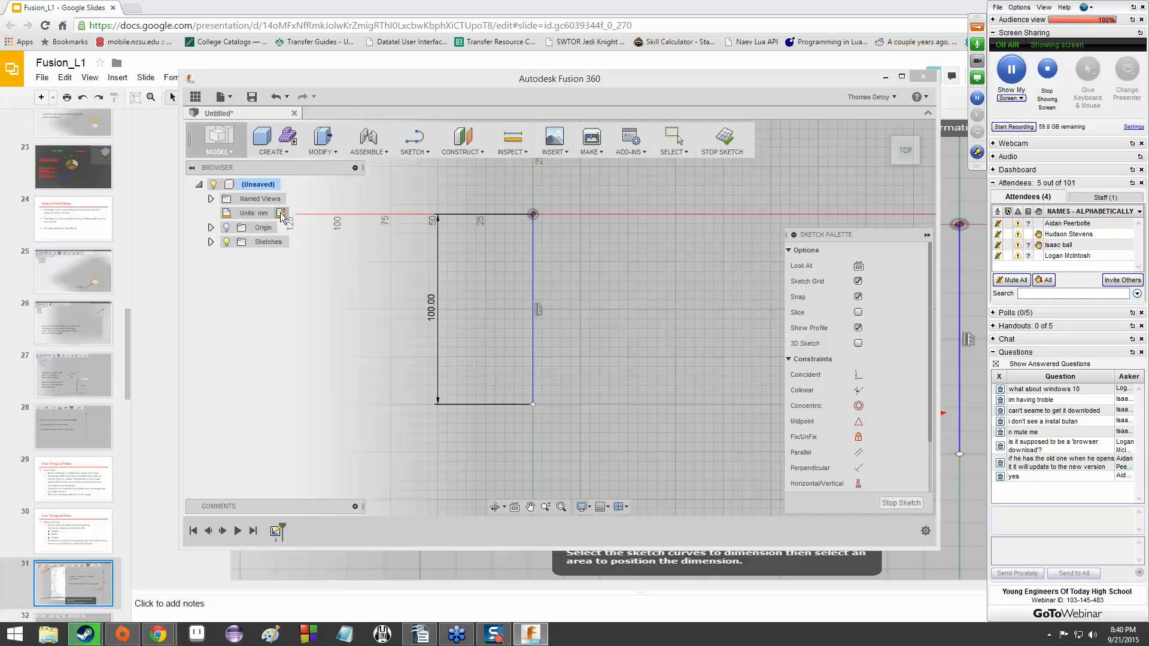
mouse_move(281, 213)
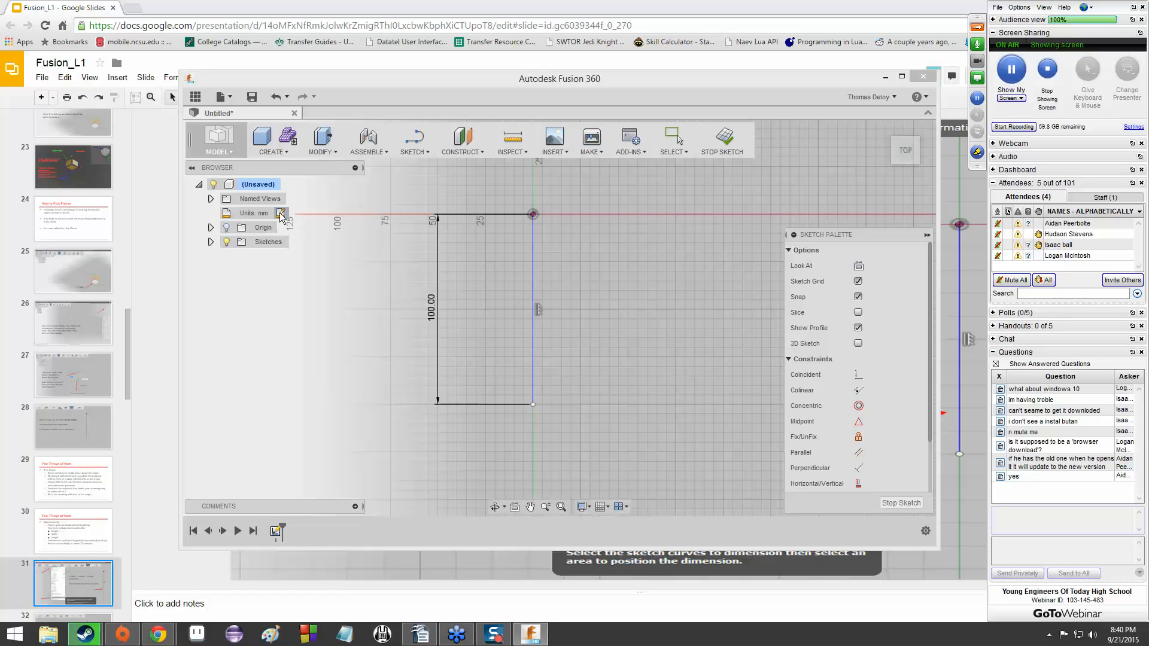
left_click(280, 213)
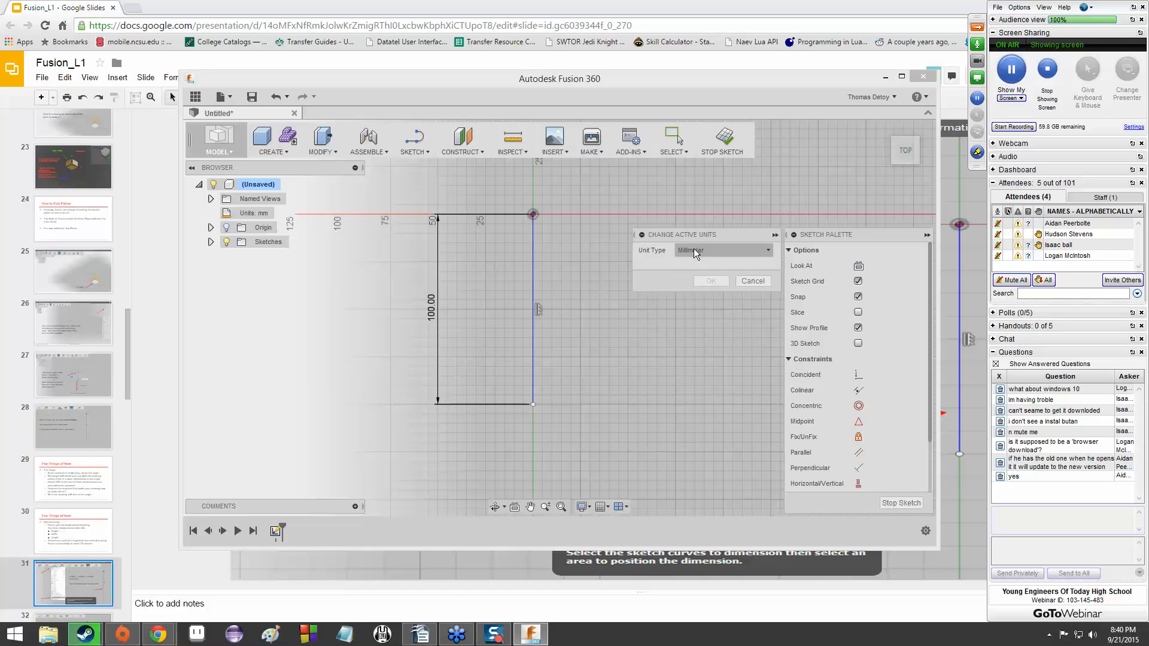
left_click(722, 250)
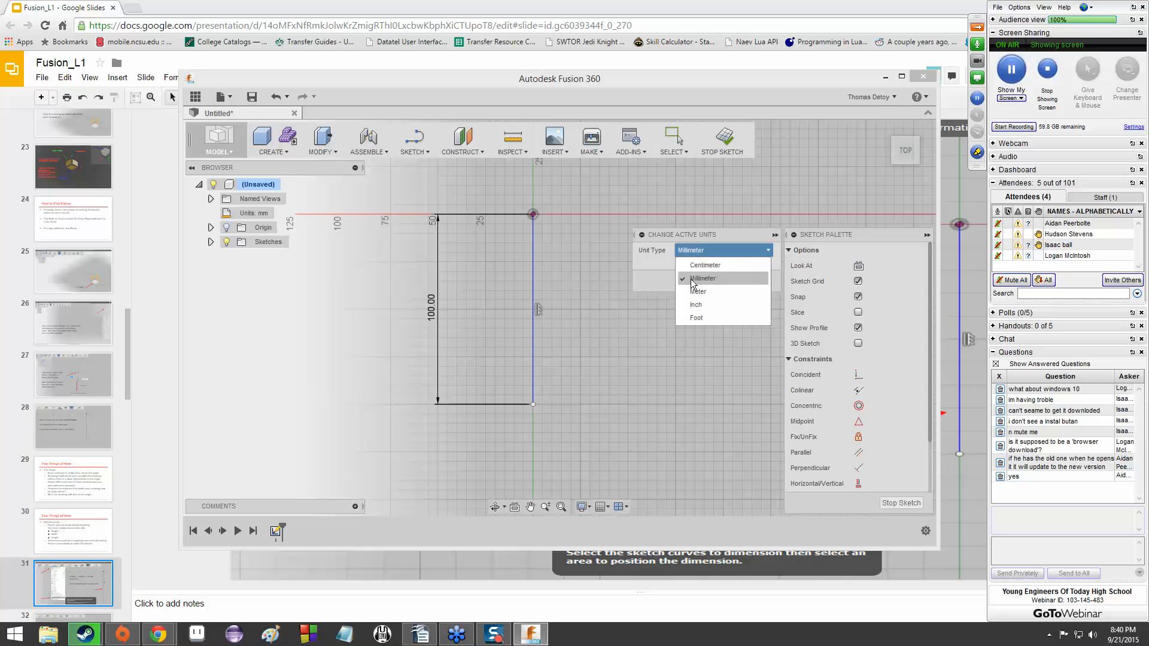
left_click(694, 304)
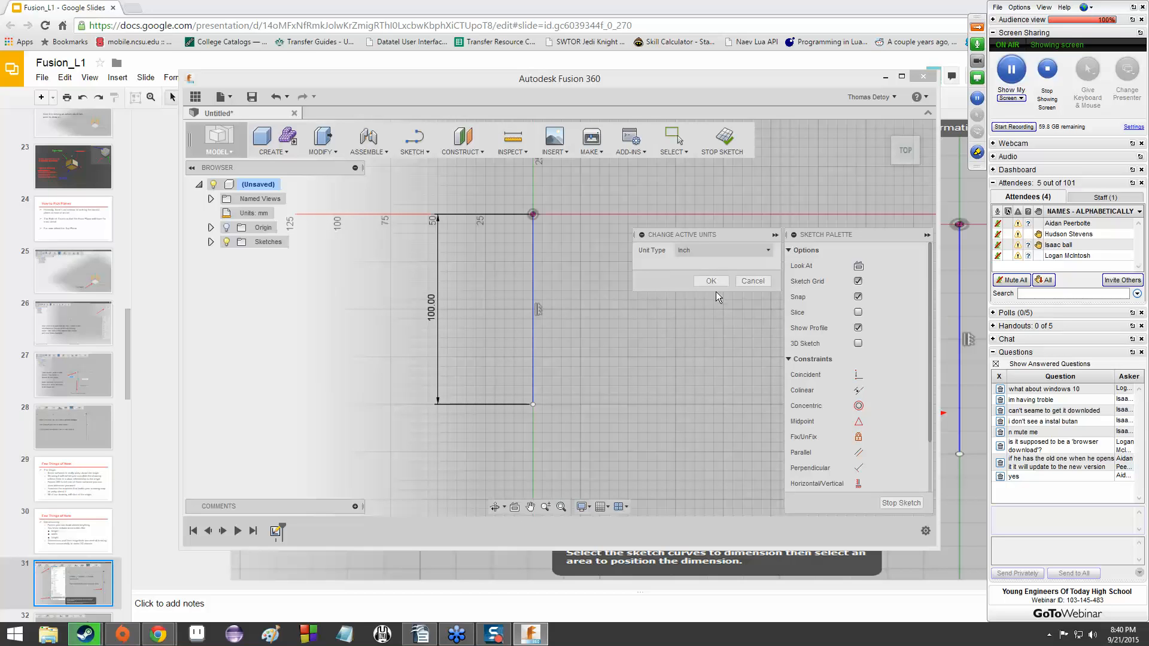
left_click(709, 281)
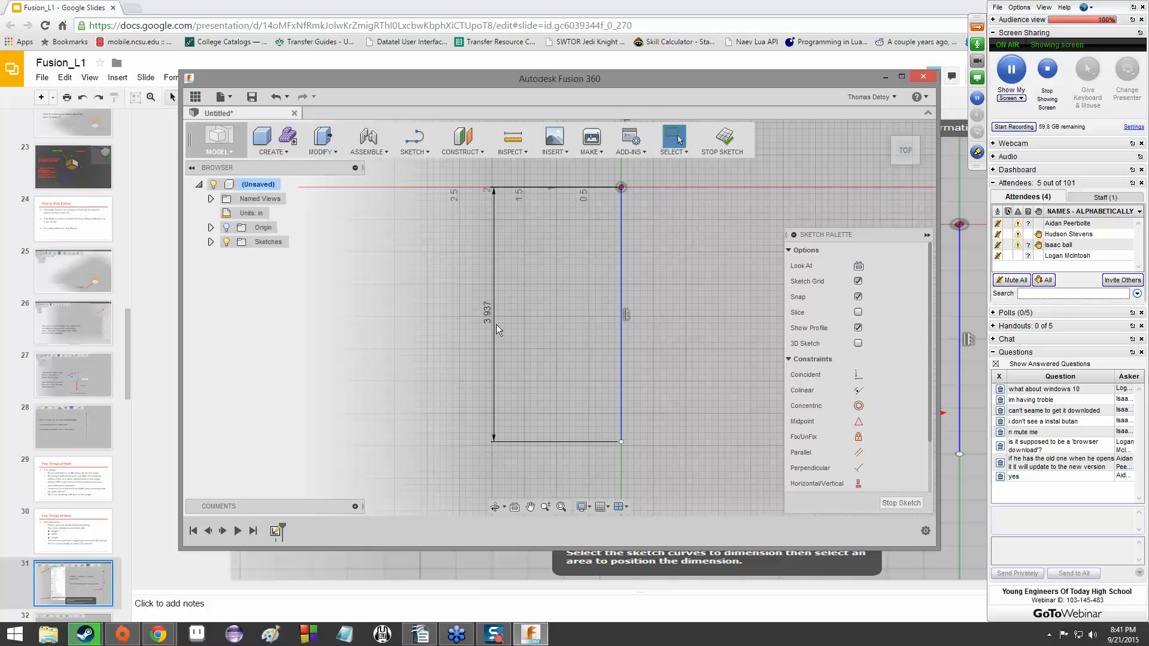
mouse_move(536, 311)
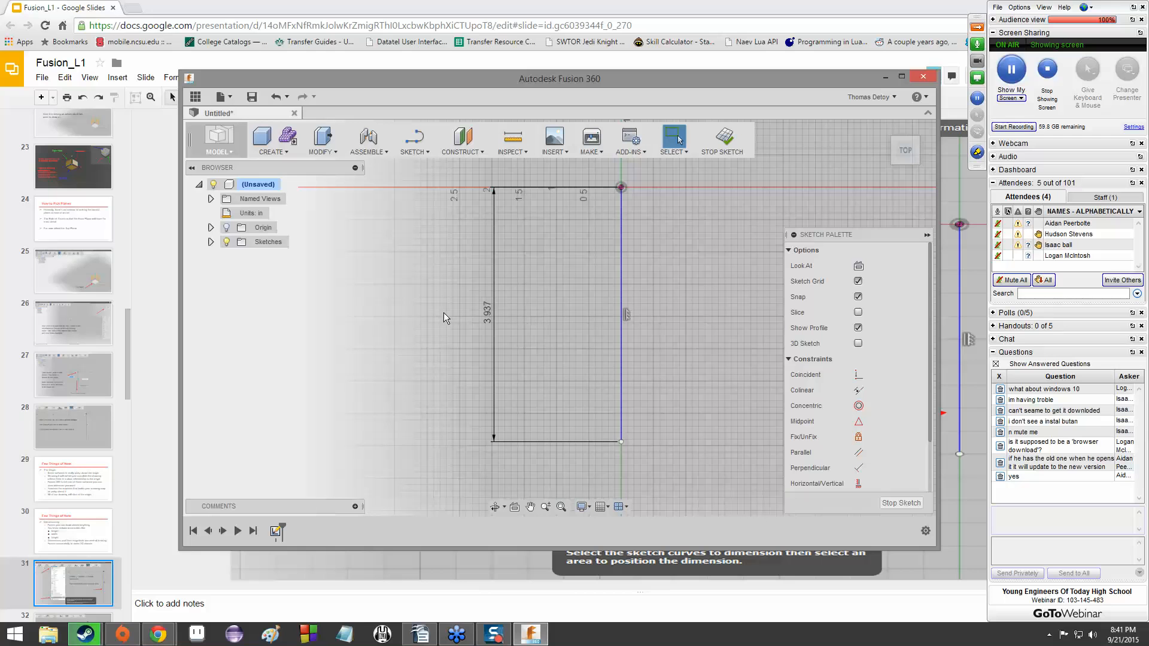
mouse_move(447, 314)
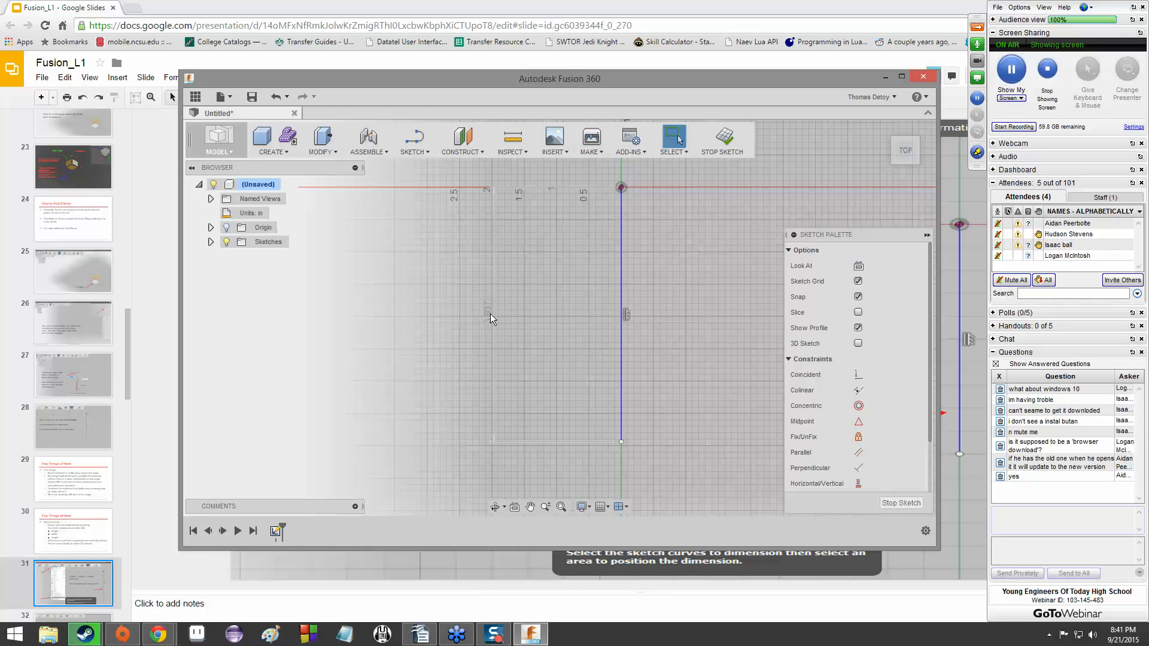
Edit the height dimension to 5.00 inches
left_click_drag(621, 187, 492, 441)
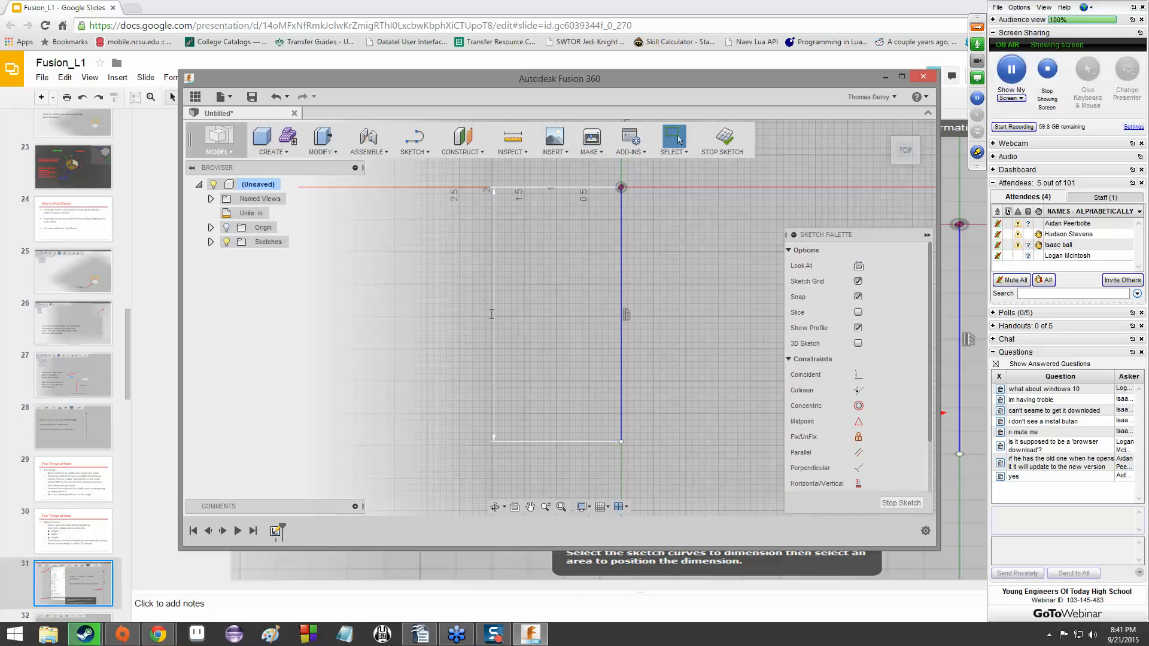
left_click(502, 311)
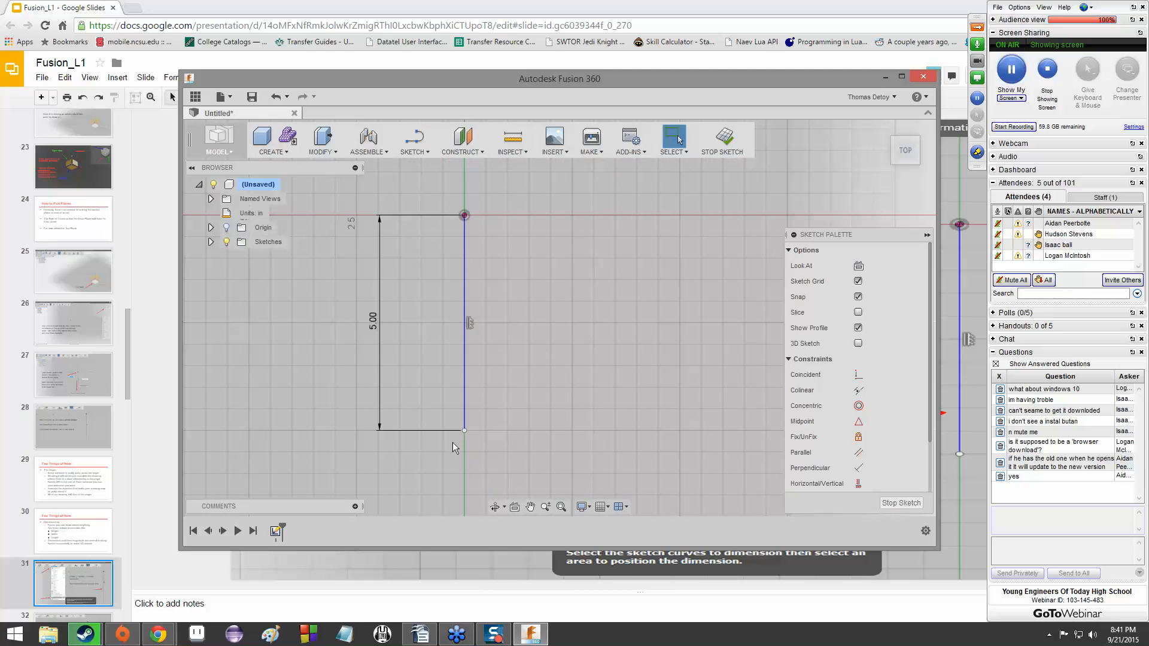
mouse_move(473, 386)
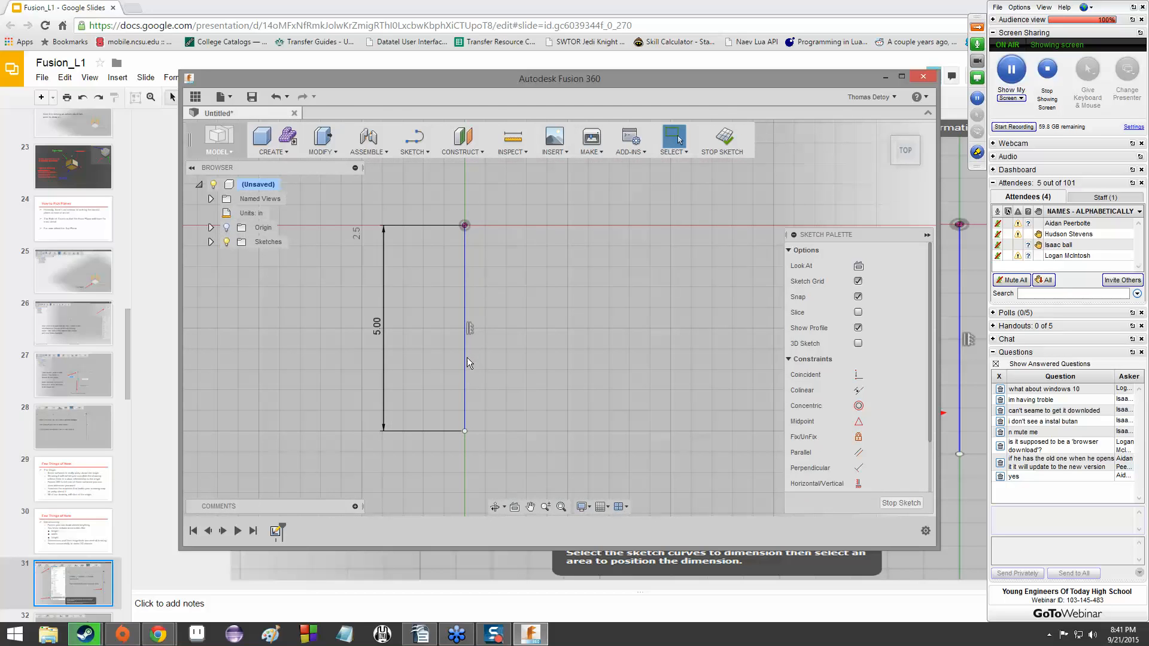
mouse_move(463, 302)
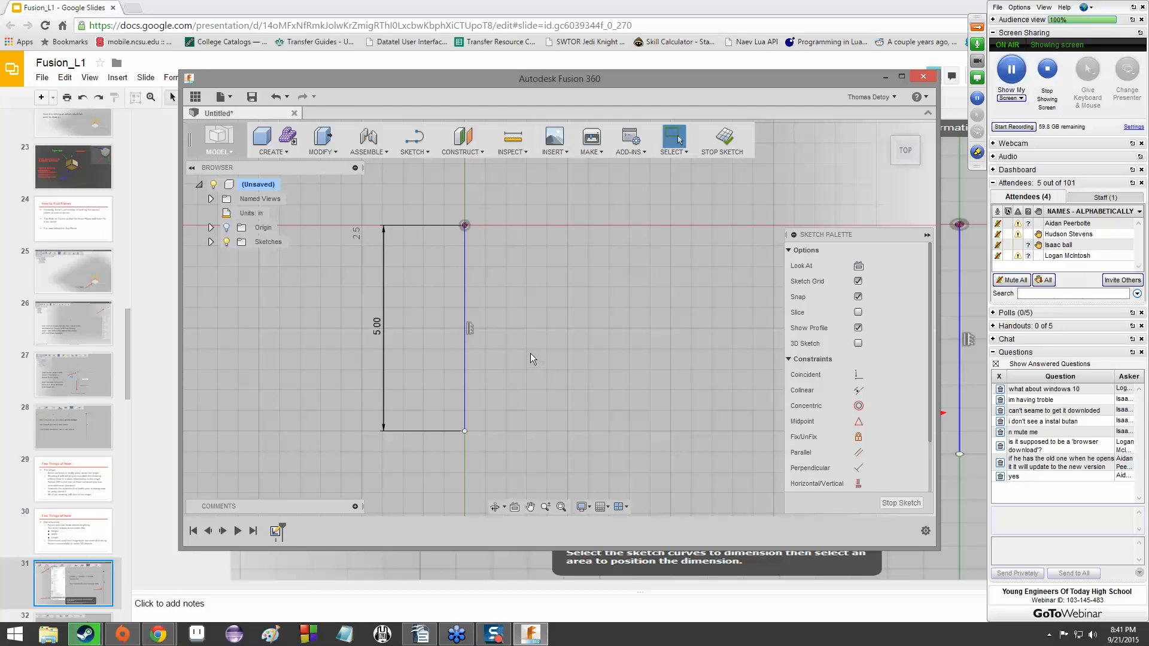
mouse_move(528, 342)
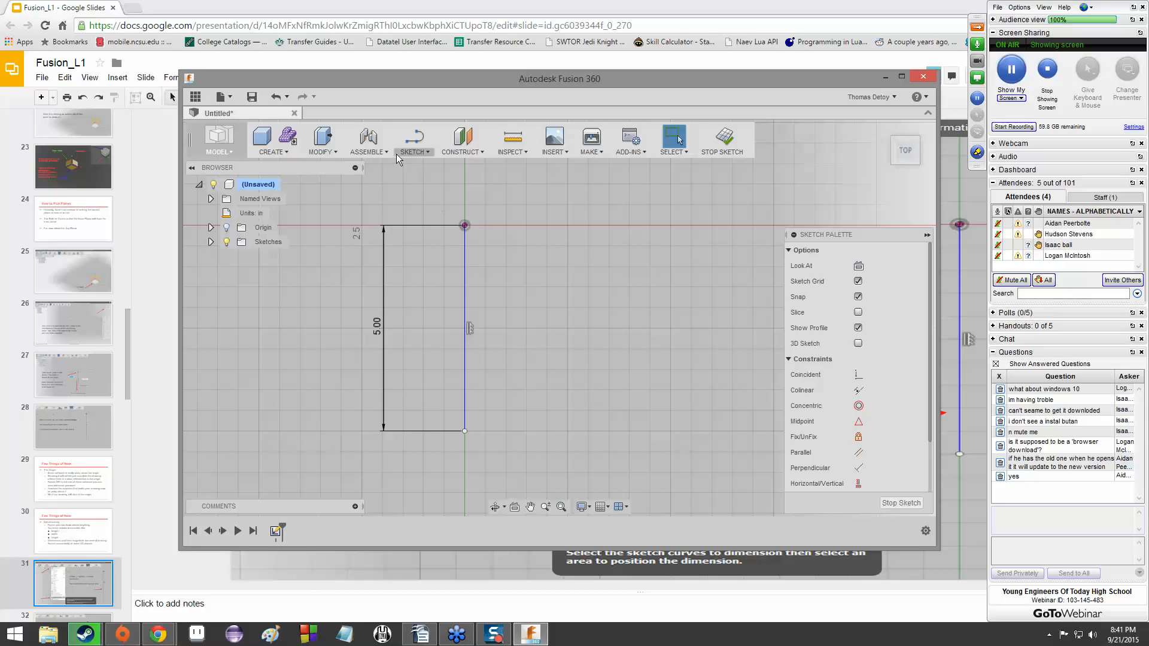
mouse_move(348, 207)
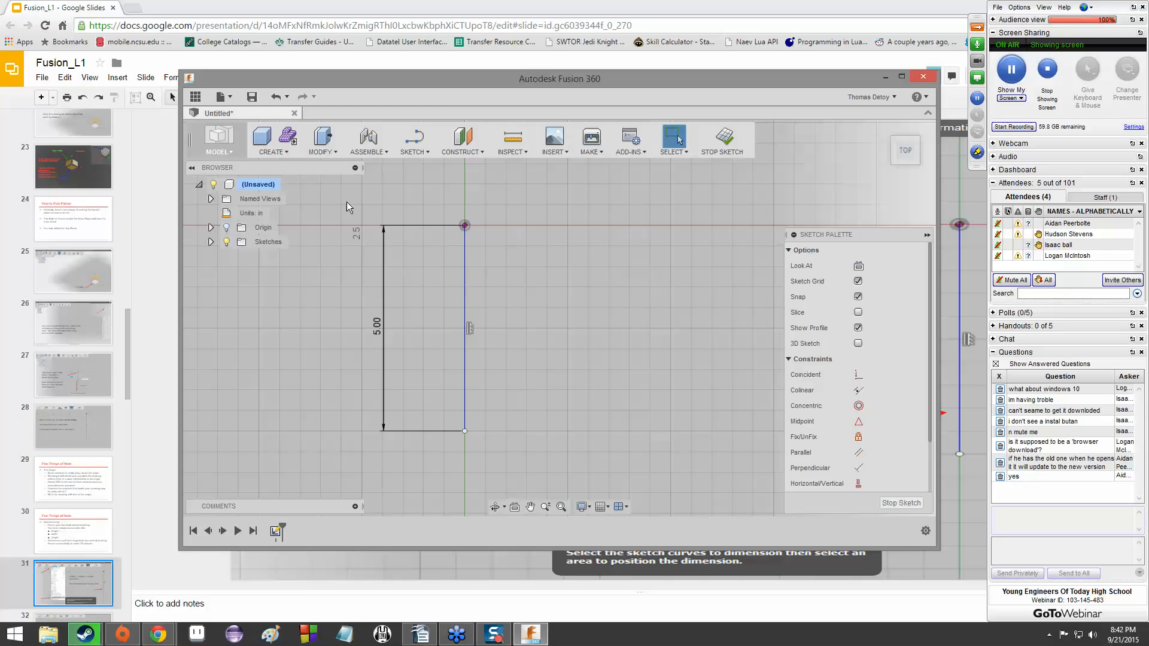
mouse_move(413, 139)
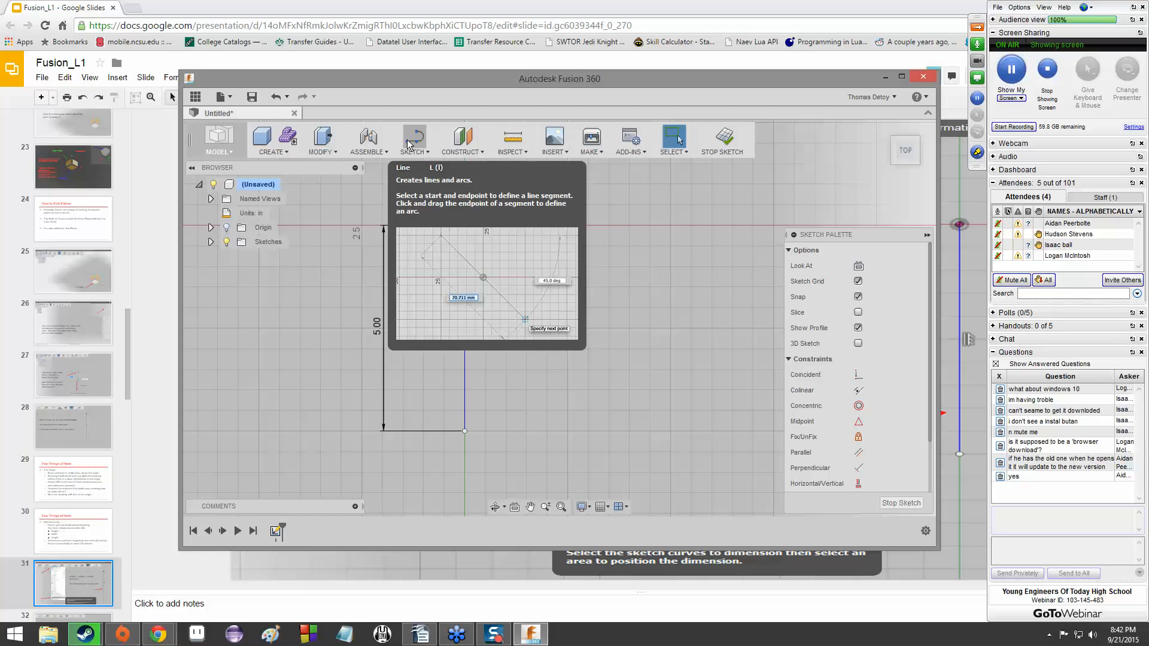
mouse_move(410, 143)
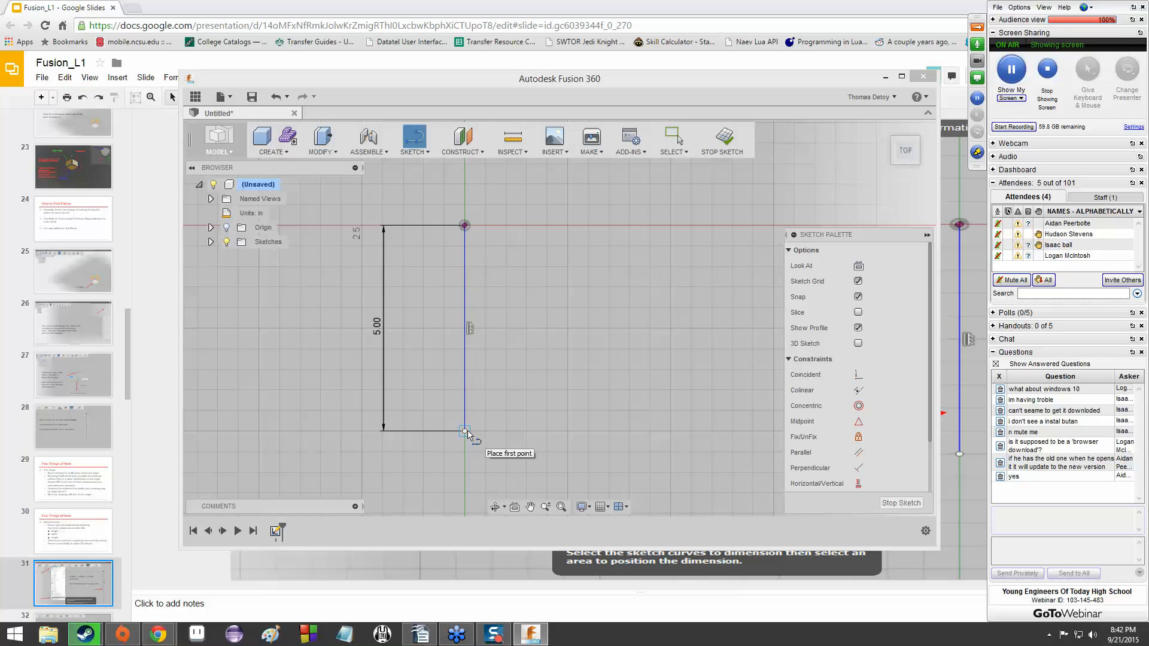
Draw bottom, right and top lines off the 5.00 side, closing a 5×5 inch square
left_click(463, 431)
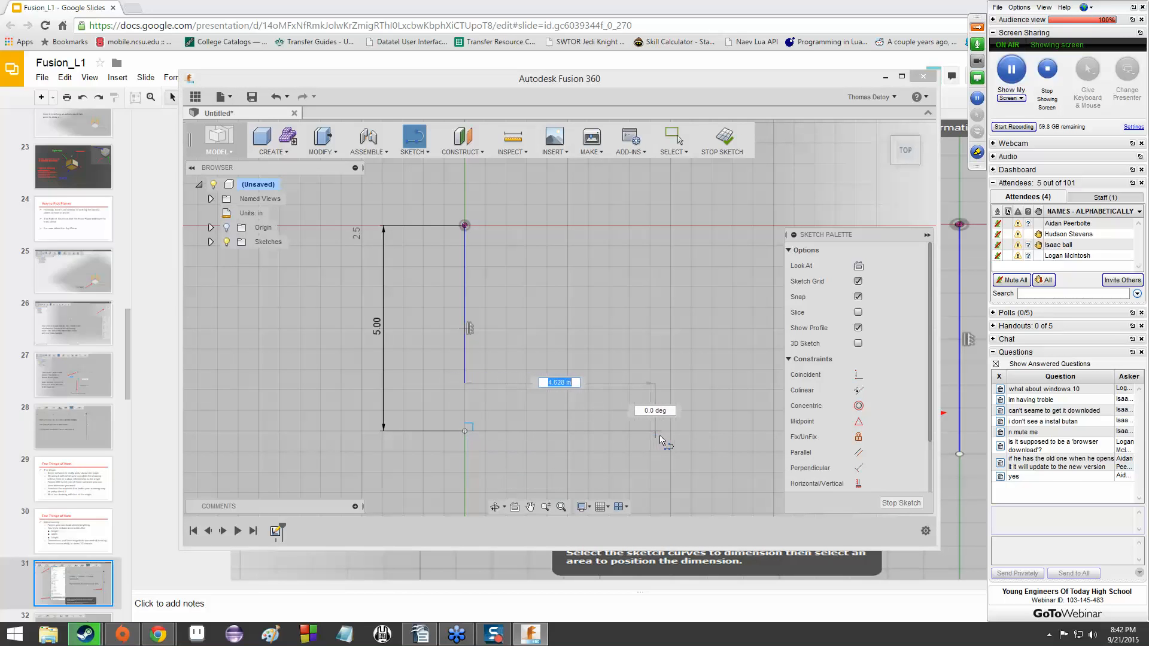
left_click(669, 431)
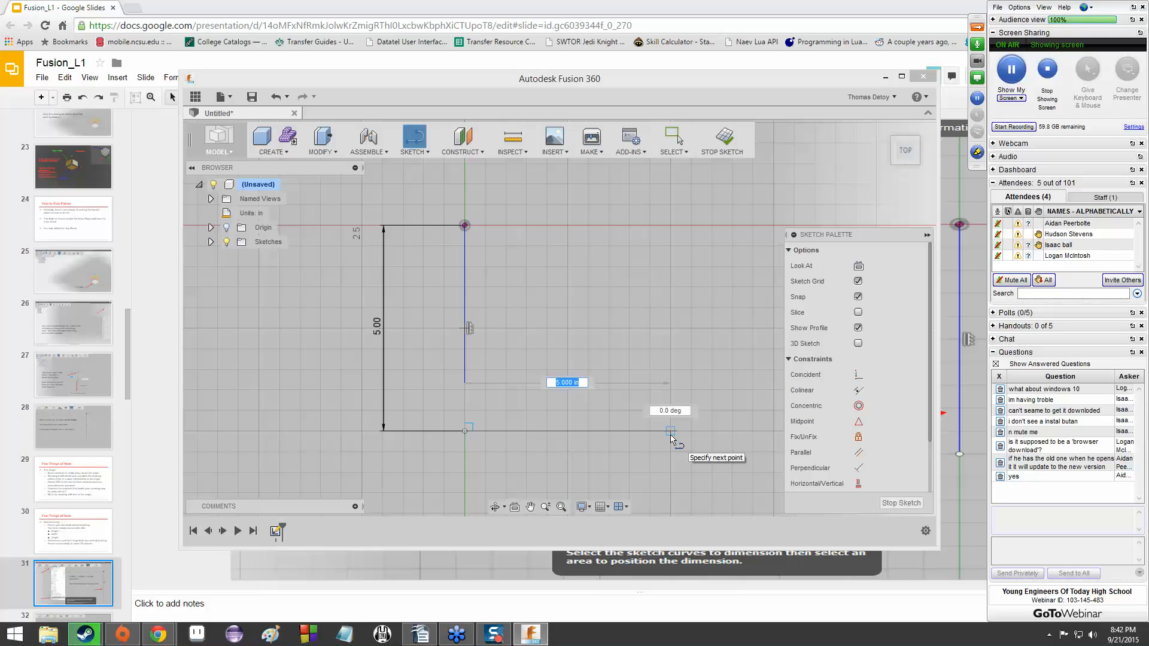
left_click(670, 431)
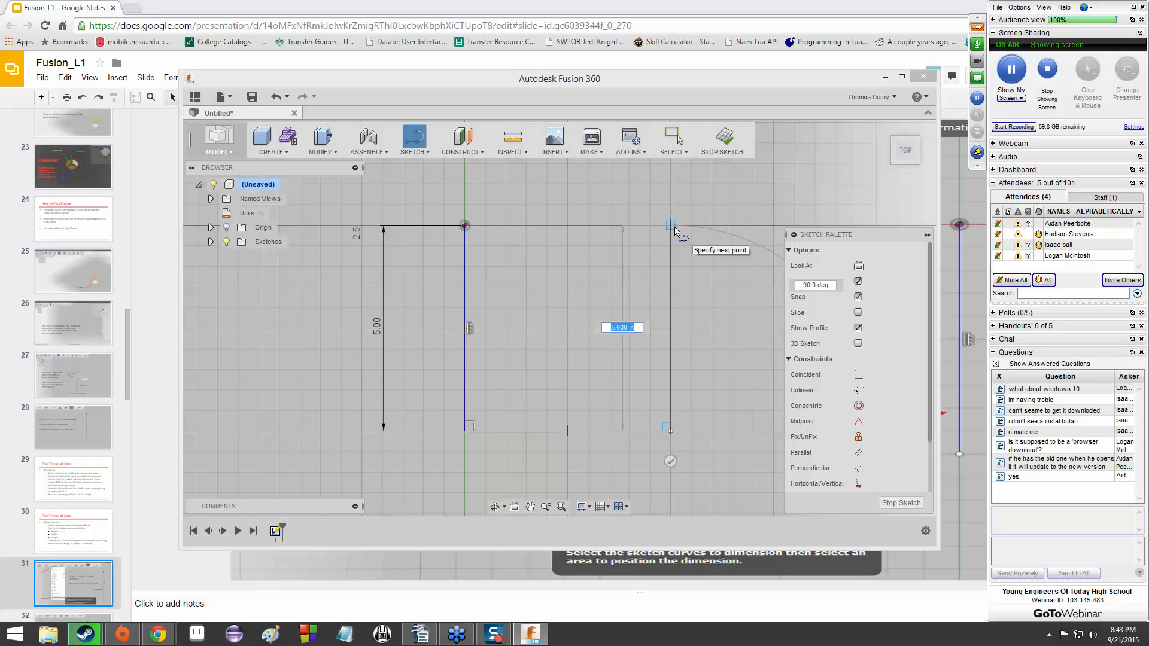
left_click(670, 224)
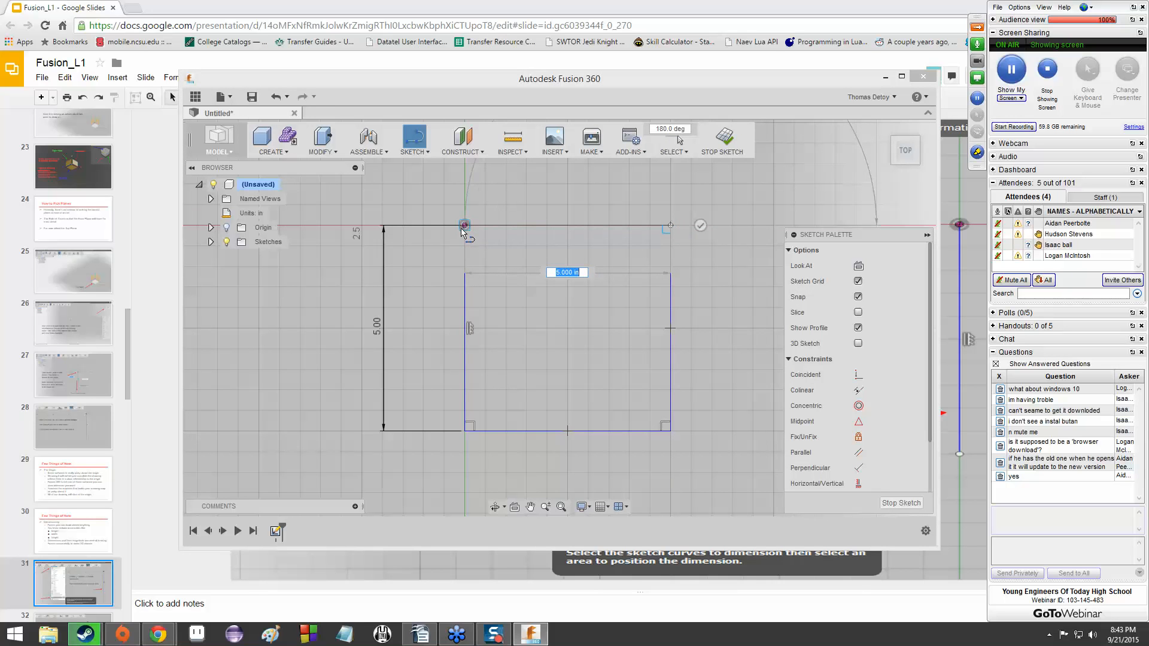
mouse_move(463, 225)
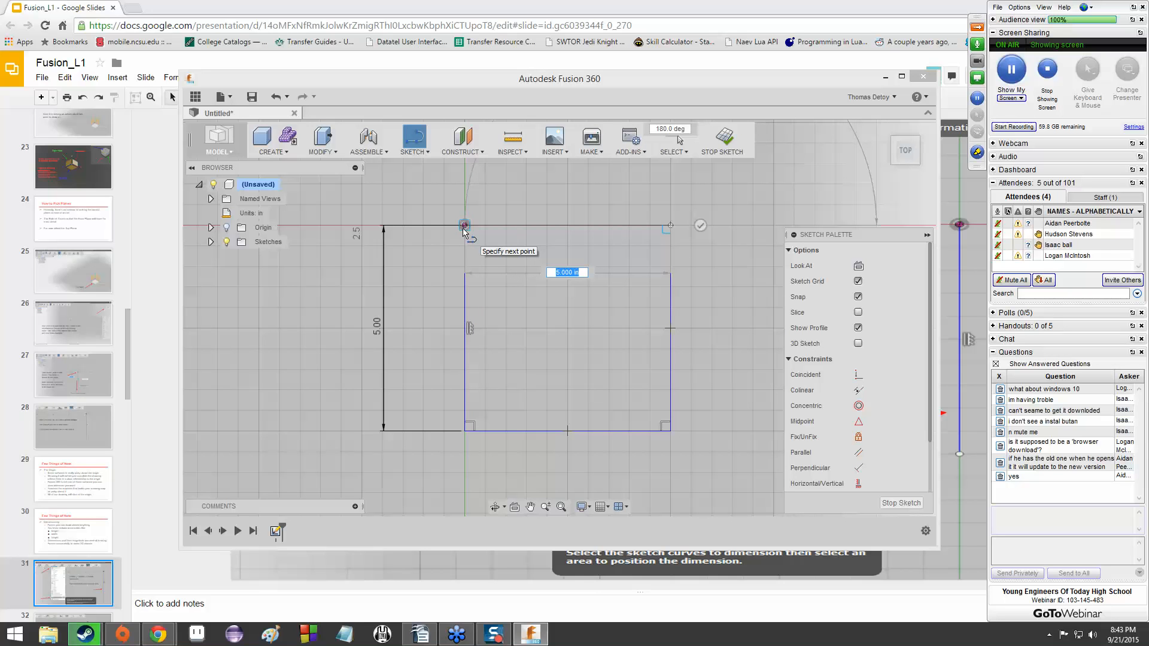
left_click(463, 225)
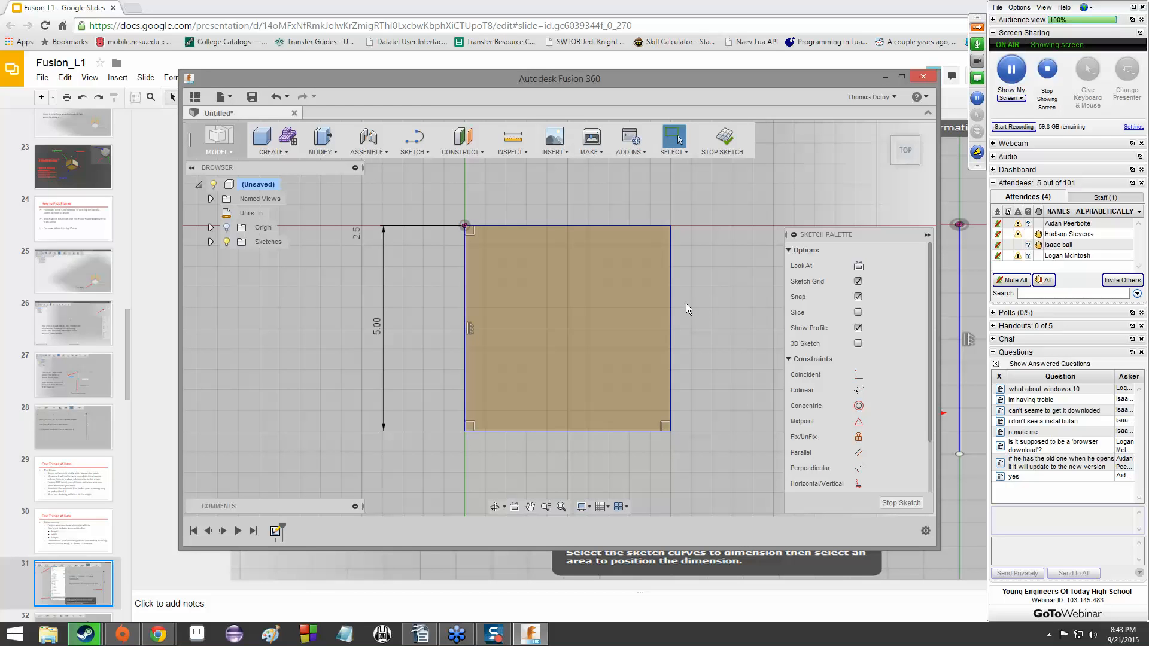
mouse_move(679, 307)
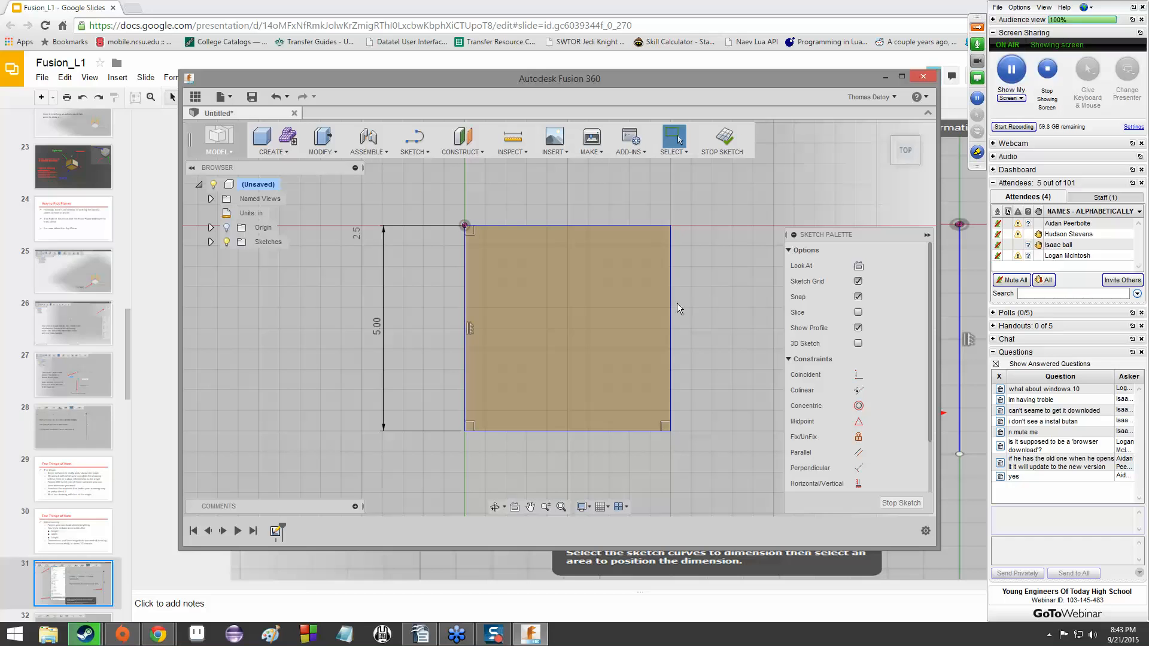
mouse_move(682, 376)
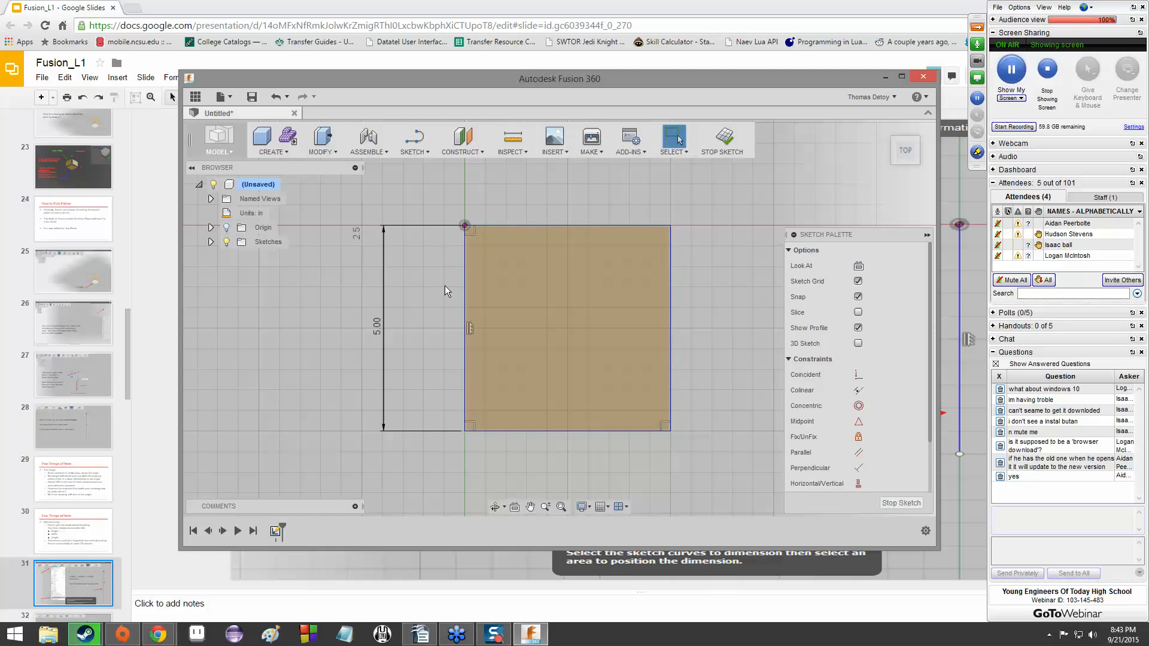
mouse_move(655, 337)
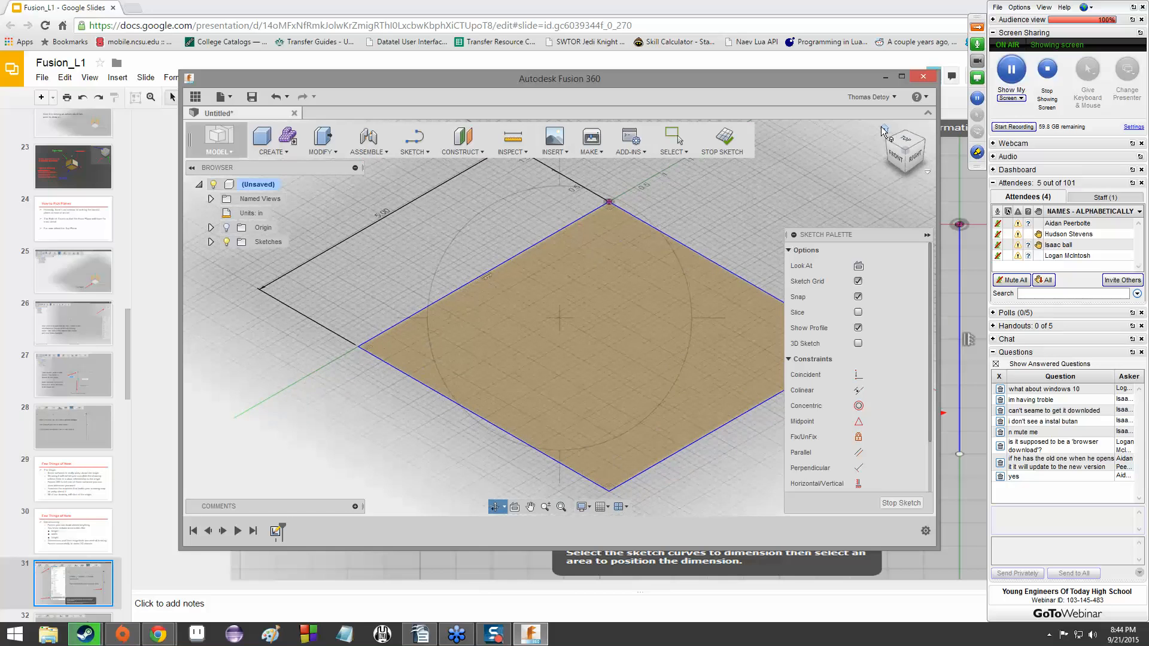
mouse_move(496, 506)
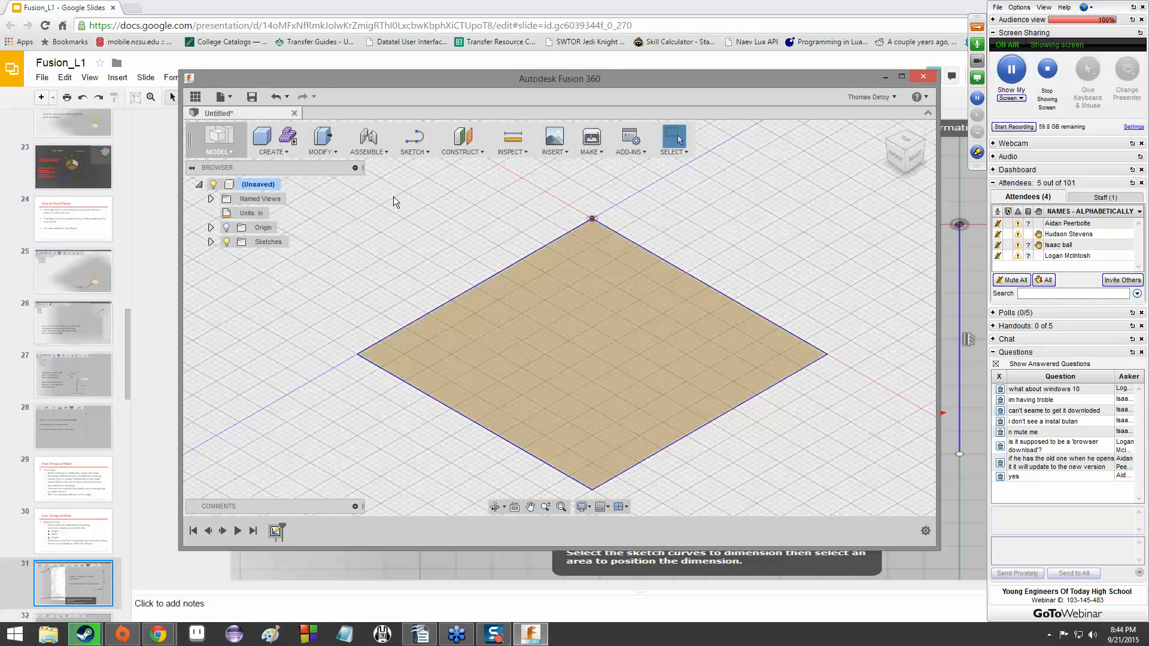
Stop the sketch, leaving the shaded square profile
left_click(637, 381)
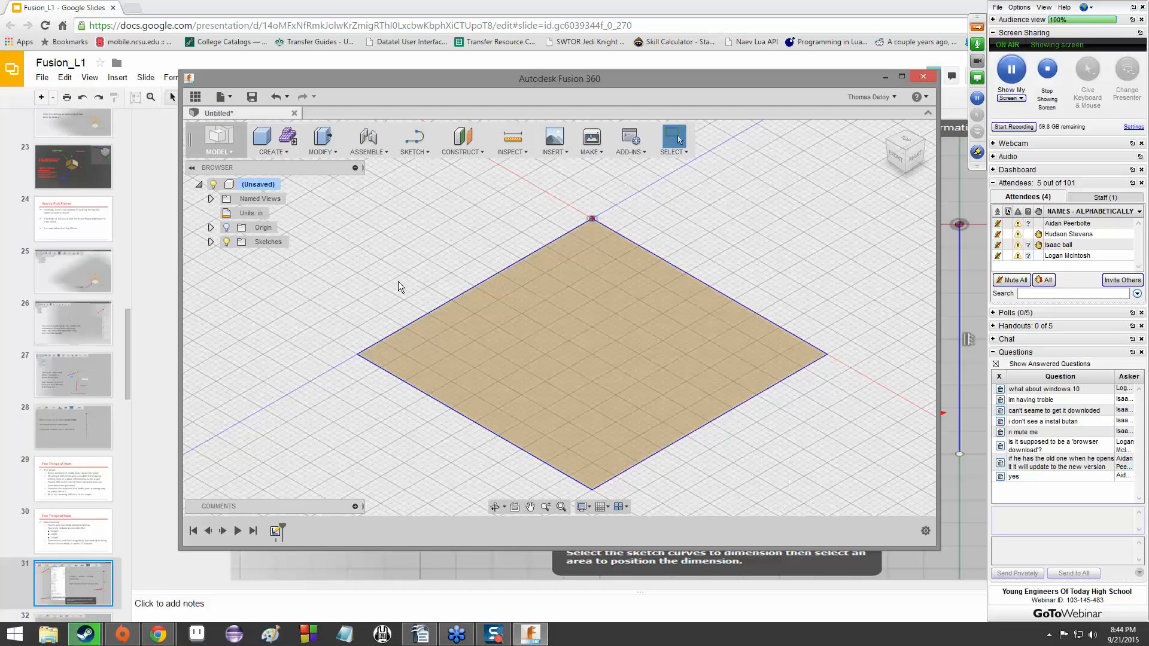
mouse_move(322, 139)
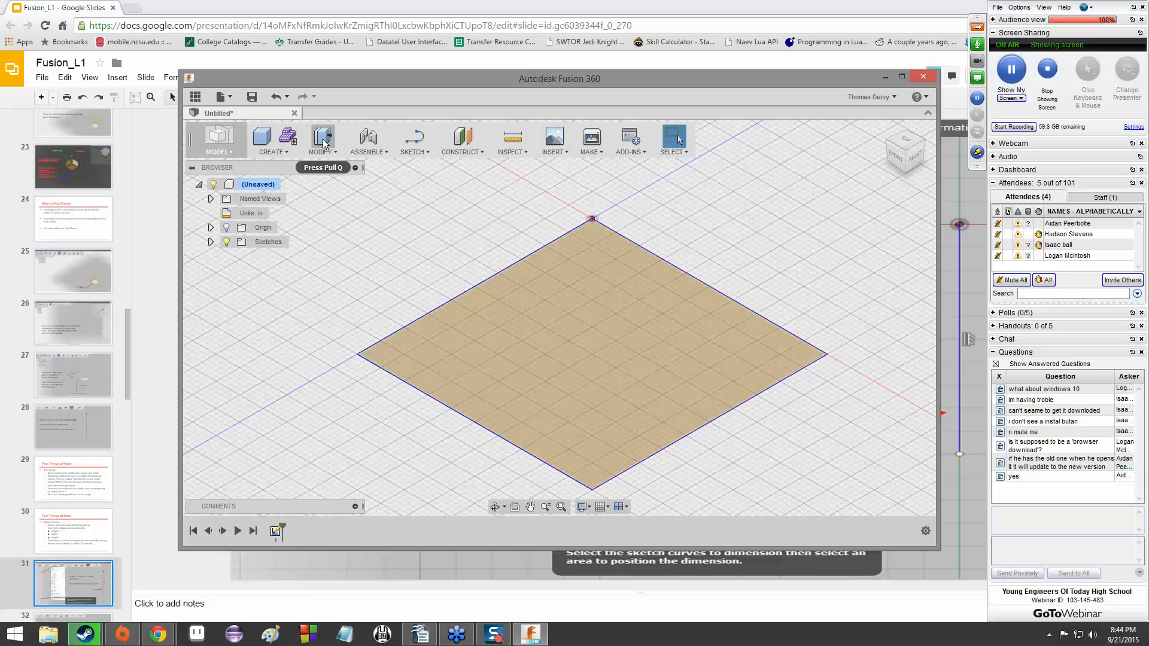
mouse_move(750, 252)
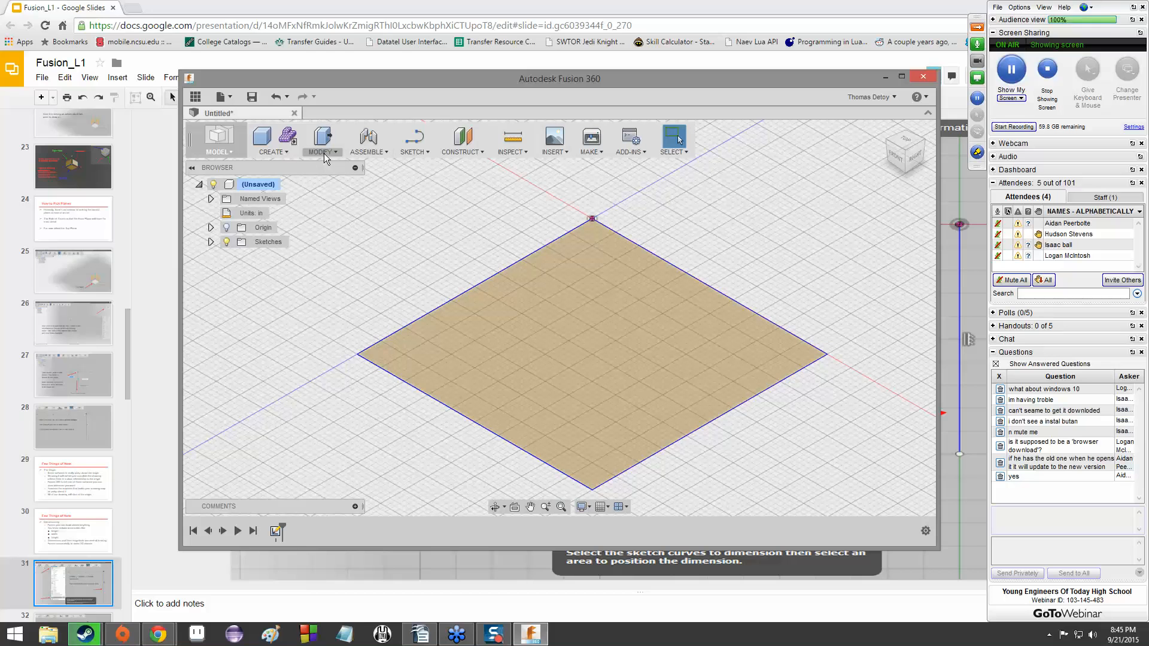
Press Pull the square profile to a 5-inch extrusion, creating a solid block
left_click(320, 141)
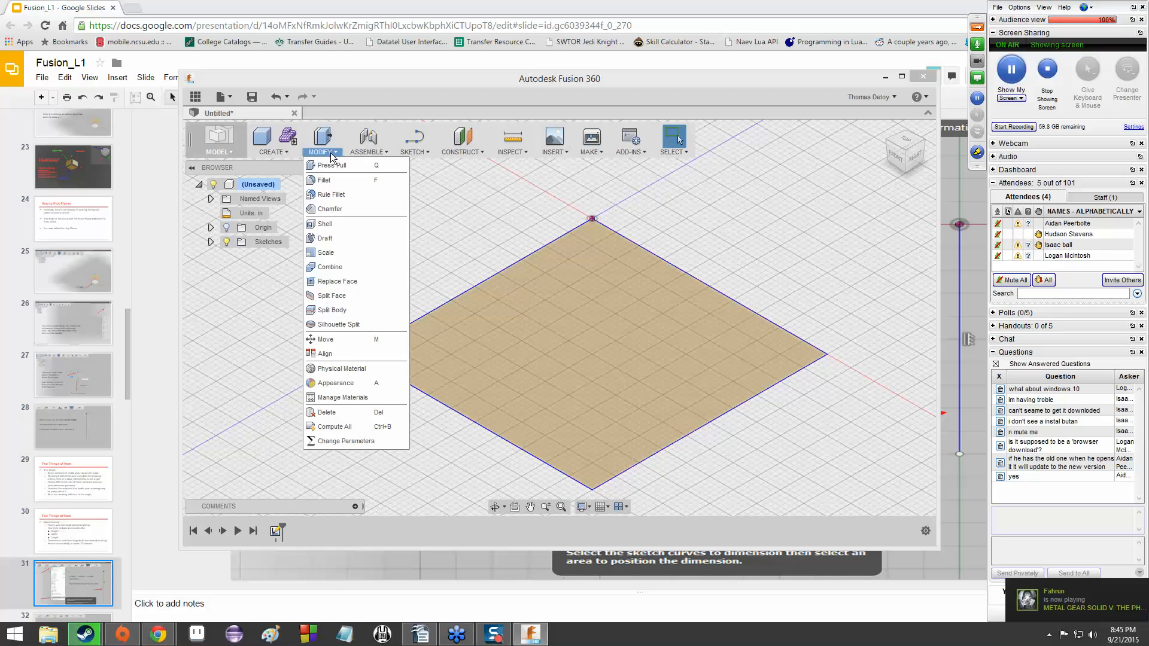
mouse_move(332, 166)
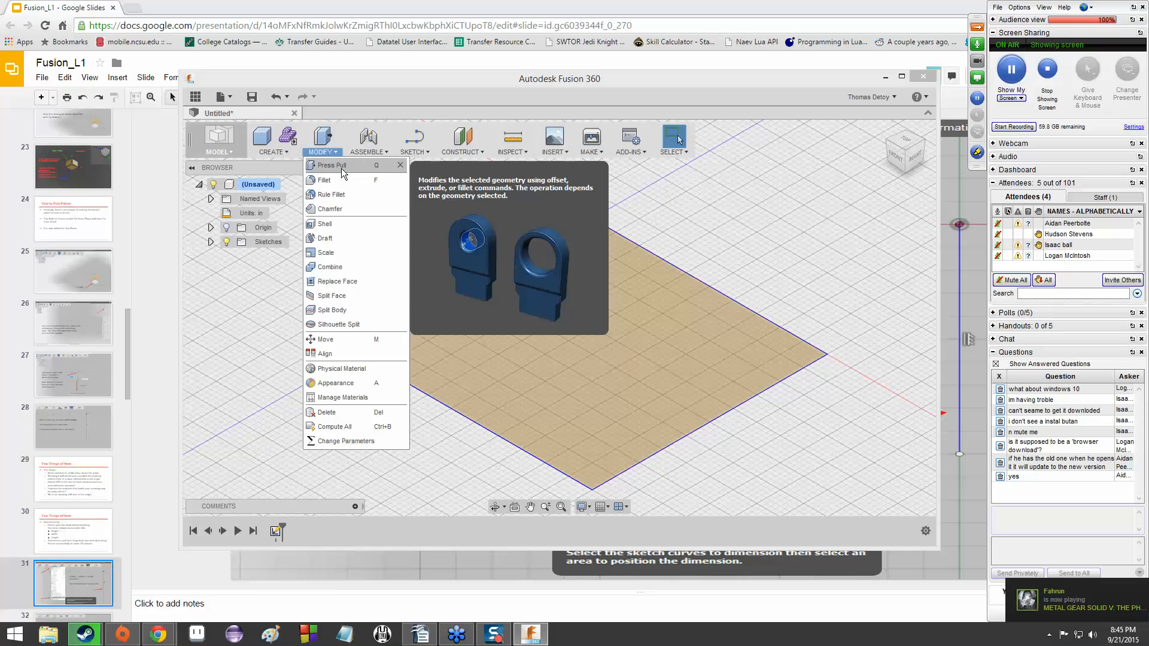
left_click(332, 165)
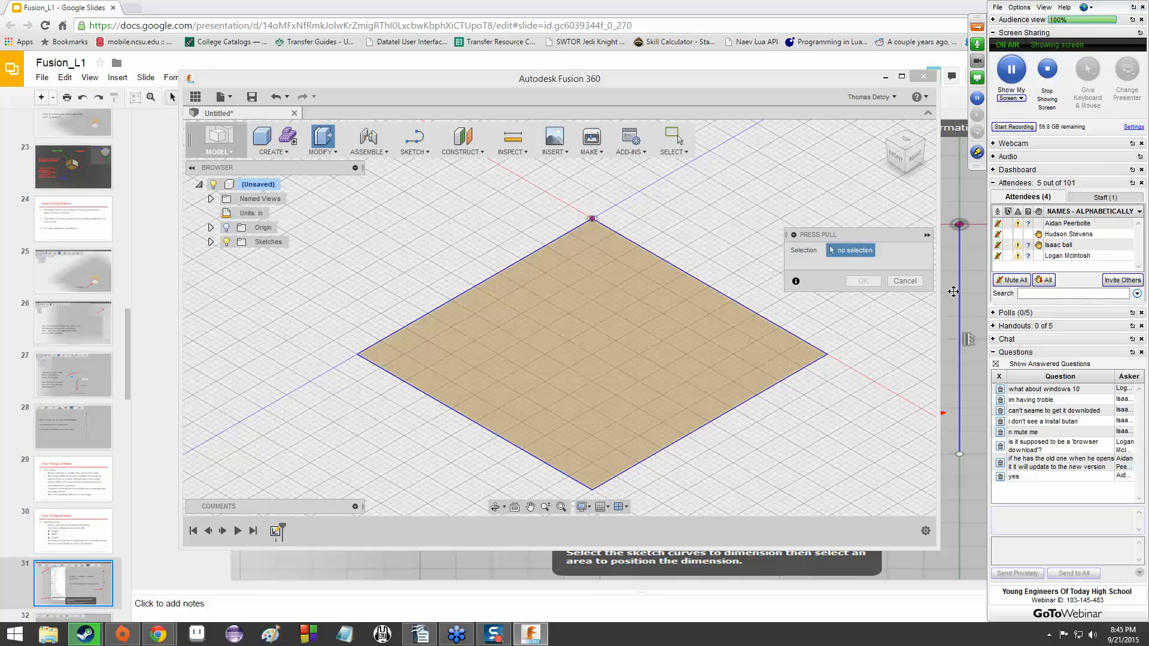
mouse_move(783, 284)
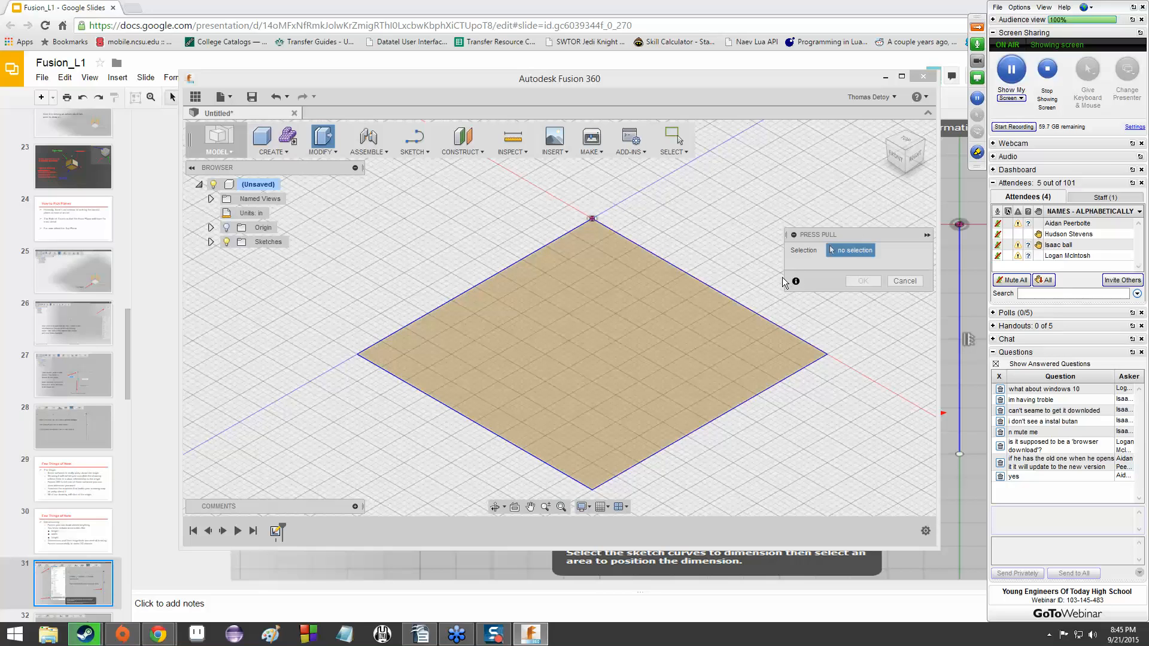
mouse_move(778, 236)
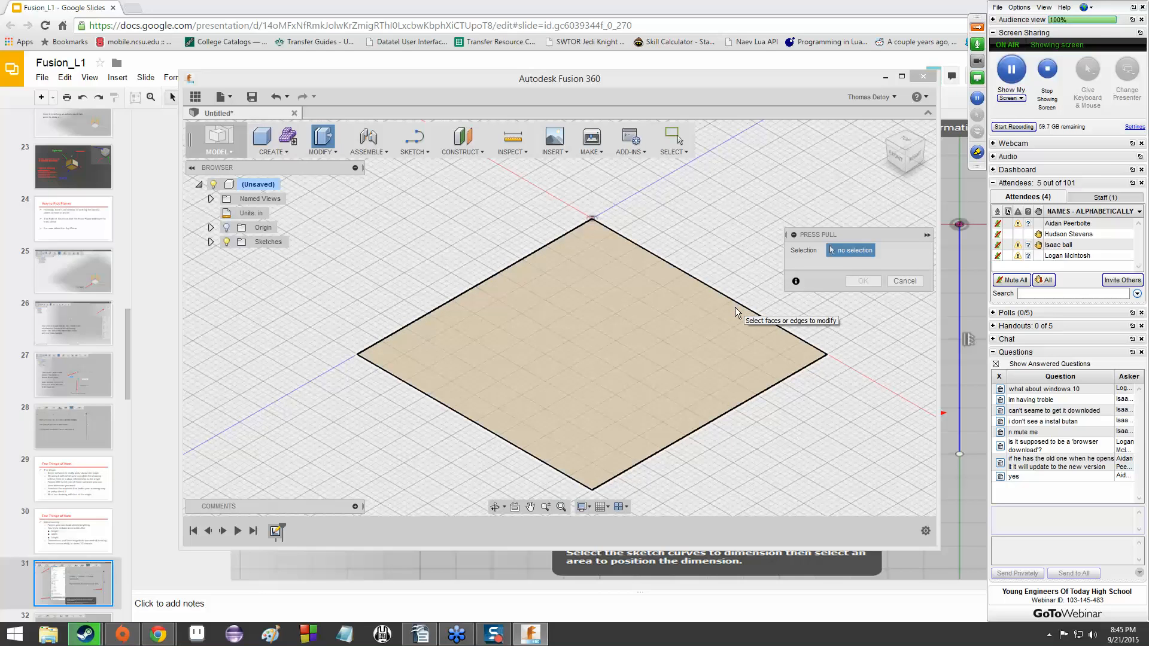
mouse_move(721, 313)
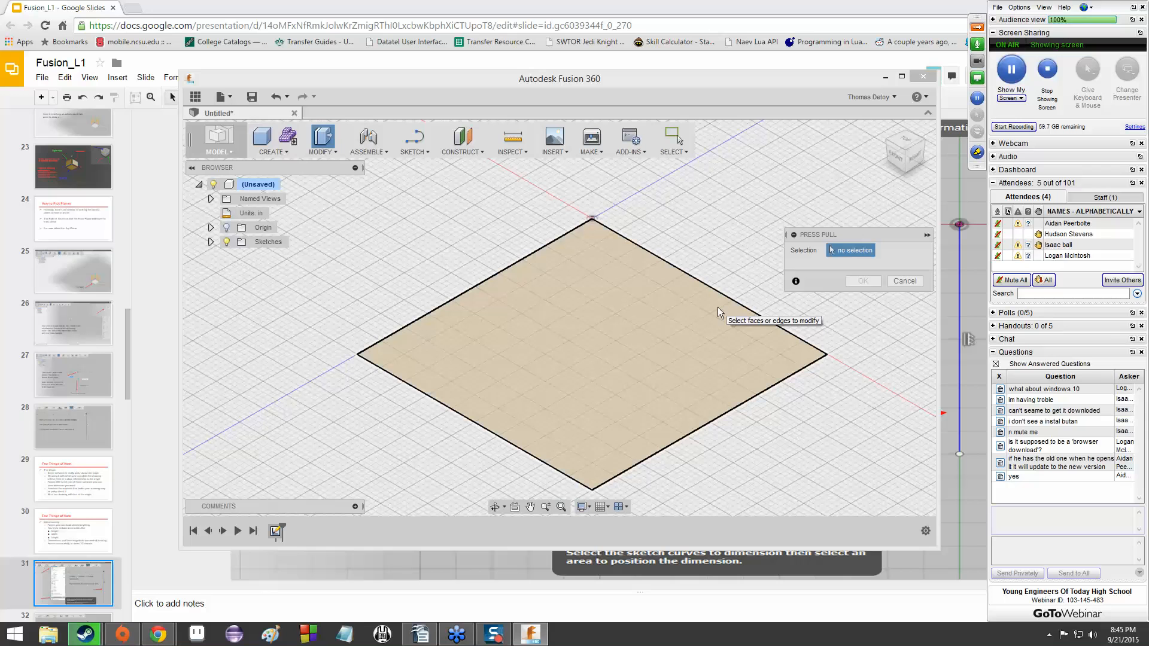
mouse_move(544, 339)
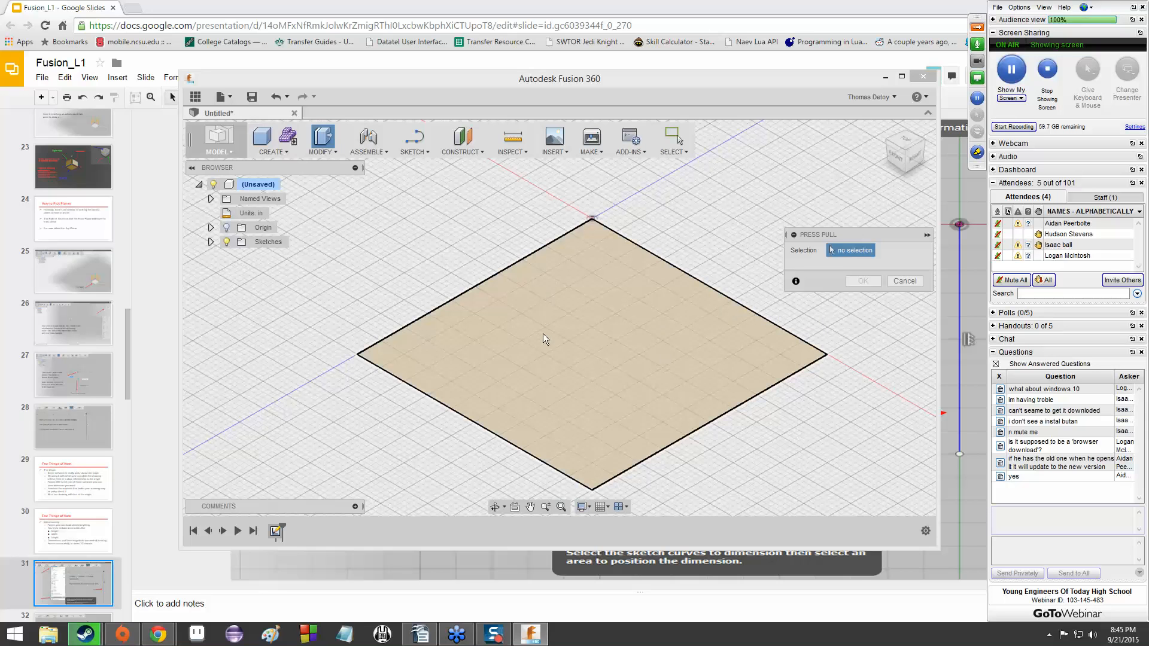
mouse_move(546, 339)
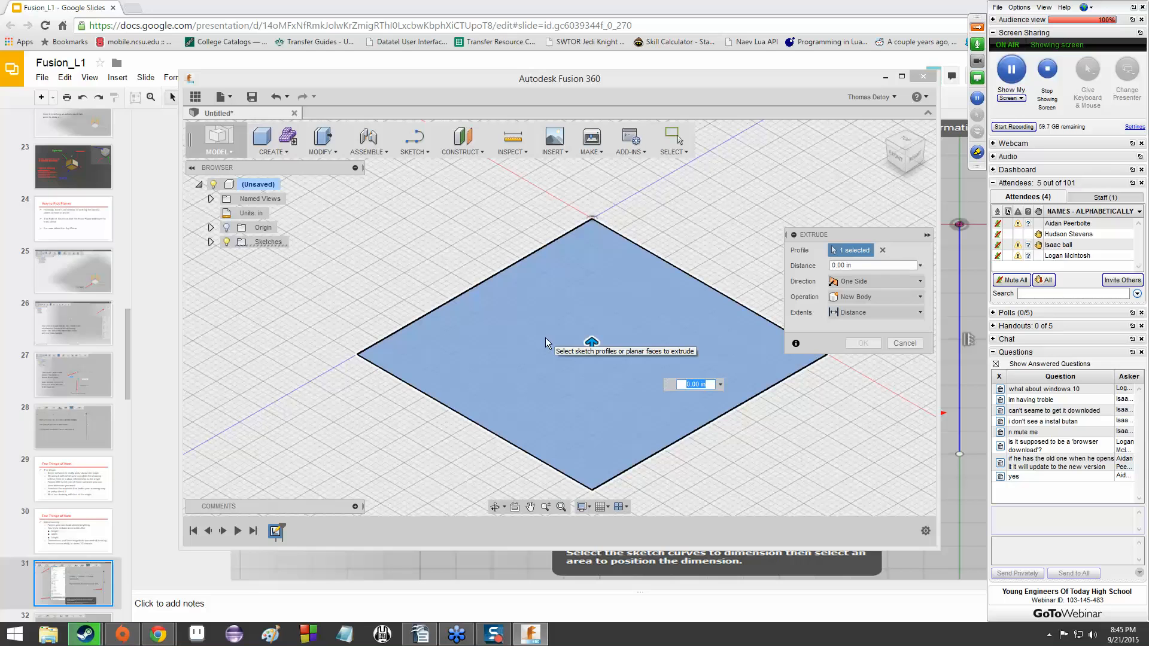
mouse_move(597, 293)
type("1.5")
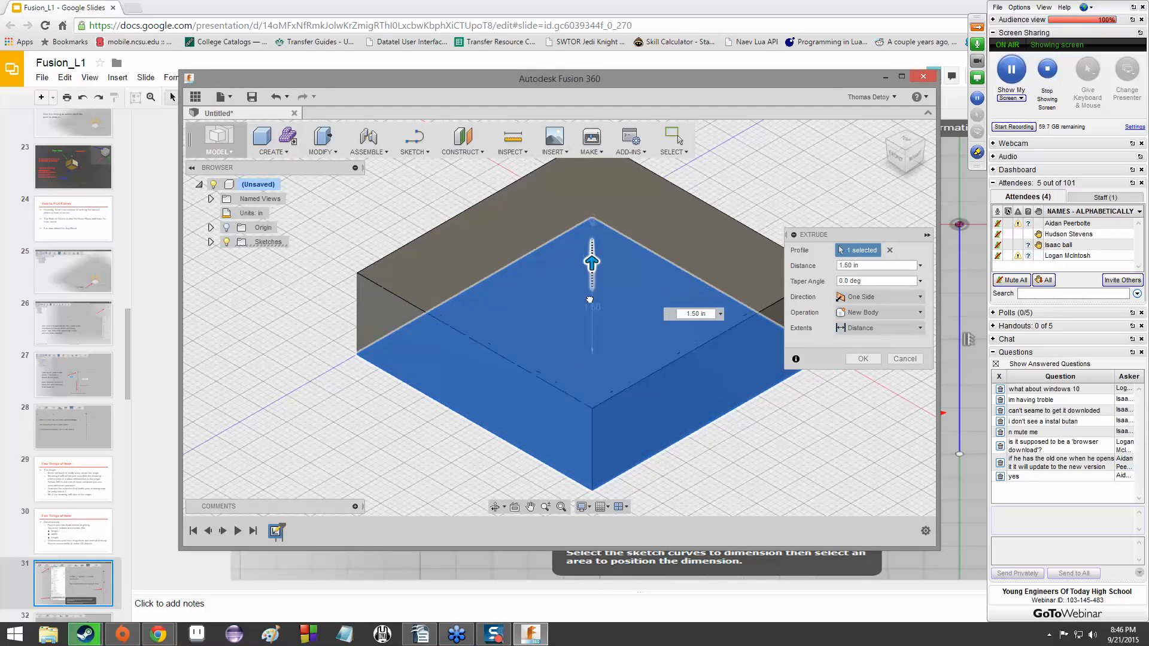
left_click_drag(592, 261, 591, 315)
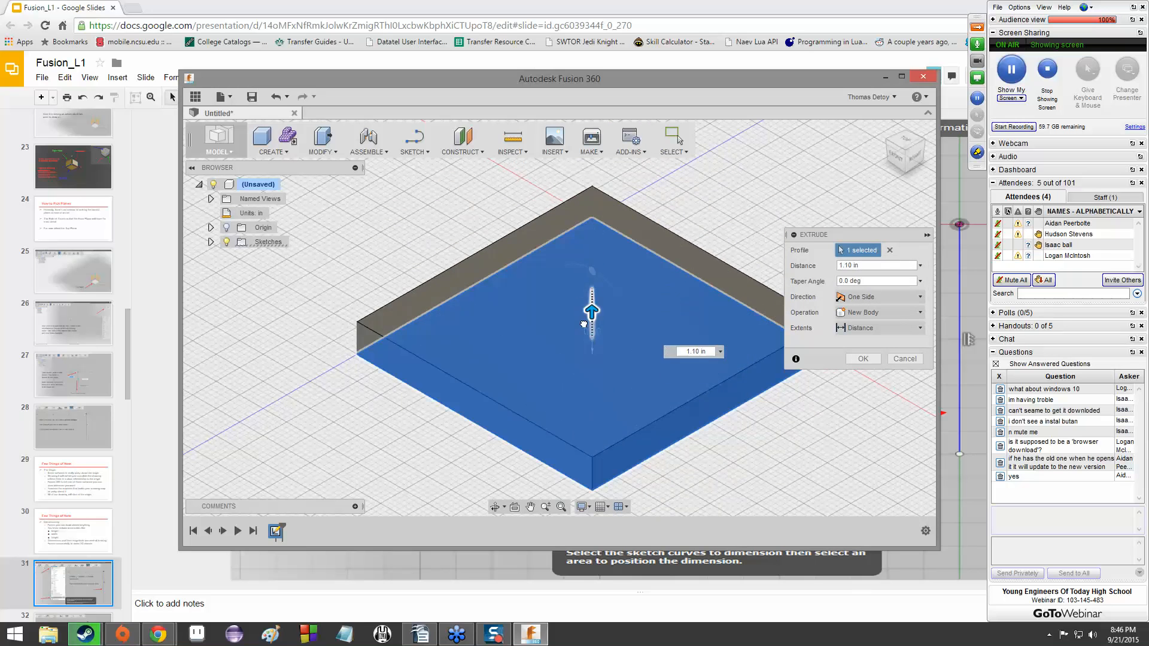
left_click_drag(591, 307, 591, 238)
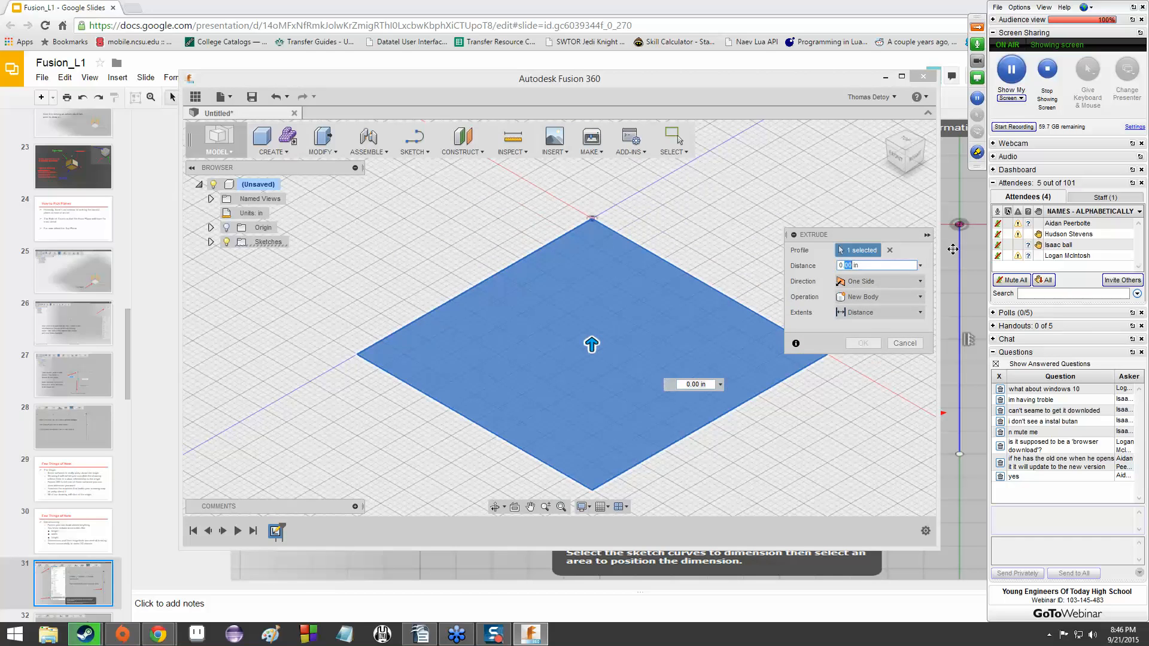
left_click_drag(591, 345, 591, 290)
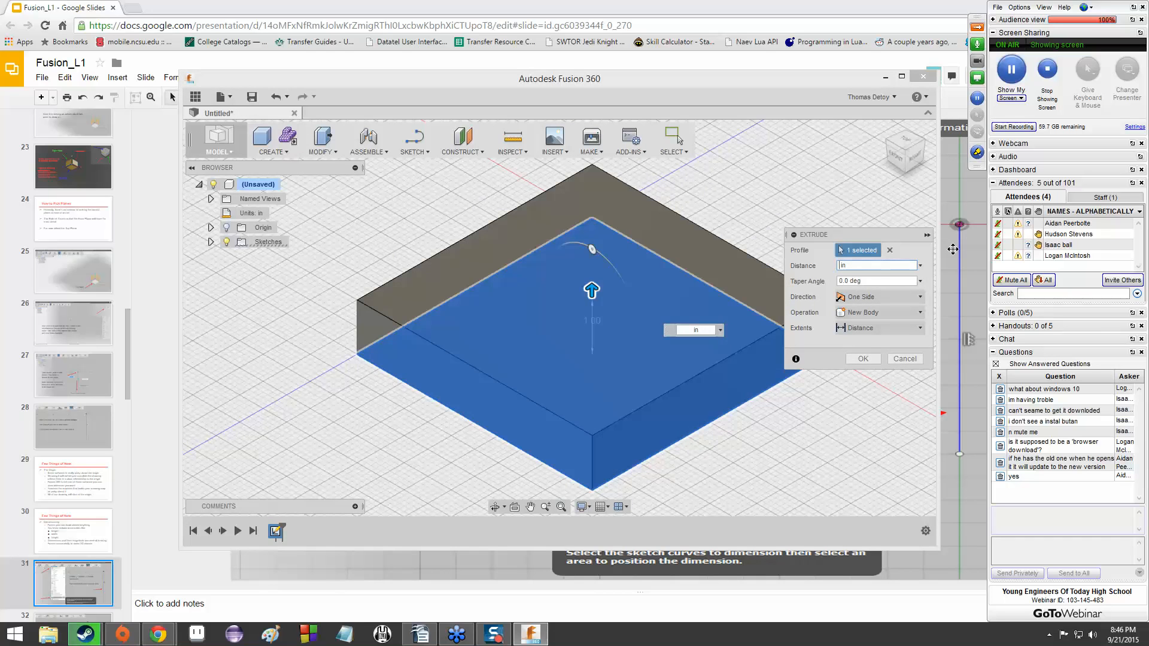
type("5")
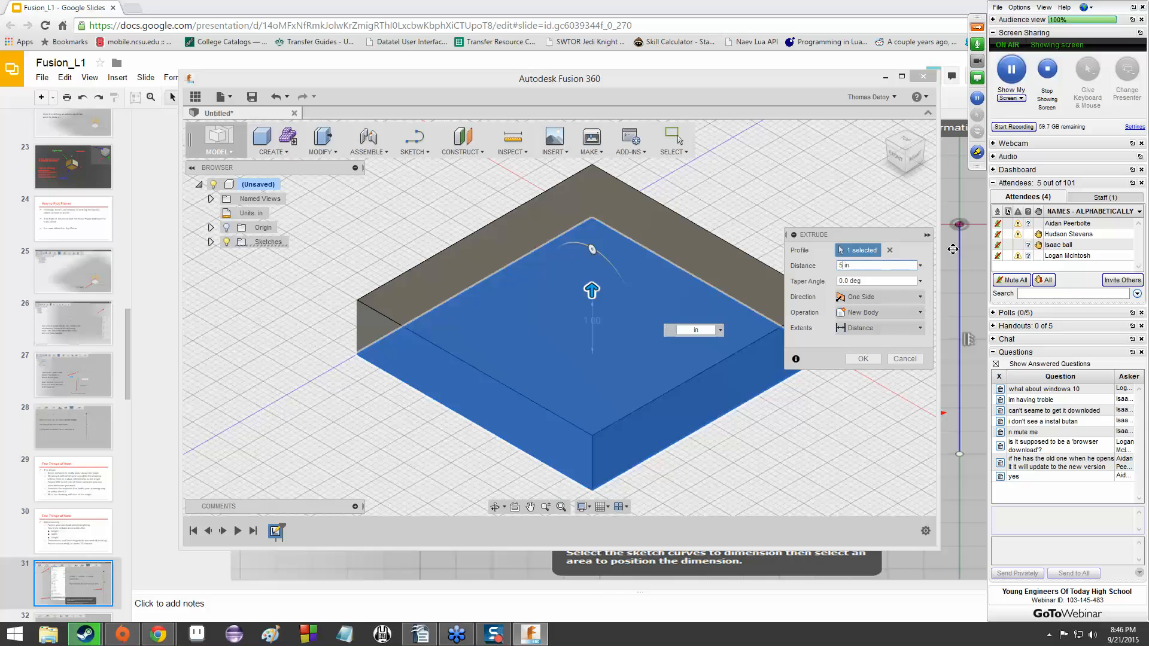
left_click(862, 358)
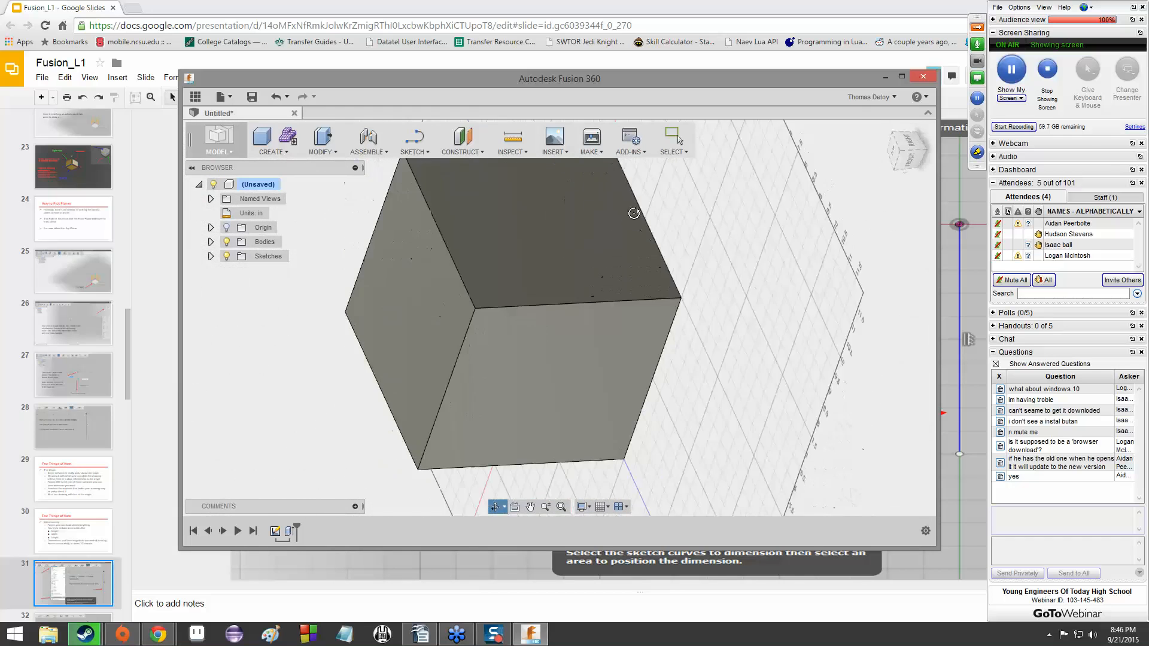
left_click_drag(634, 213, 698, 397)
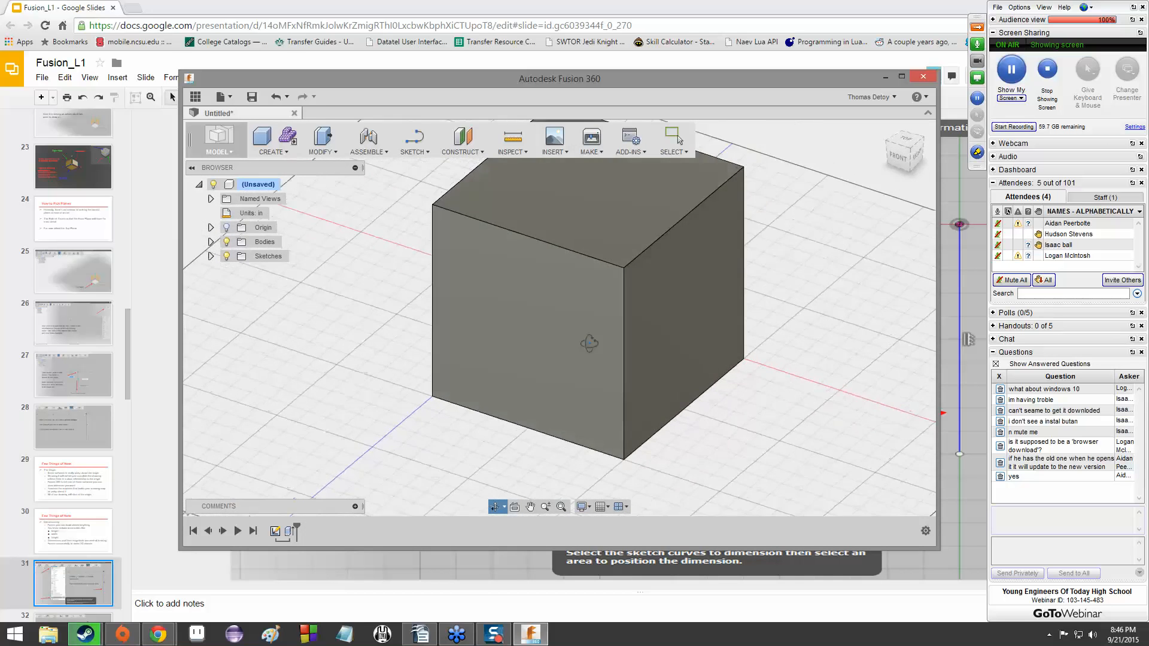
left_click(320, 152)
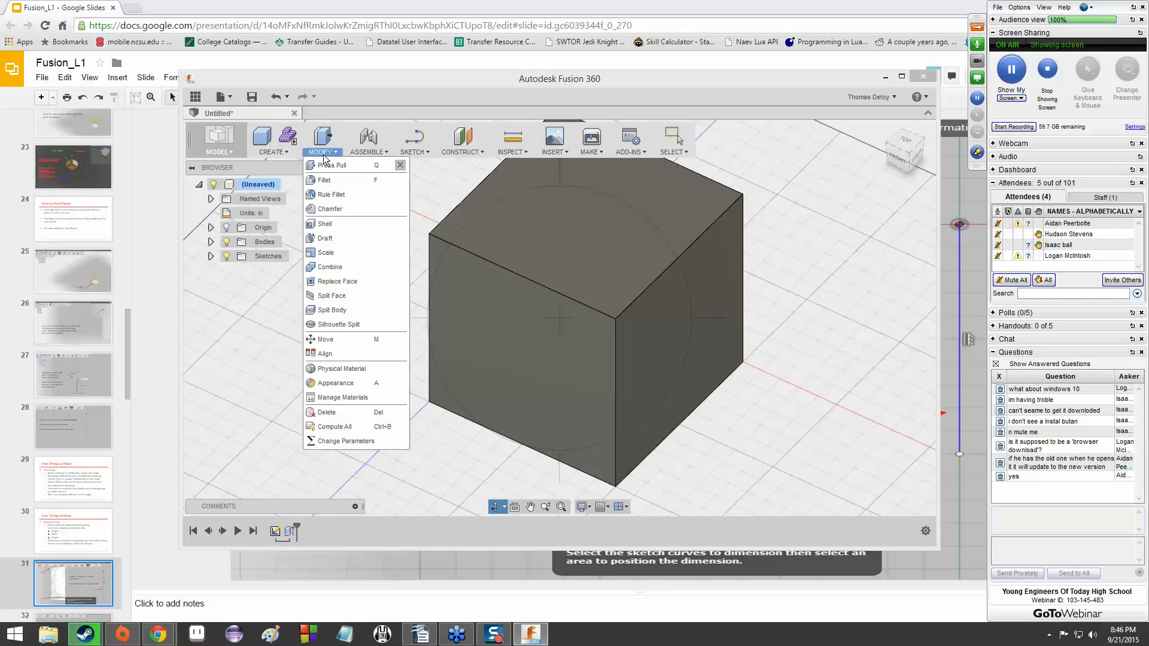
mouse_move(334, 382)
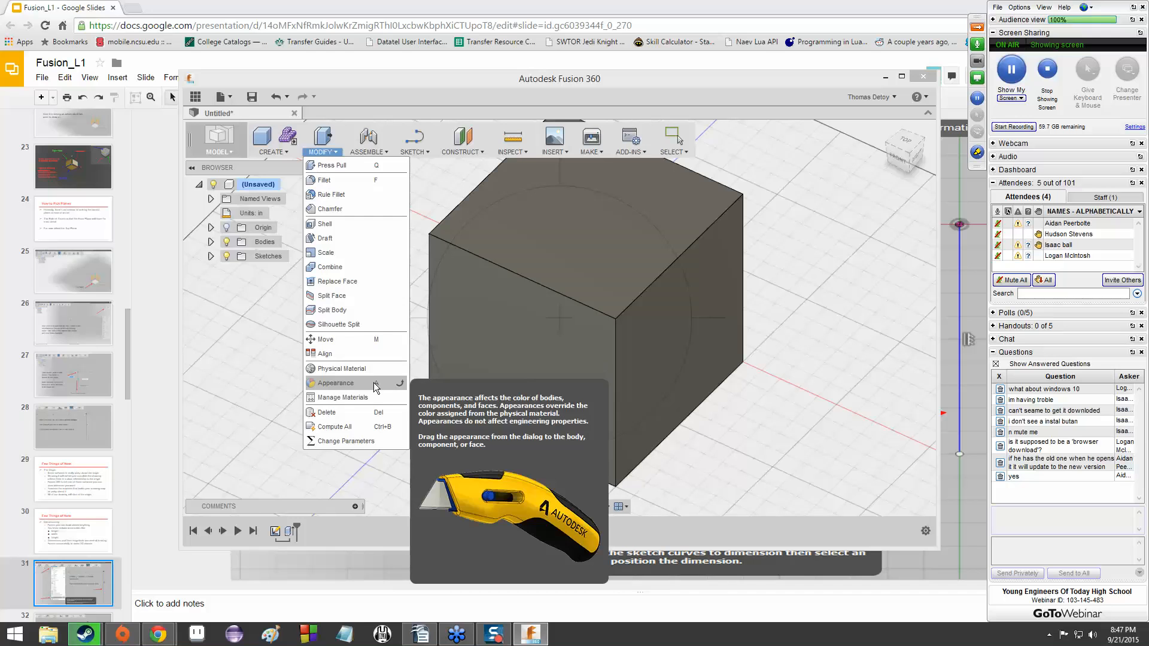
Open the Appearance library from the Modify menu
left_click(335, 383)
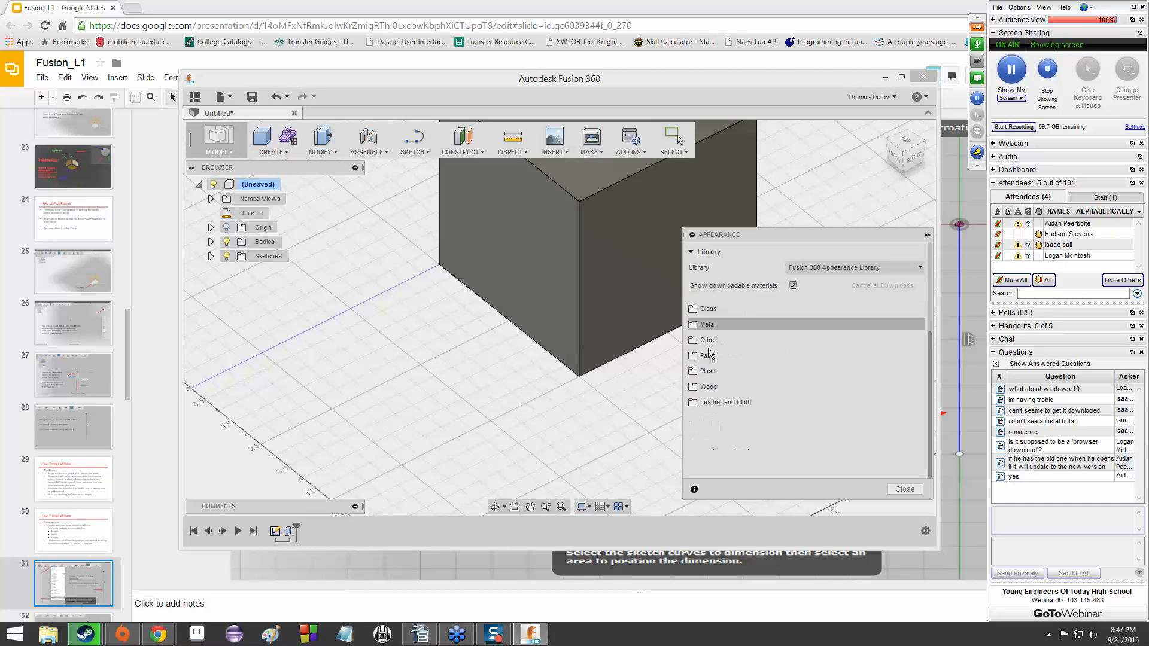
mouse_move(709, 355)
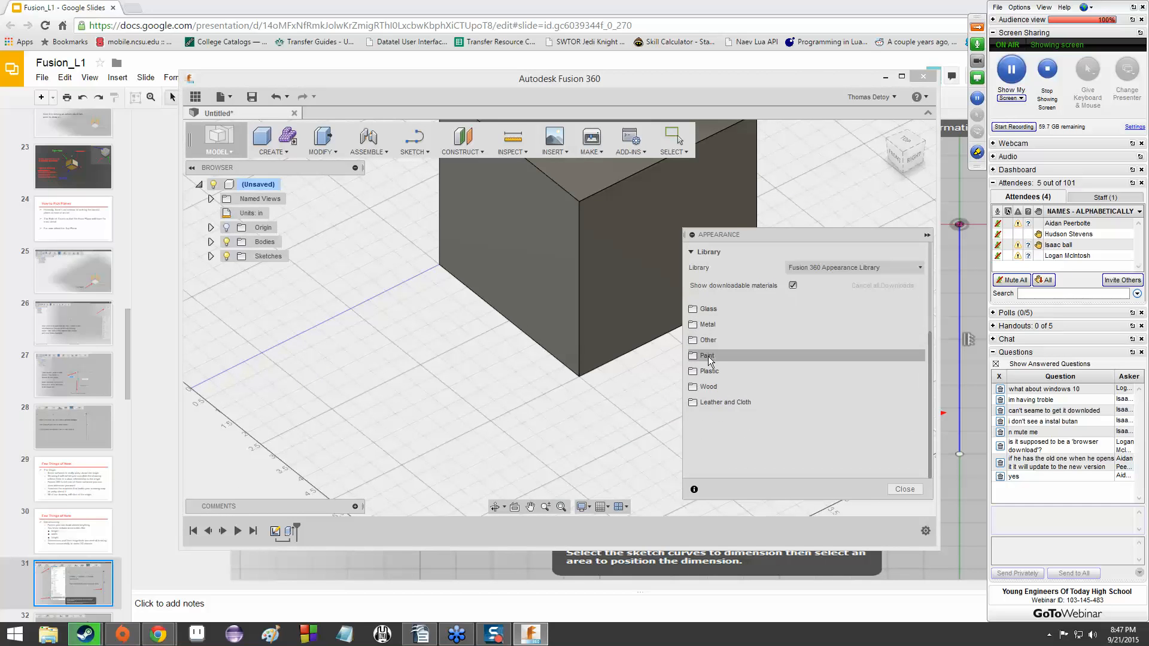
mouse_move(714, 324)
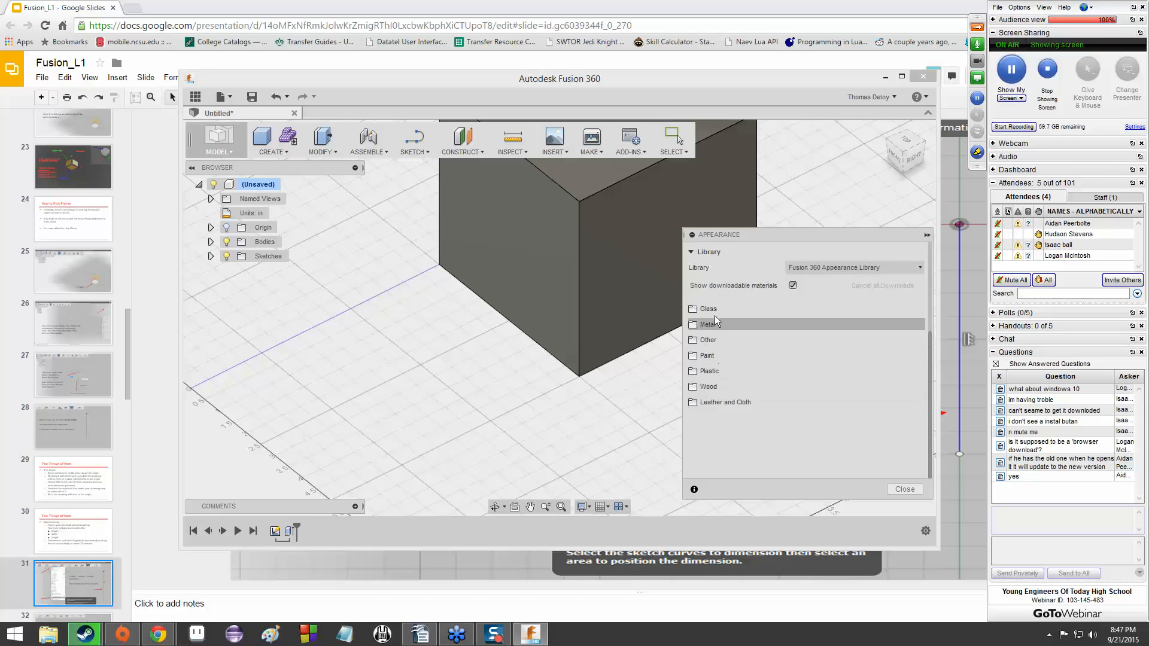
Browse the Glass appearances, then remove the extra blue aluminum appearance
left_click(708, 308)
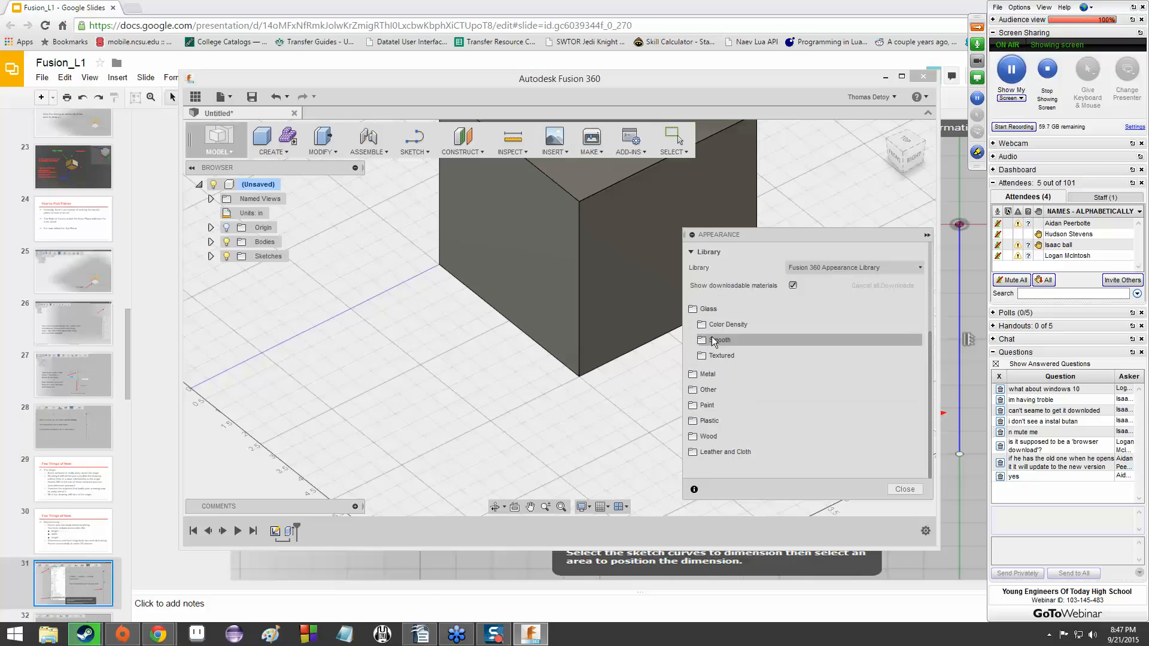
mouse_move(714, 329)
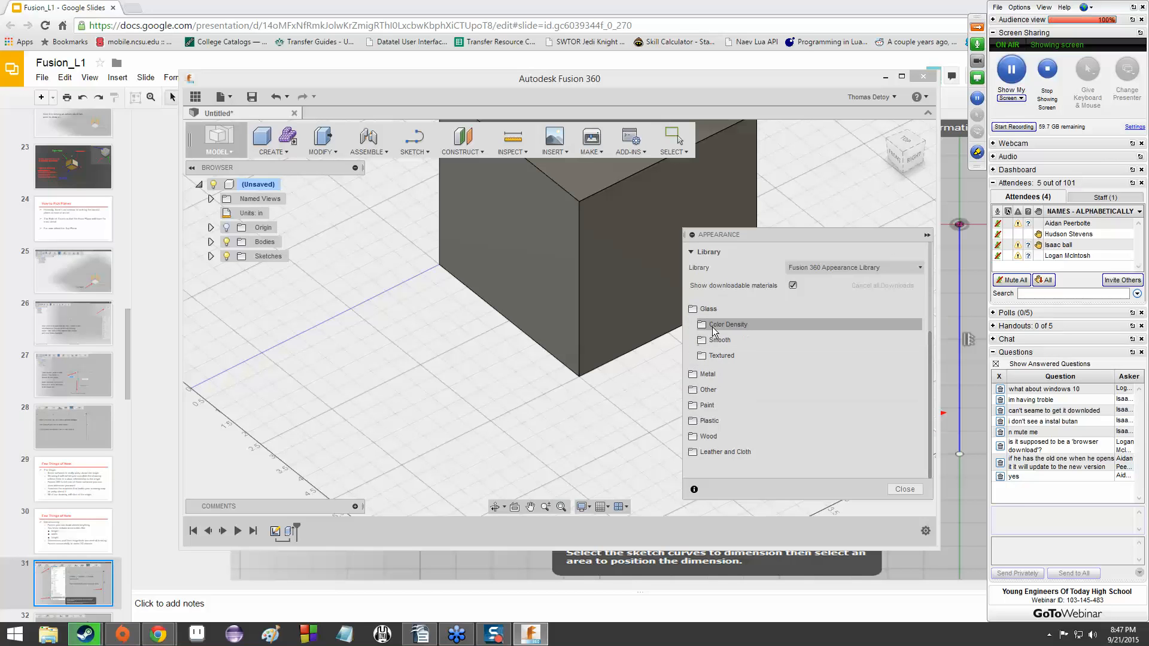
left_click(719, 339)
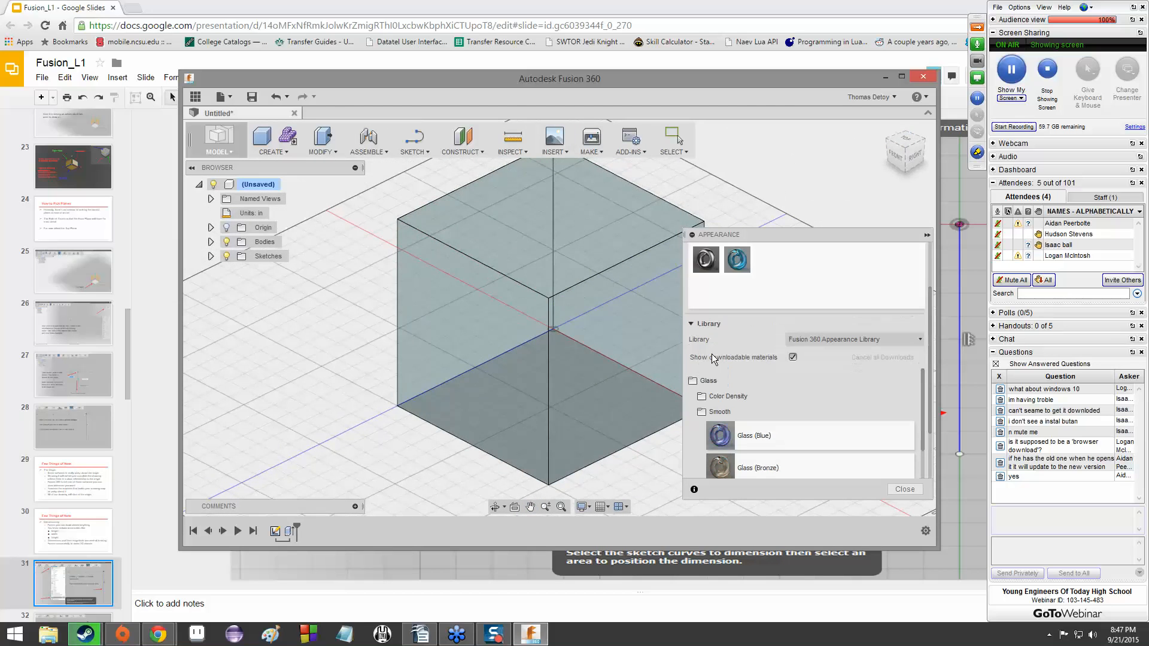
left_click(692, 380)
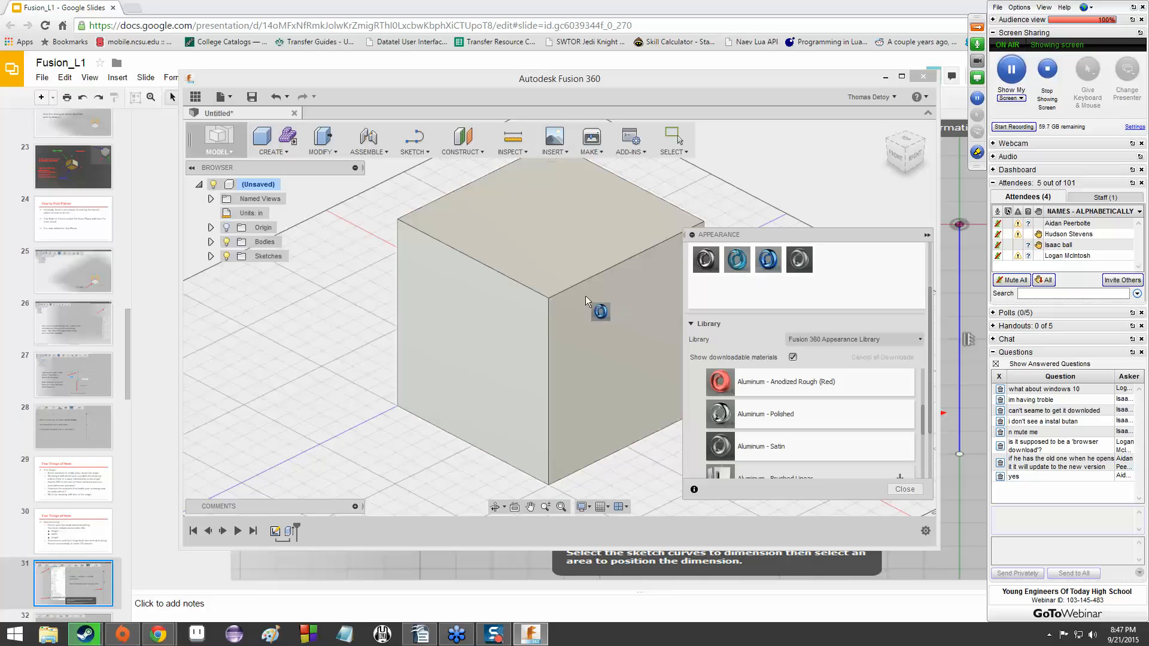
mouse_move(736, 259)
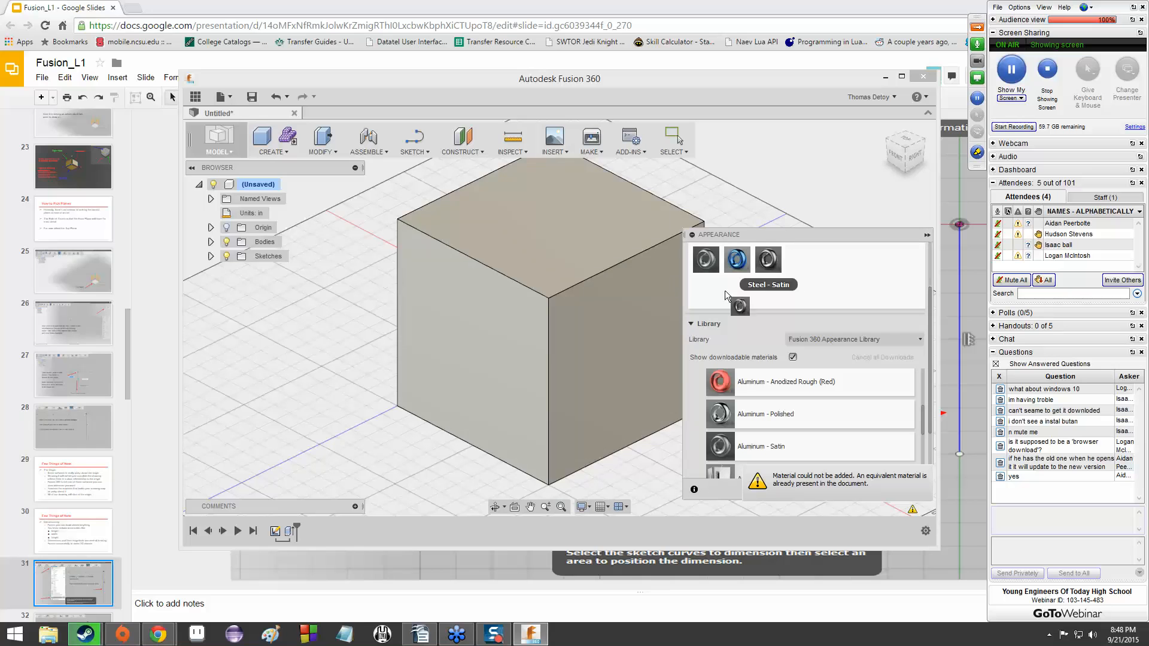
mouse_move(735, 259)
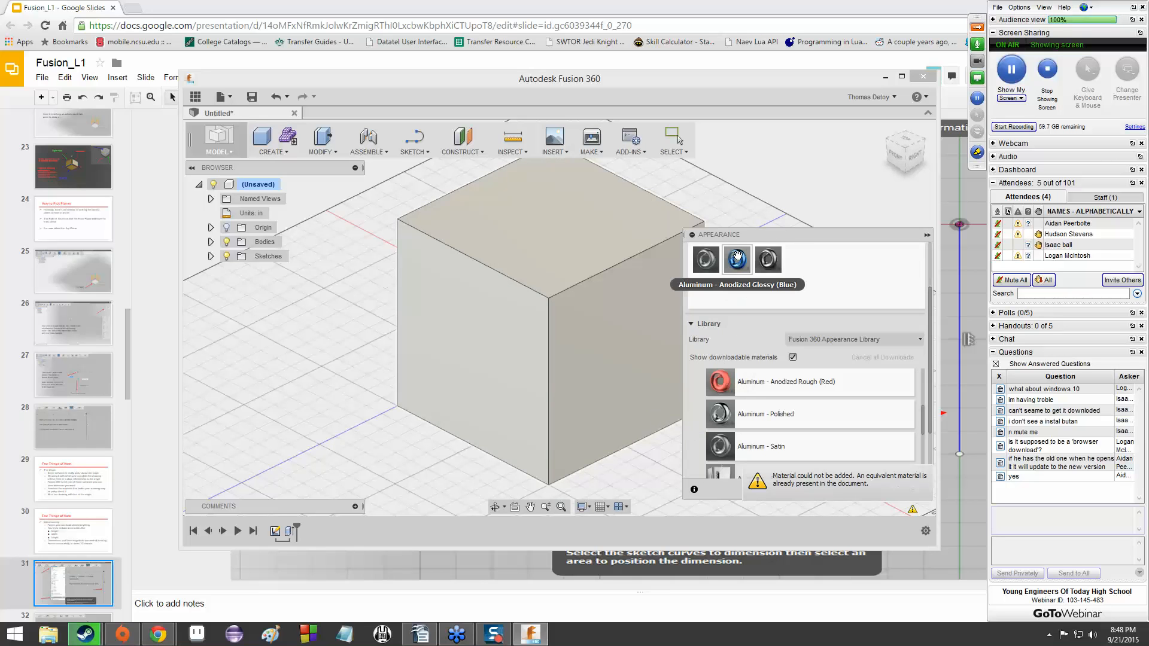
right_click(737, 259)
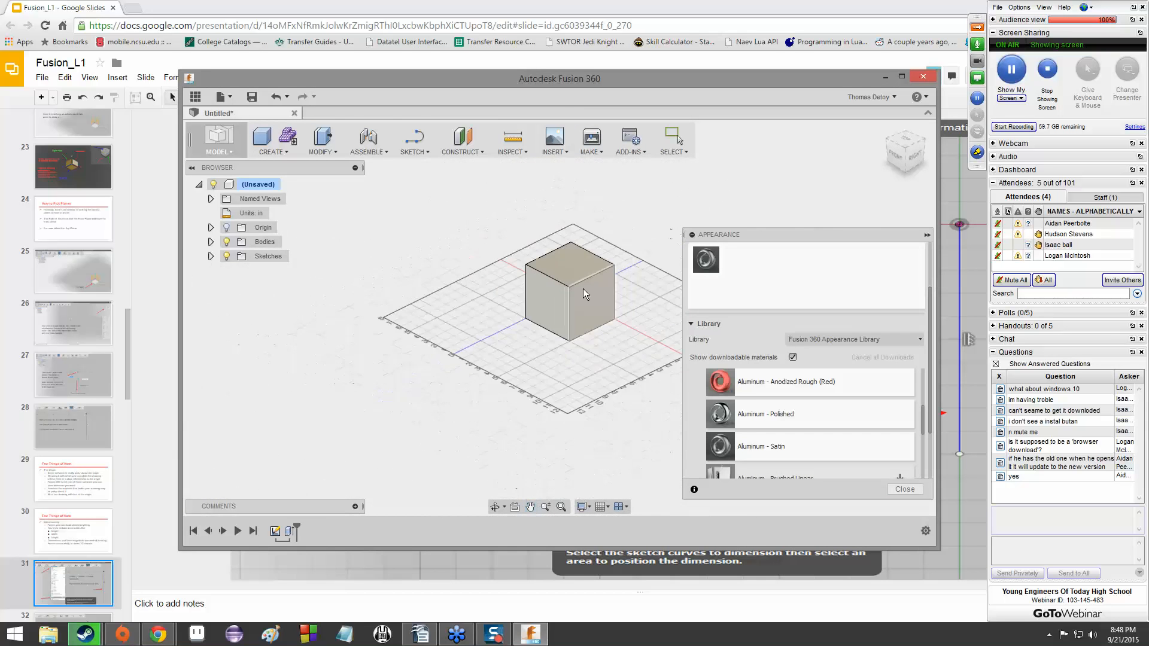
Zoom in on the satin metal cube
scroll("up", 3)
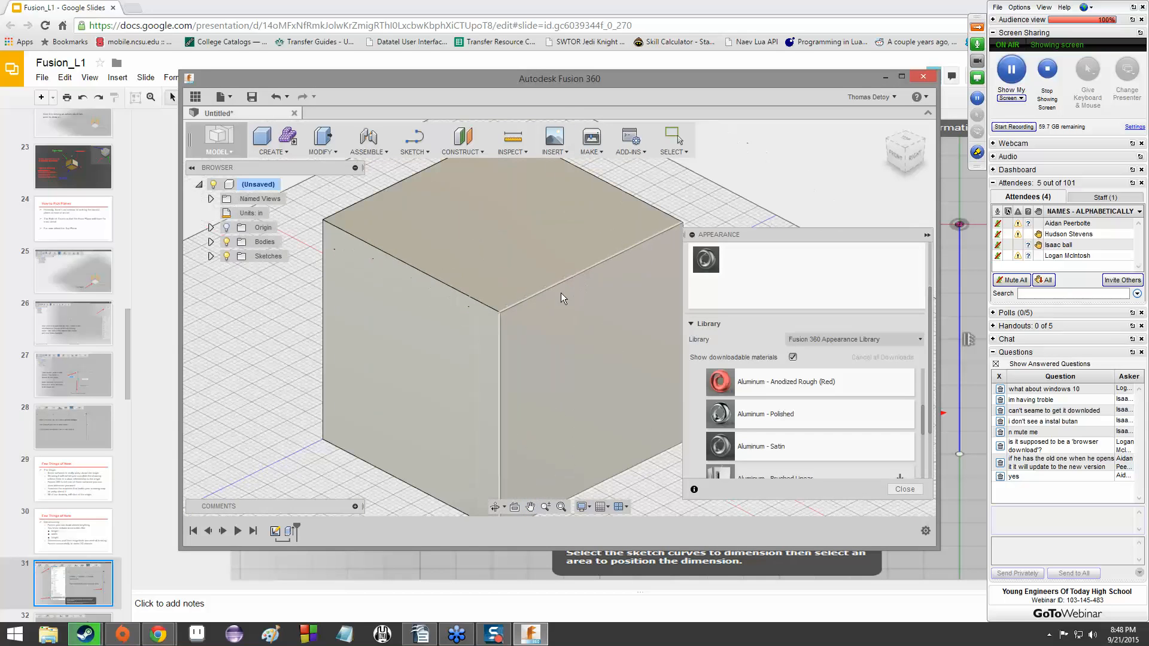
mouse_move(564, 293)
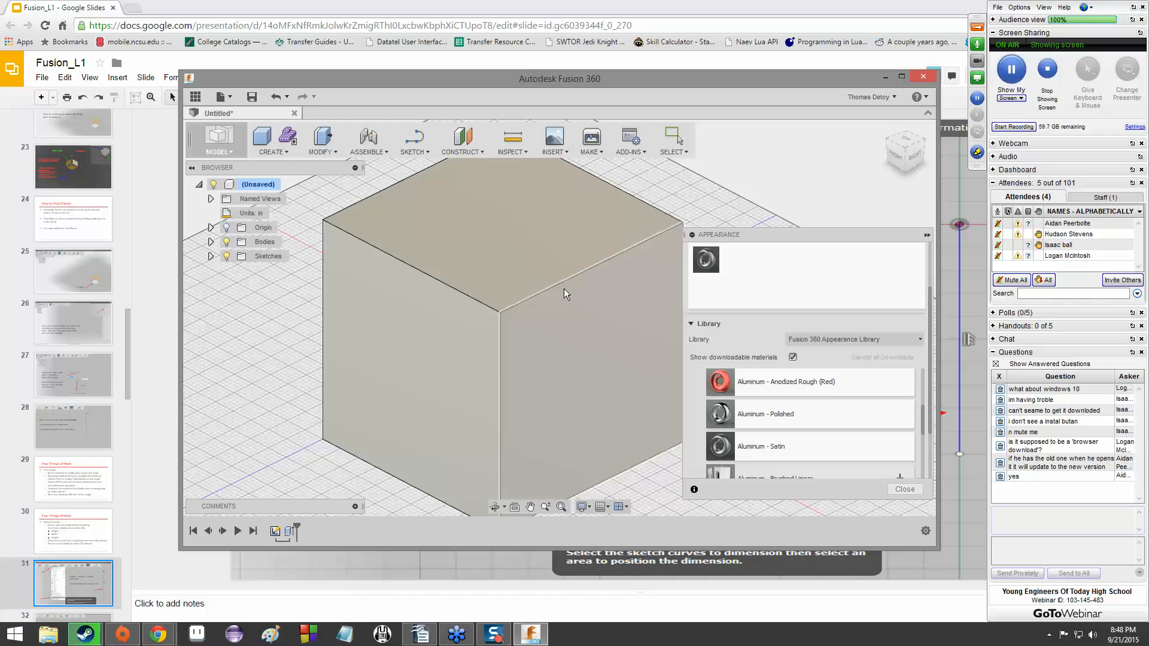
mouse_move(601, 276)
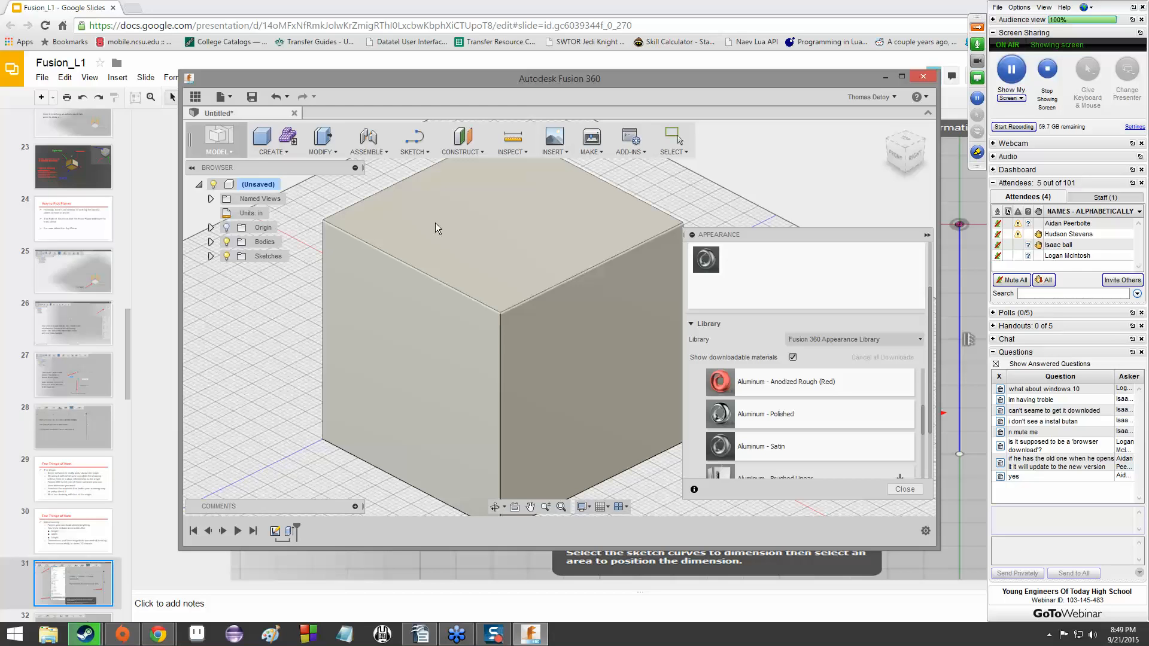
mouse_move(463, 226)
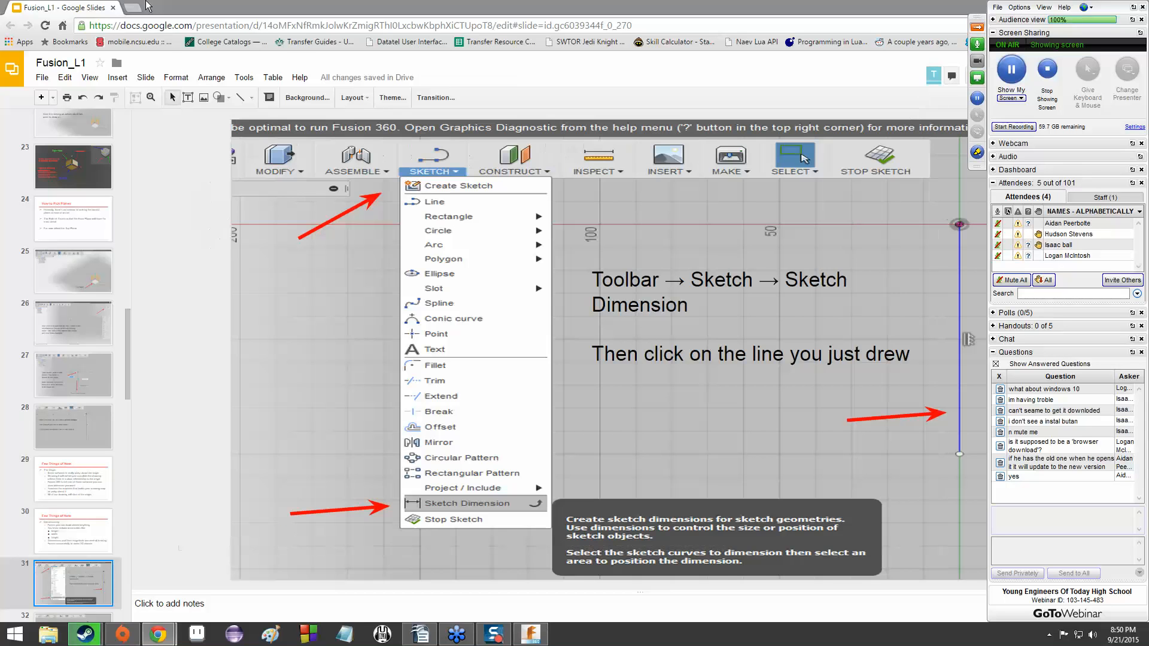
left_click(177, 8)
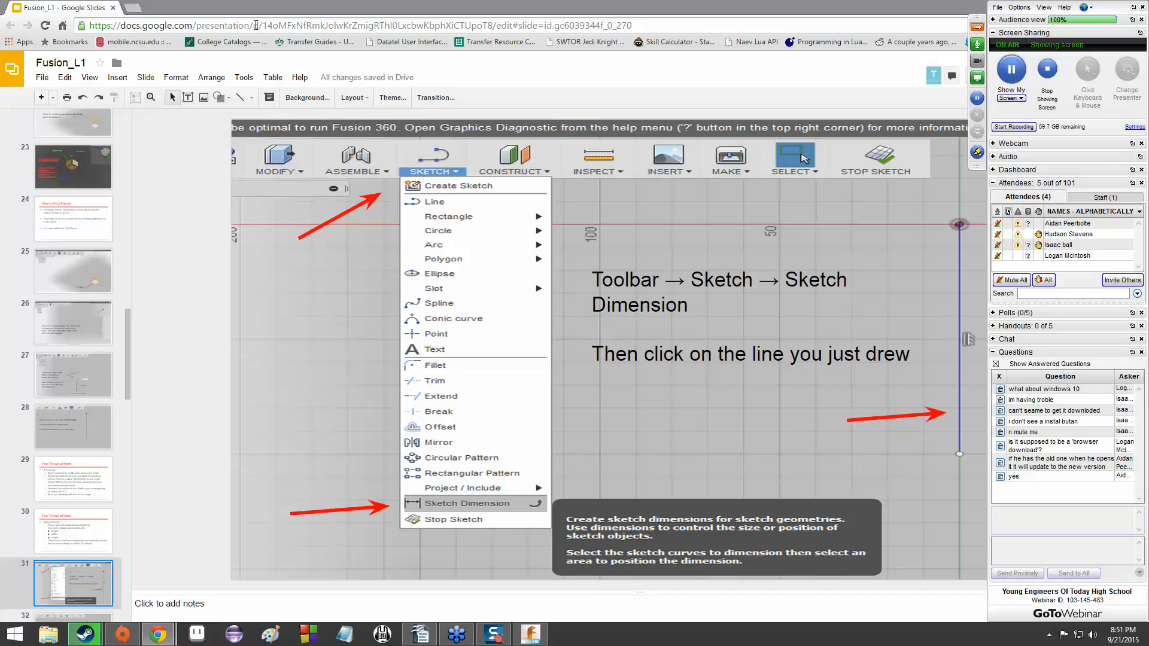
mouse_move(176, 77)
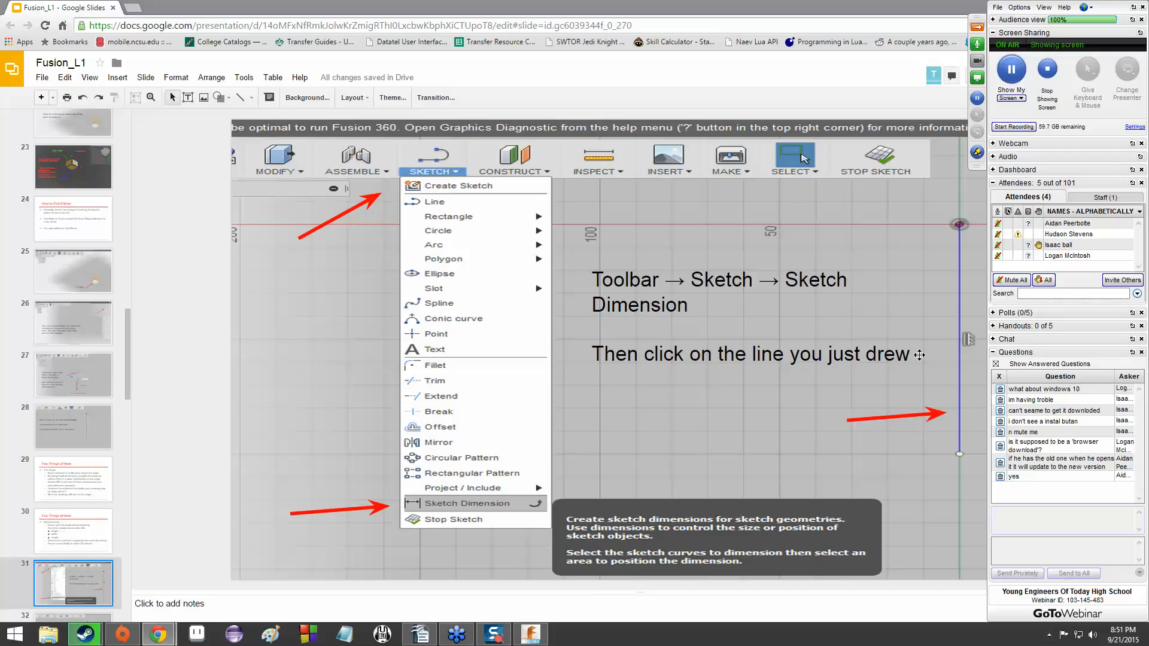
mouse_move(923, 345)
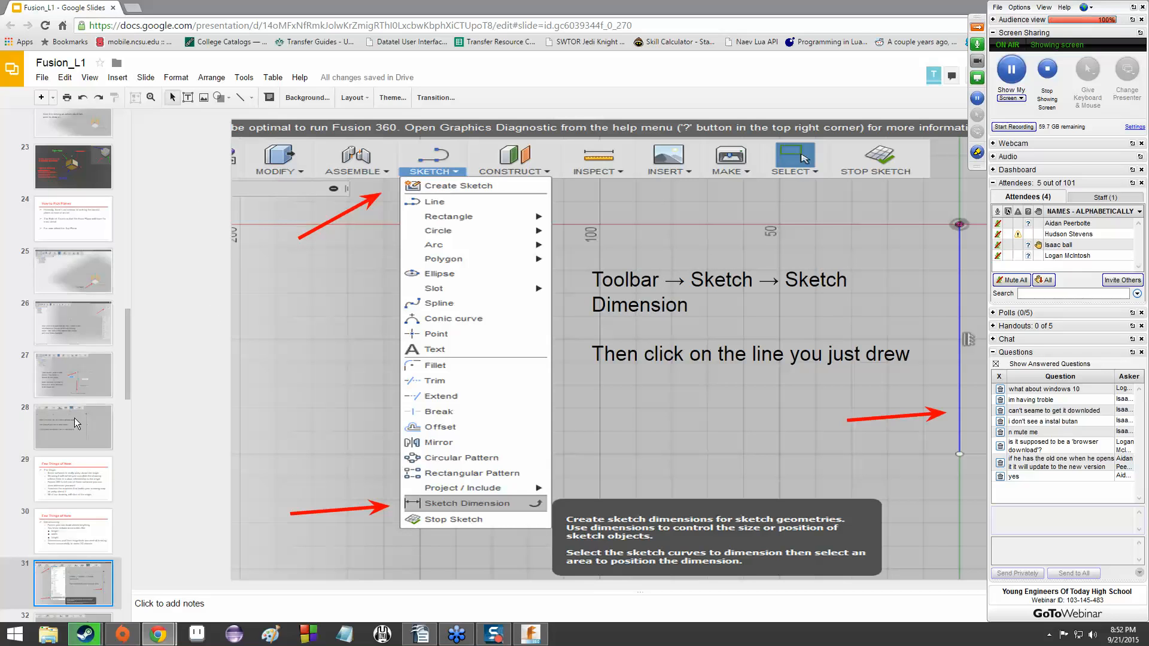
scroll("down", 3)
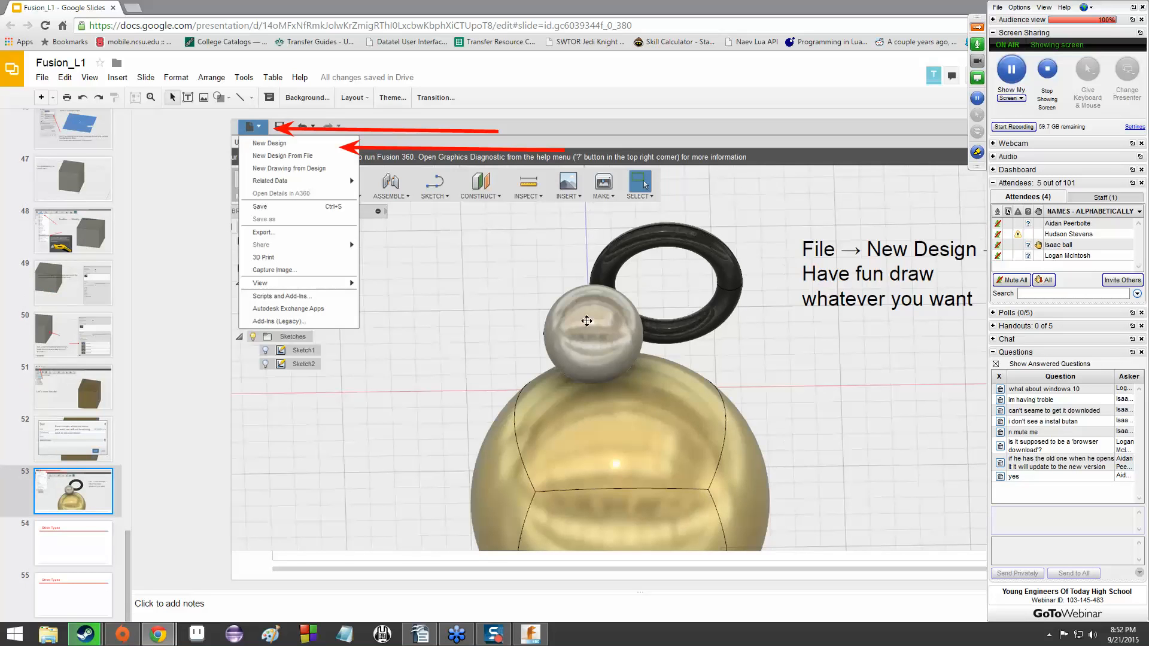
mouse_move(724, 438)
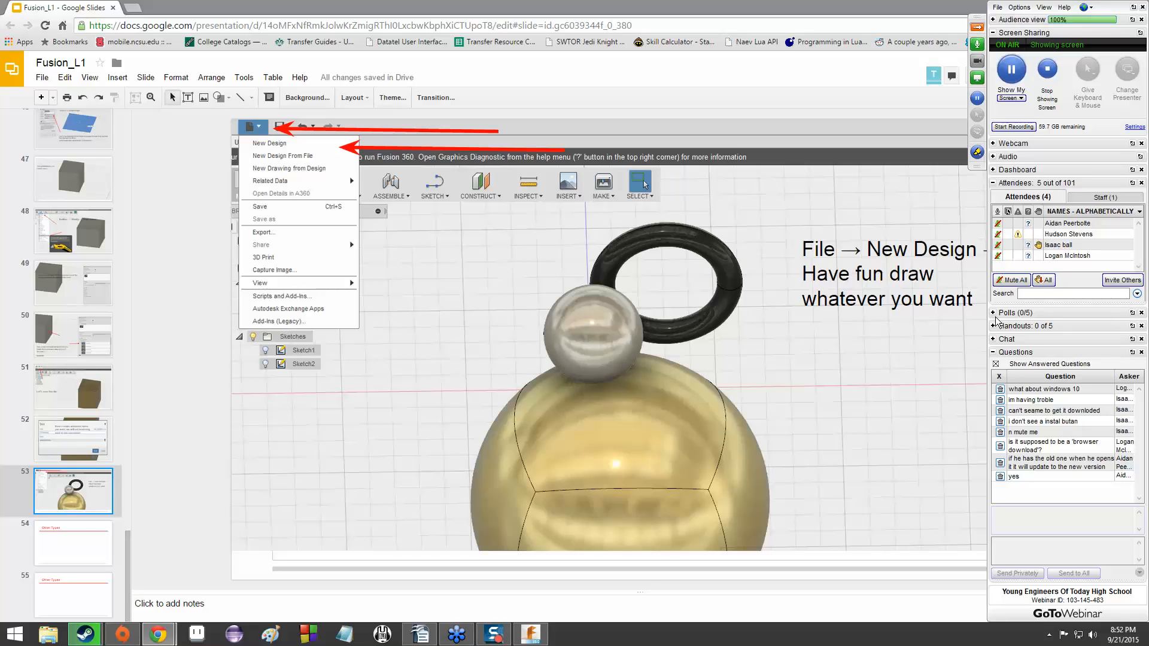
Expand the Polls list in the GoToWebinar control panel
left_click(993, 312)
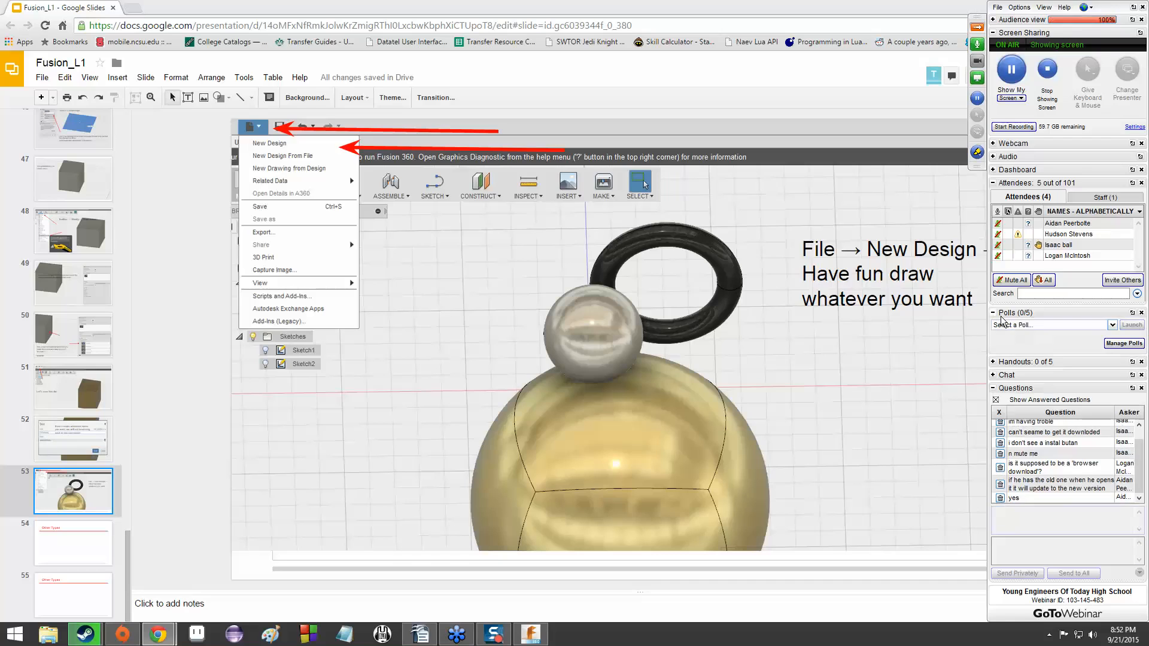